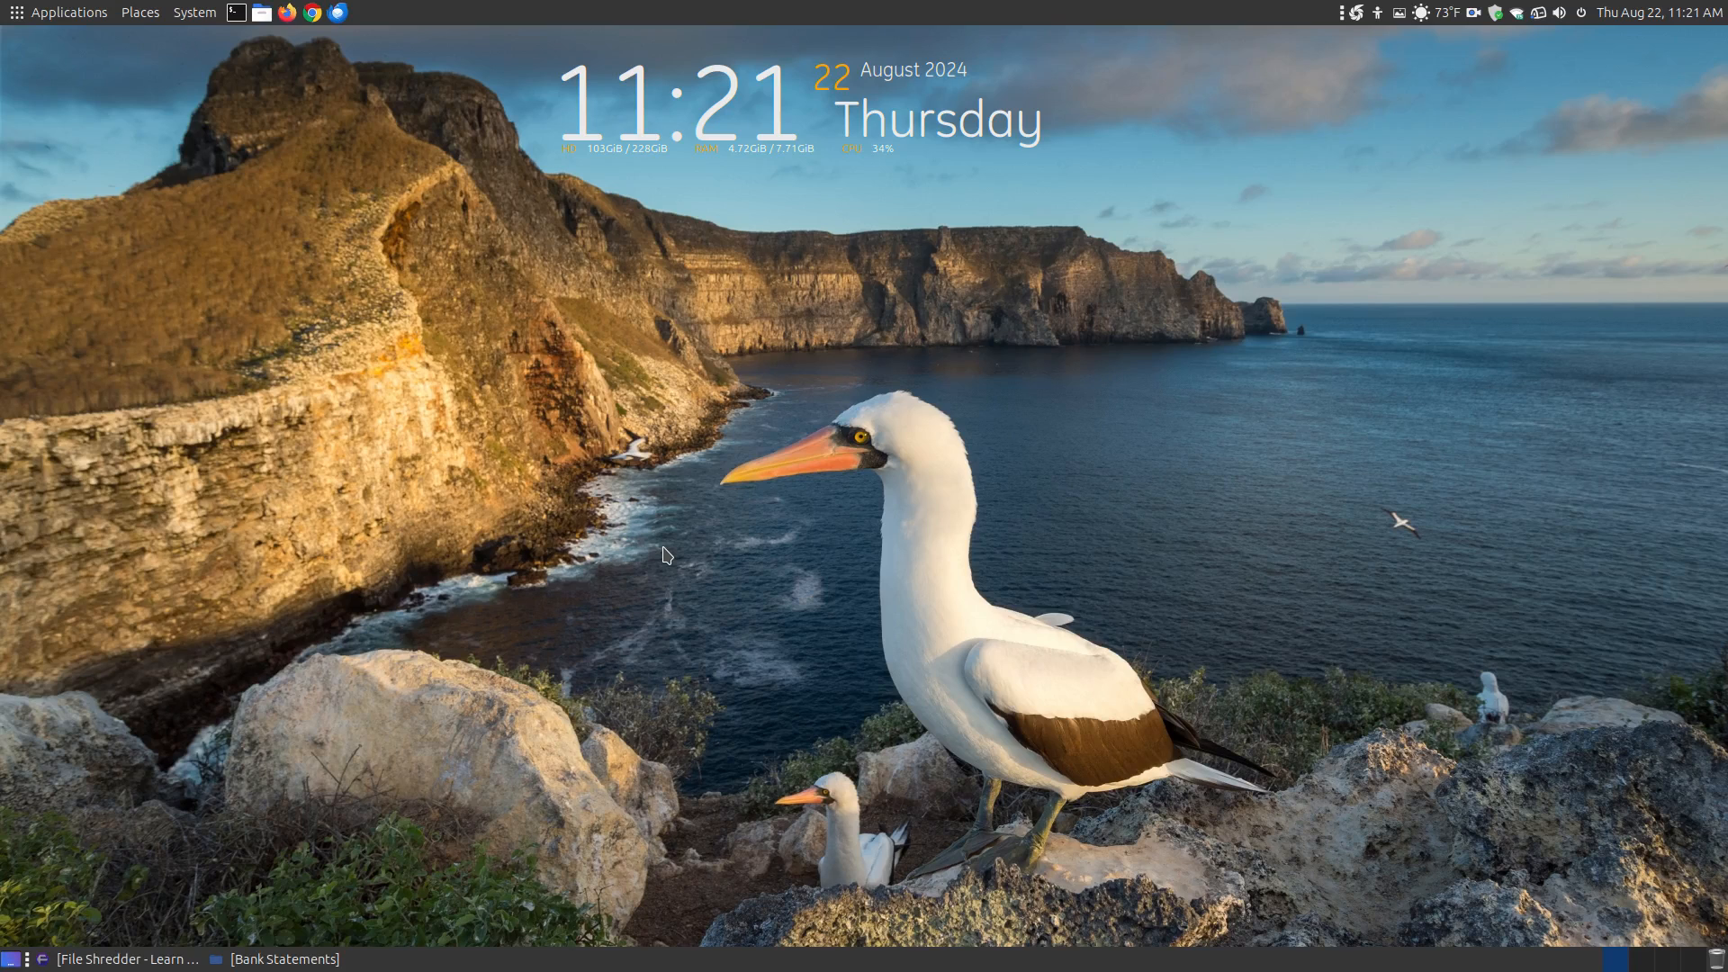
pyautogui.moveTo(185, 921)
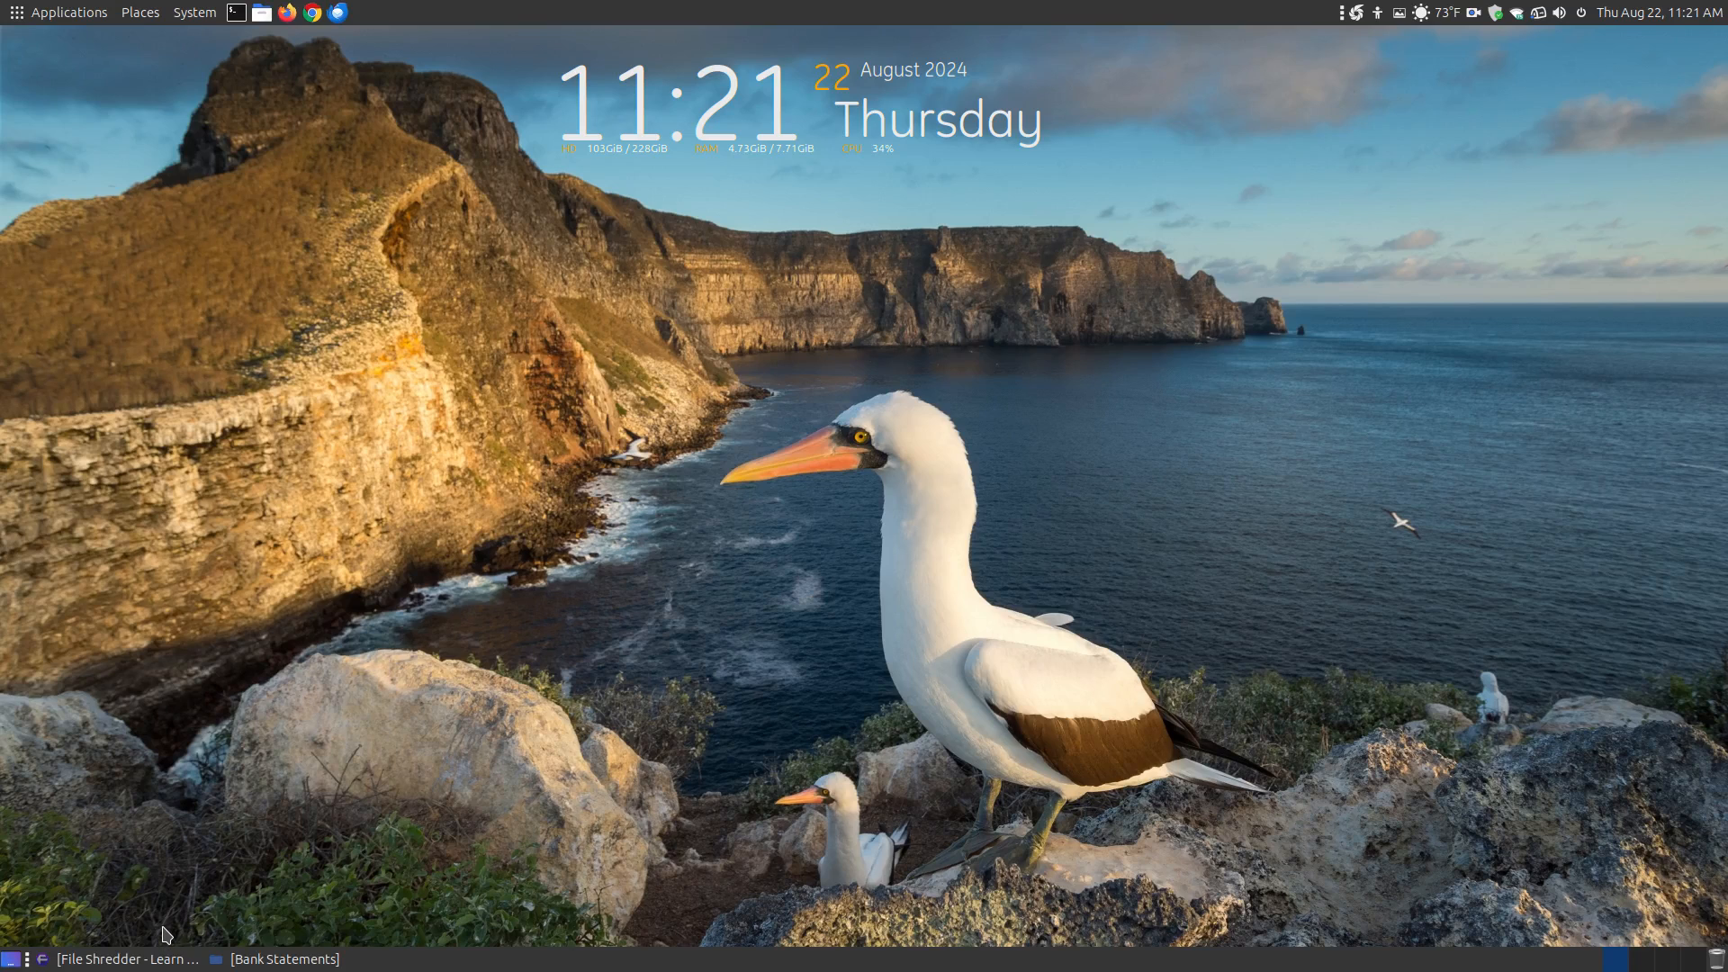
# Restore the Firefox tutorial and scroll to 'How to Install File Shredder', Method 1.
pyautogui.click(129, 958)
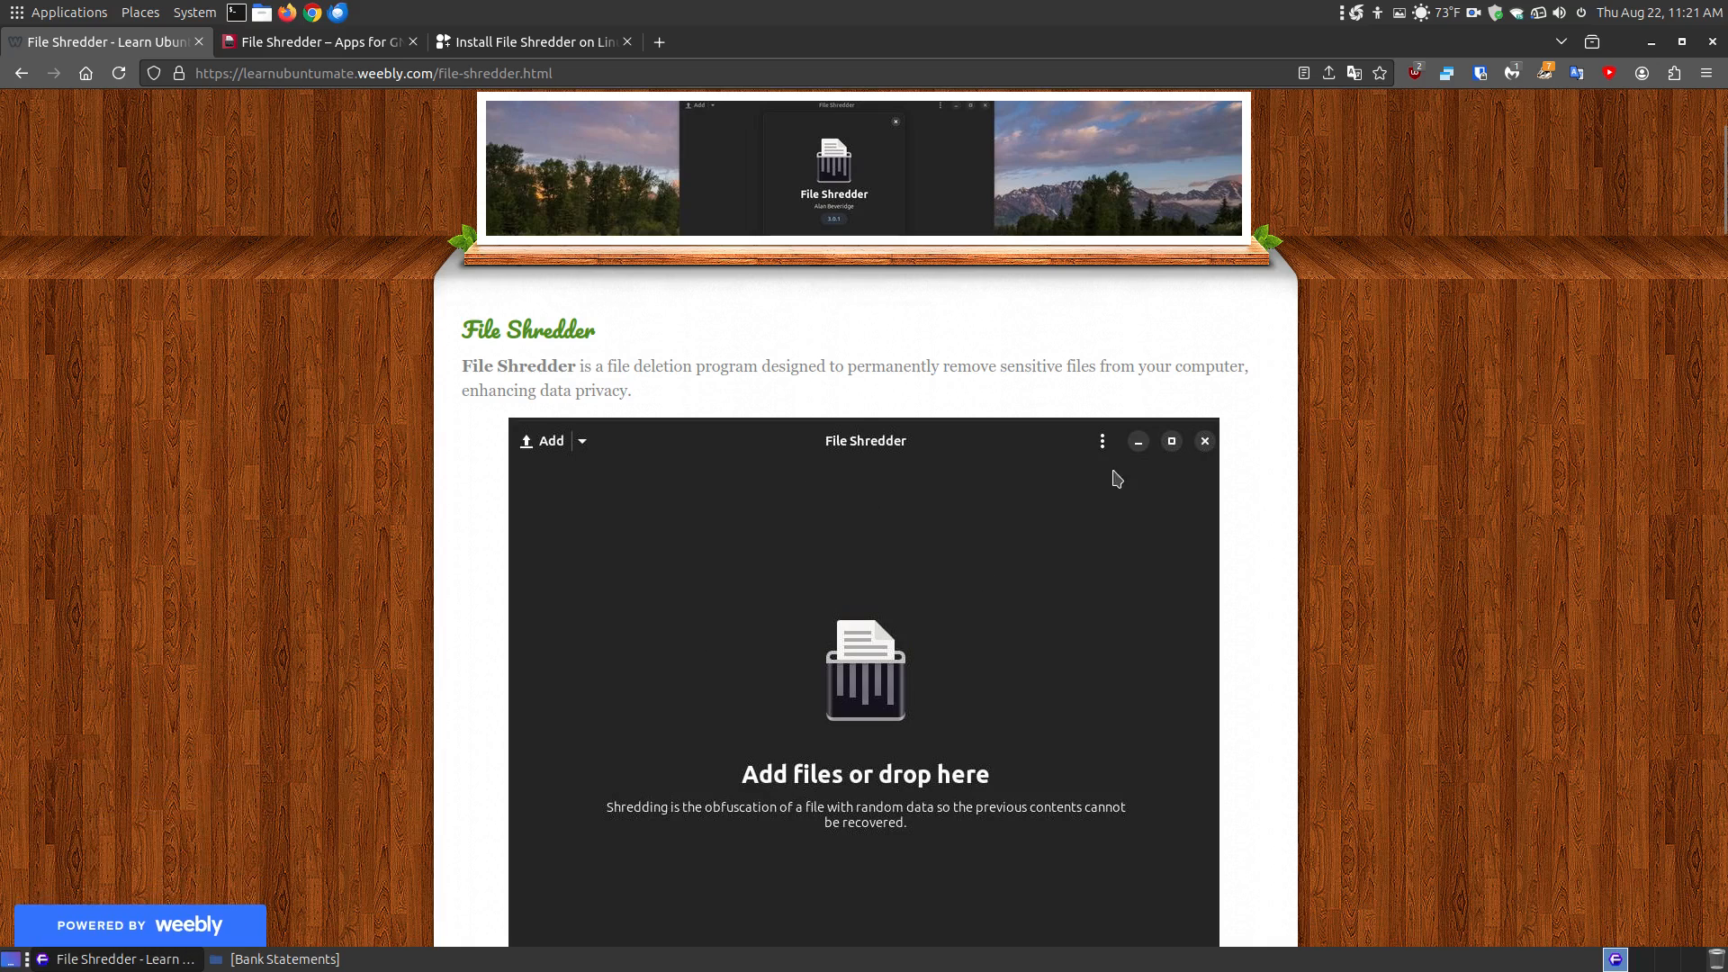
pyautogui.moveTo(1464, 627)
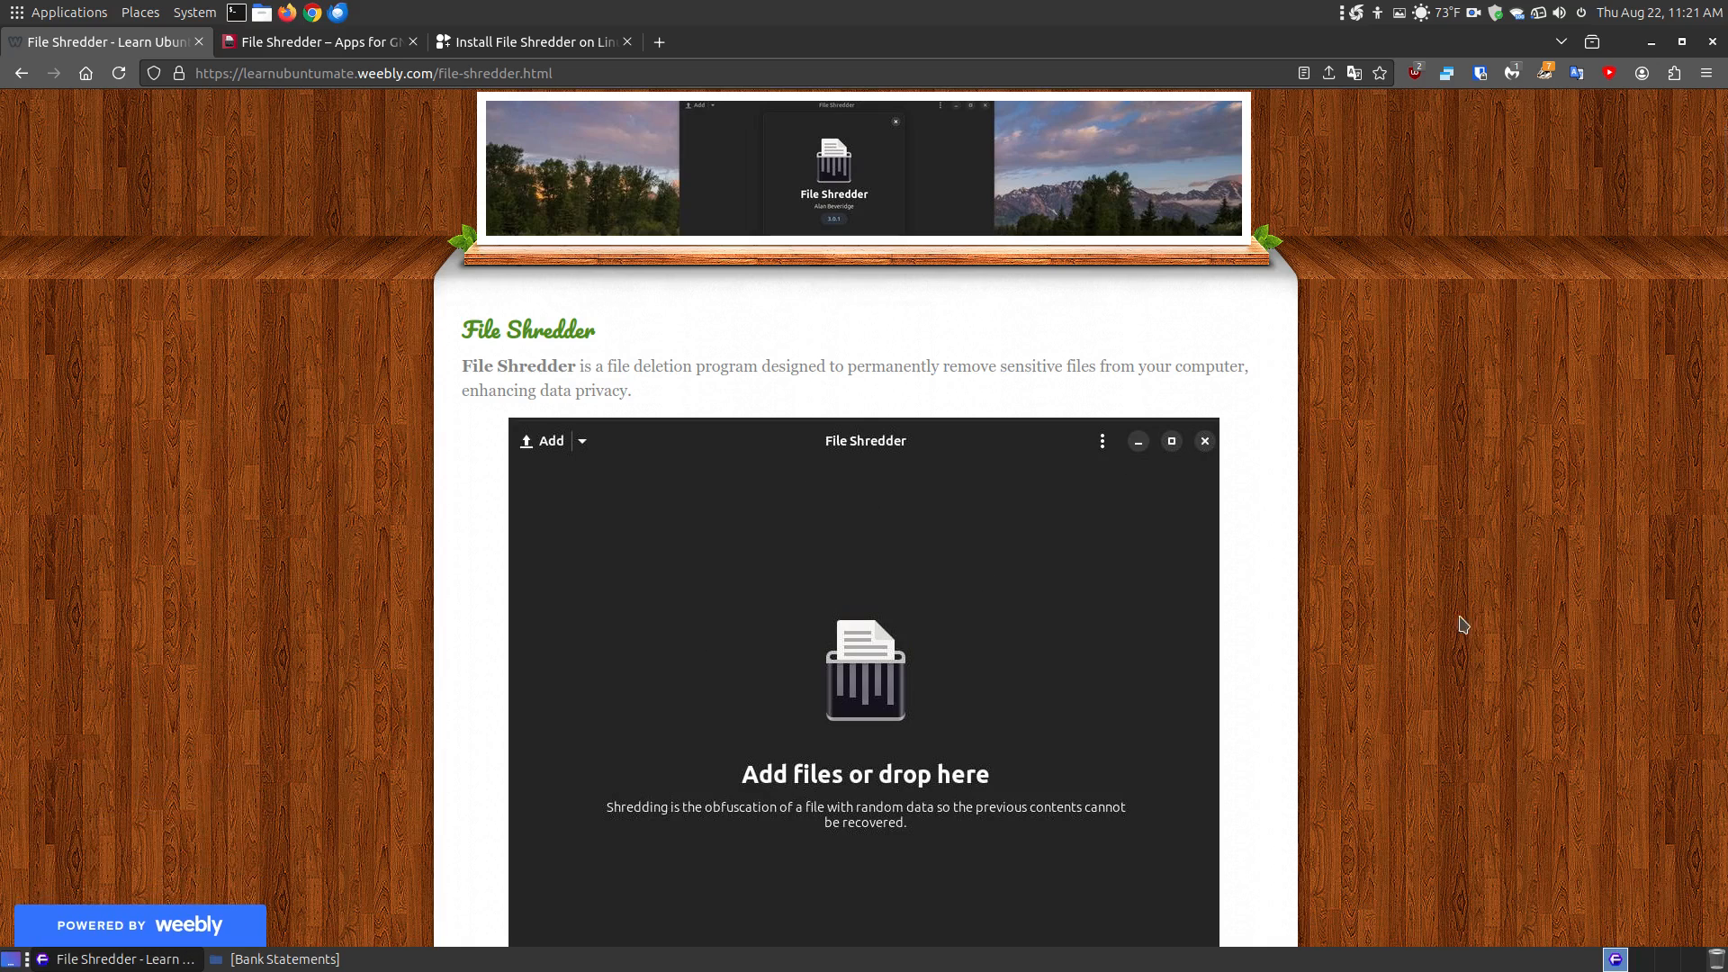
pyautogui.moveTo(474, 375)
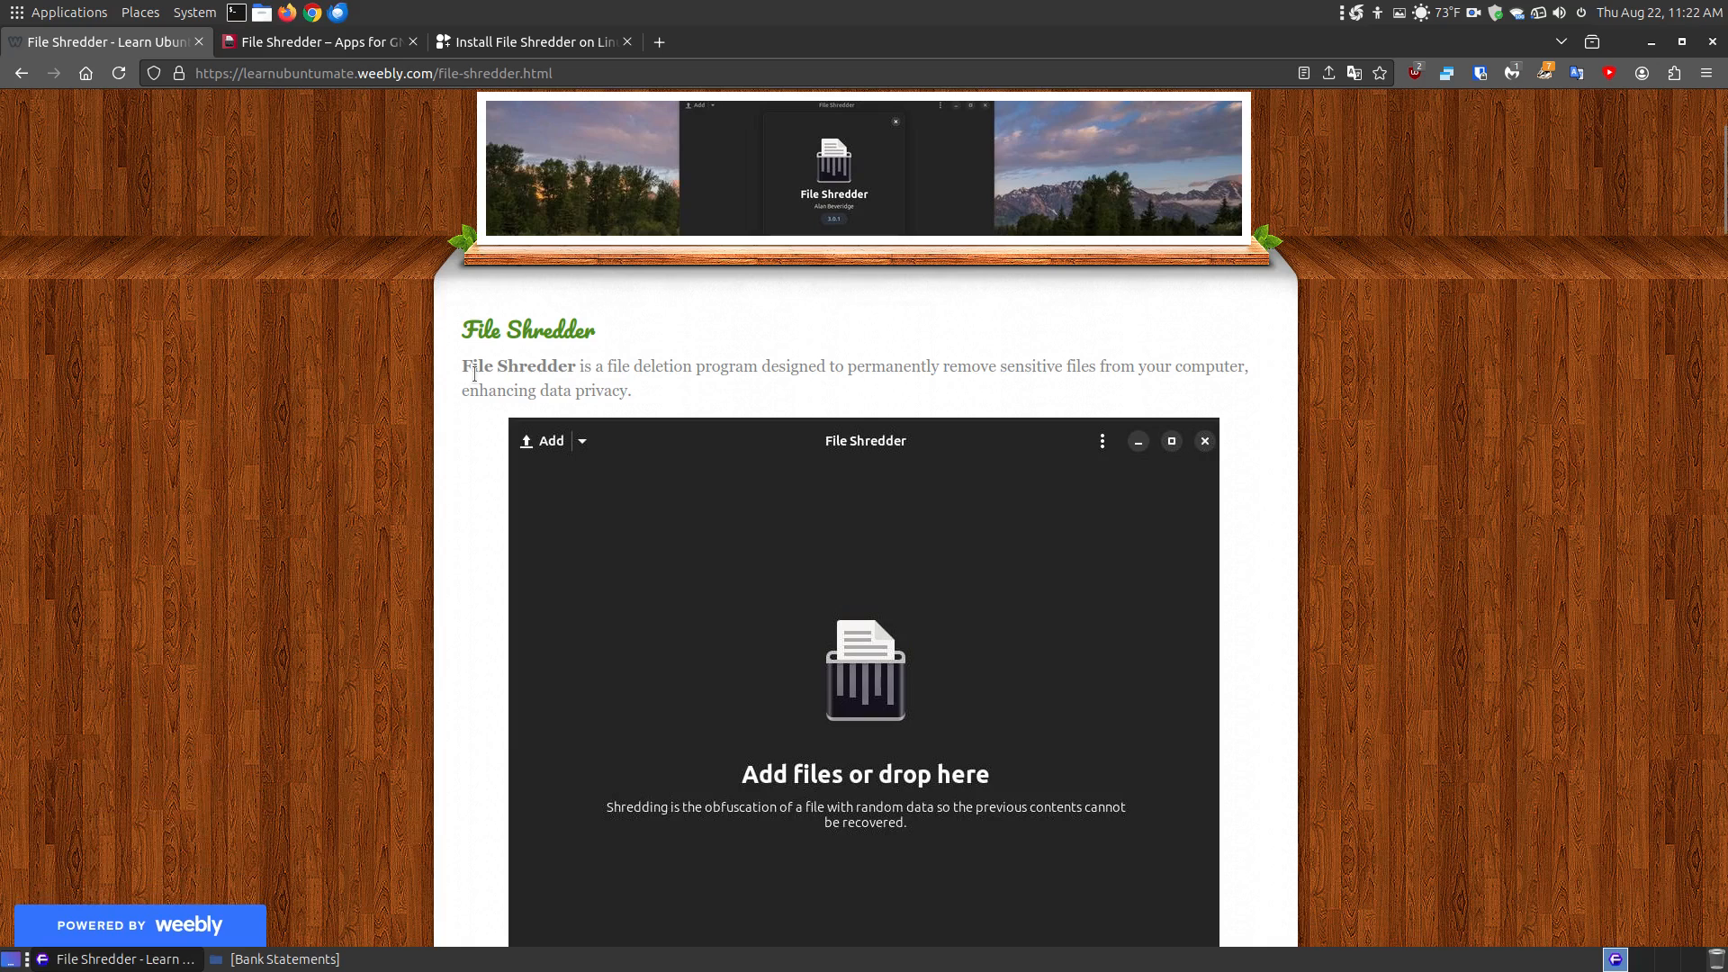
pyautogui.moveTo(802, 386)
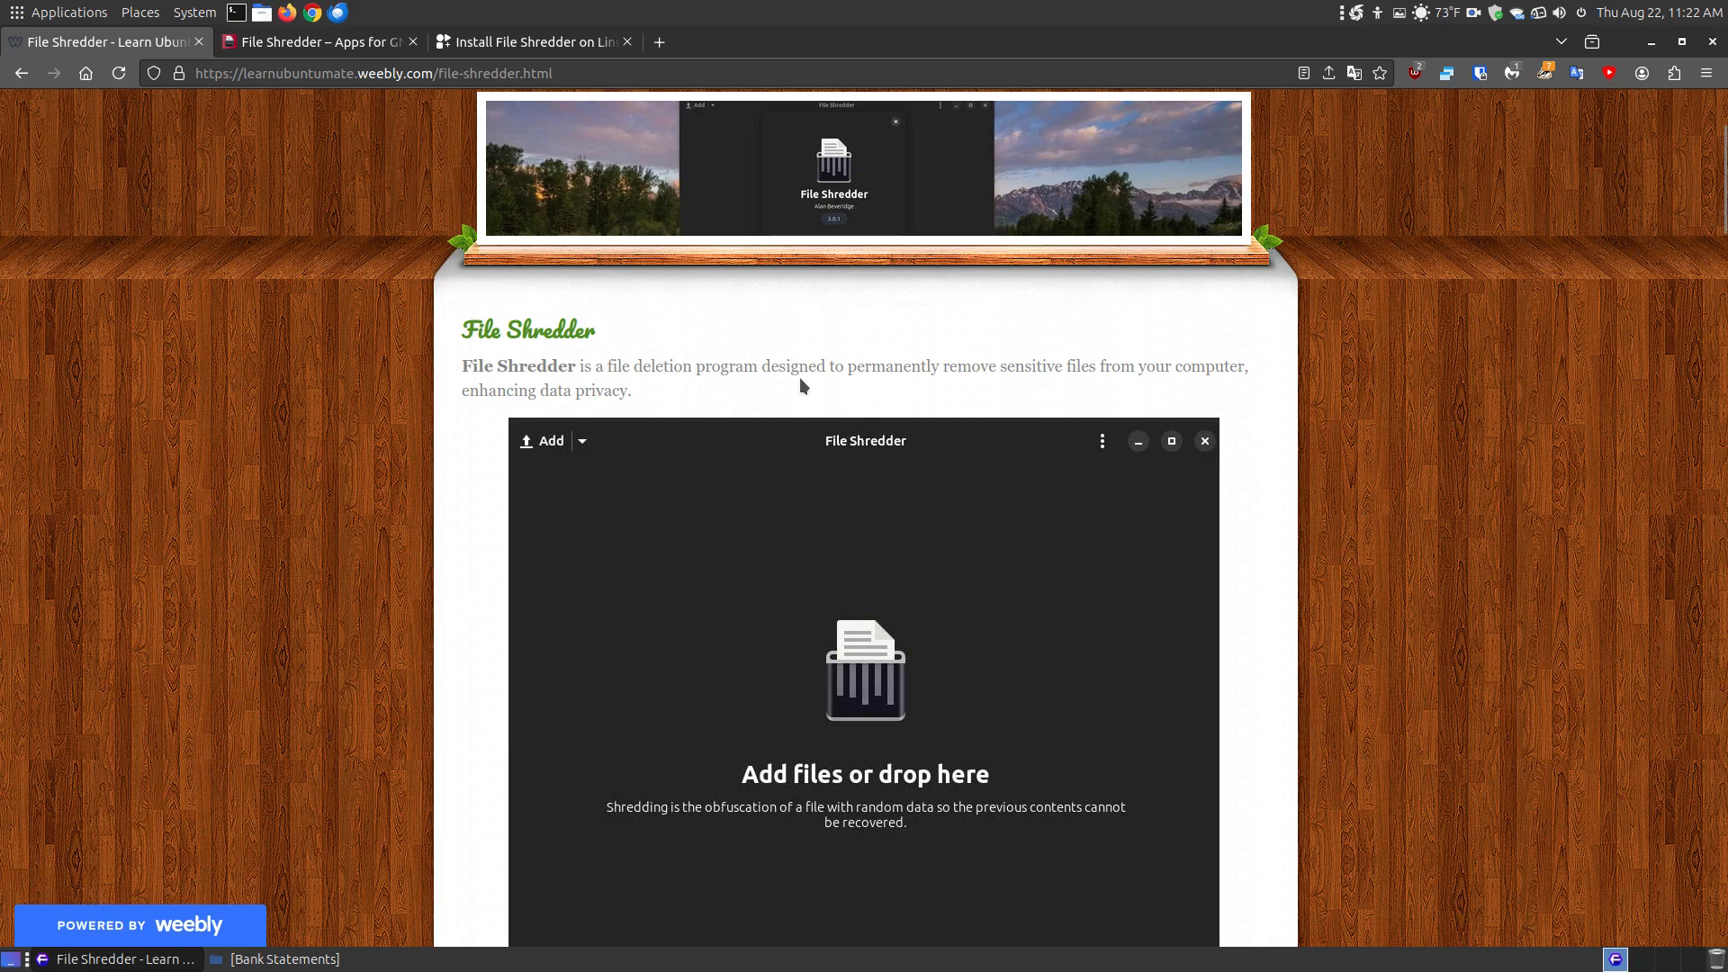
pyautogui.moveTo(1124, 408)
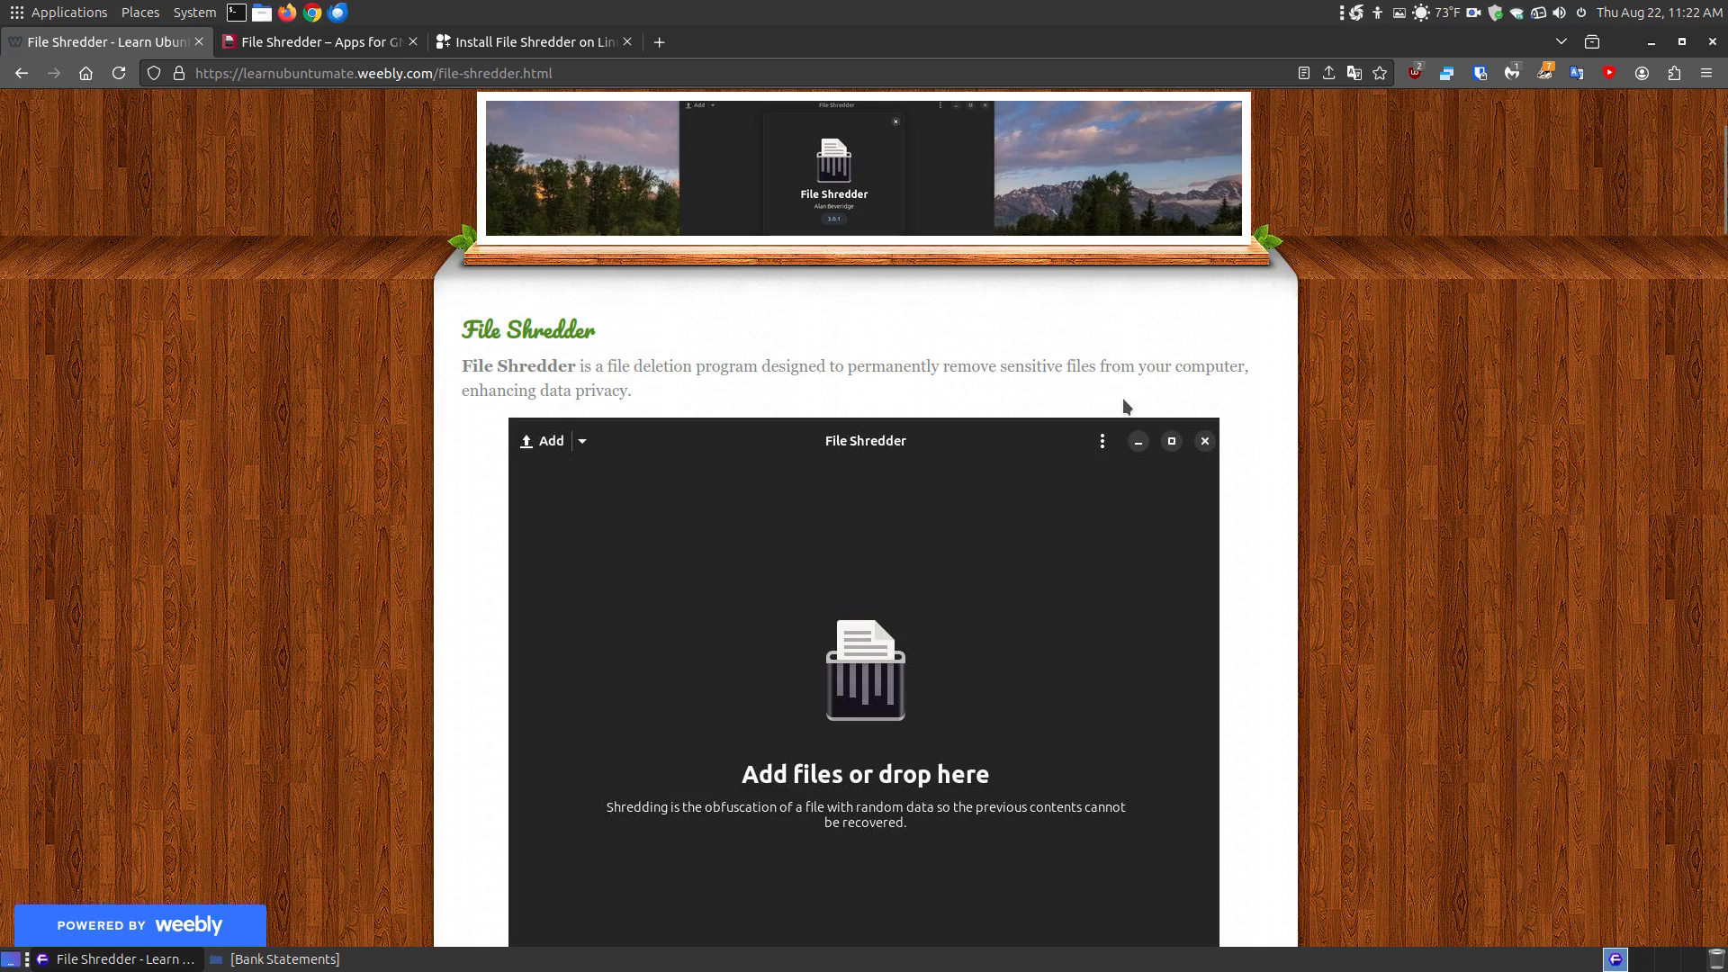
pyautogui.moveTo(453, 387)
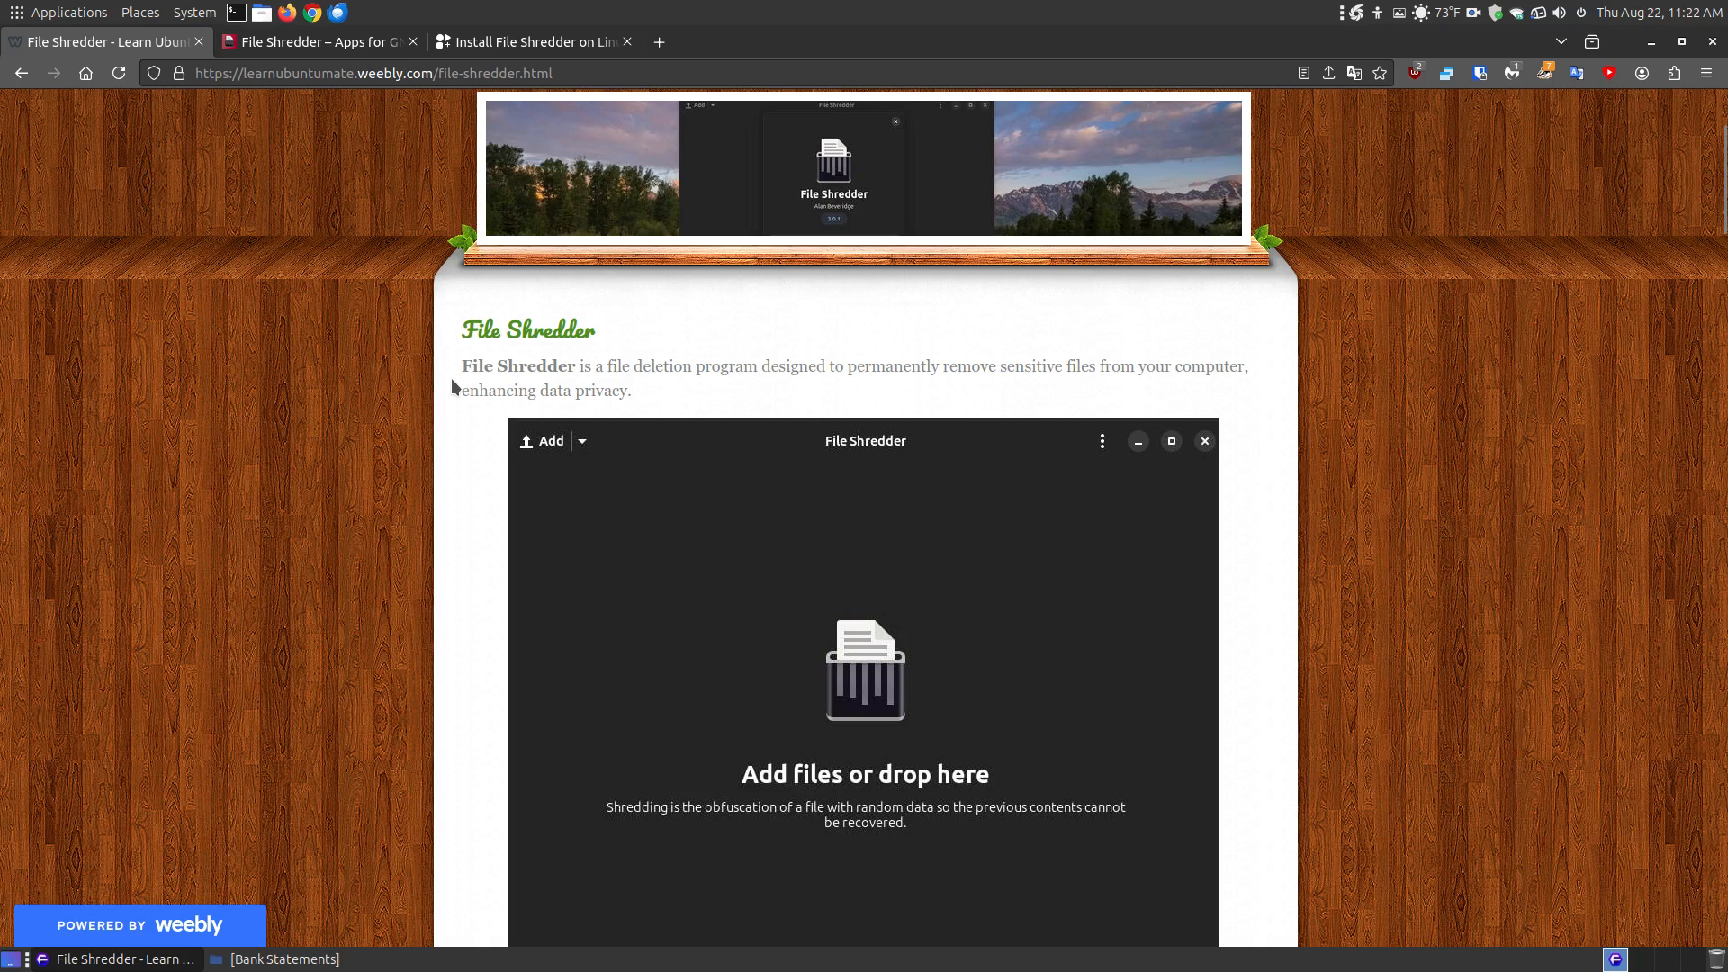
pyautogui.scroll(-3)
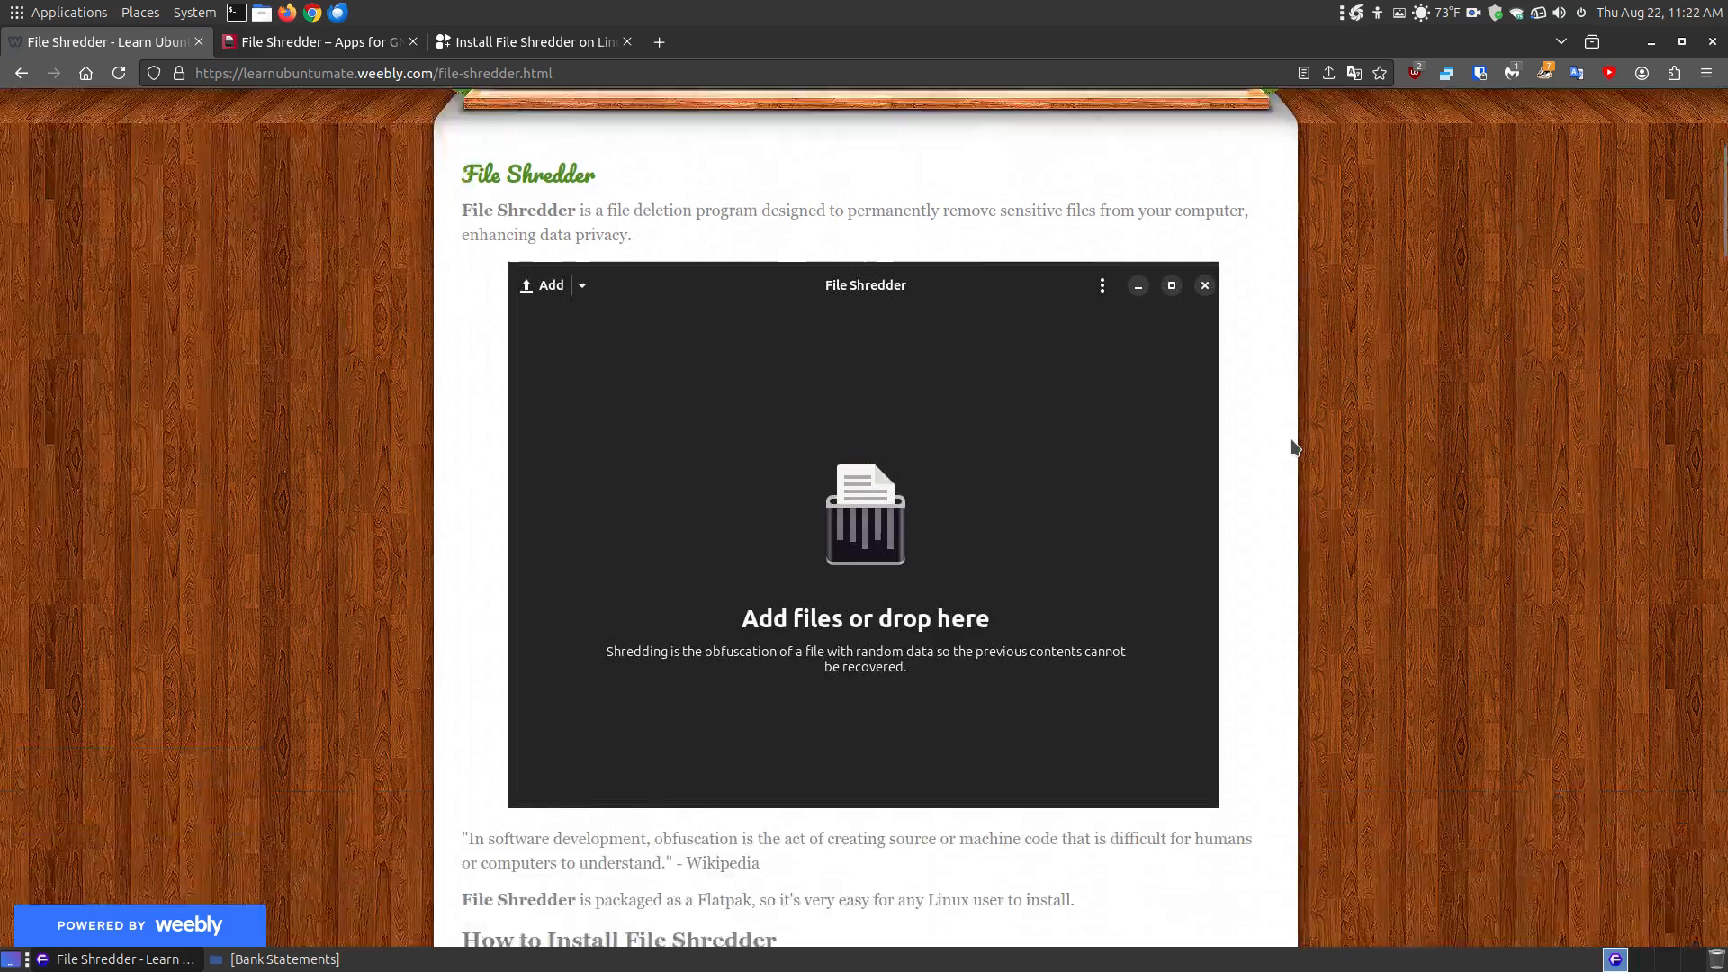
pyautogui.scroll(-3)
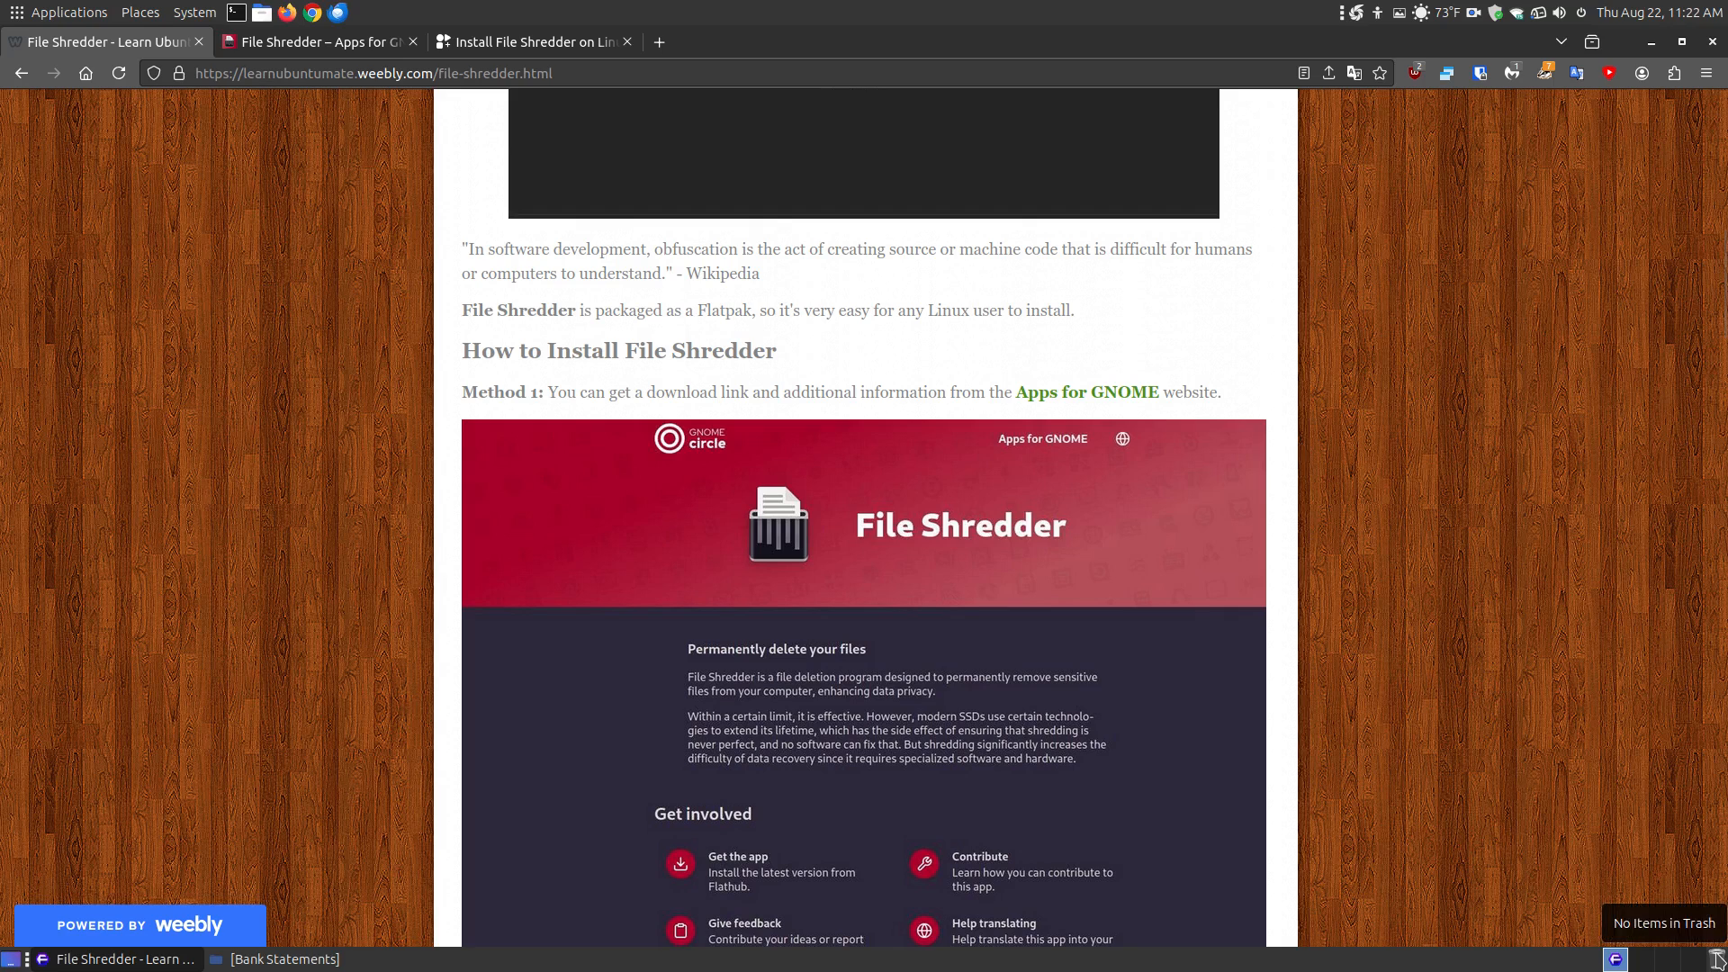
pyautogui.moveTo(1394, 539)
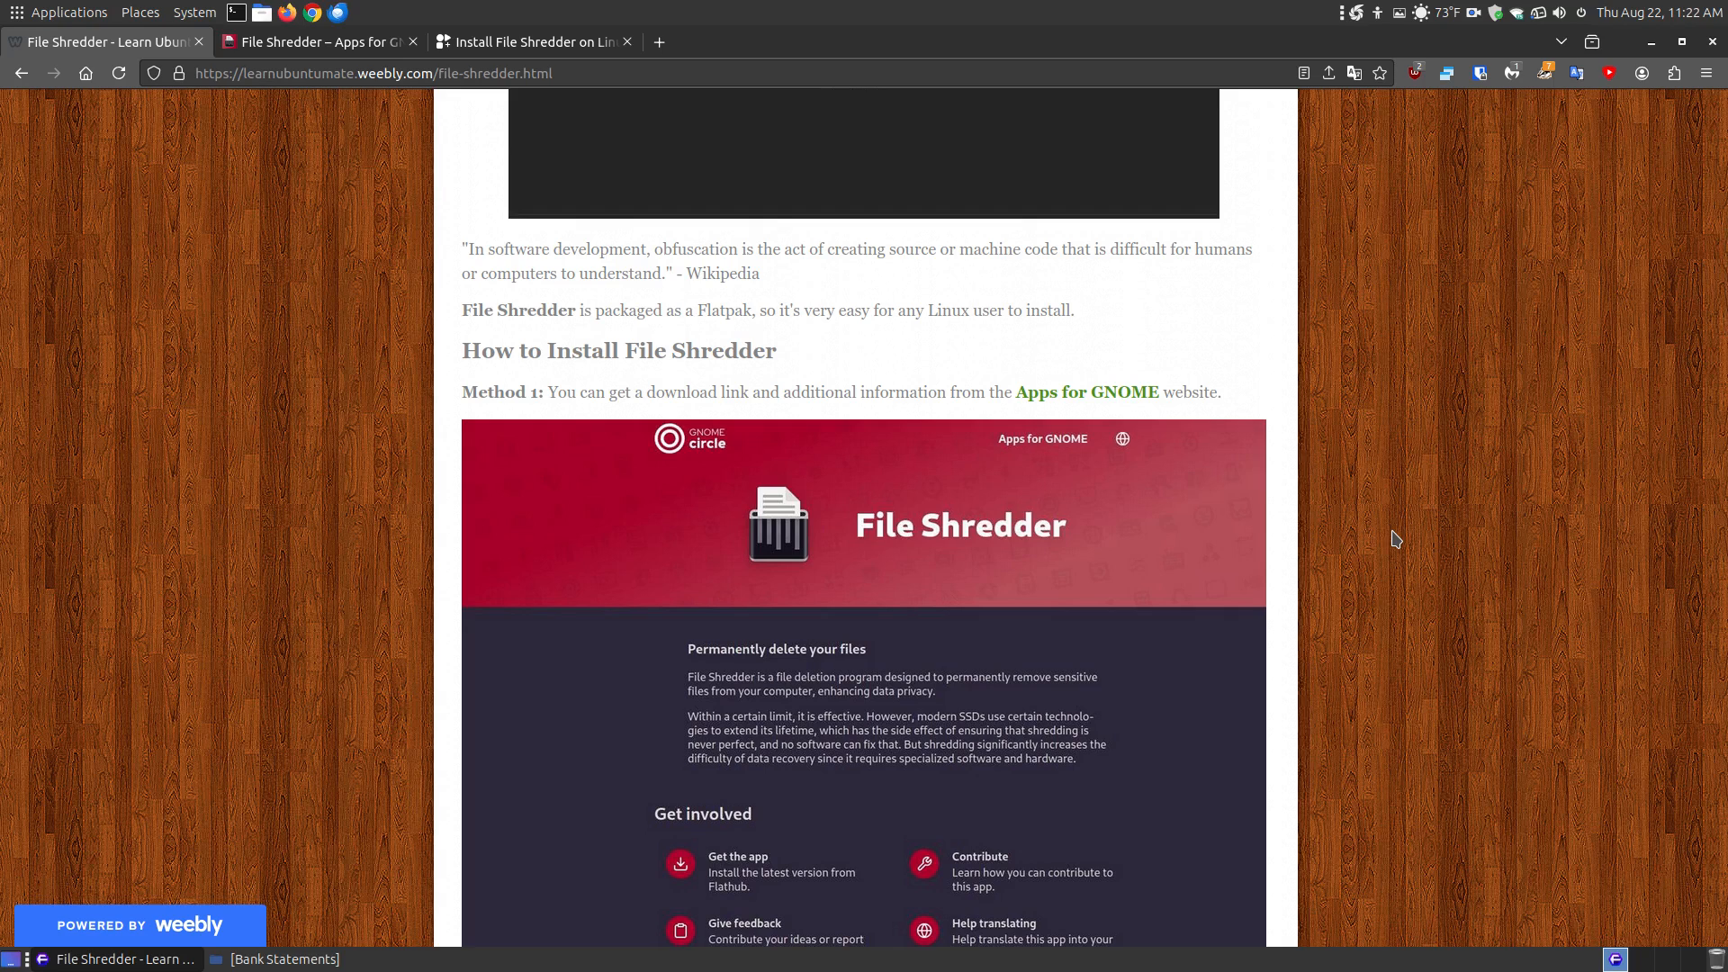
pyautogui.moveTo(782, 378)
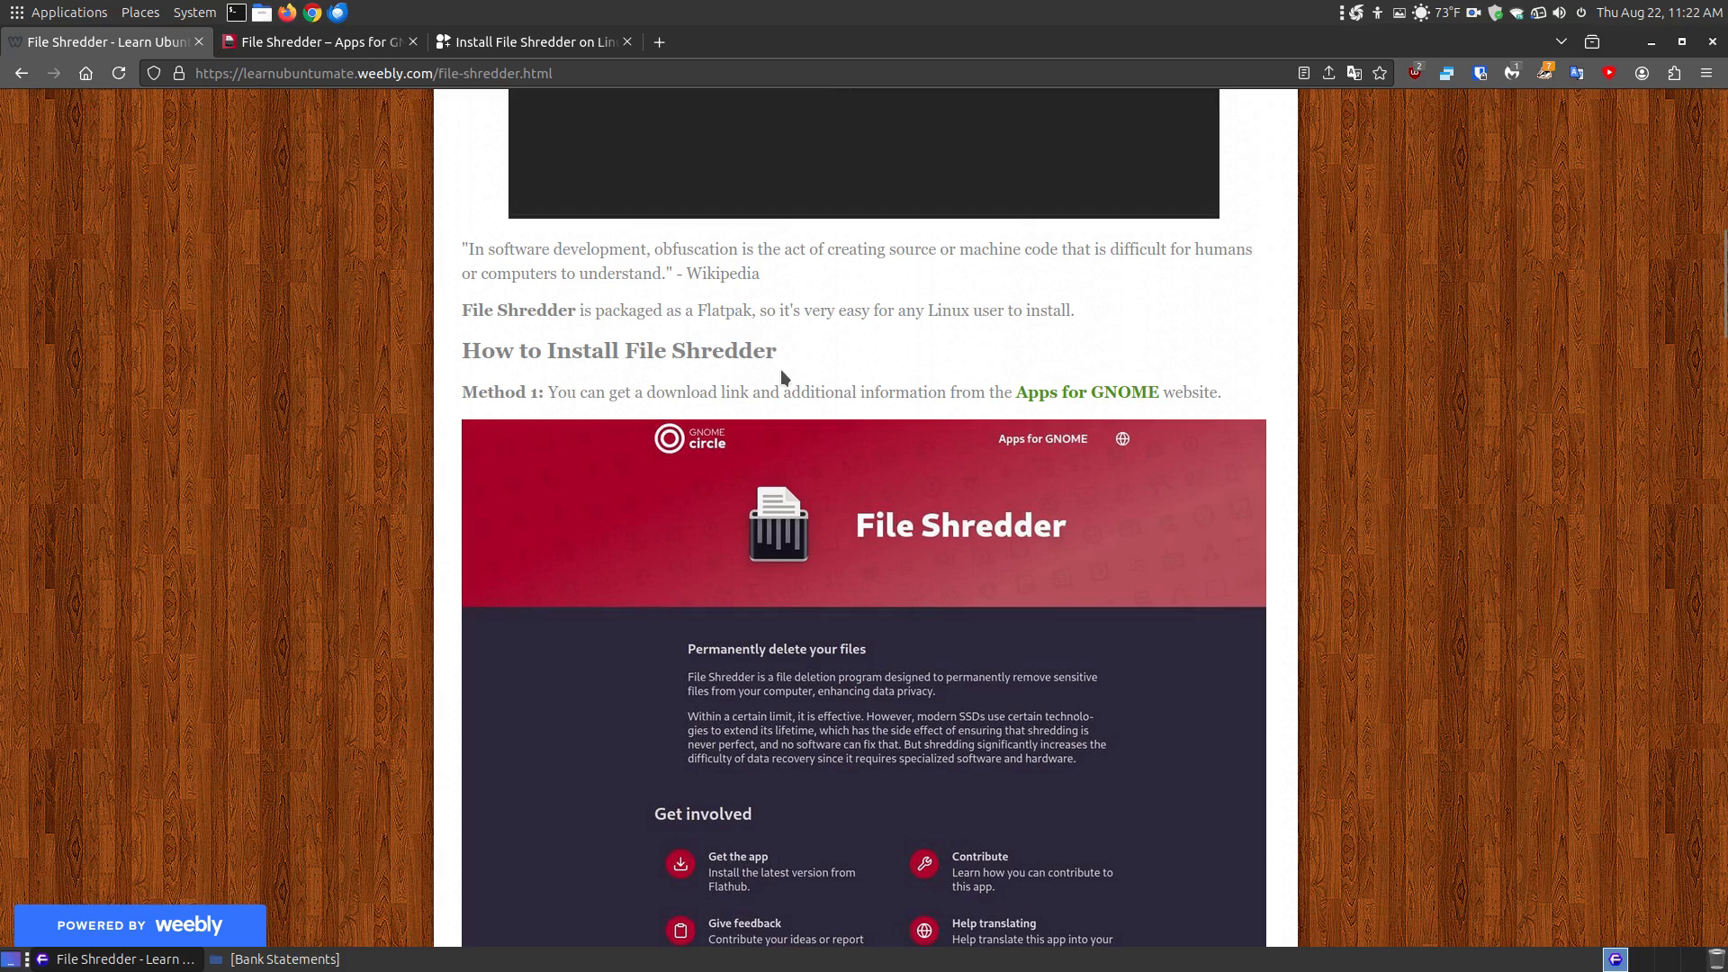
# Scroll the tutorial to Method 2, installing File Shredder from the Flathub website.
pyautogui.scroll(-3)
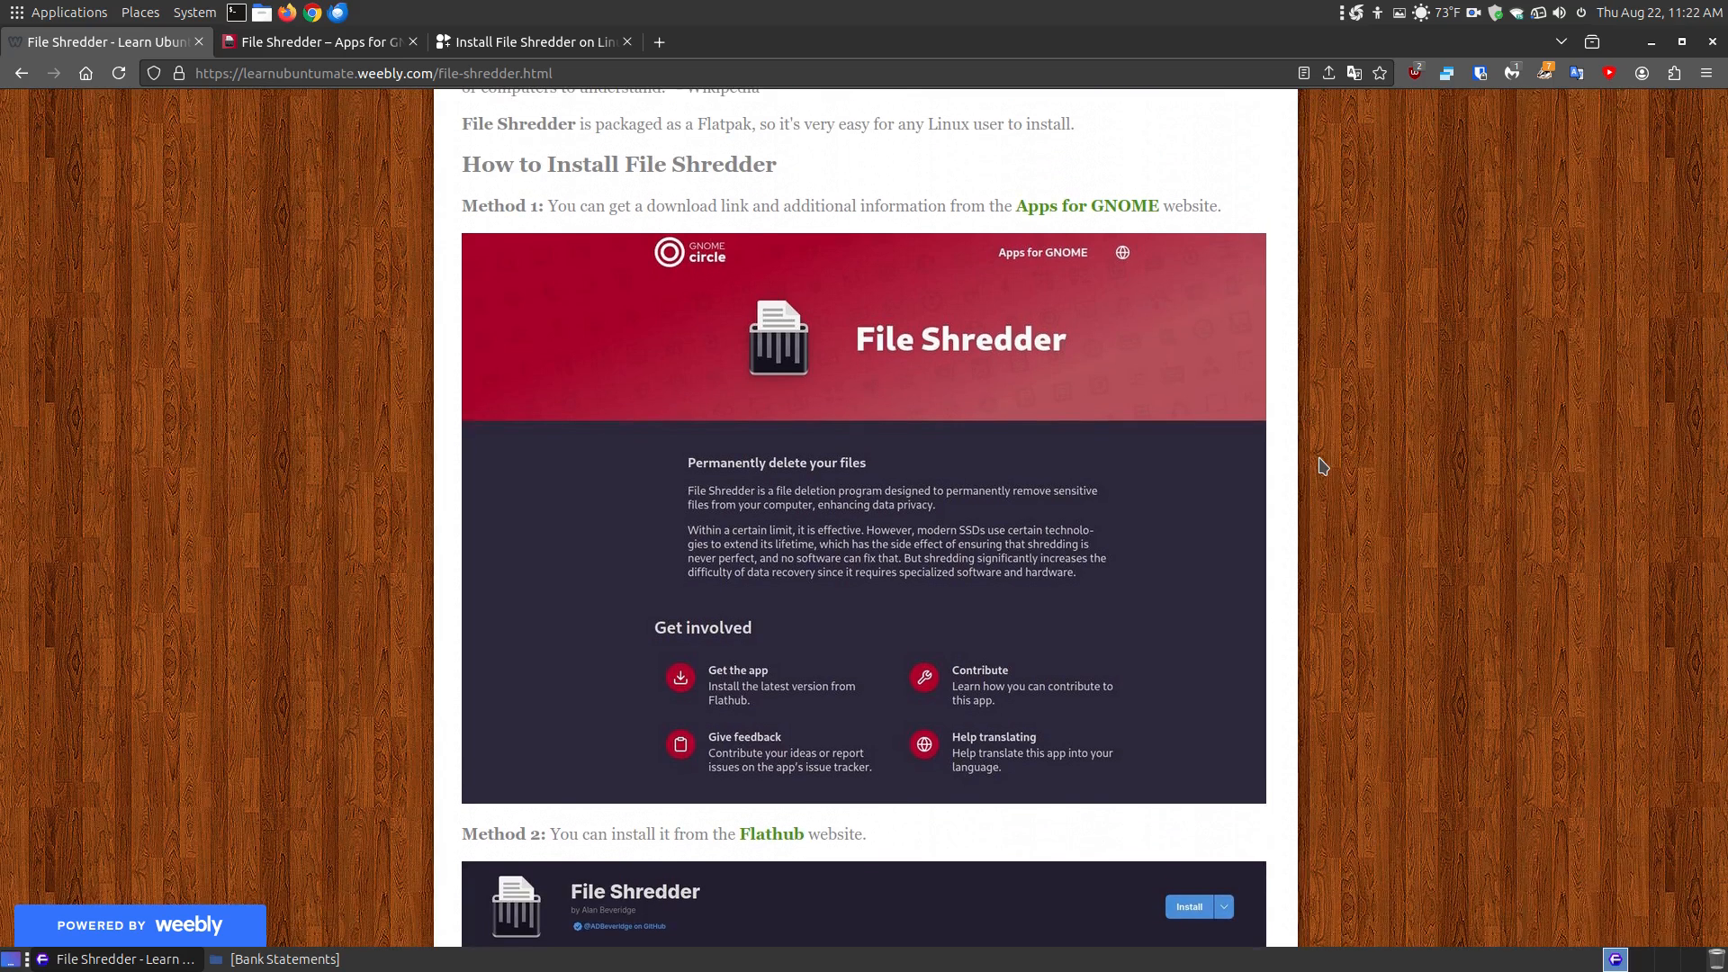
pyautogui.moveTo(1060, 393)
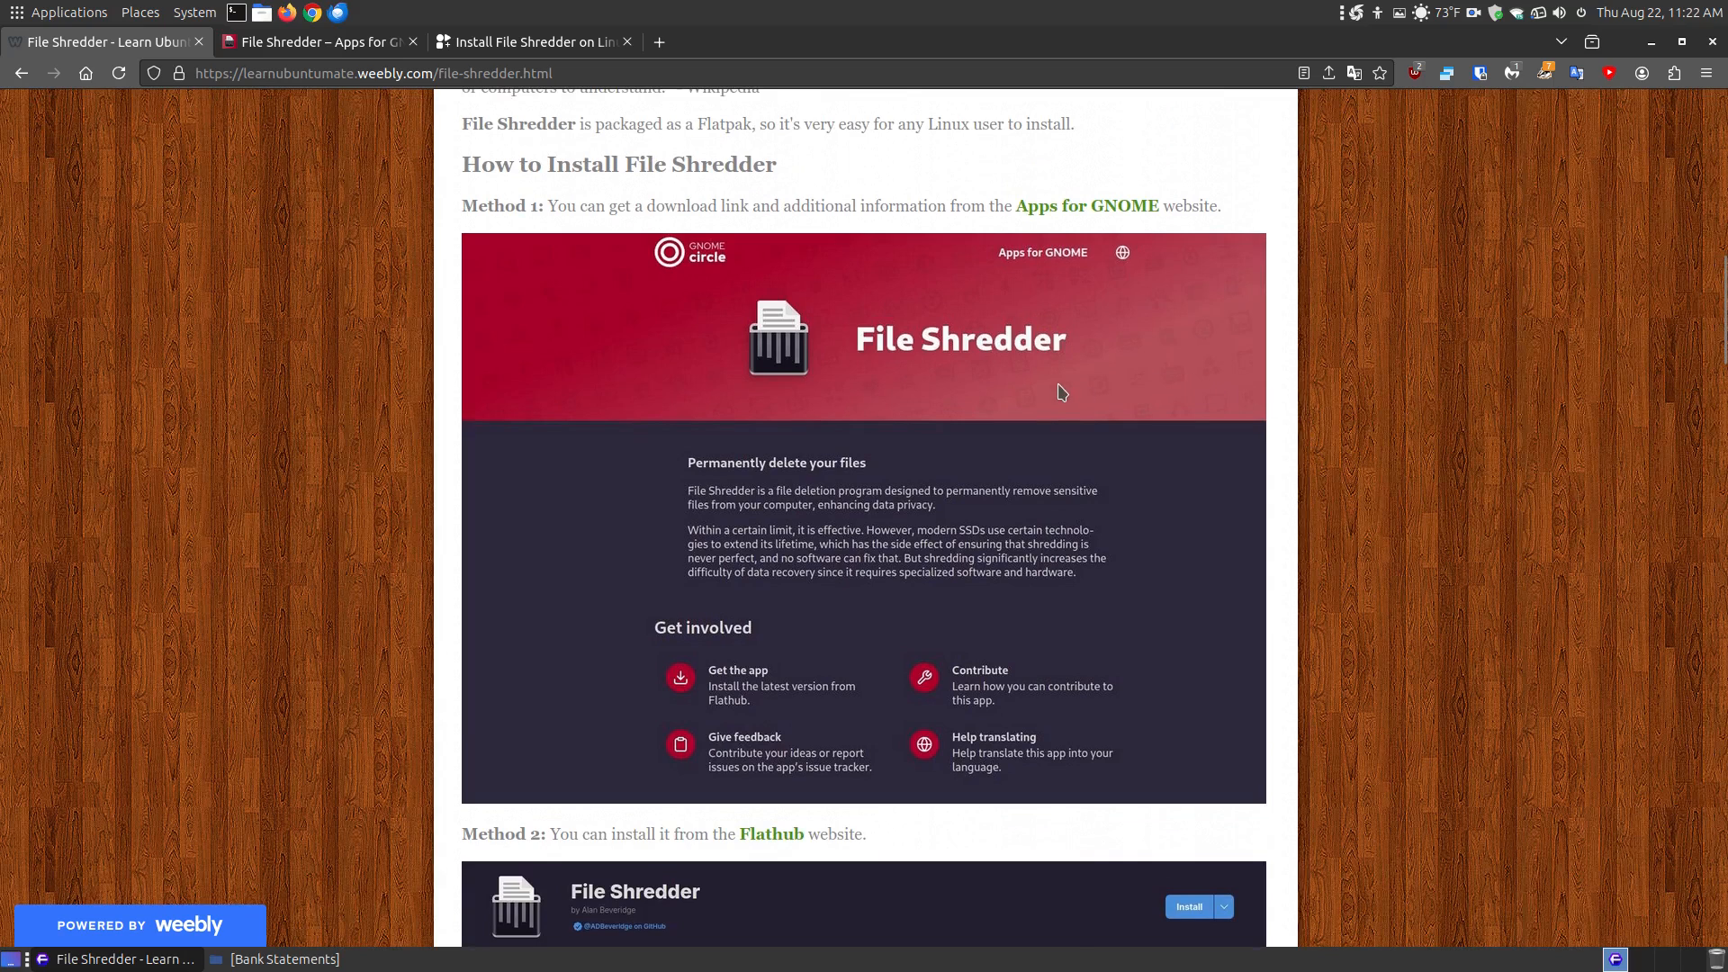
pyautogui.moveTo(1050, 235)
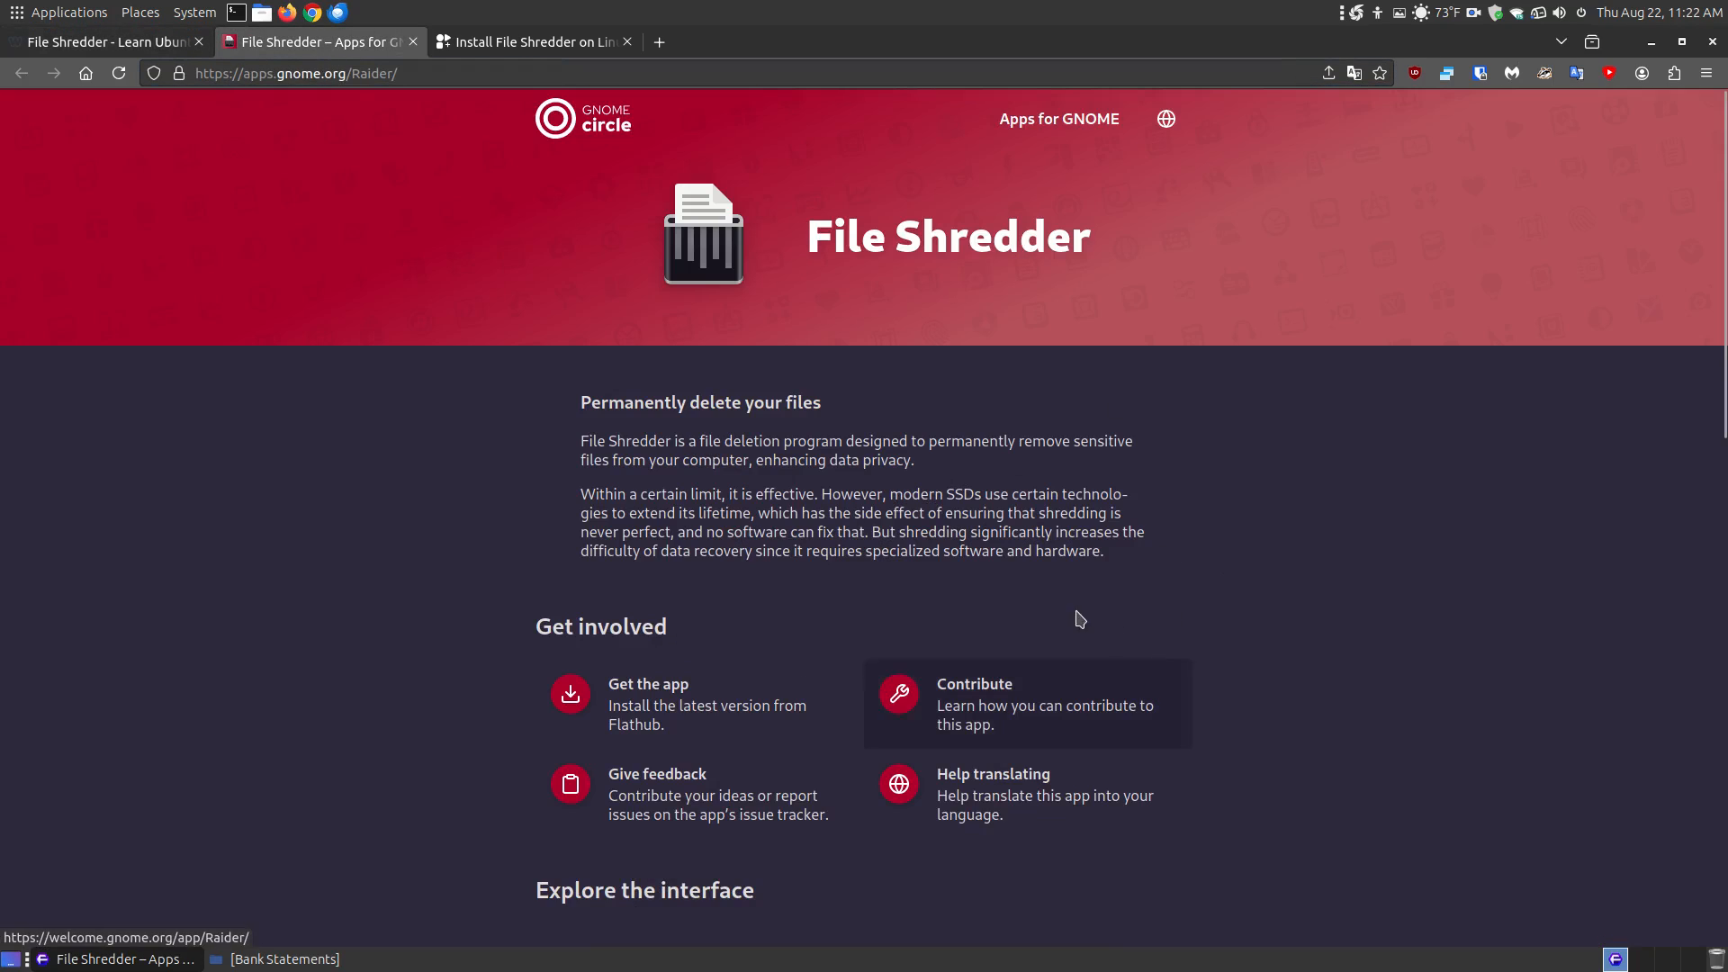
pyautogui.moveTo(703, 691)
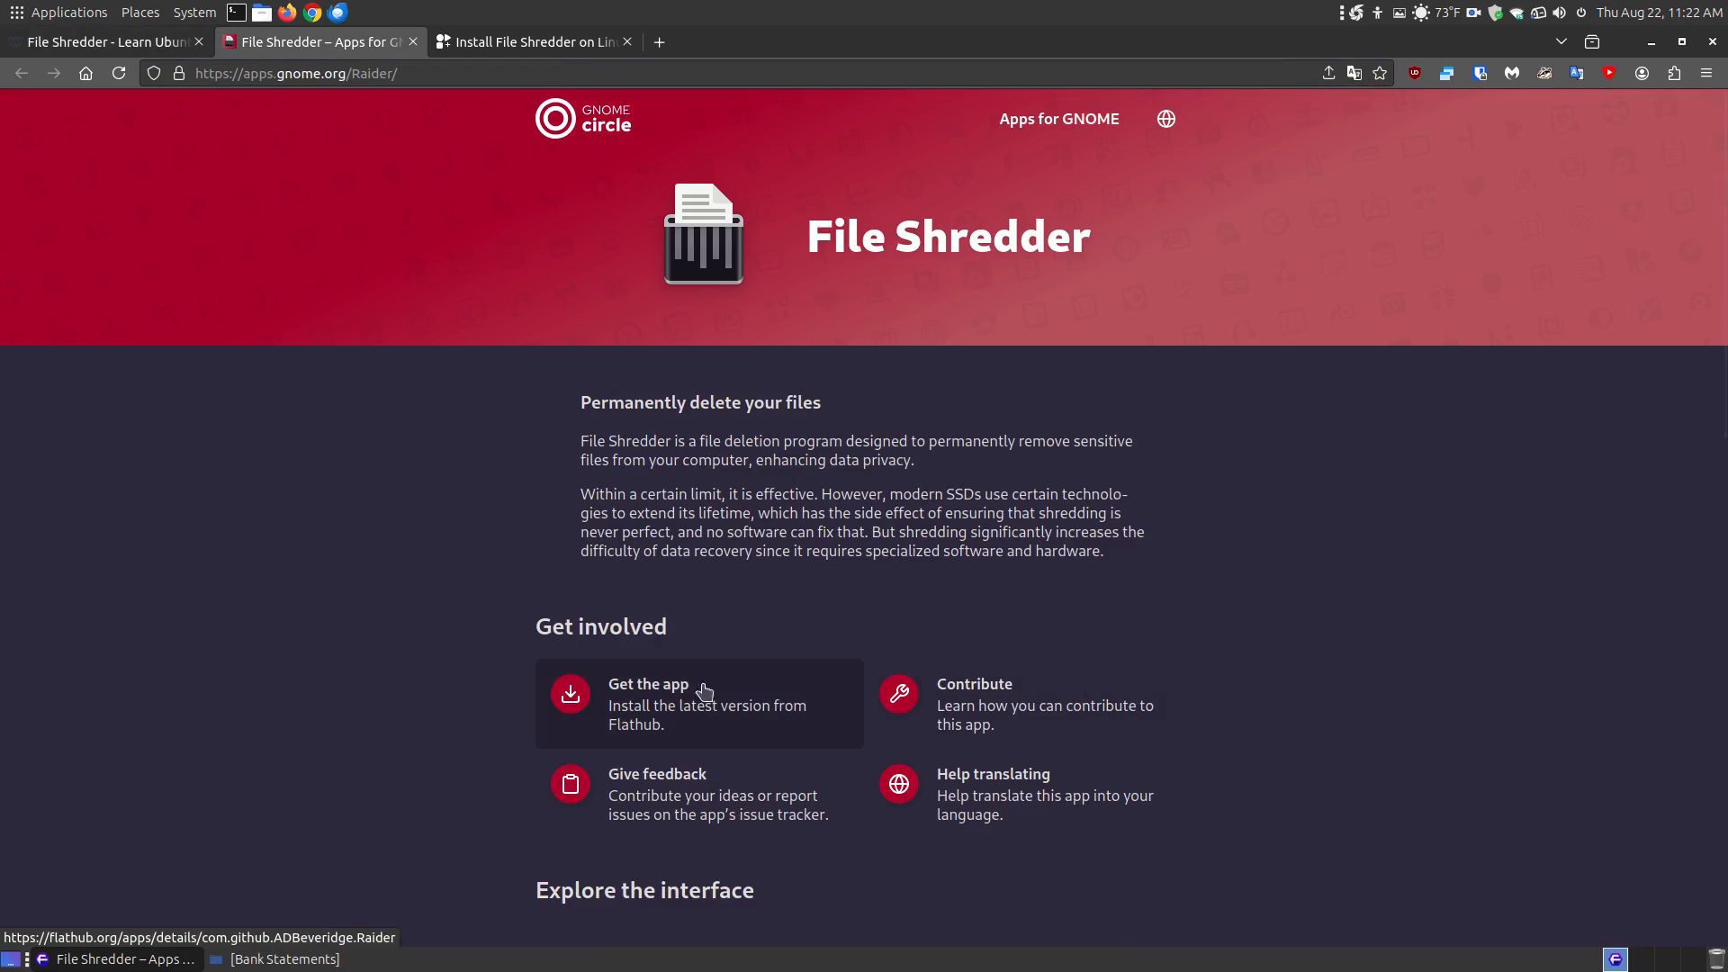
pyautogui.moveTo(957, 782)
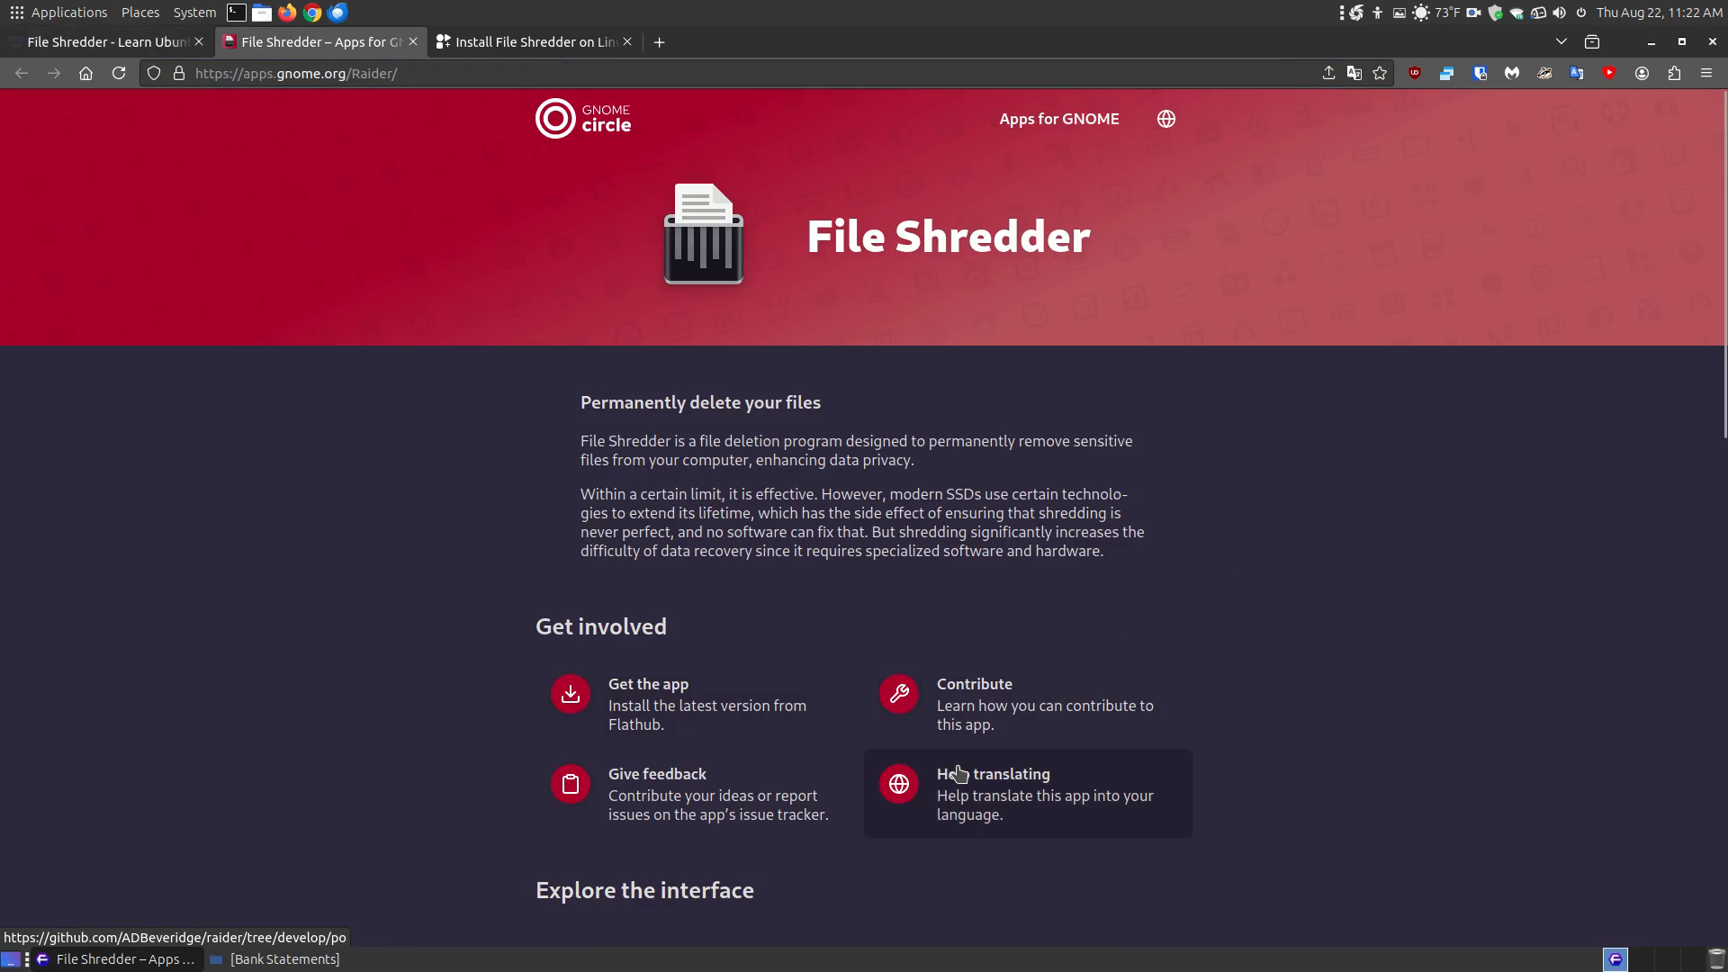
pyautogui.moveTo(720, 838)
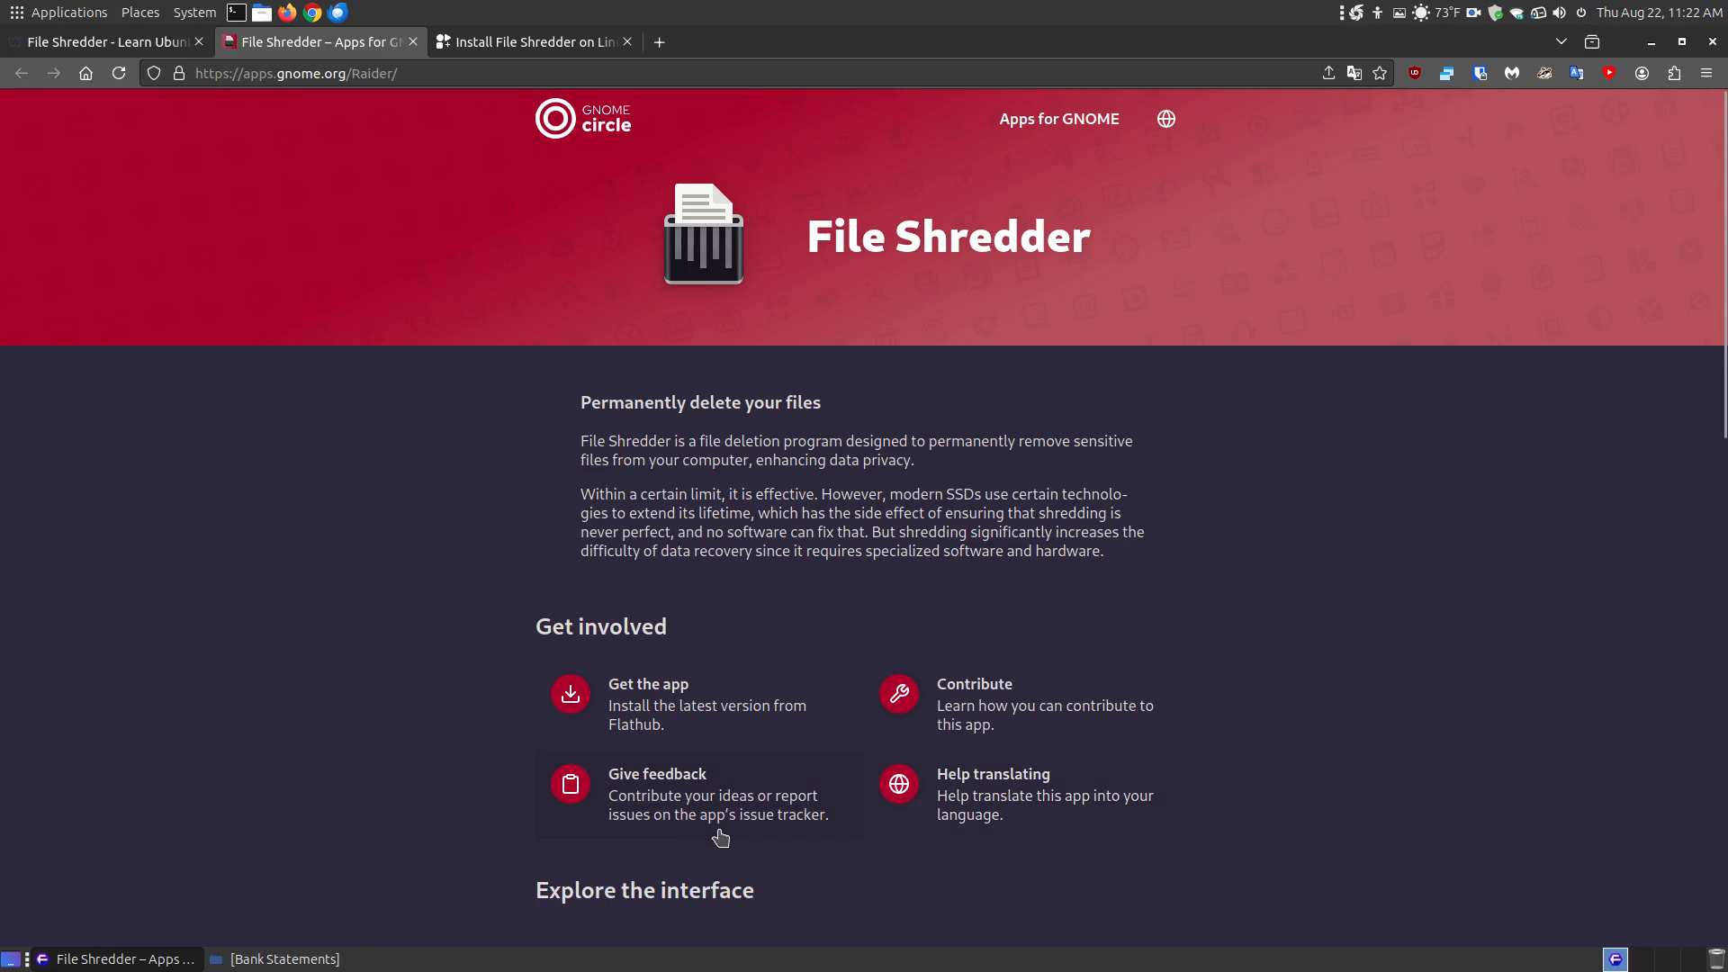
pyautogui.moveTo(657, 794)
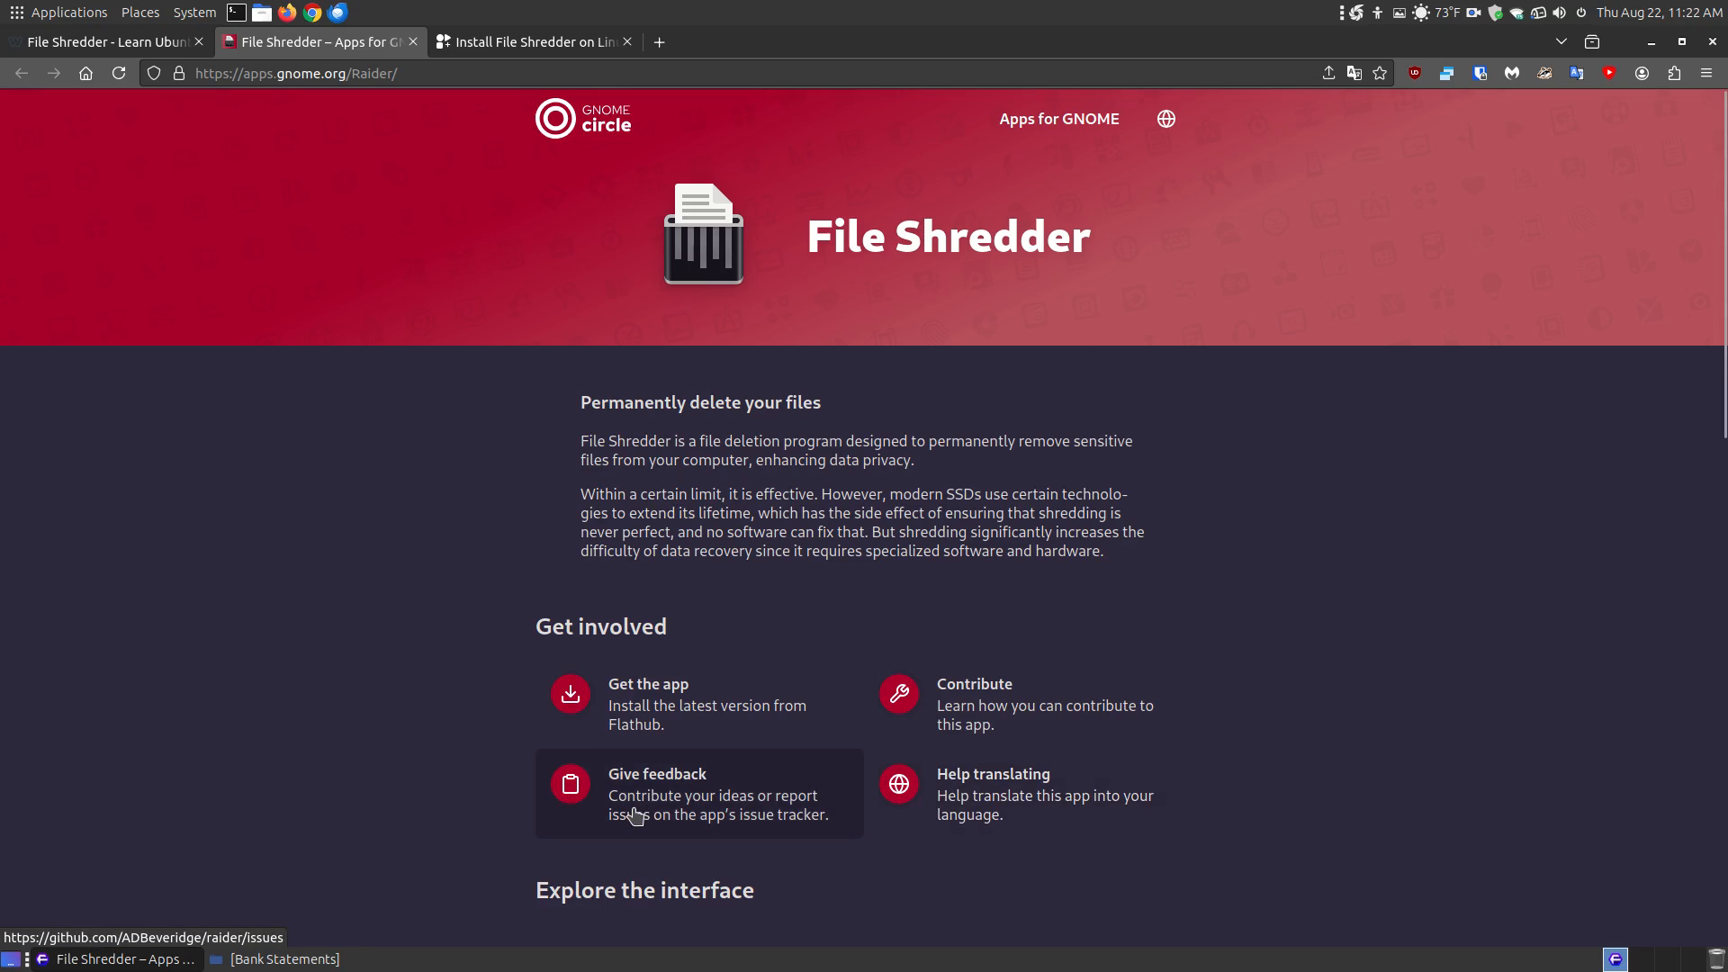
pyautogui.moveTo(1082, 305)
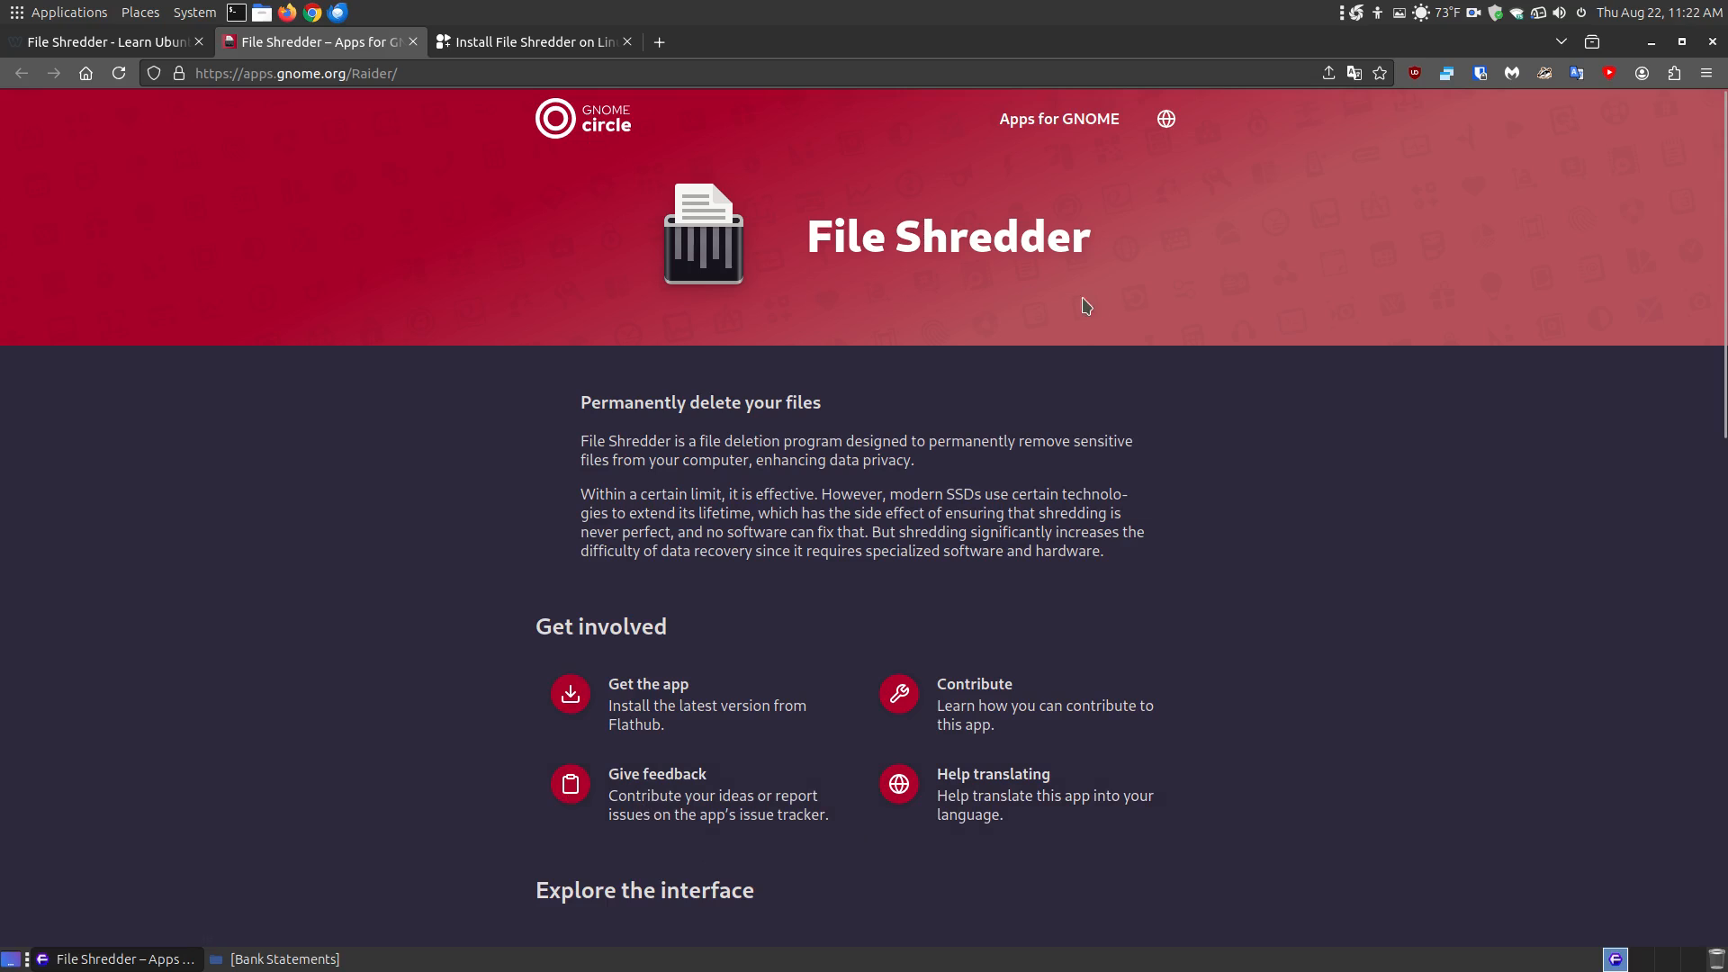
pyautogui.moveTo(1066, 470)
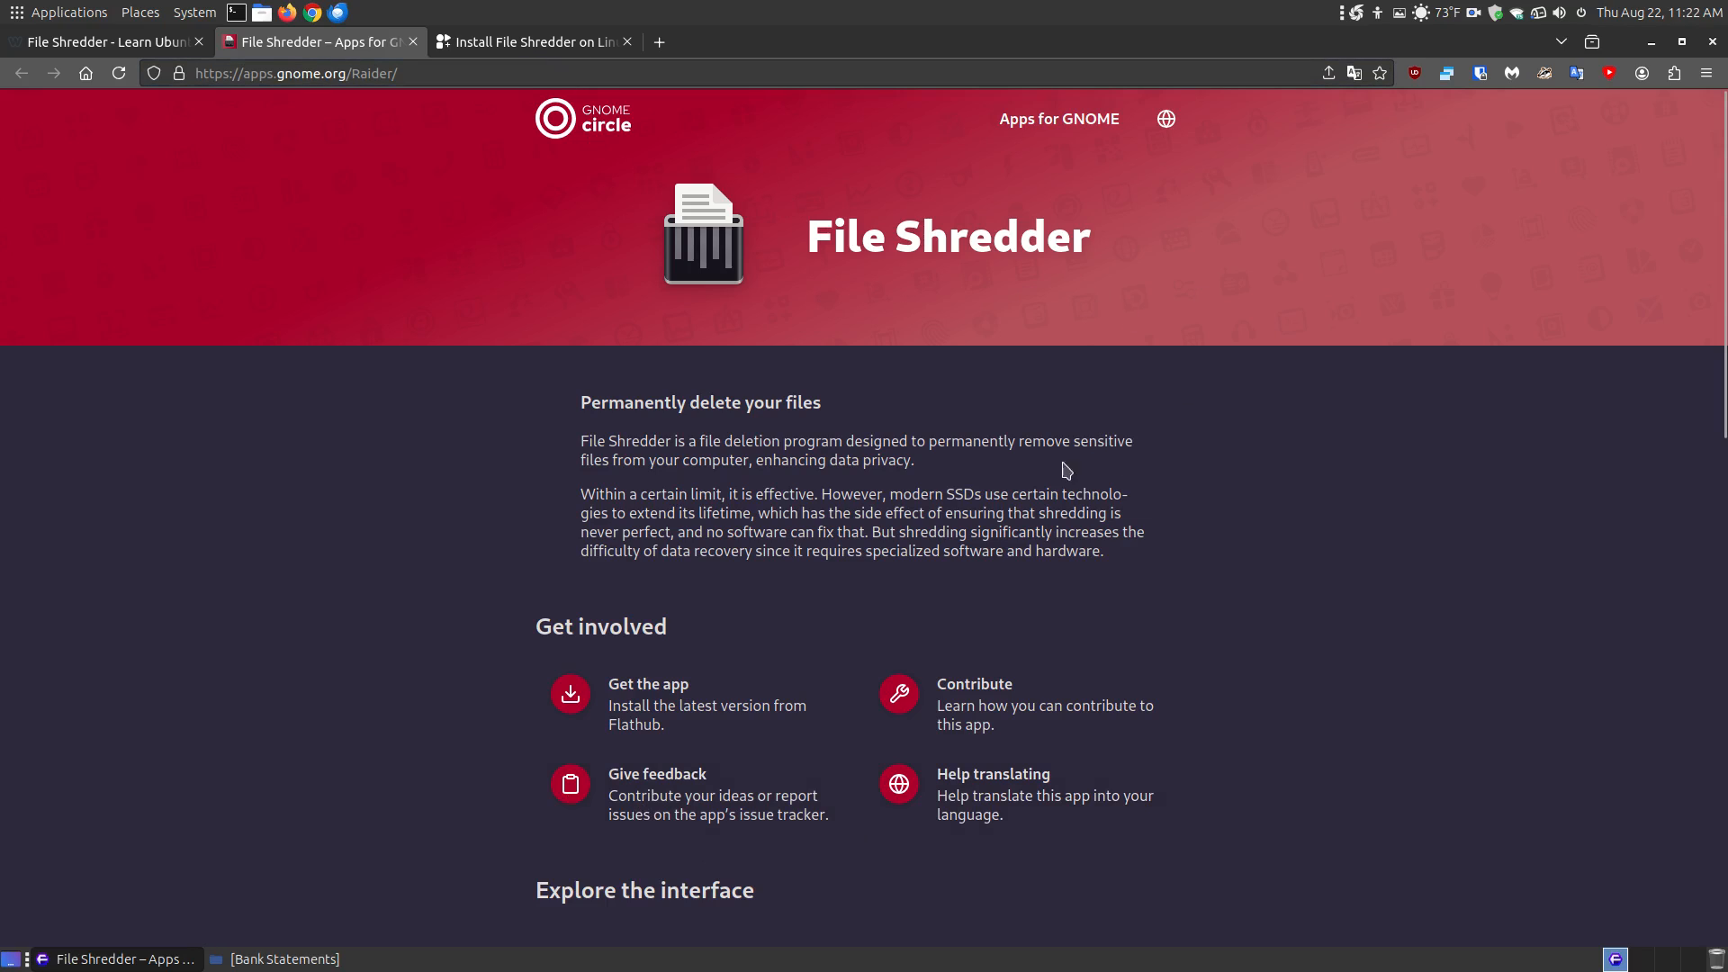
# View Flathub's File Shredder page and expand, then collapse, the manual flatpak install commands.
pyautogui.click(529, 43)
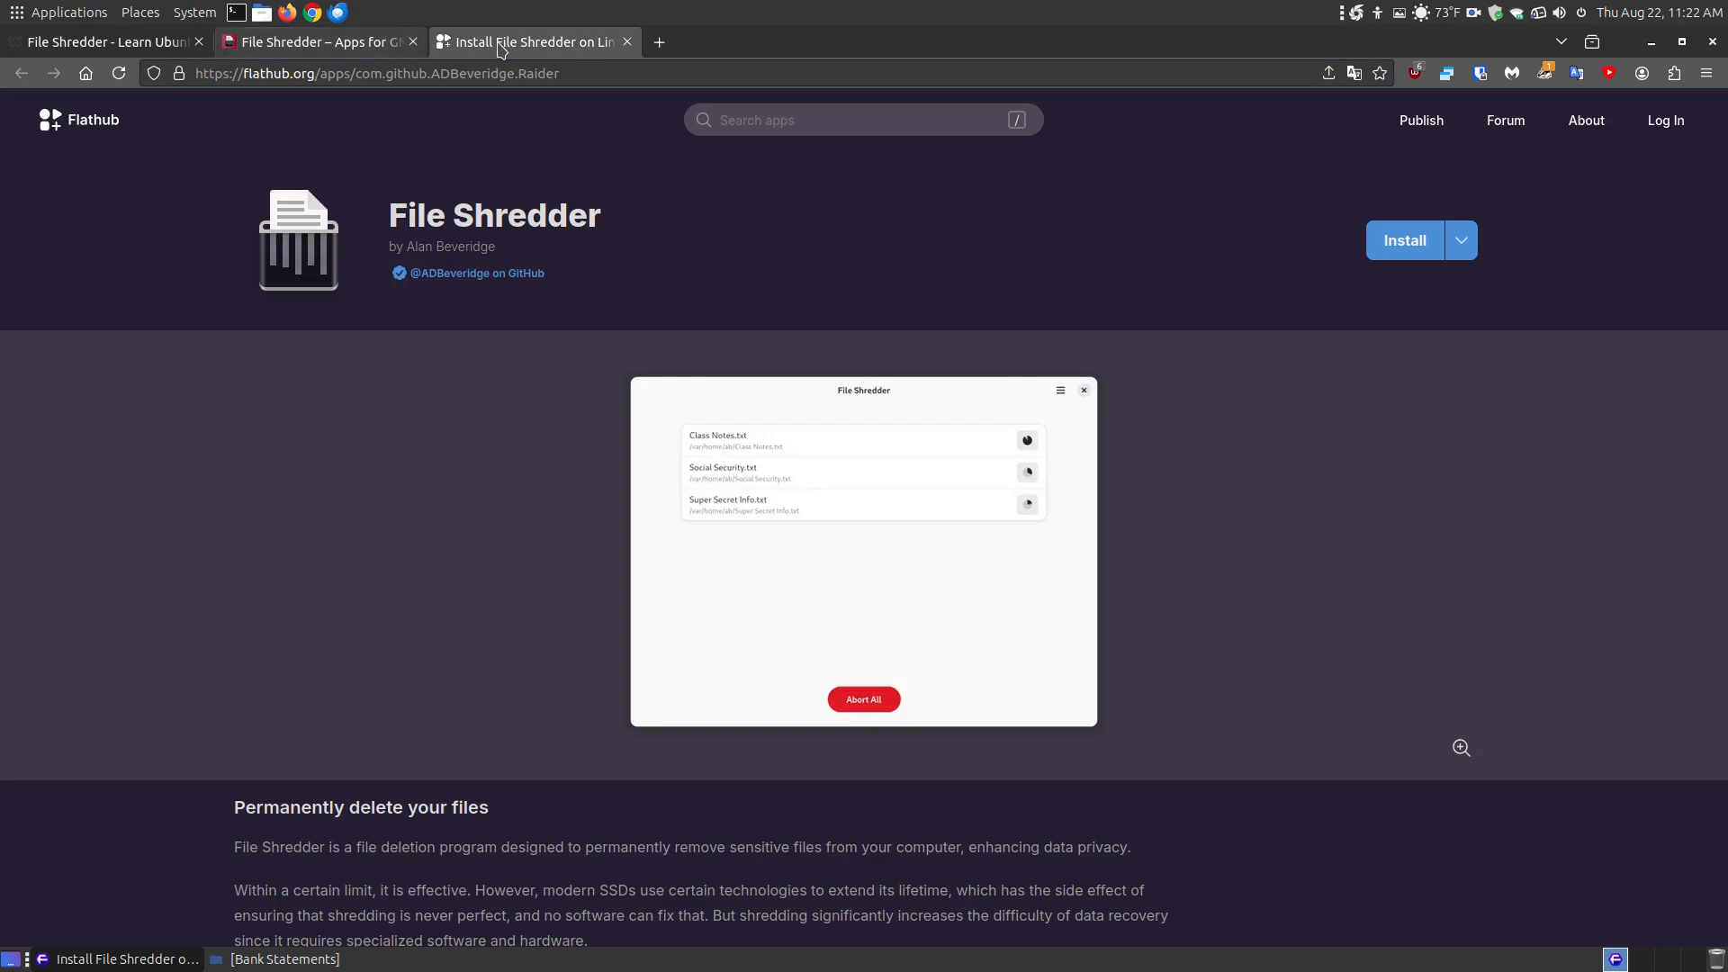
pyautogui.moveTo(97, 148)
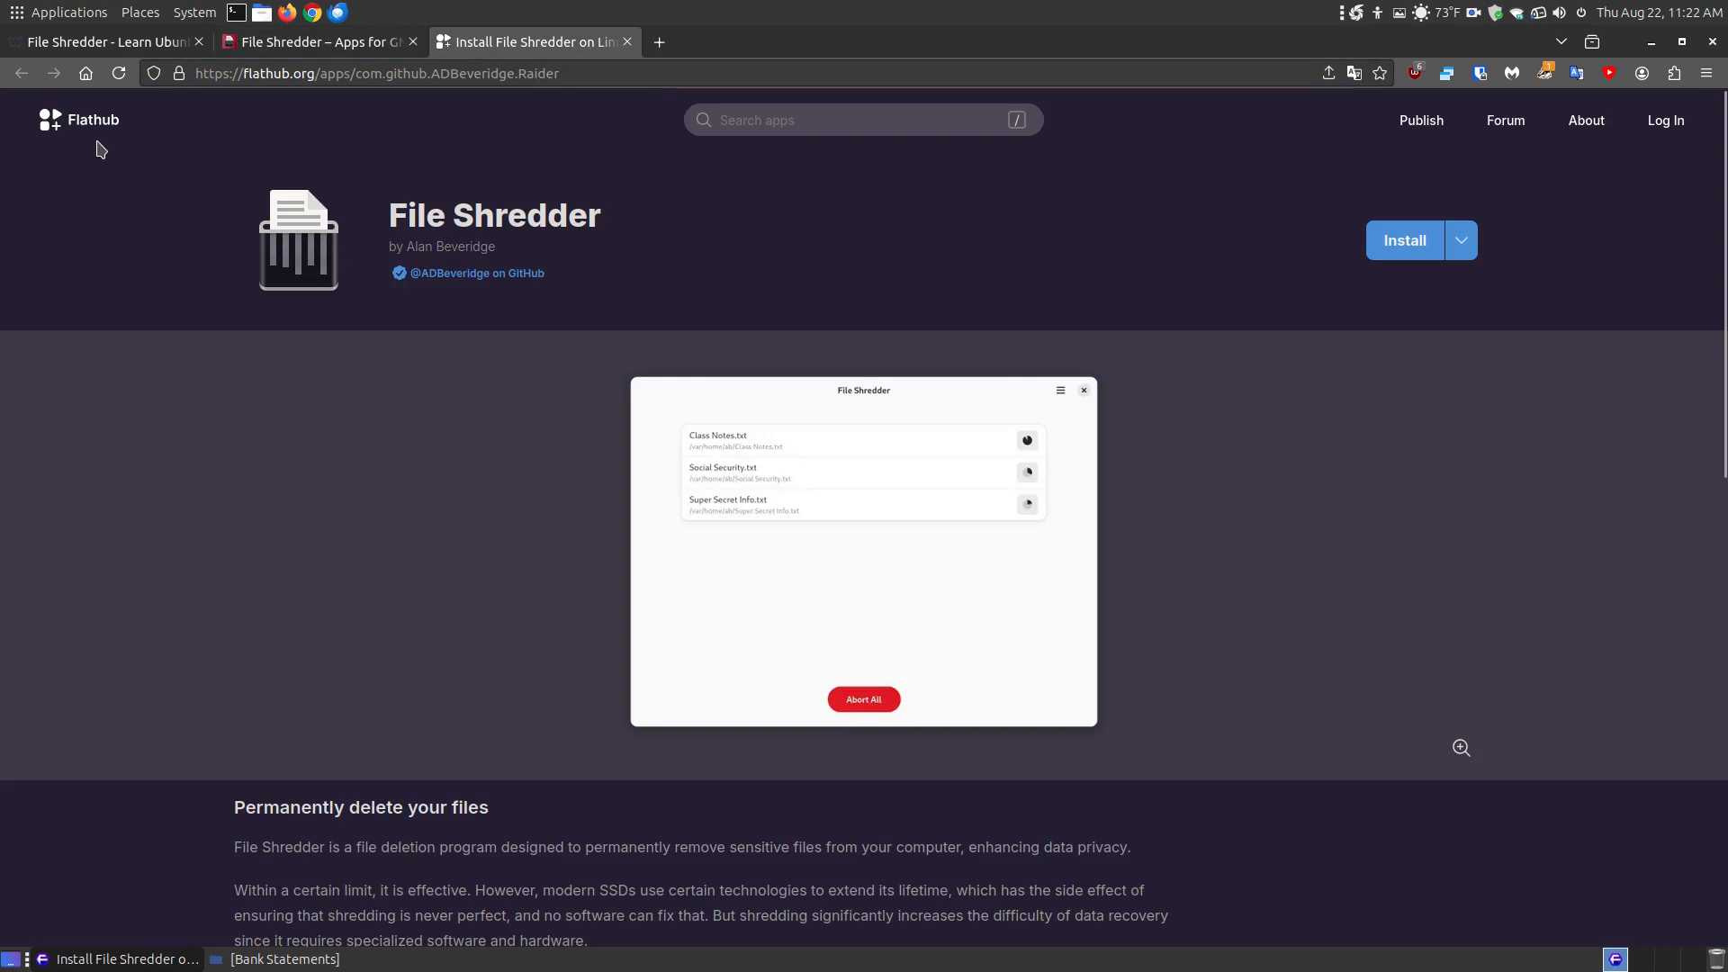
pyautogui.click(104, 42)
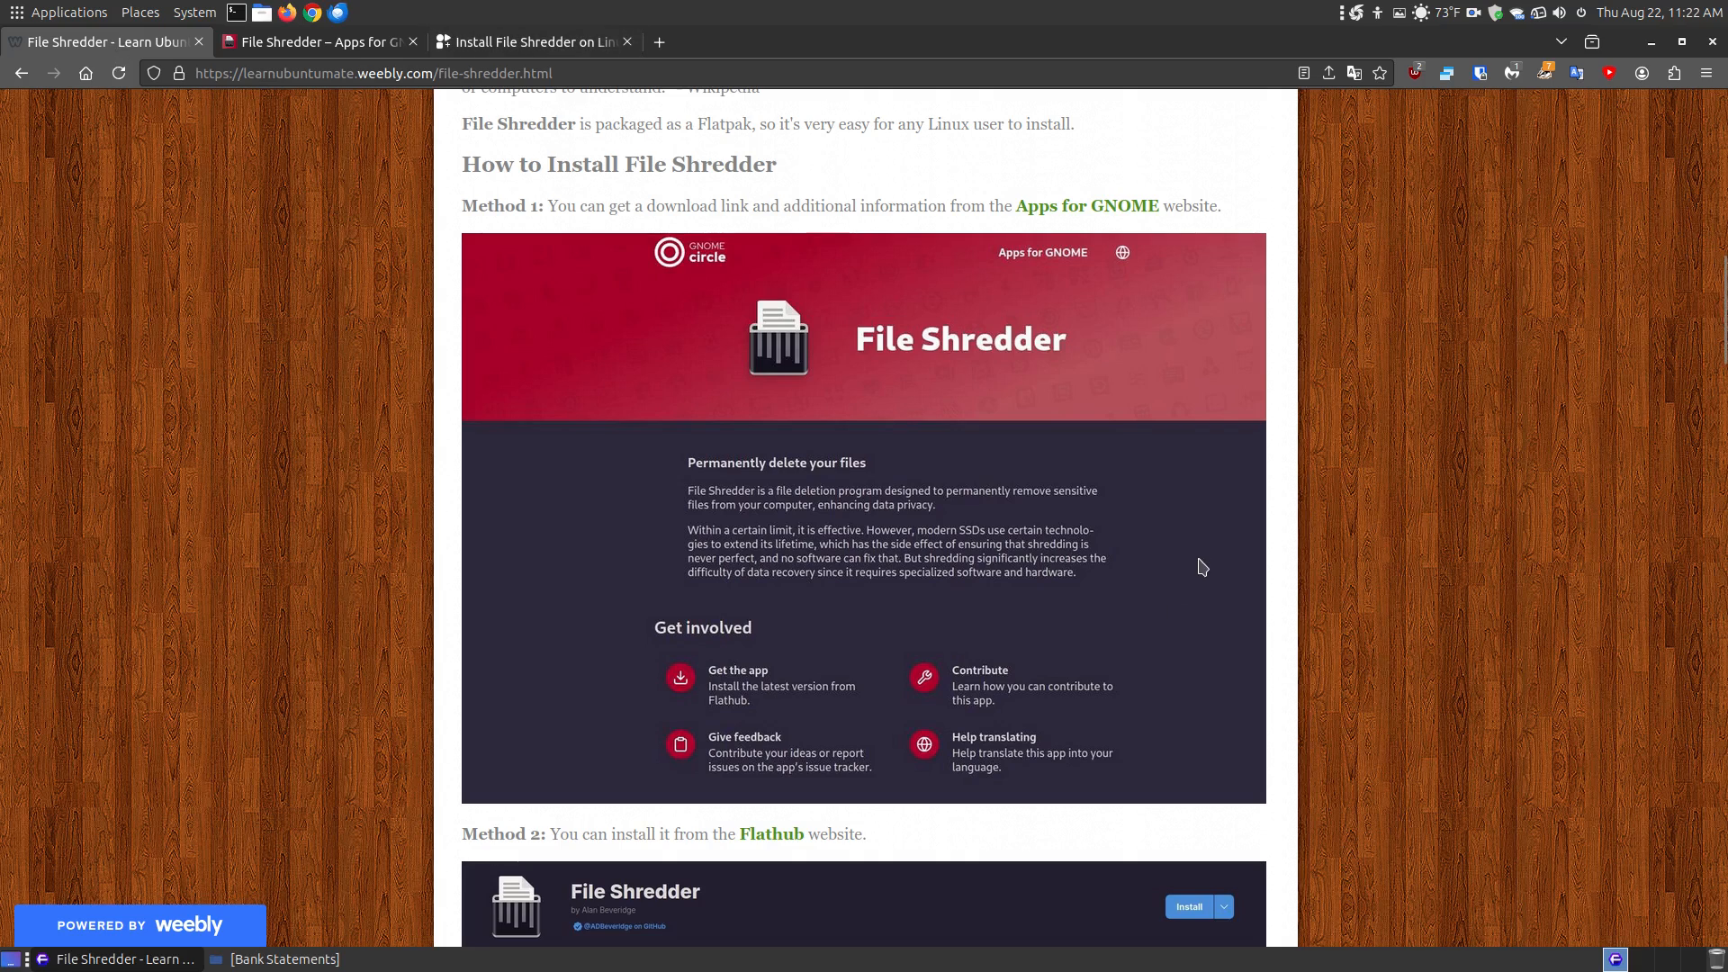
pyautogui.scroll(-3)
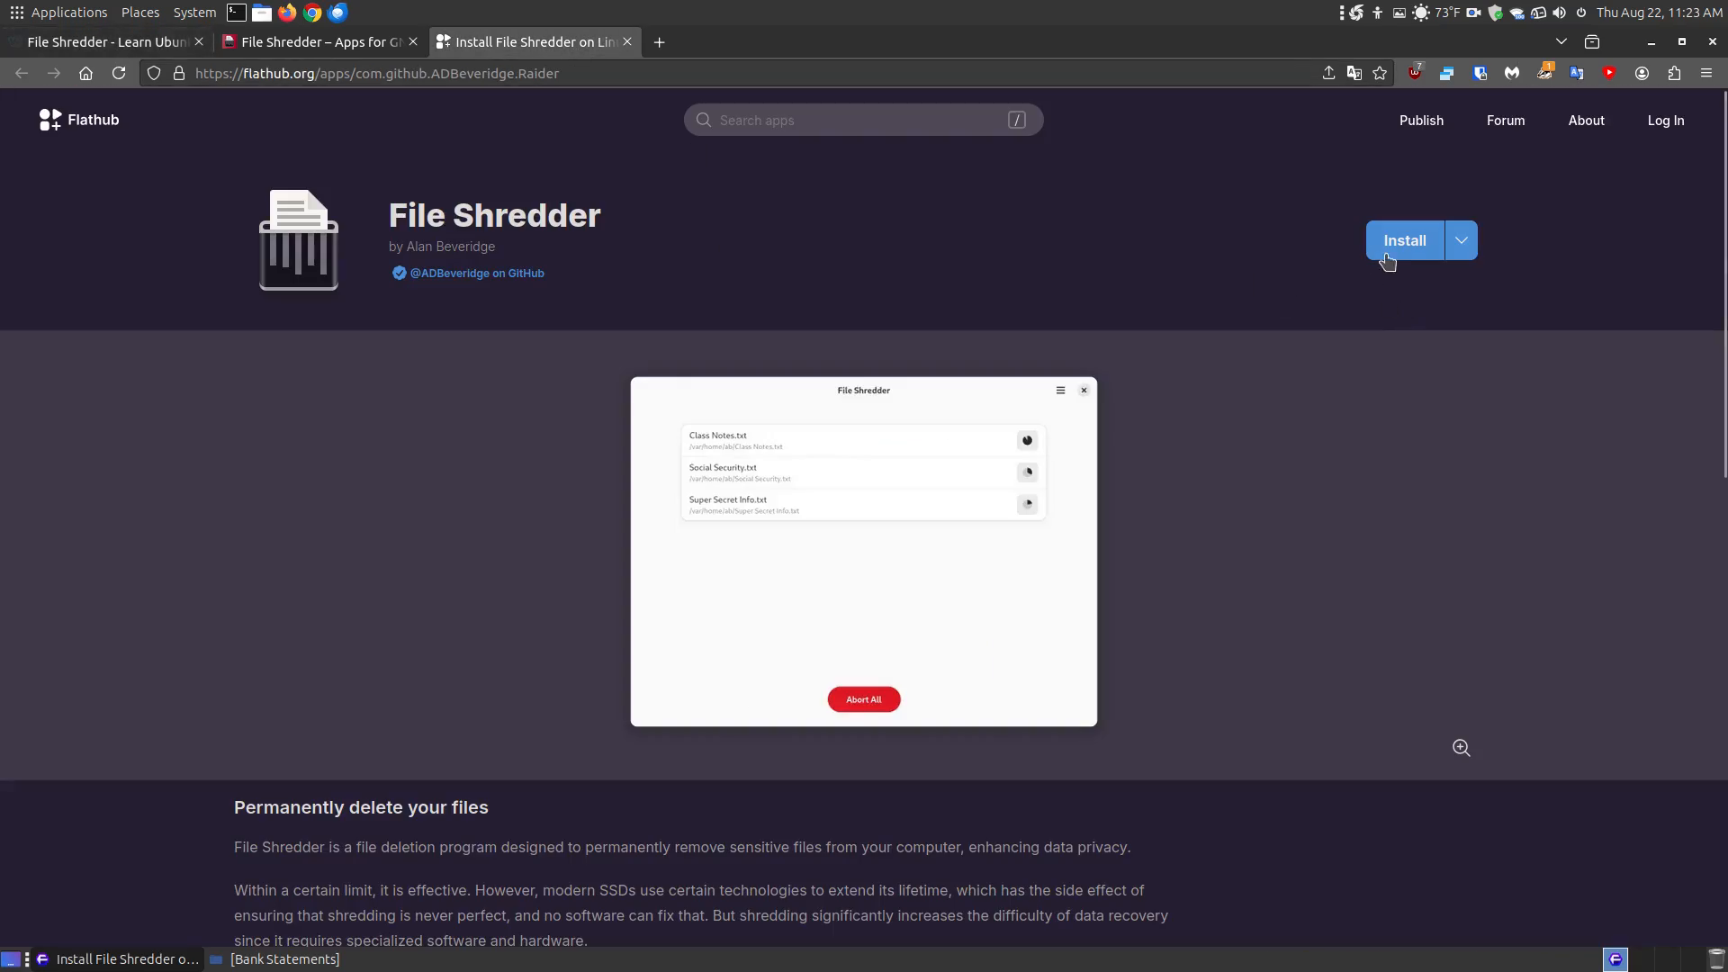
pyautogui.click(1460, 240)
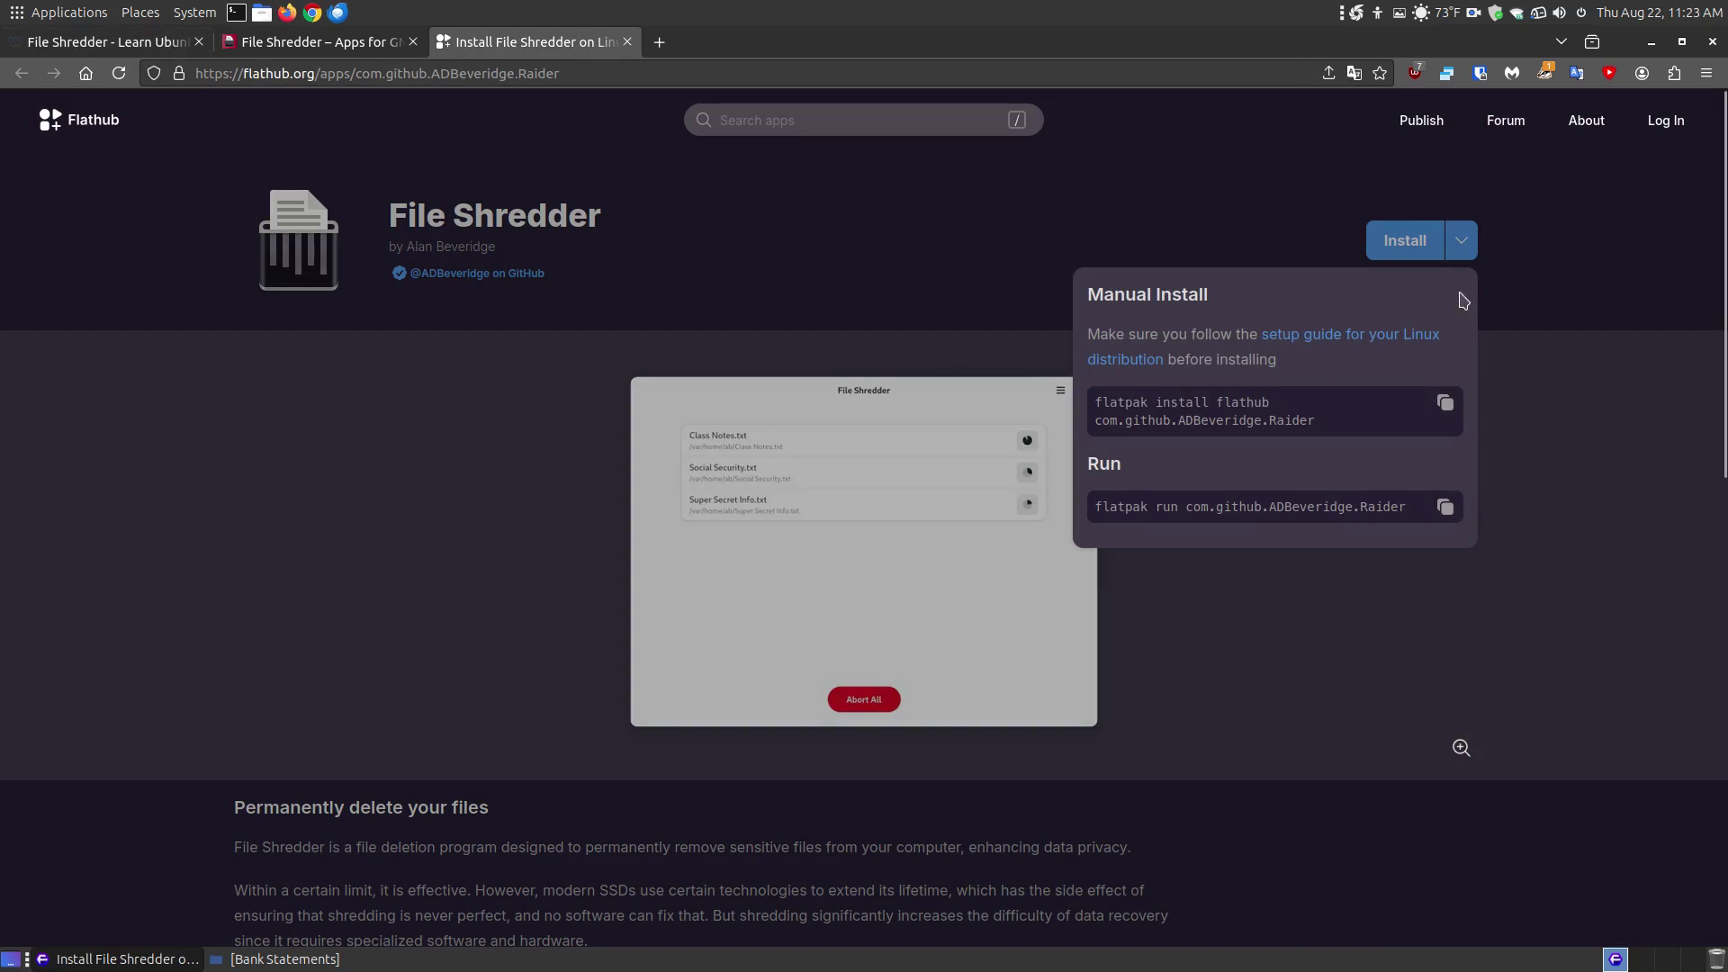
pyautogui.moveTo(1111, 538)
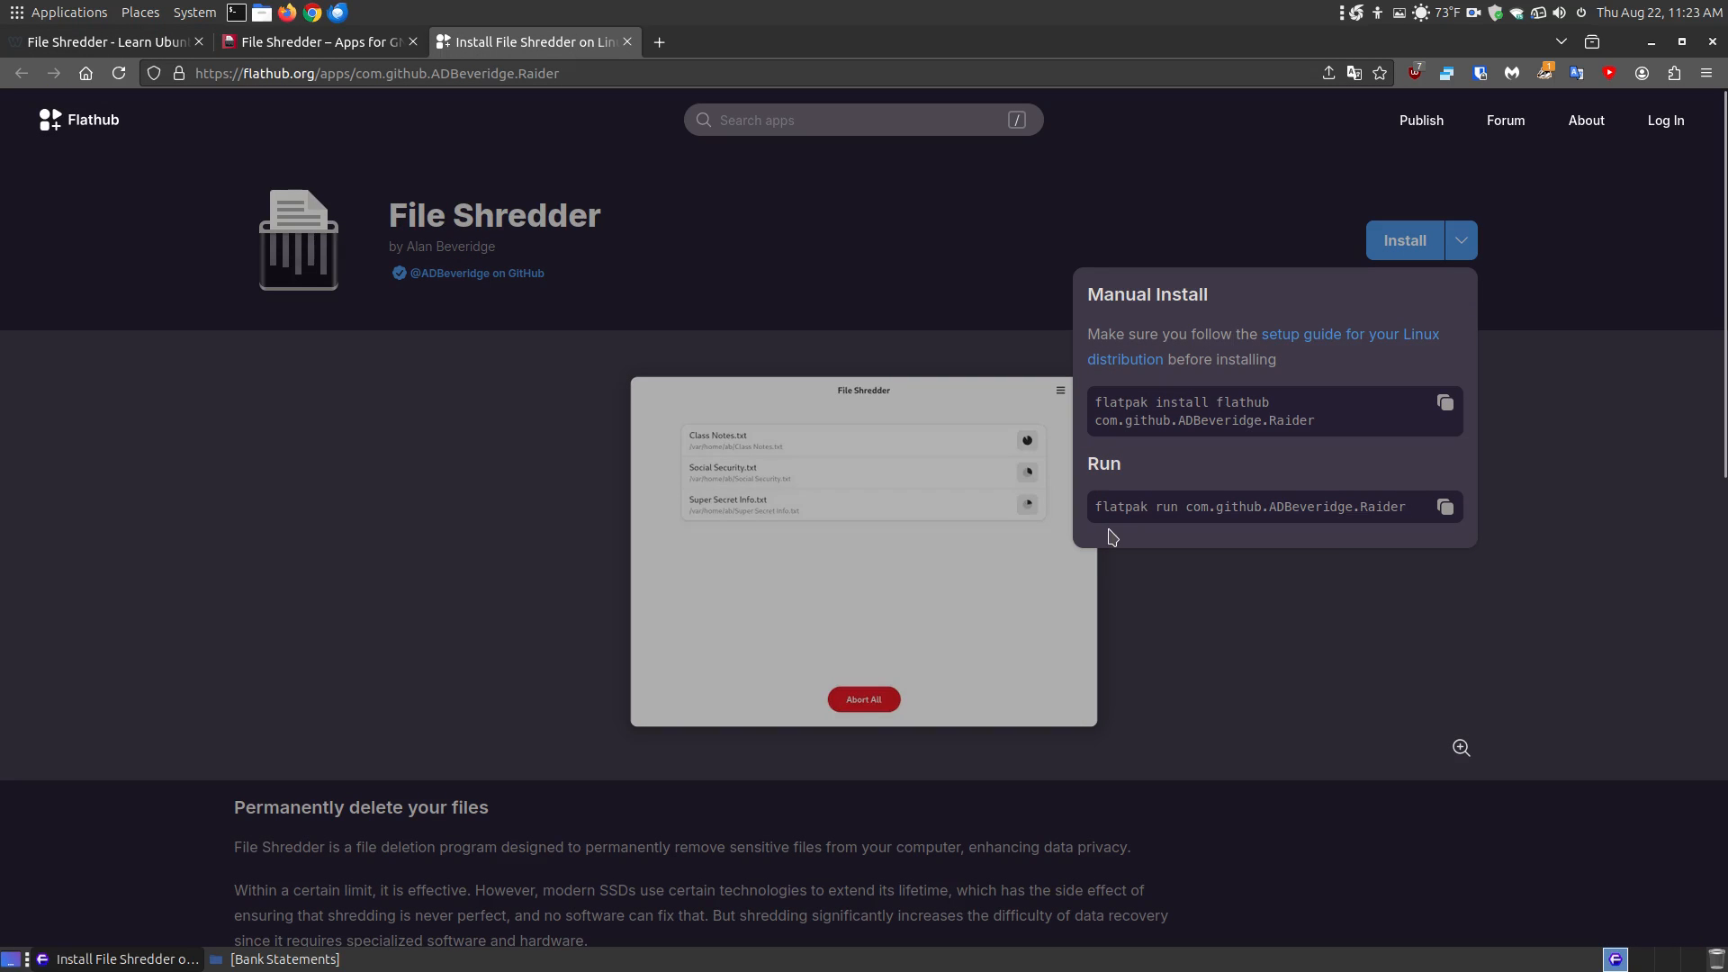
pyautogui.click(1189, 261)
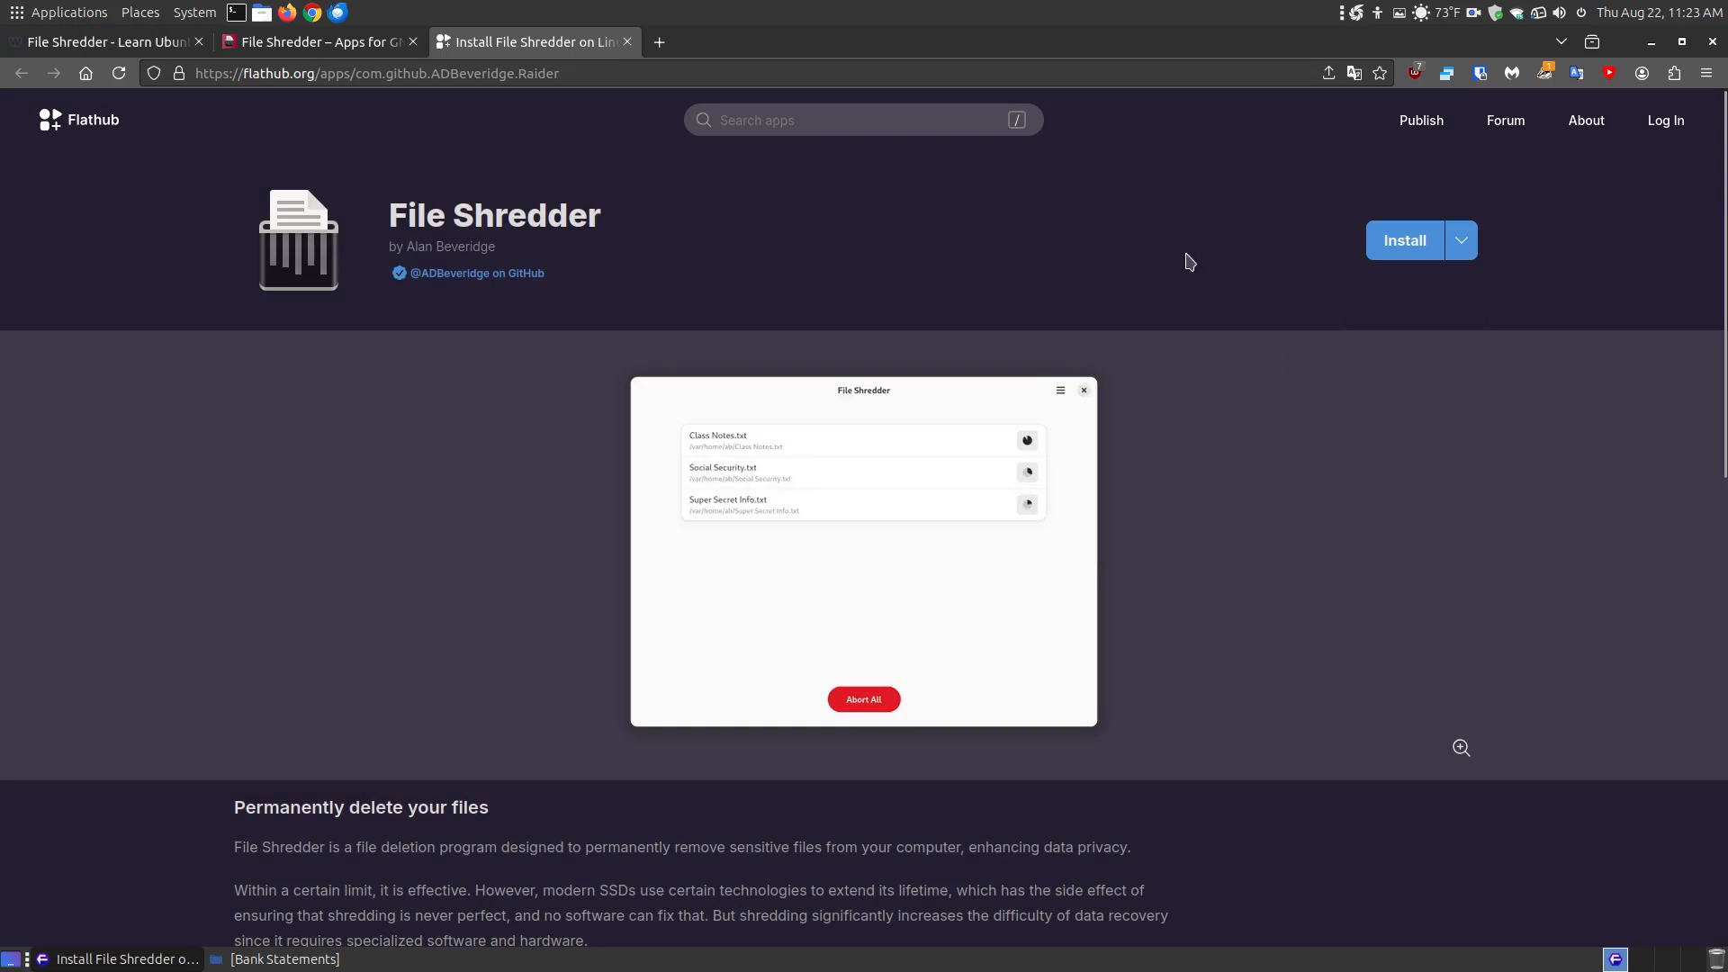
# Scroll the tutorial to 'How to Uninstall File Shredder' and highlight its flatpak uninstall command.
pyautogui.click(105, 40)
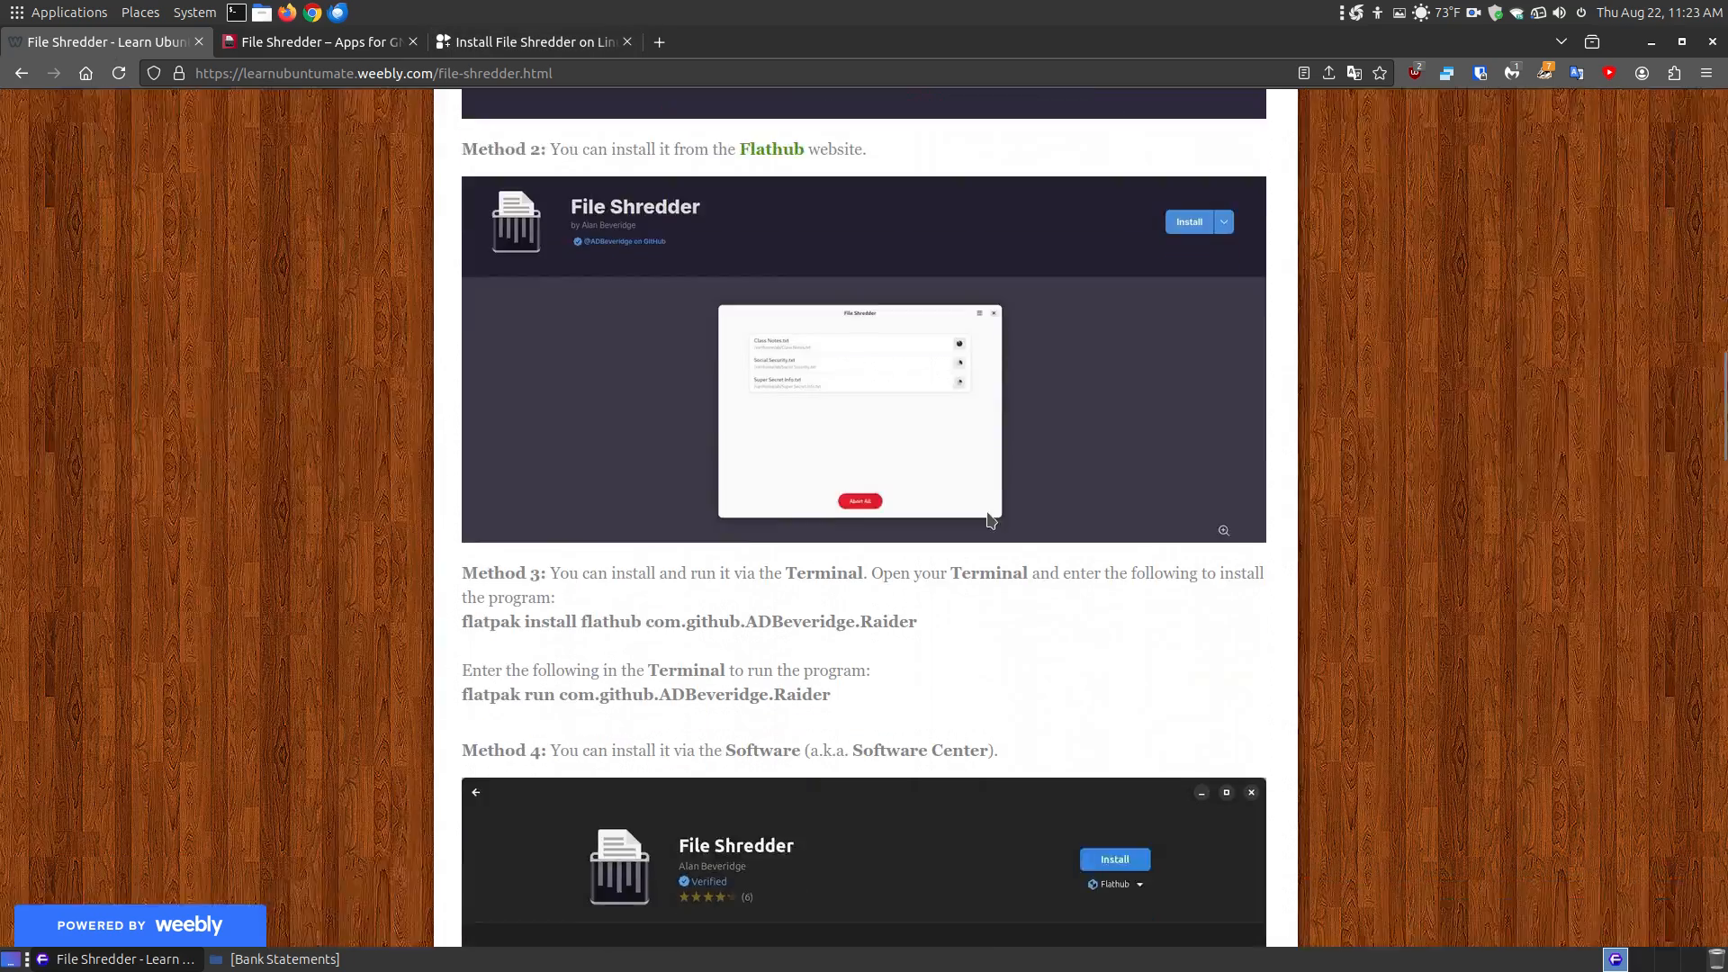
pyautogui.scroll(-3)
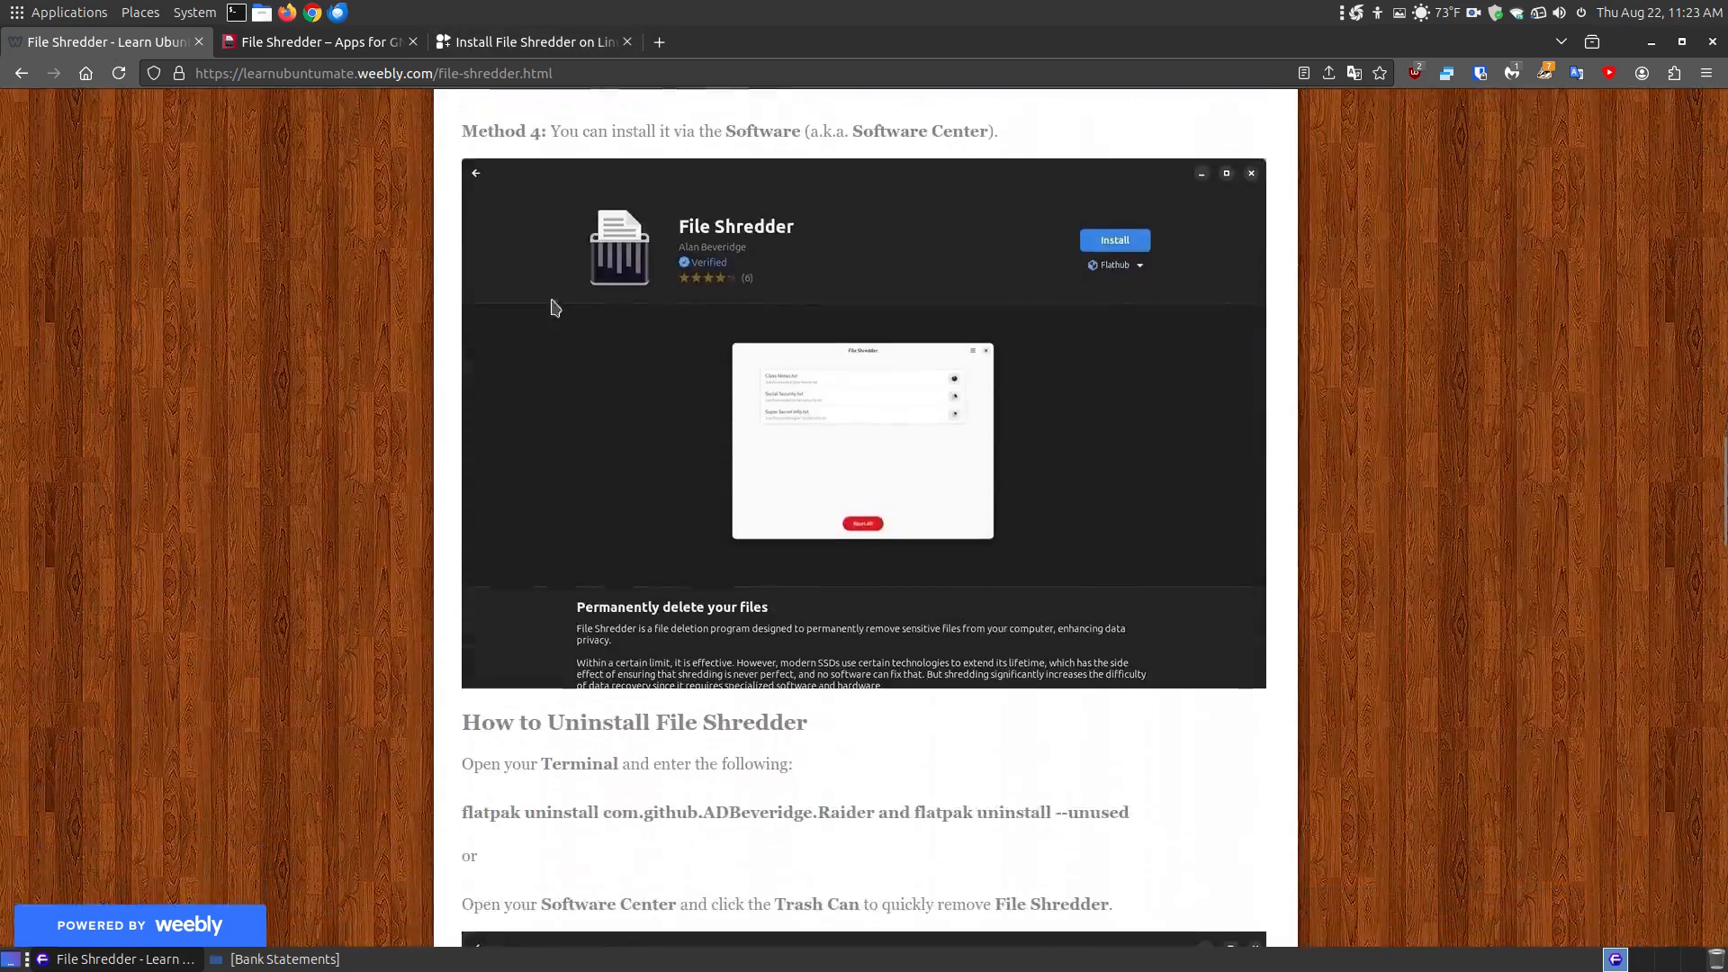
pyautogui.moveTo(746, 243)
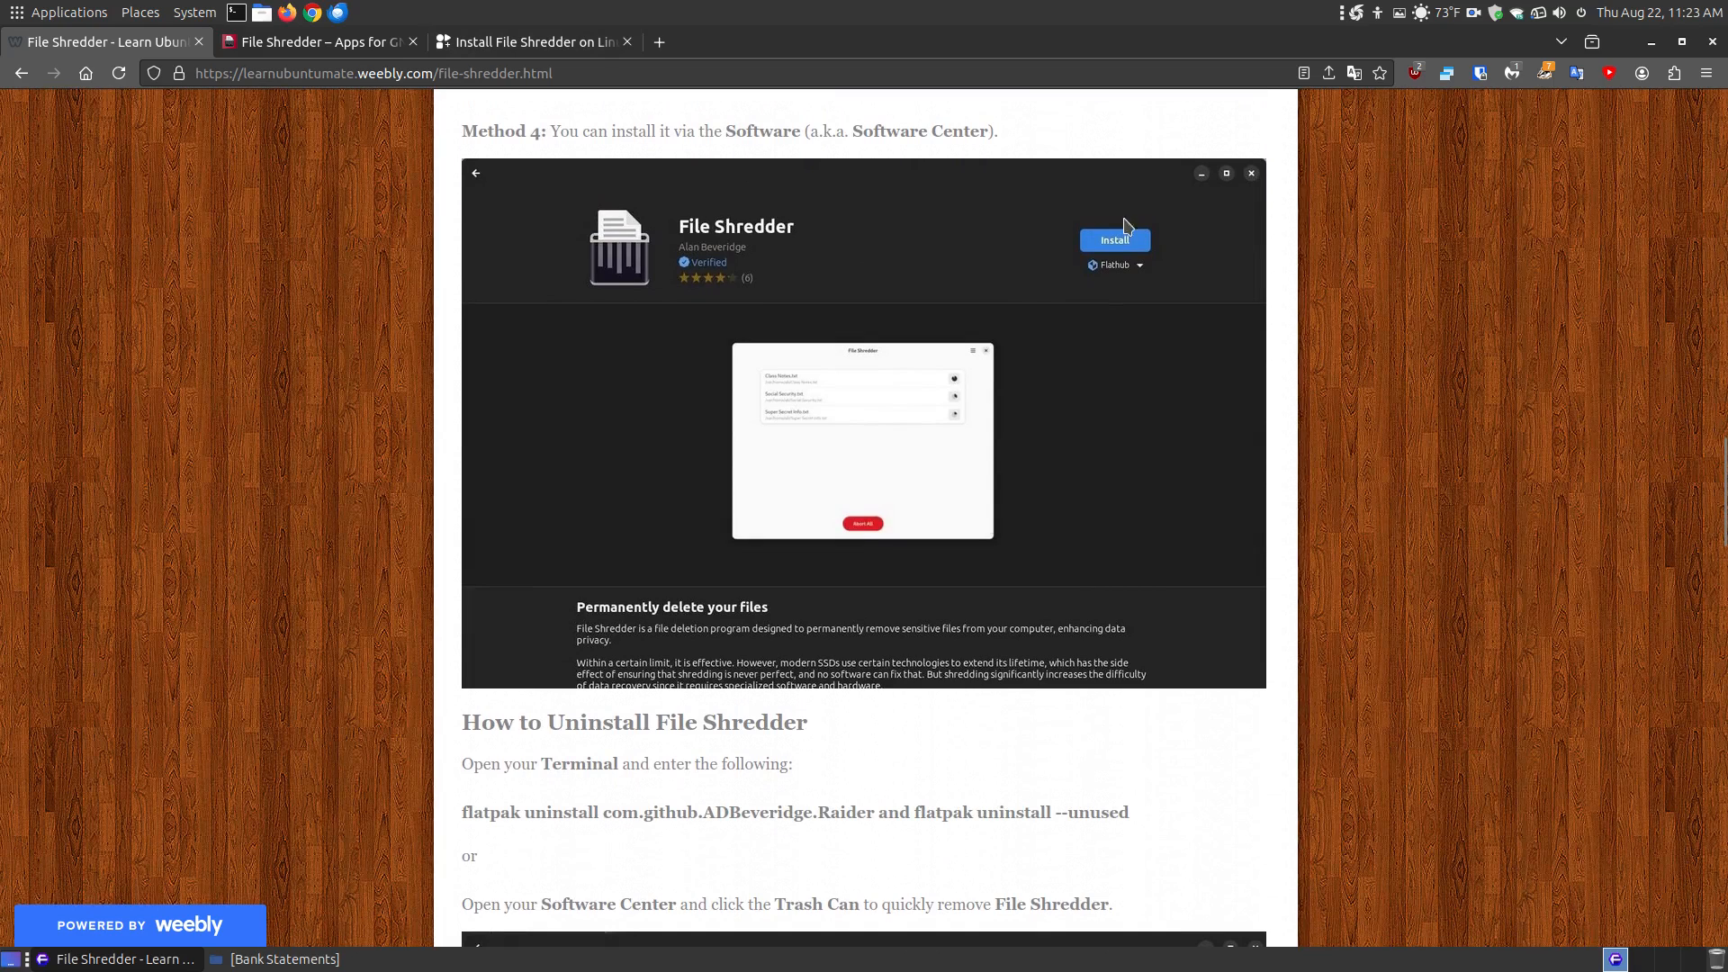
pyautogui.moveTo(1301, 362)
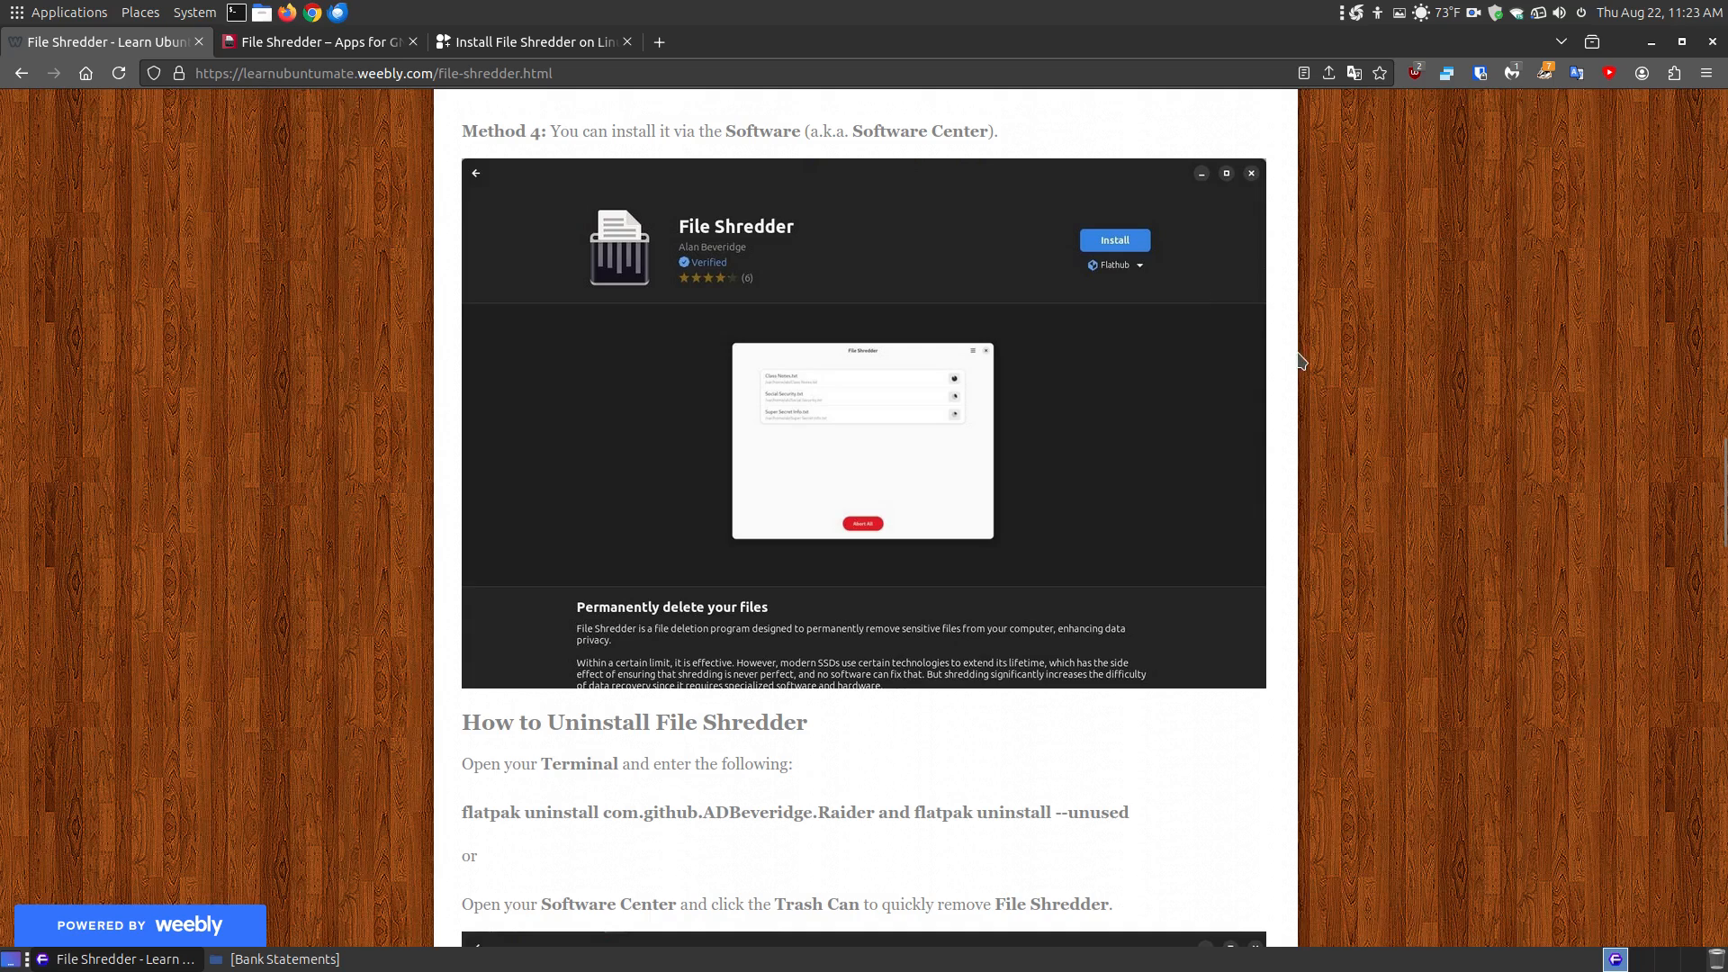
pyautogui.scroll(-3)
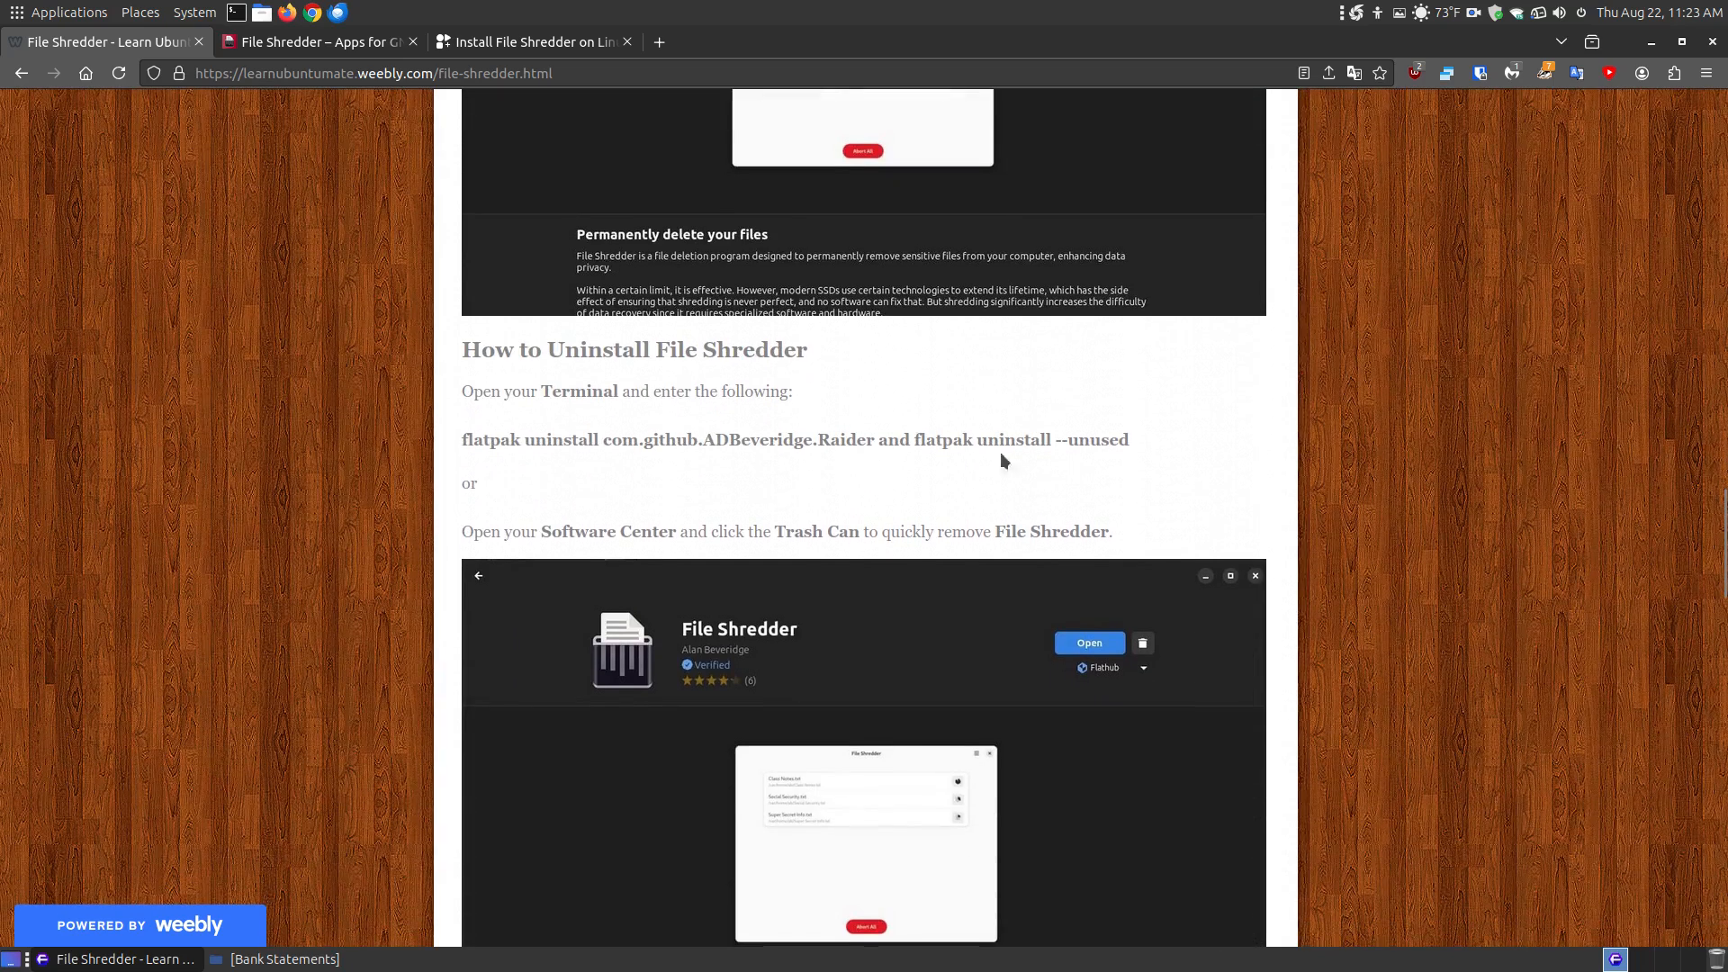
pyautogui.tripleClick(794, 440)
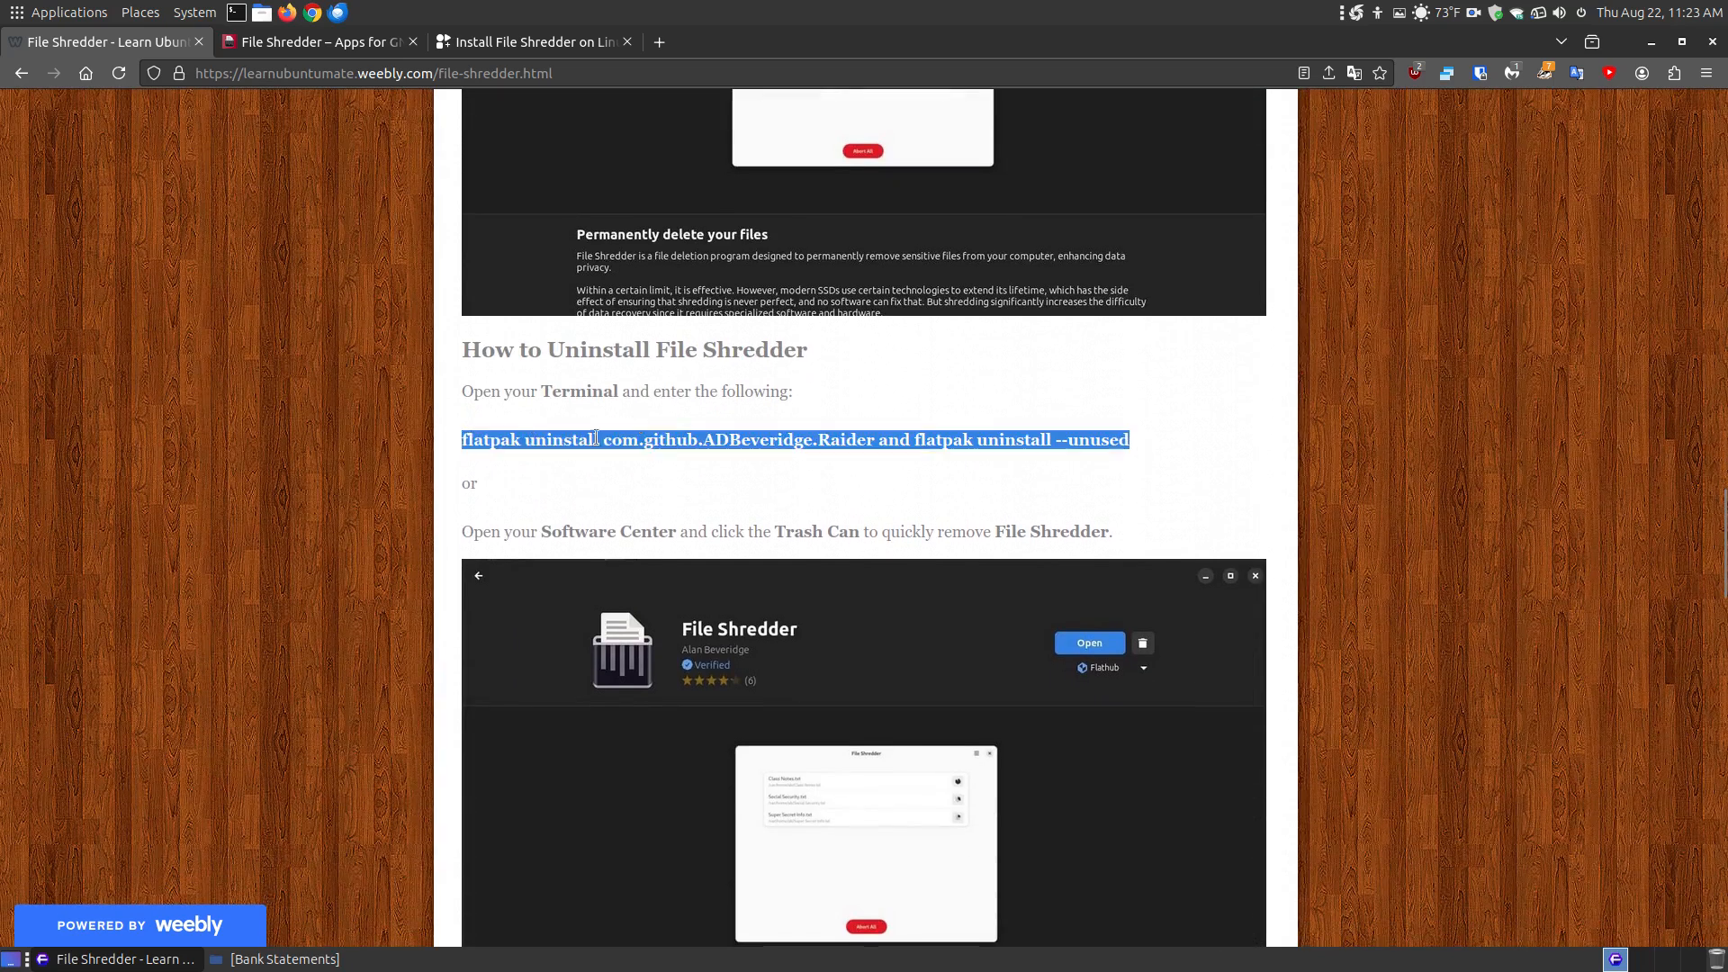
pyautogui.moveTo(1460, 504)
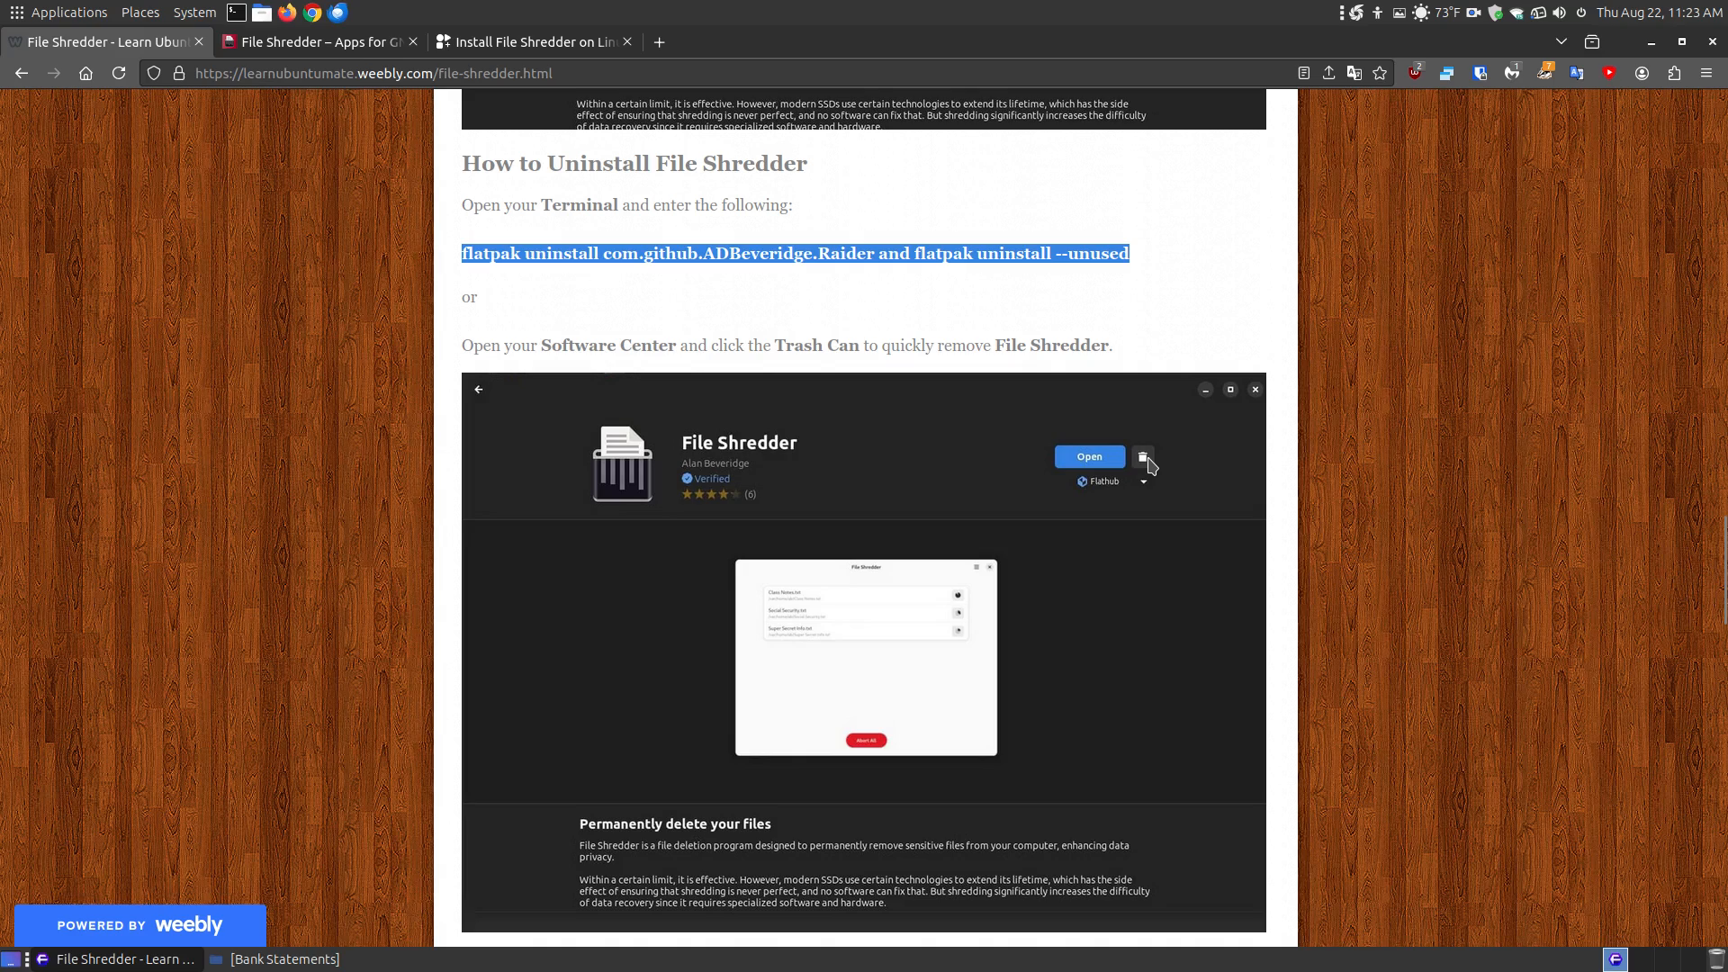
pyautogui.moveTo(1357, 512)
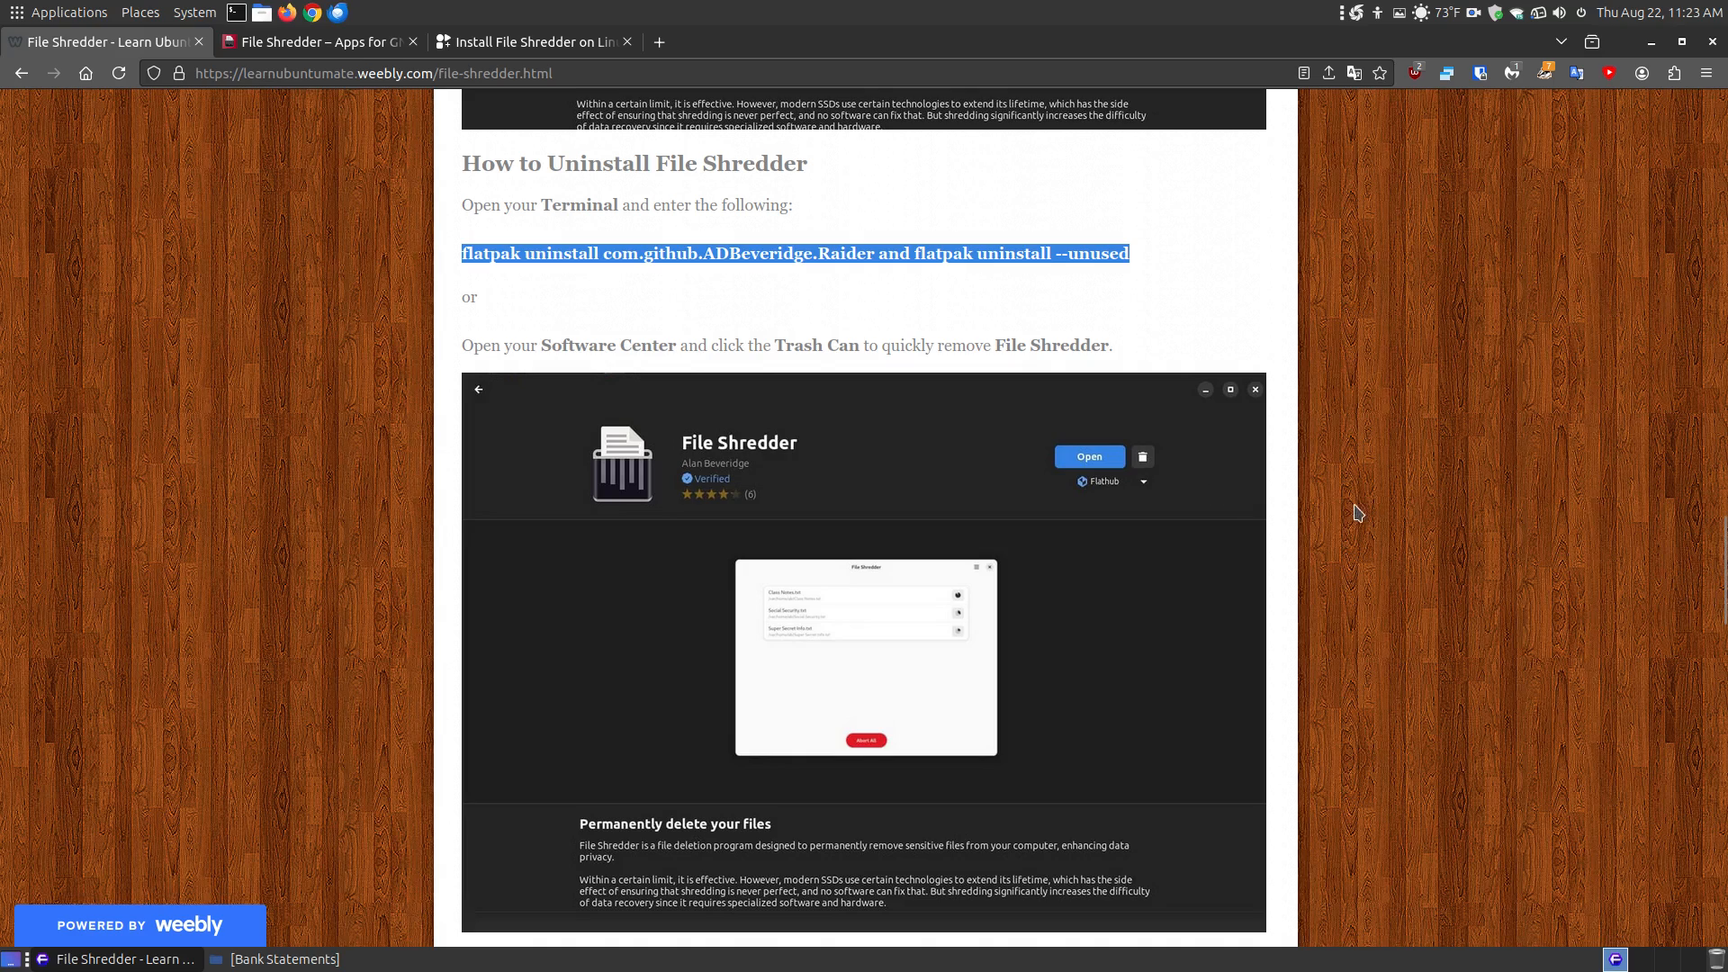
# Read 'How to Use File Shredder' to the article's end, then minimize Firefox.
pyautogui.scroll(-3)
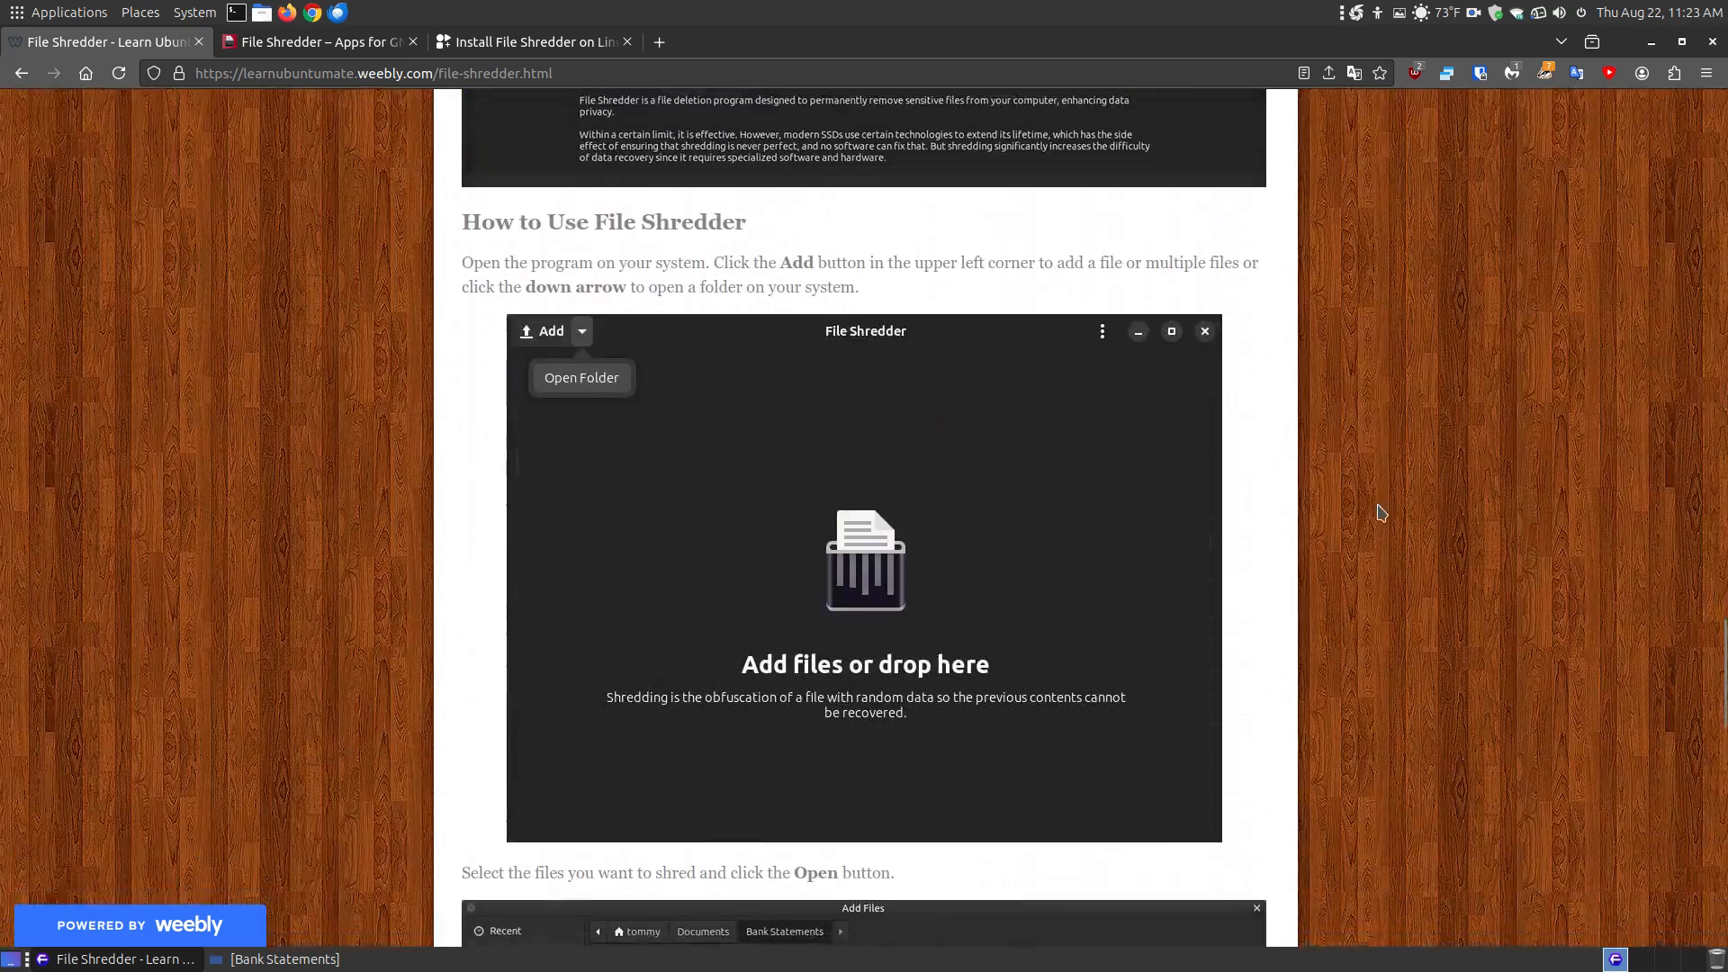
pyautogui.moveTo(713, 294)
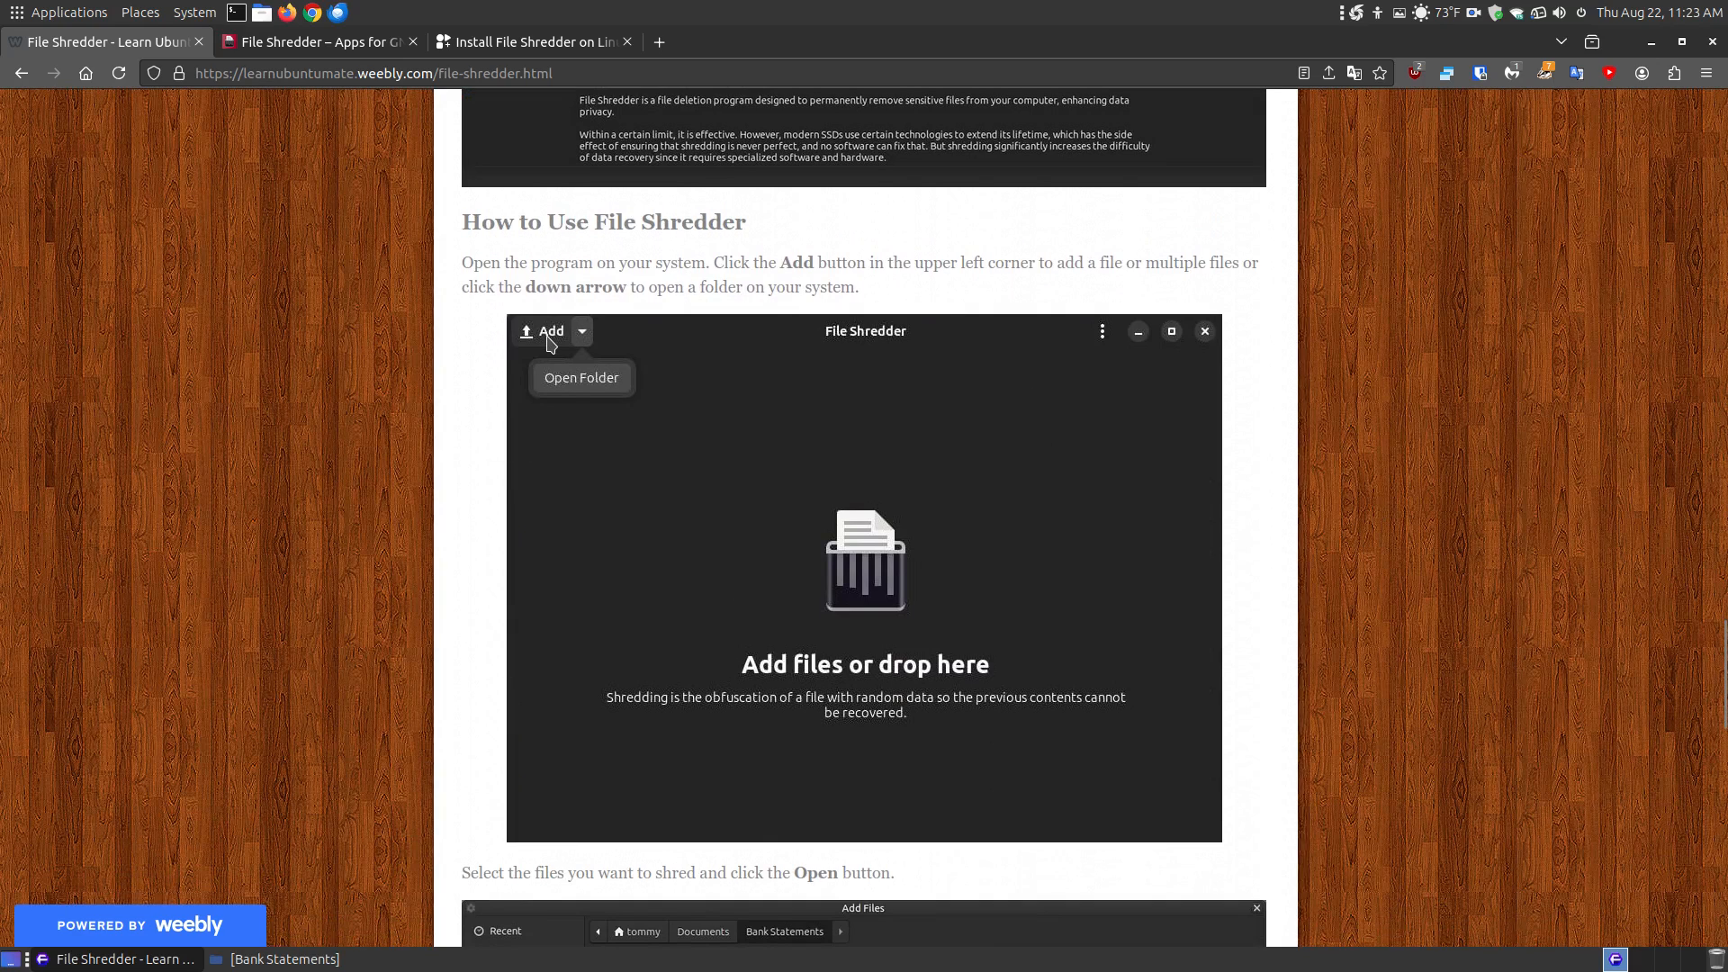
pyautogui.moveTo(591, 334)
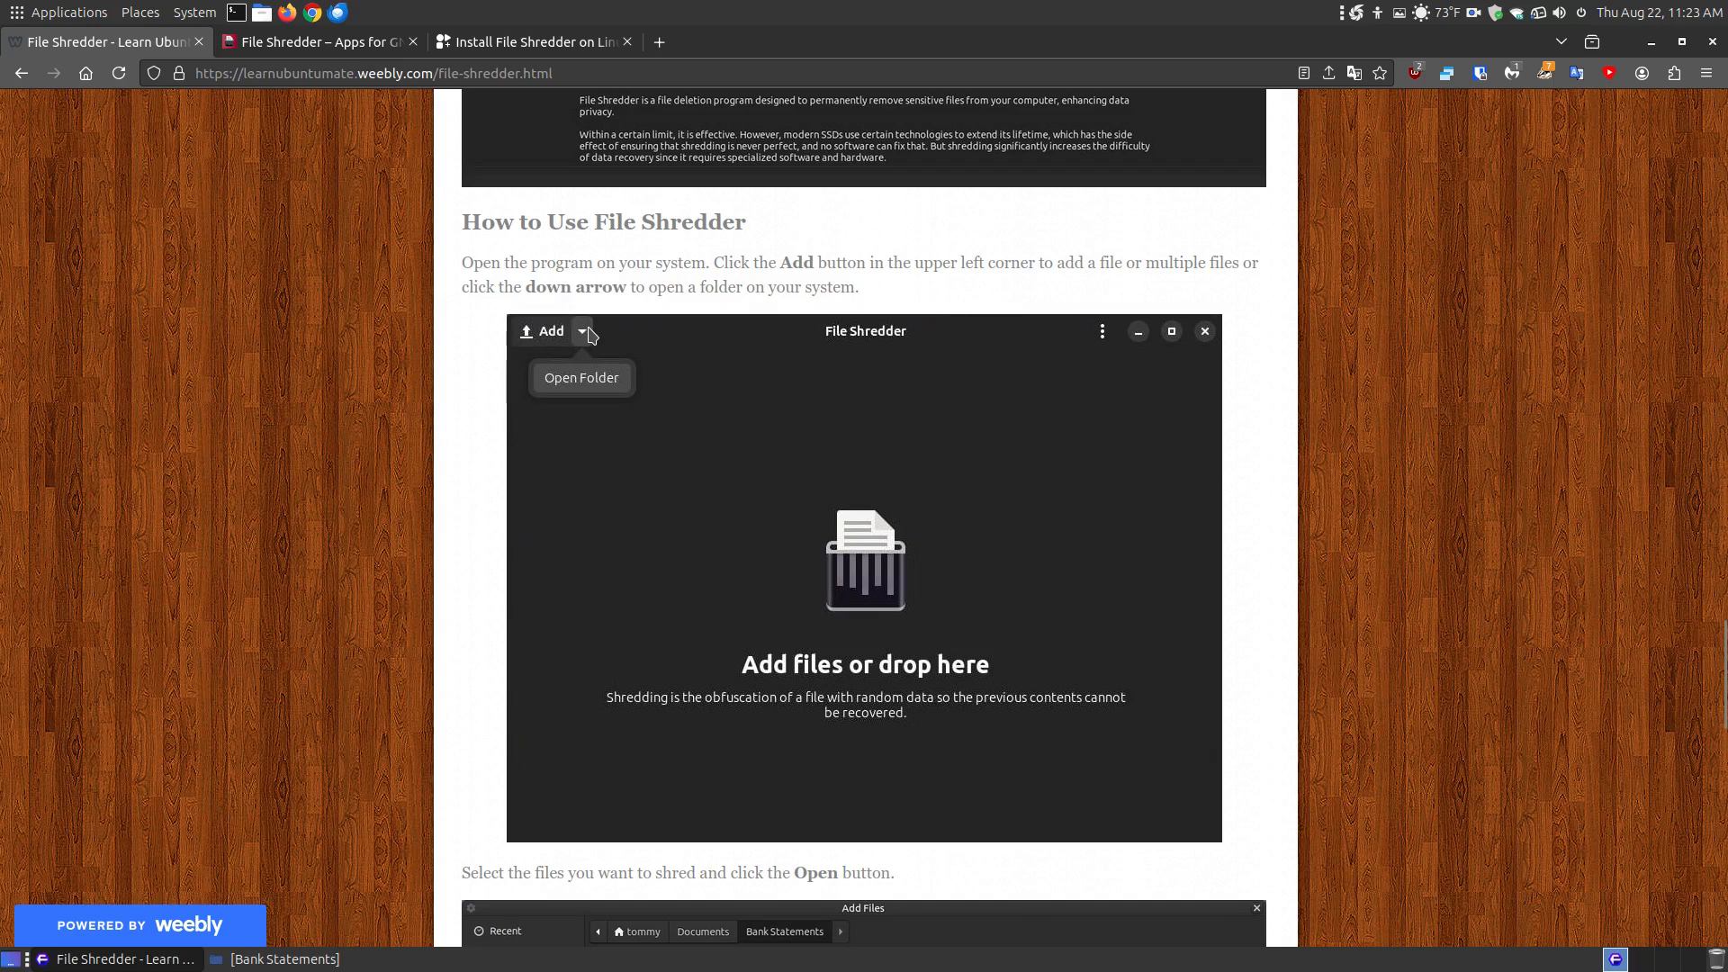
pyautogui.moveTo(571, 383)
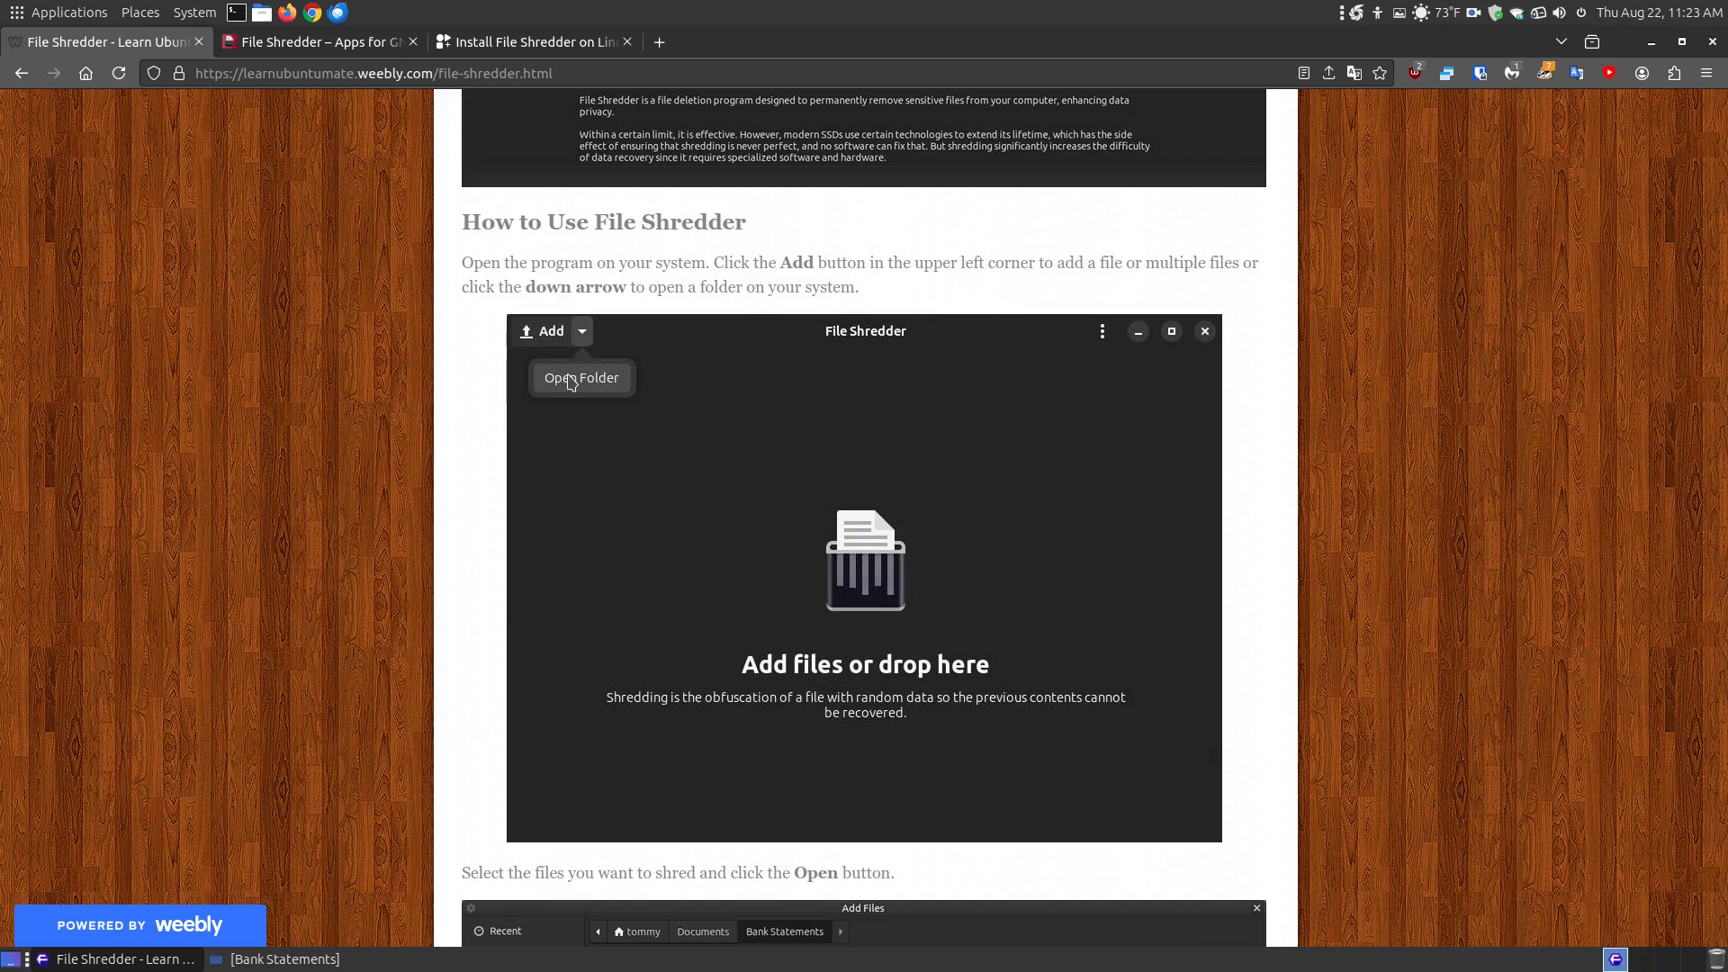
pyautogui.scroll(-3)
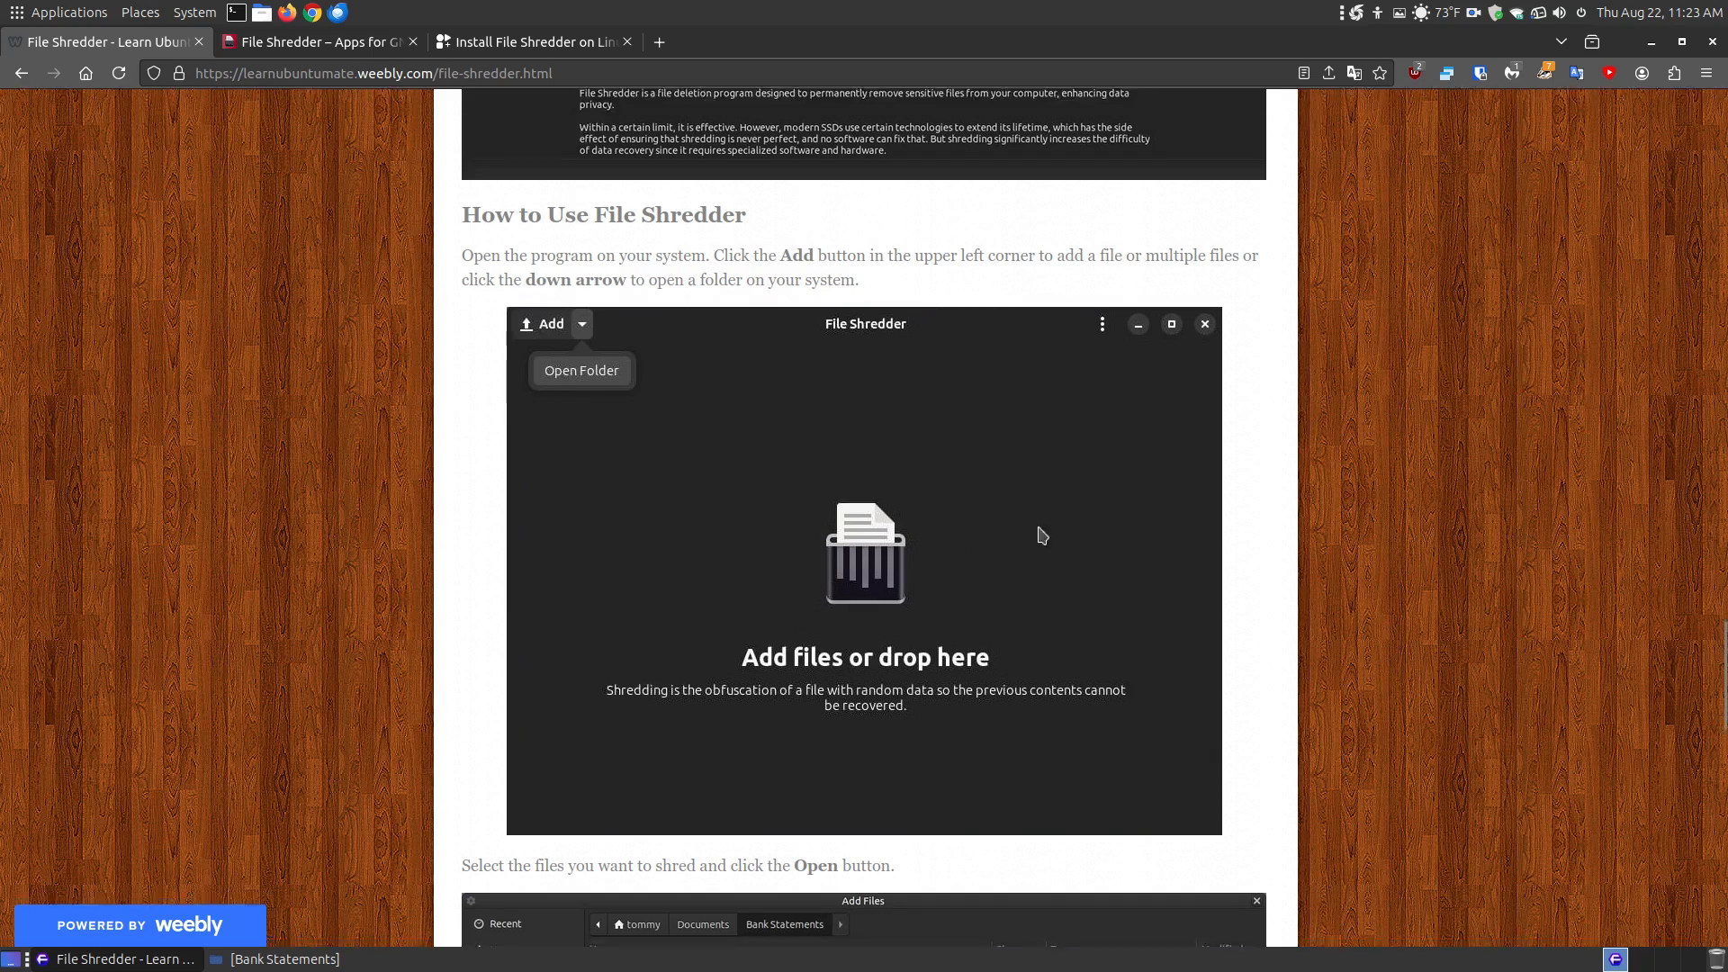
pyautogui.scroll(-3)
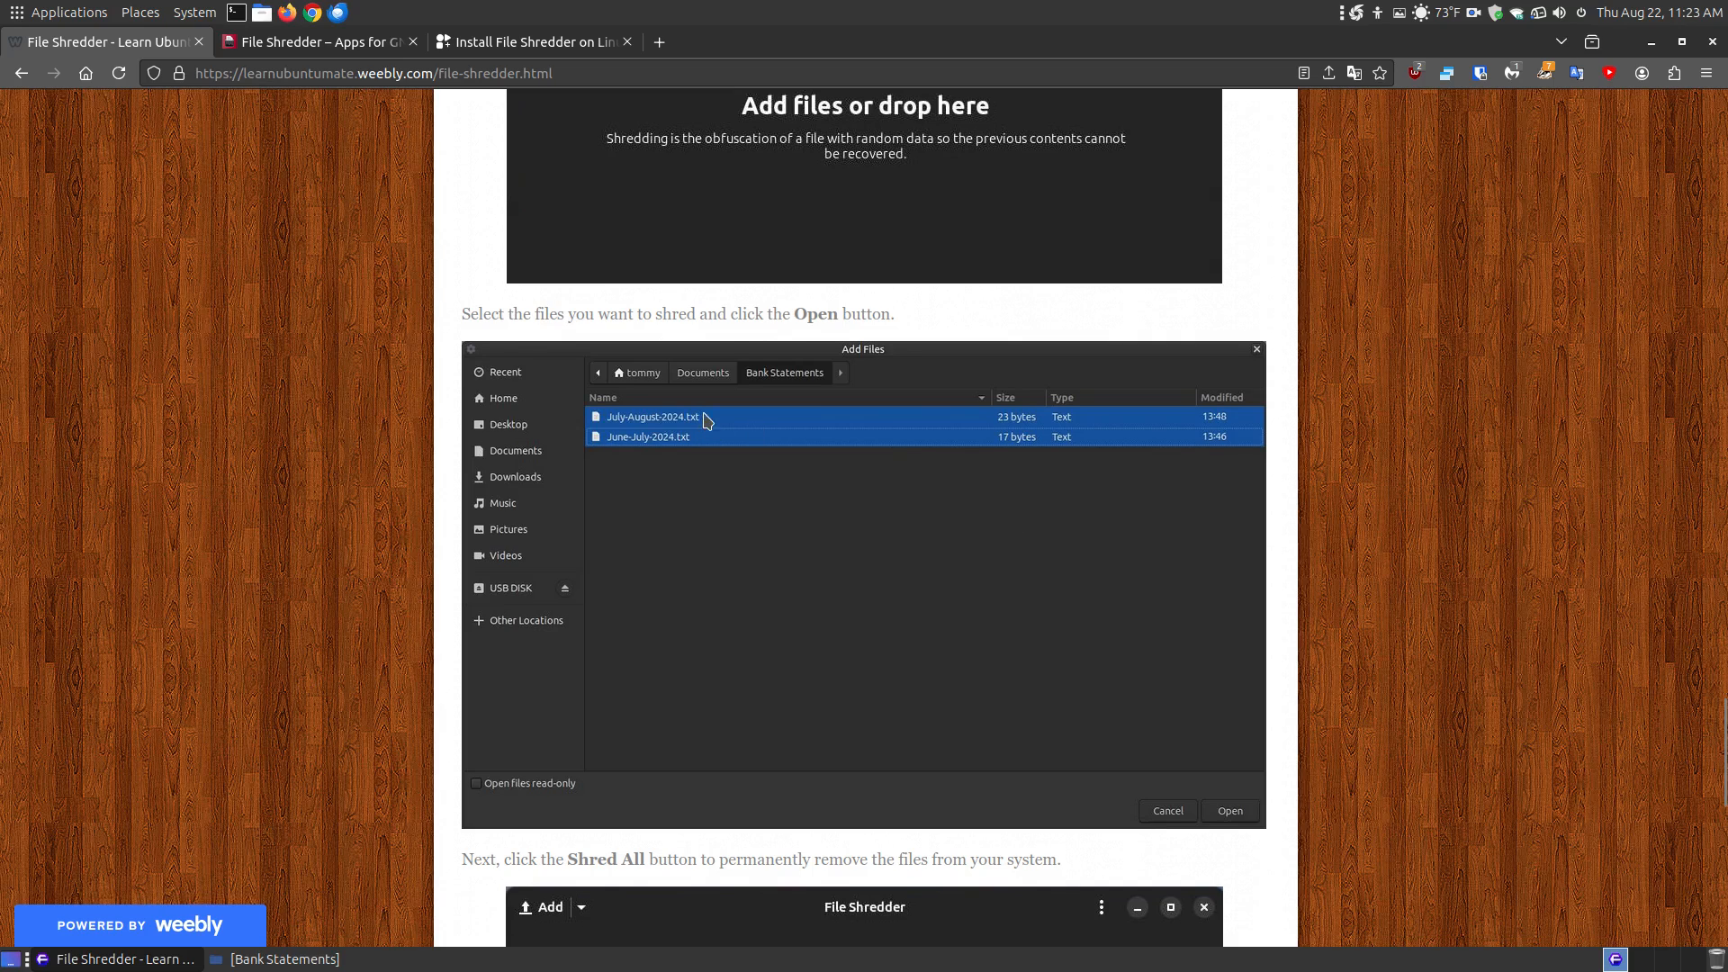
pyautogui.moveTo(588, 448)
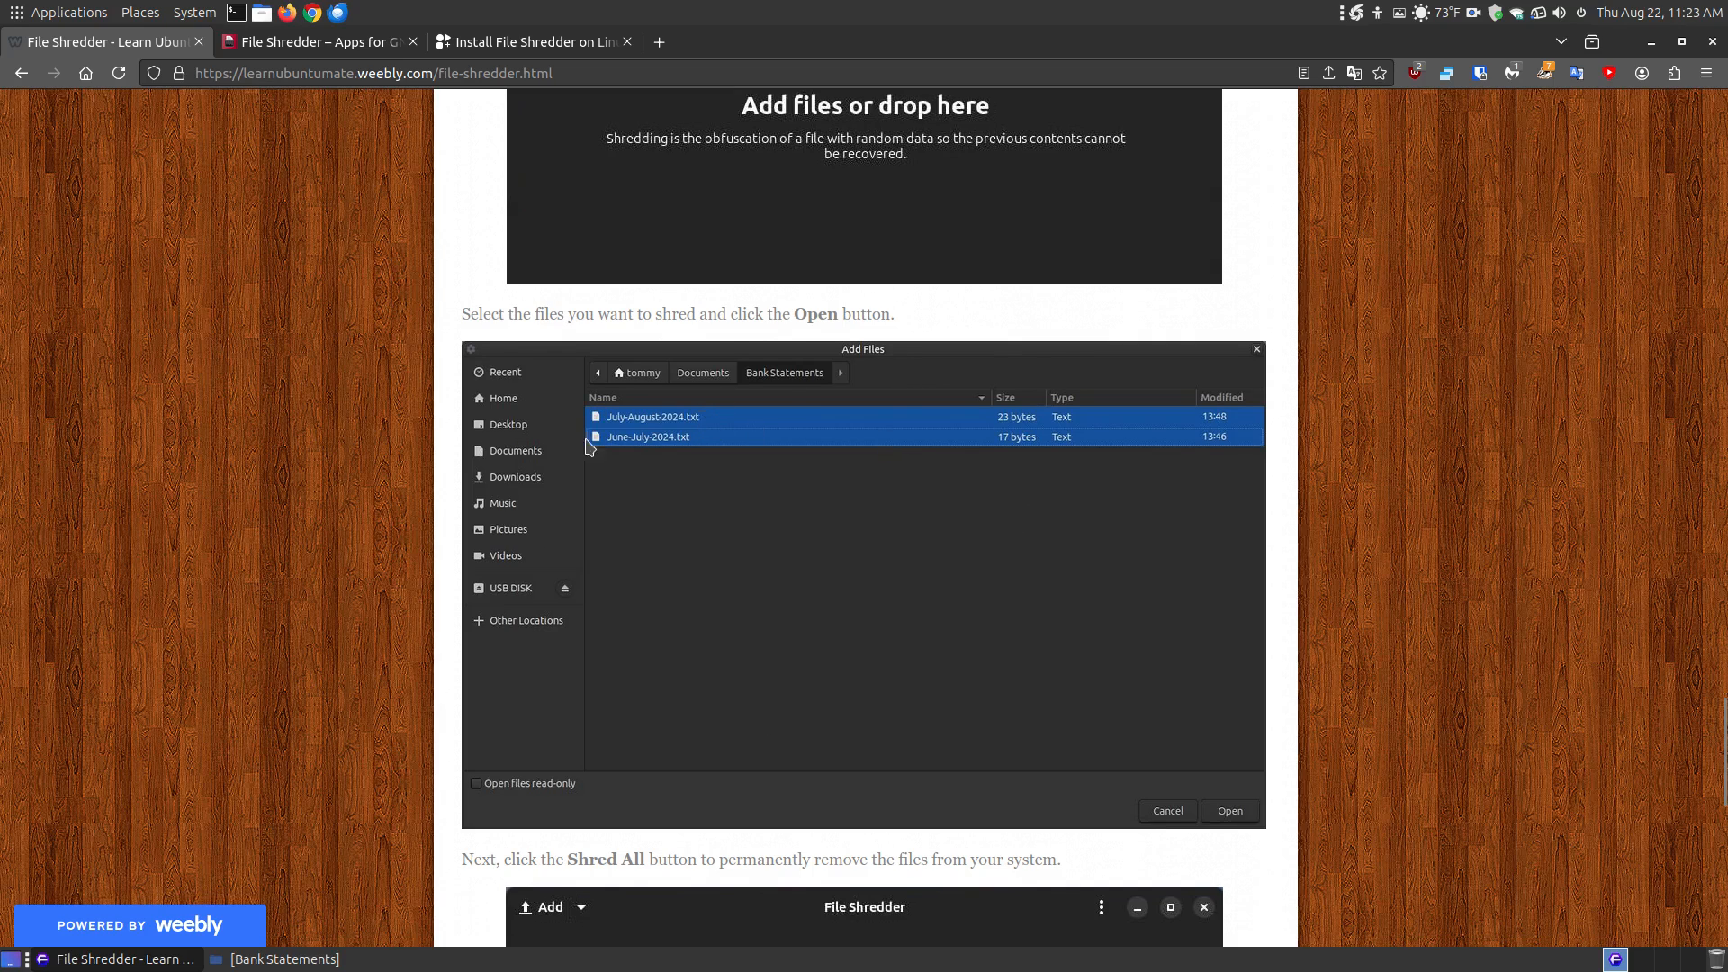
pyautogui.click(1229, 810)
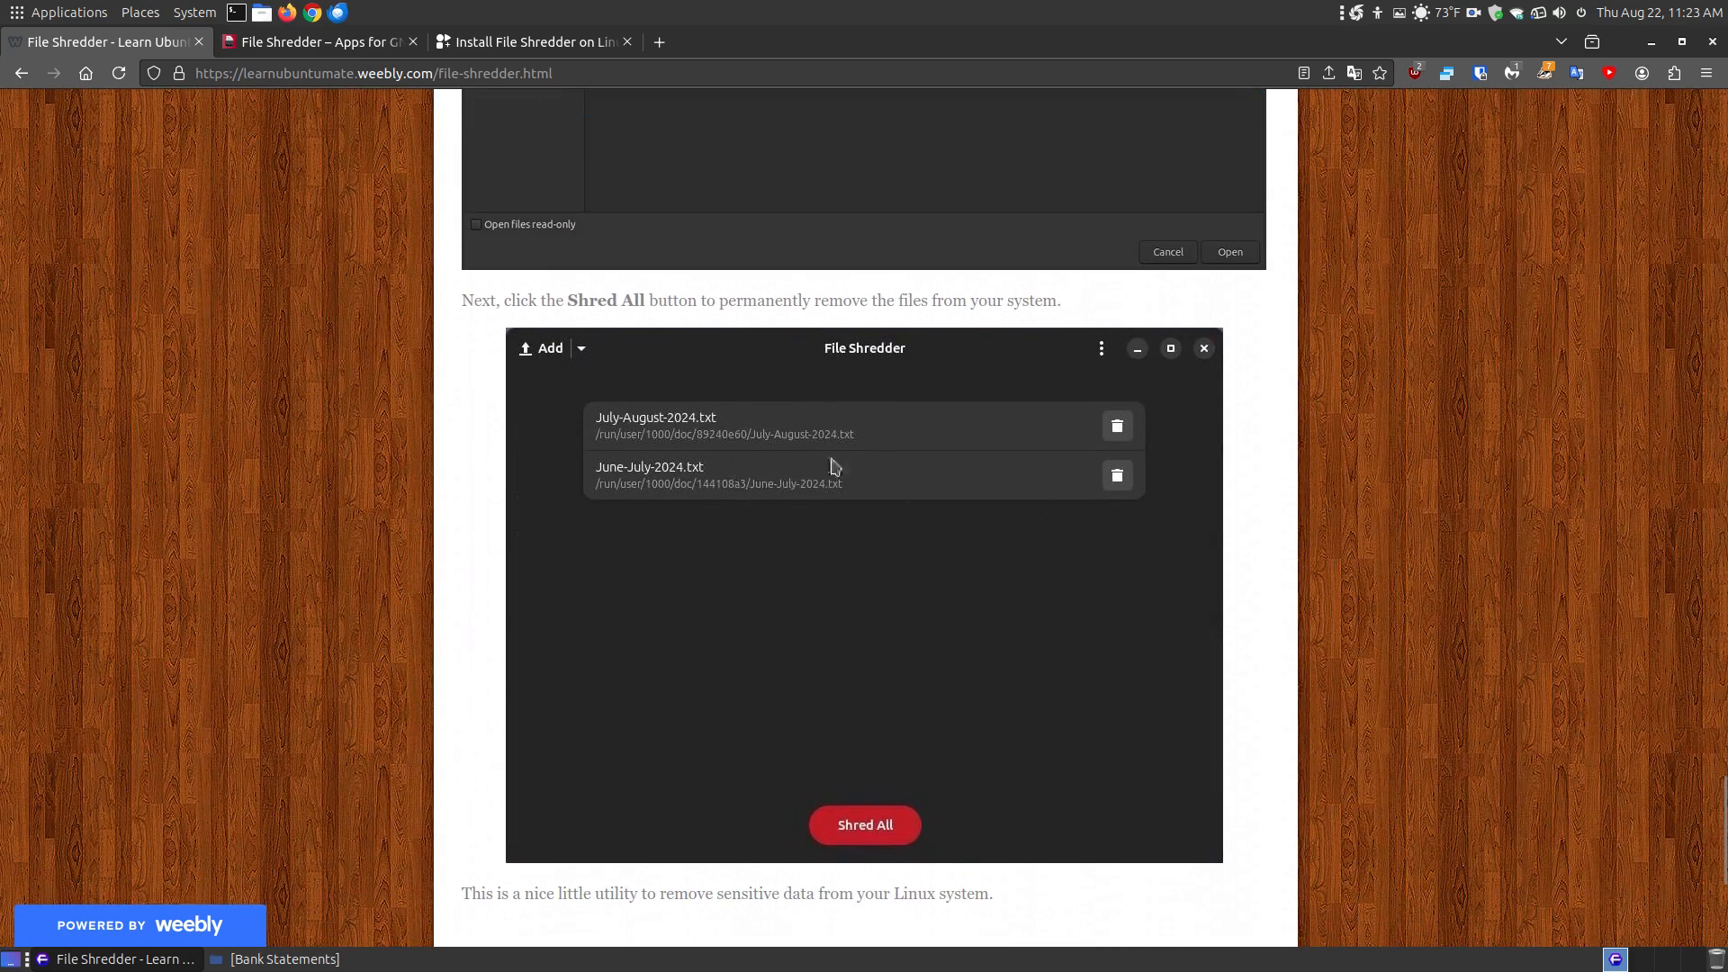
pyautogui.moveTo(699, 482)
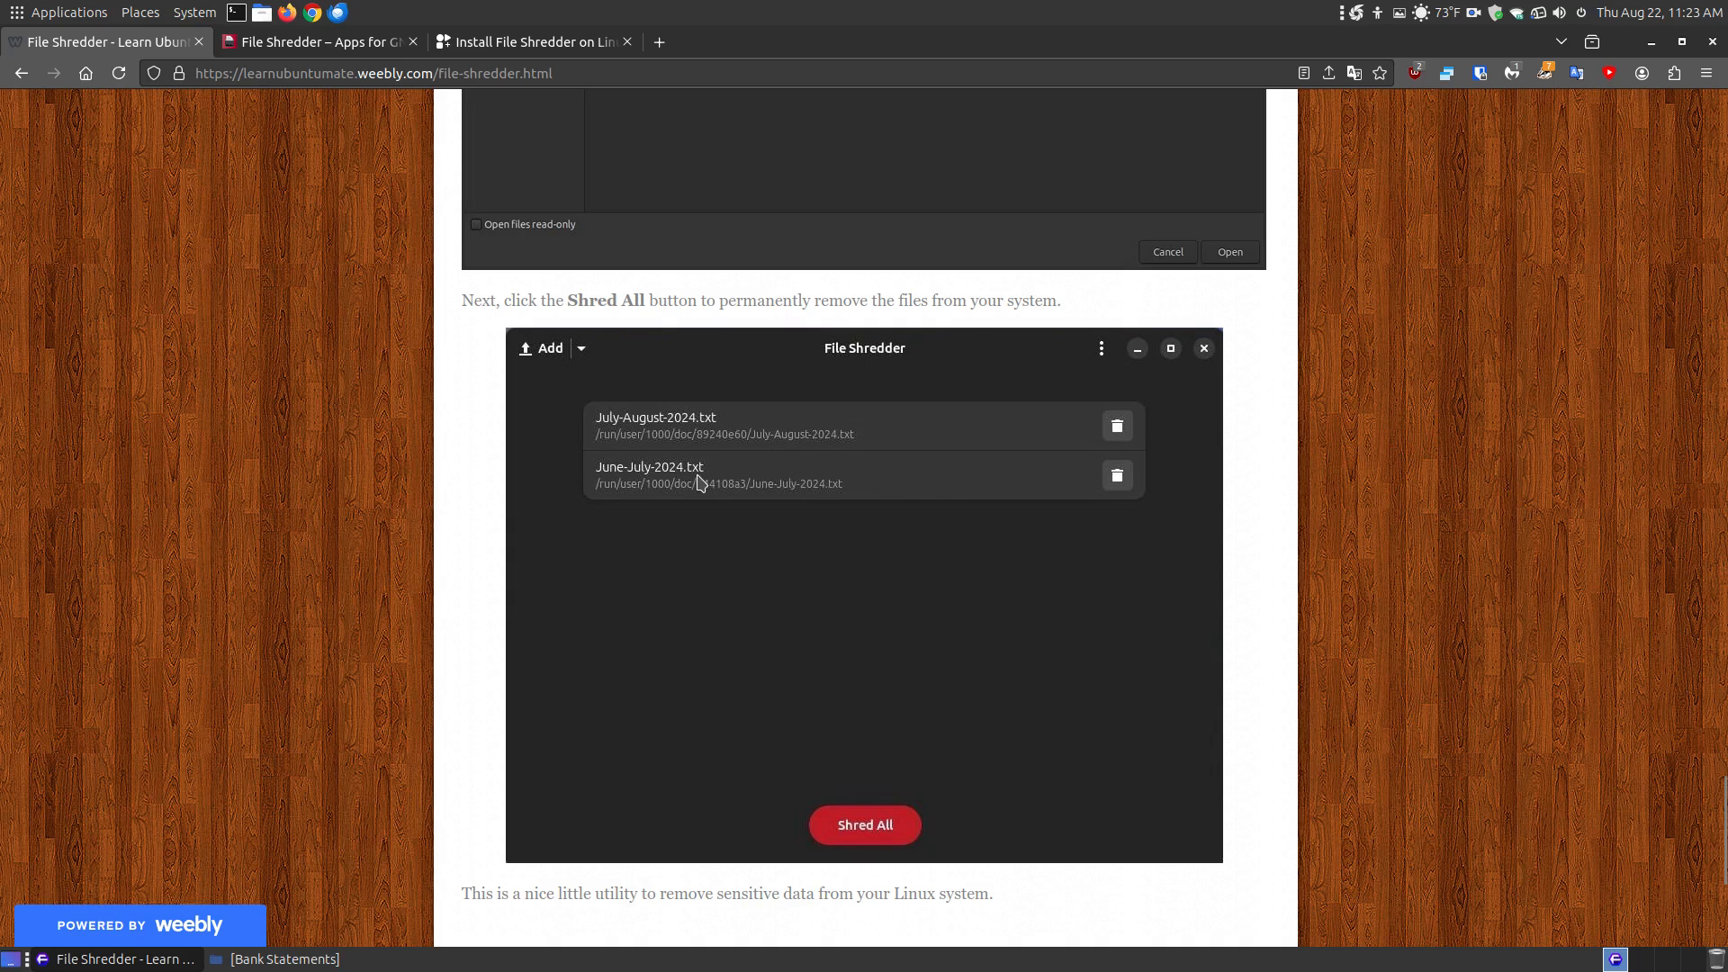
pyautogui.moveTo(1074, 585)
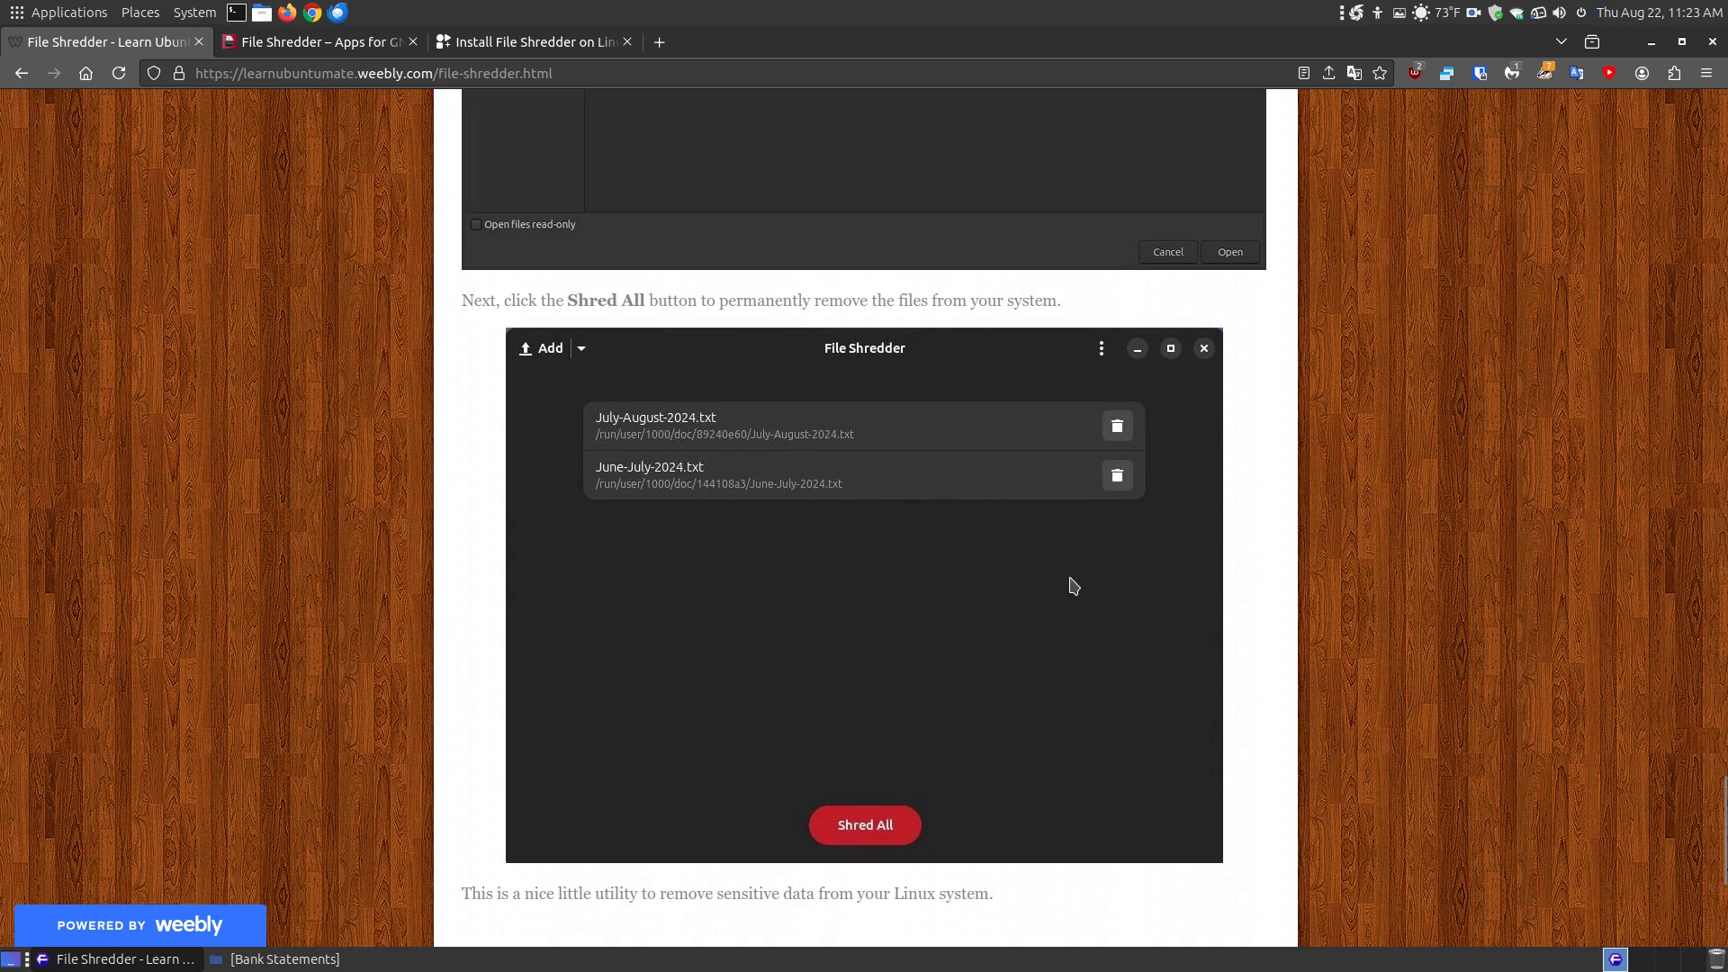
pyautogui.scroll(-3)
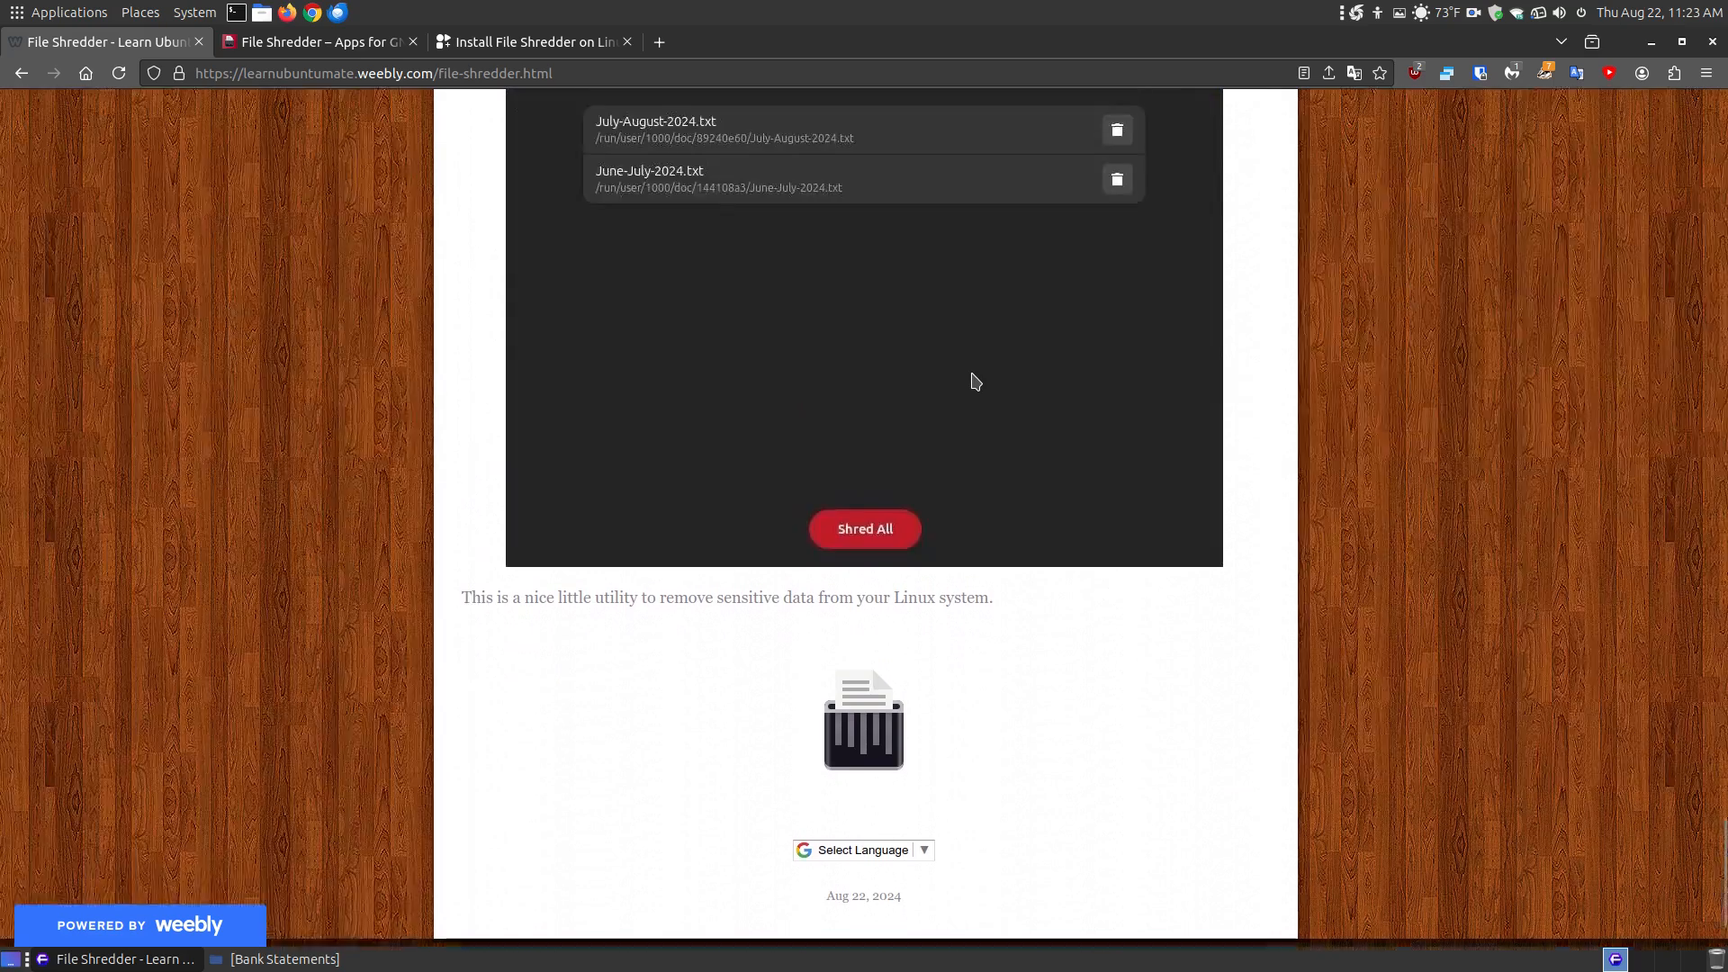
pyautogui.scroll(3)
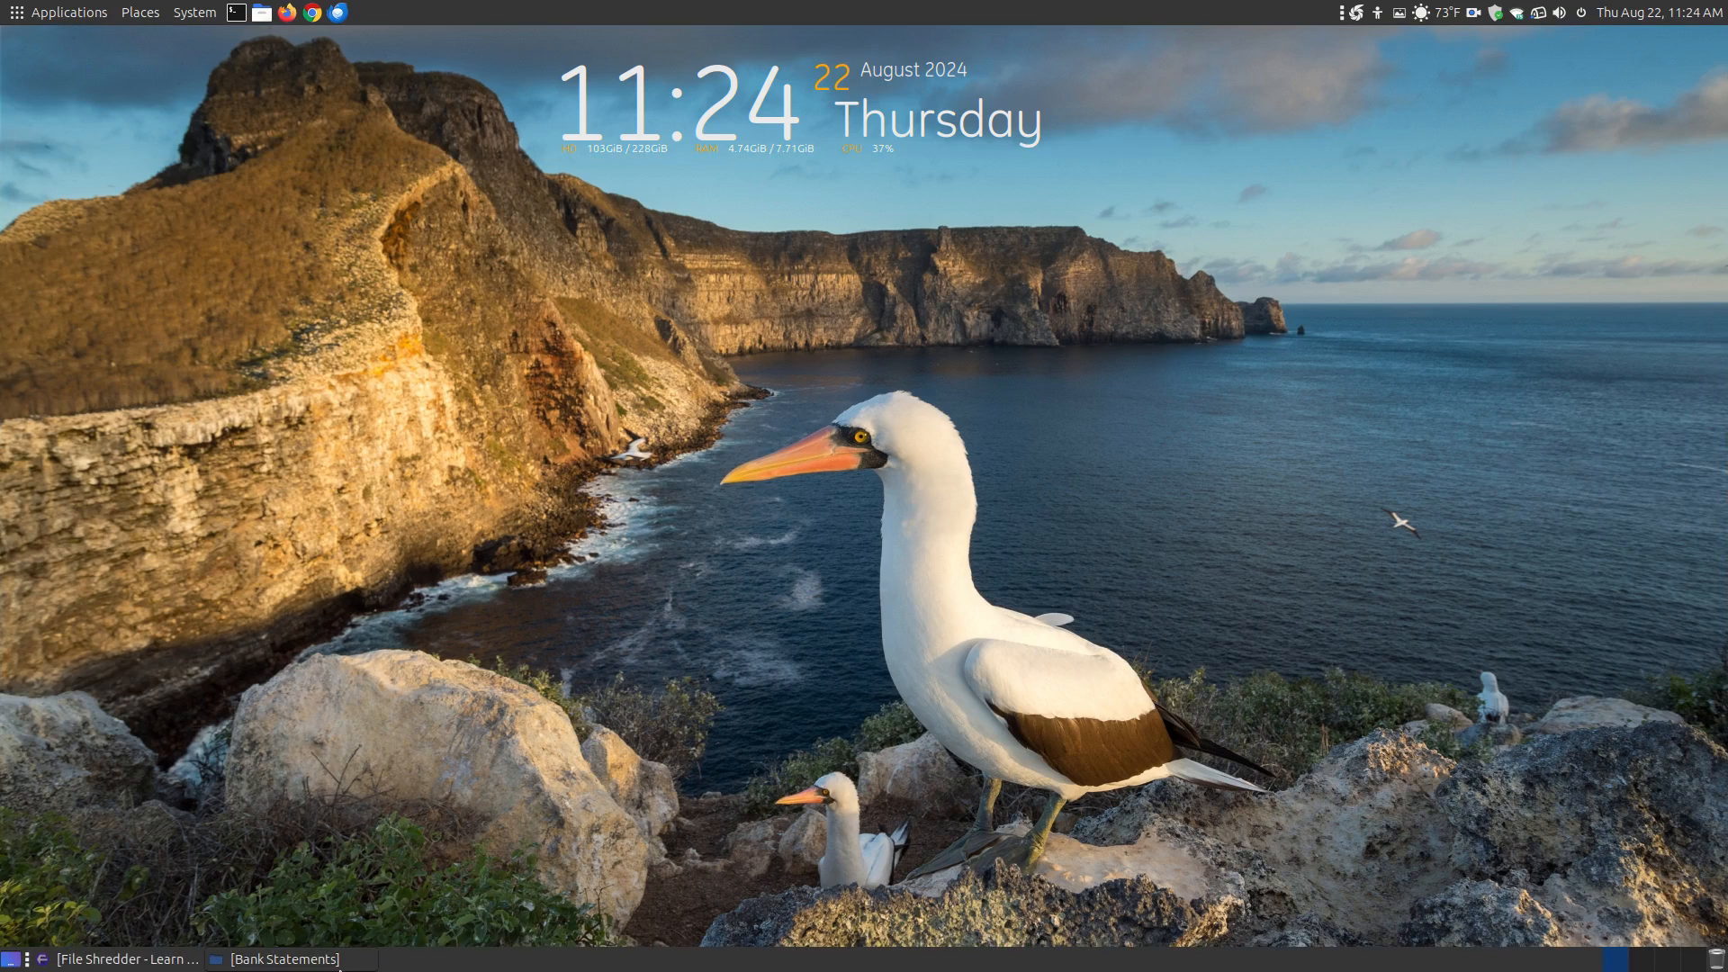
# Browse the Bank Statements folder, open July-August-2024.txt in the editor, then show the desktop.
pyautogui.click(273, 958)
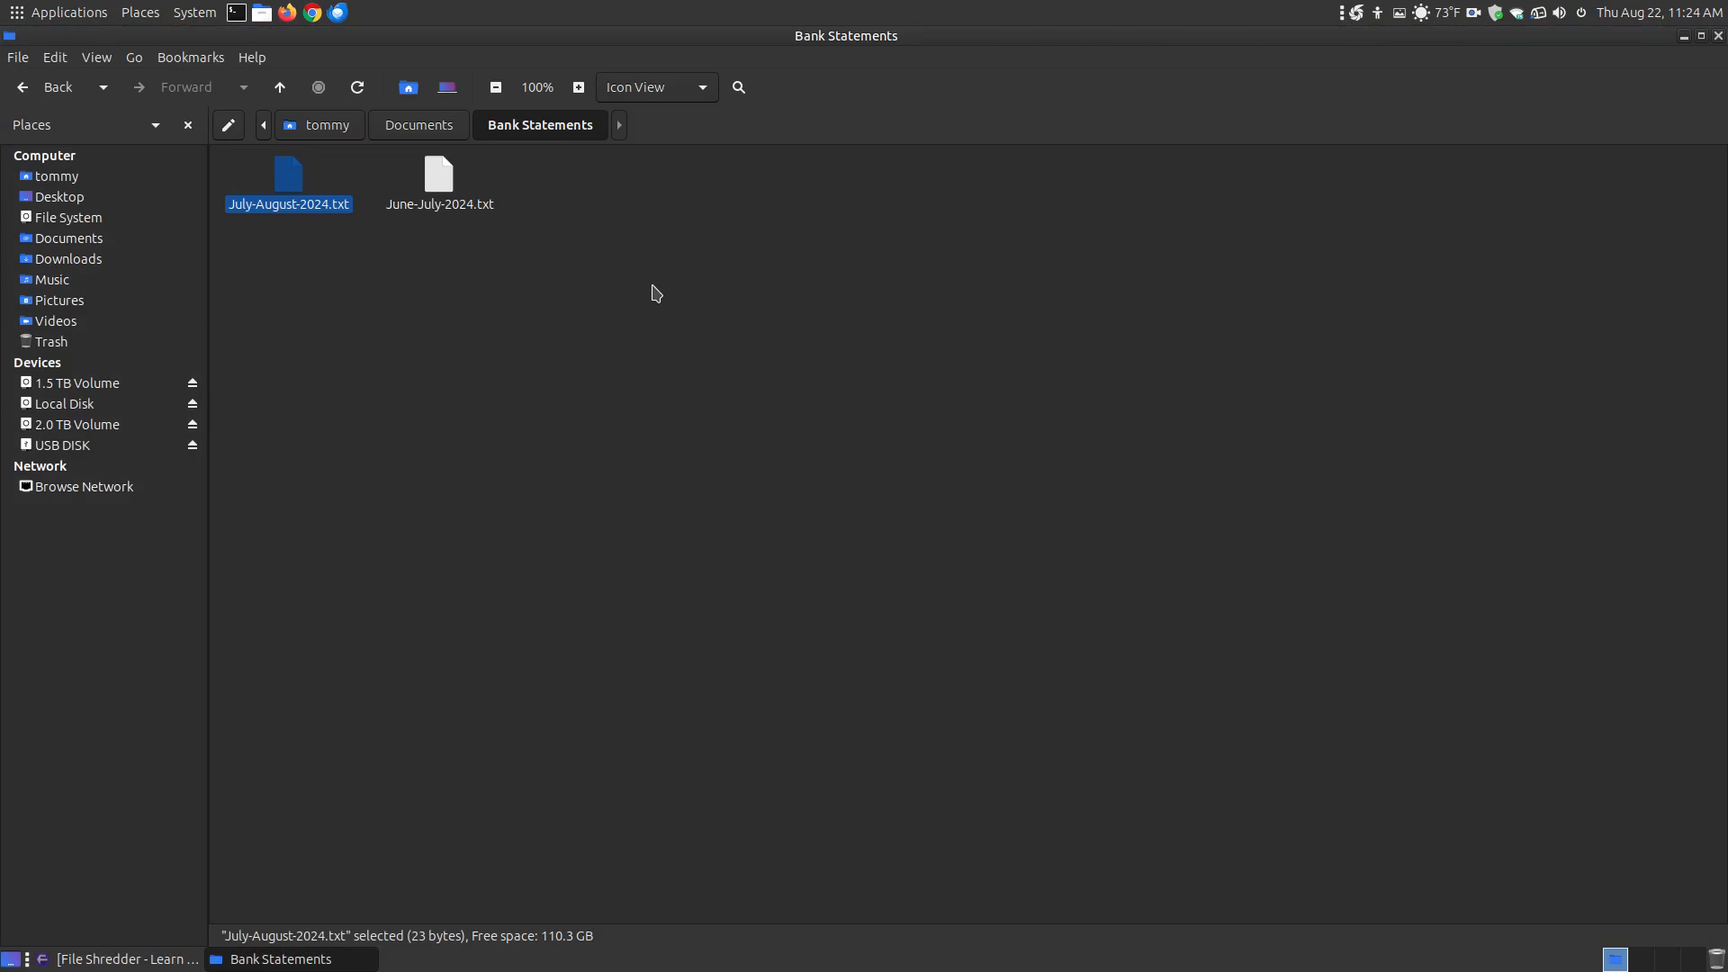
pyautogui.click(437, 182)
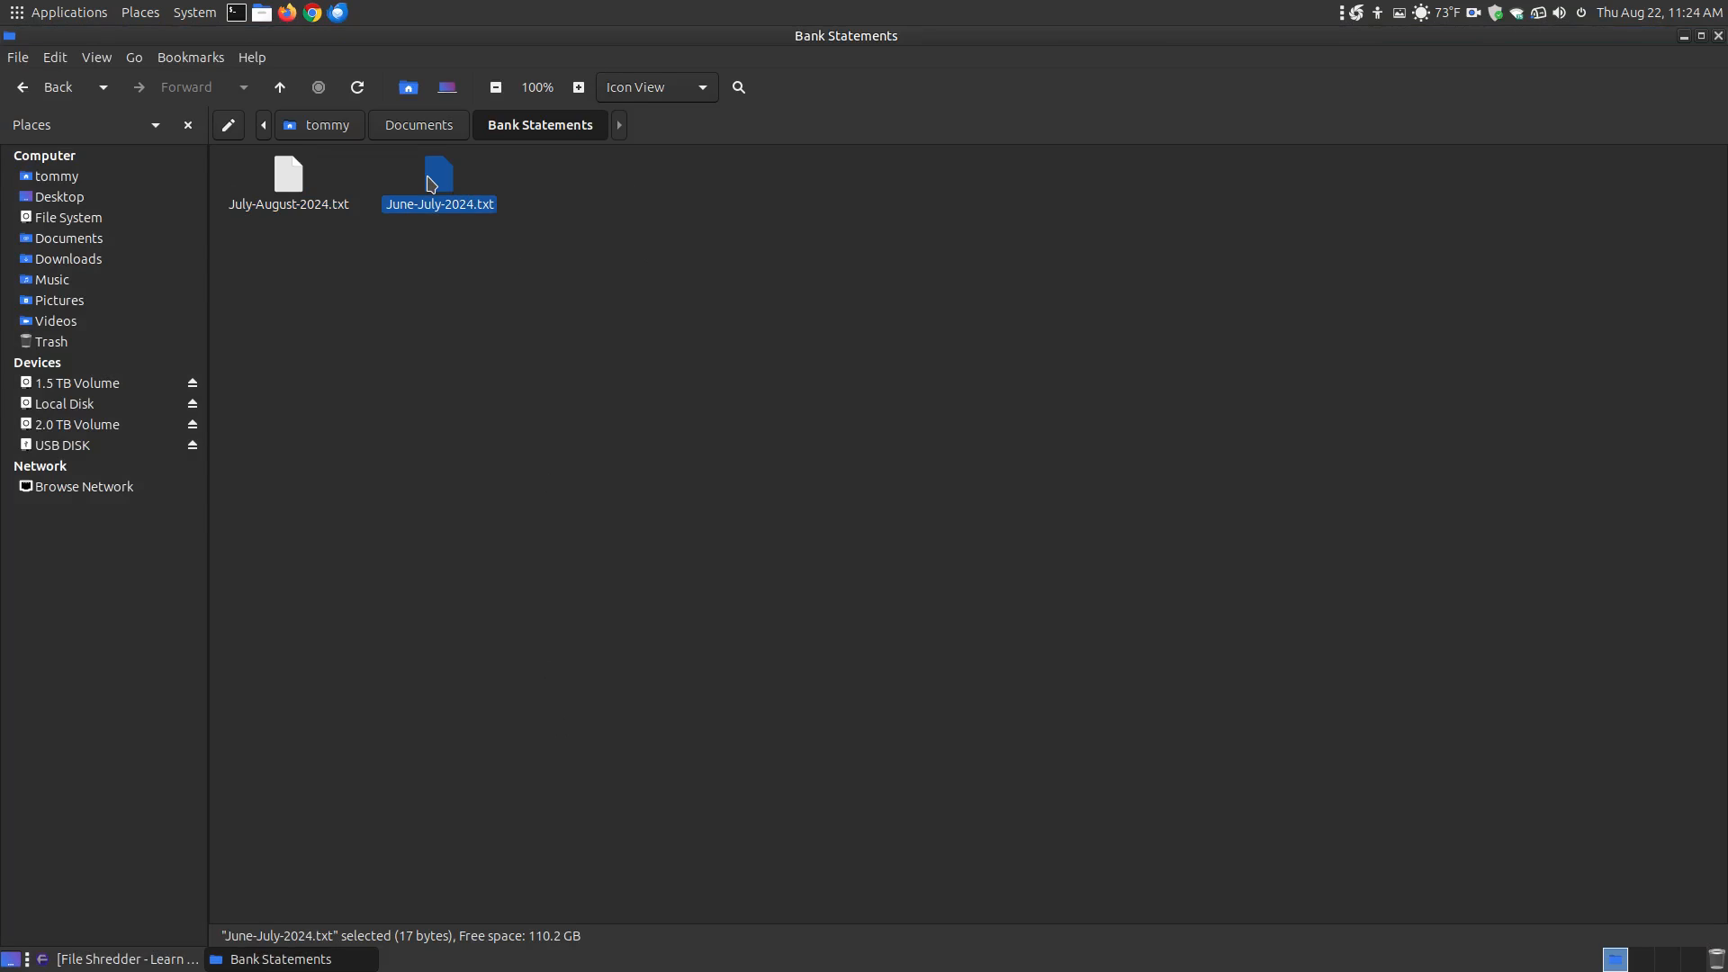
pyautogui.doubleClick(438, 176)
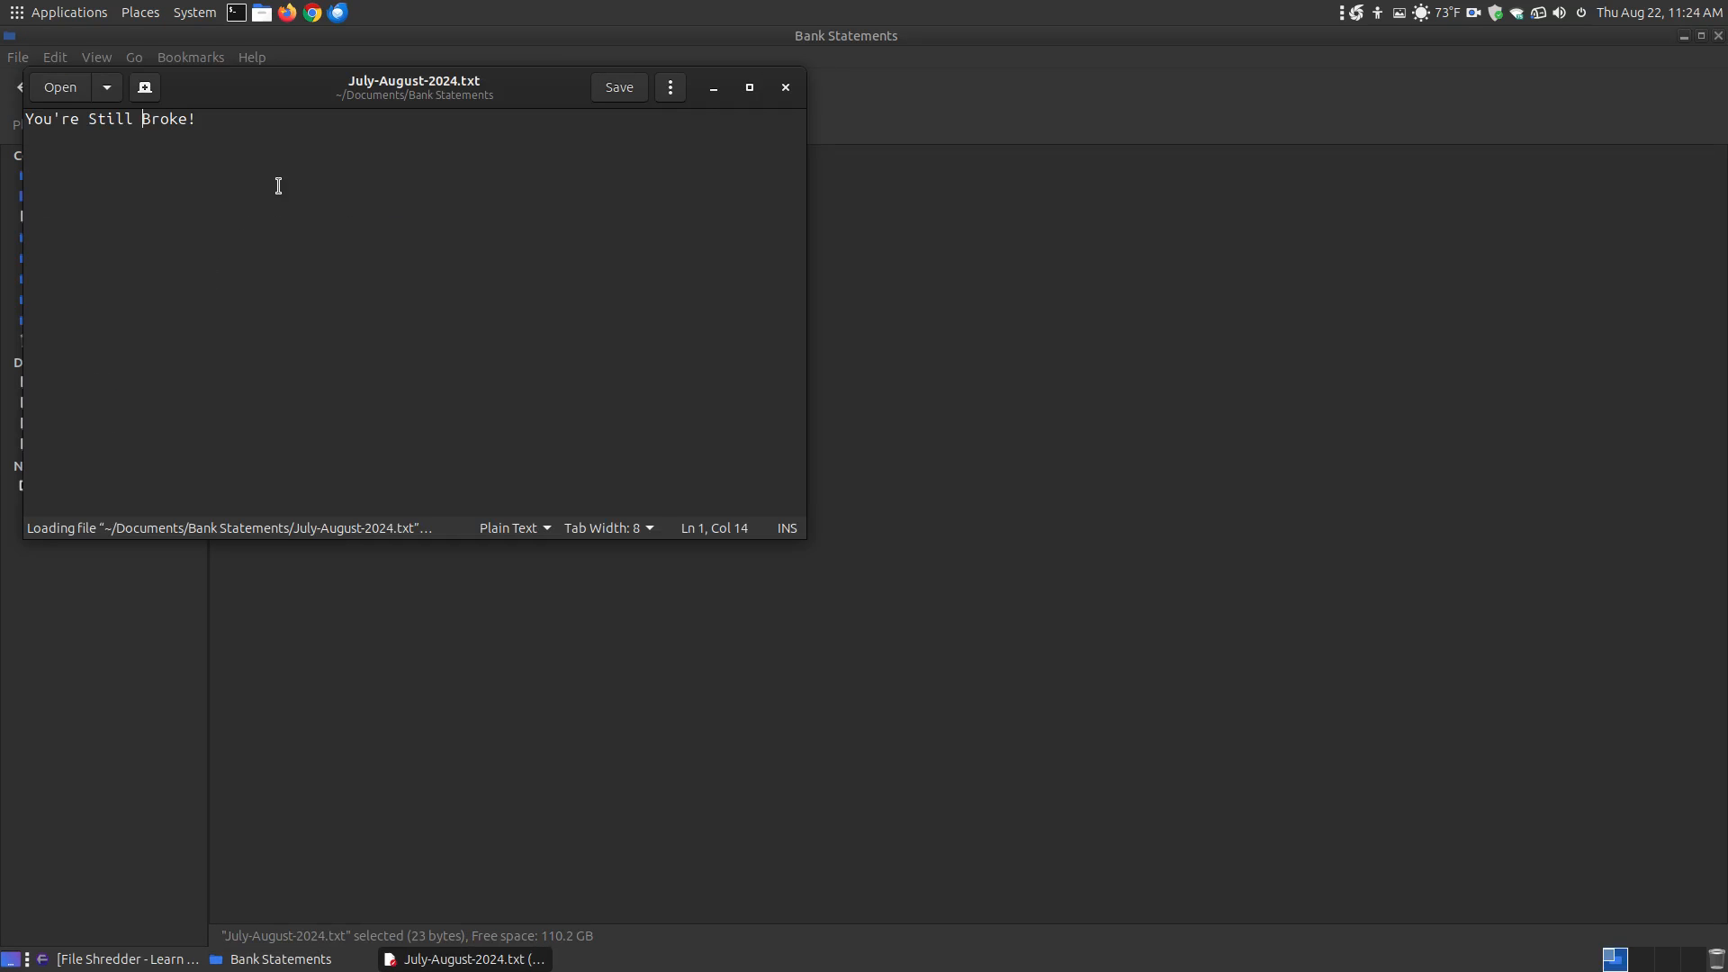
pyautogui.moveTo(1260, 76)
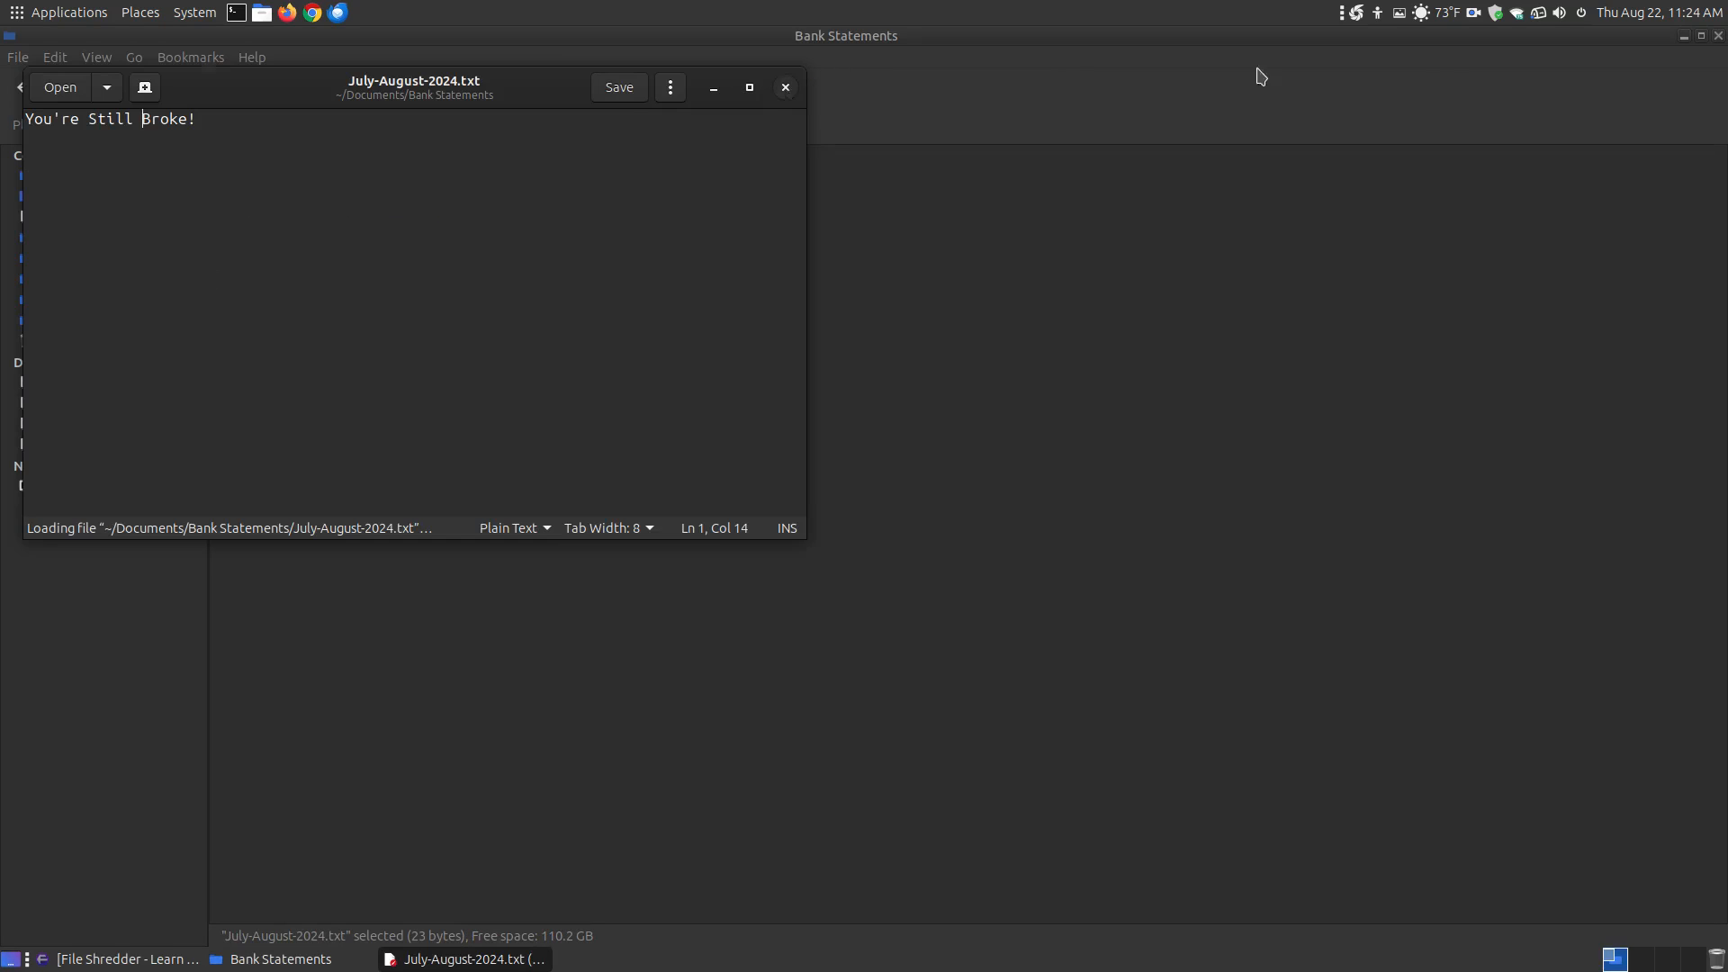
pyautogui.click(785, 87)
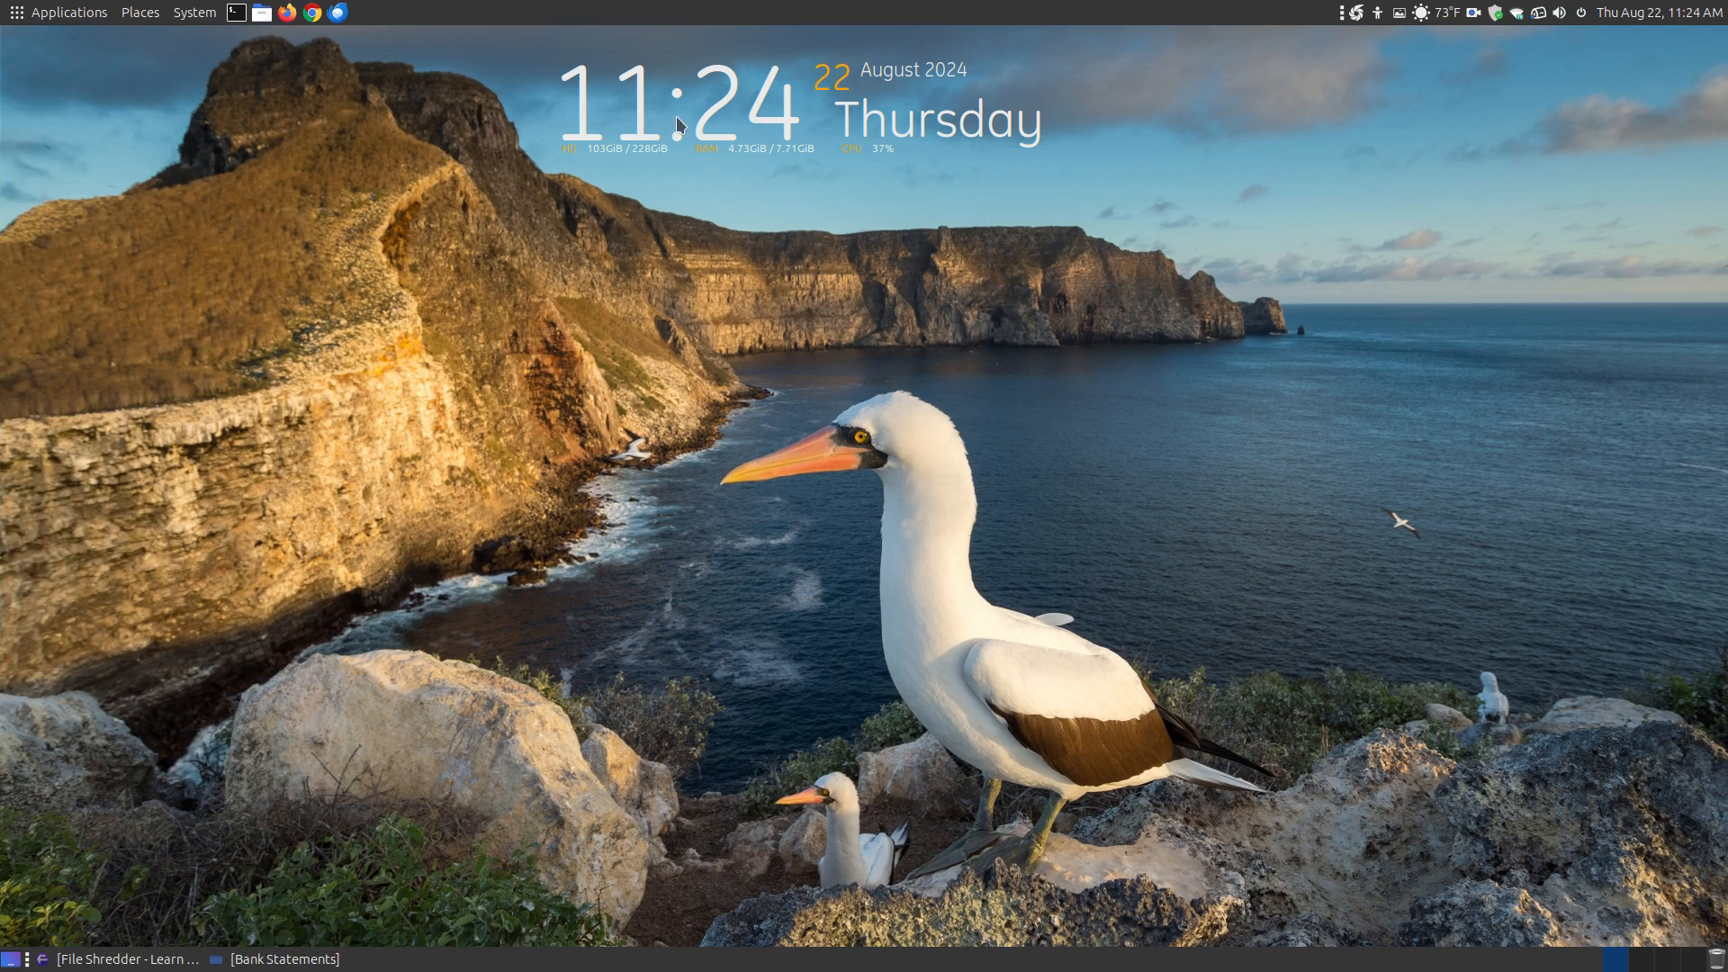
# Launch File Shredder and look over its keyboard shortcuts list.
pyautogui.click(66, 12)
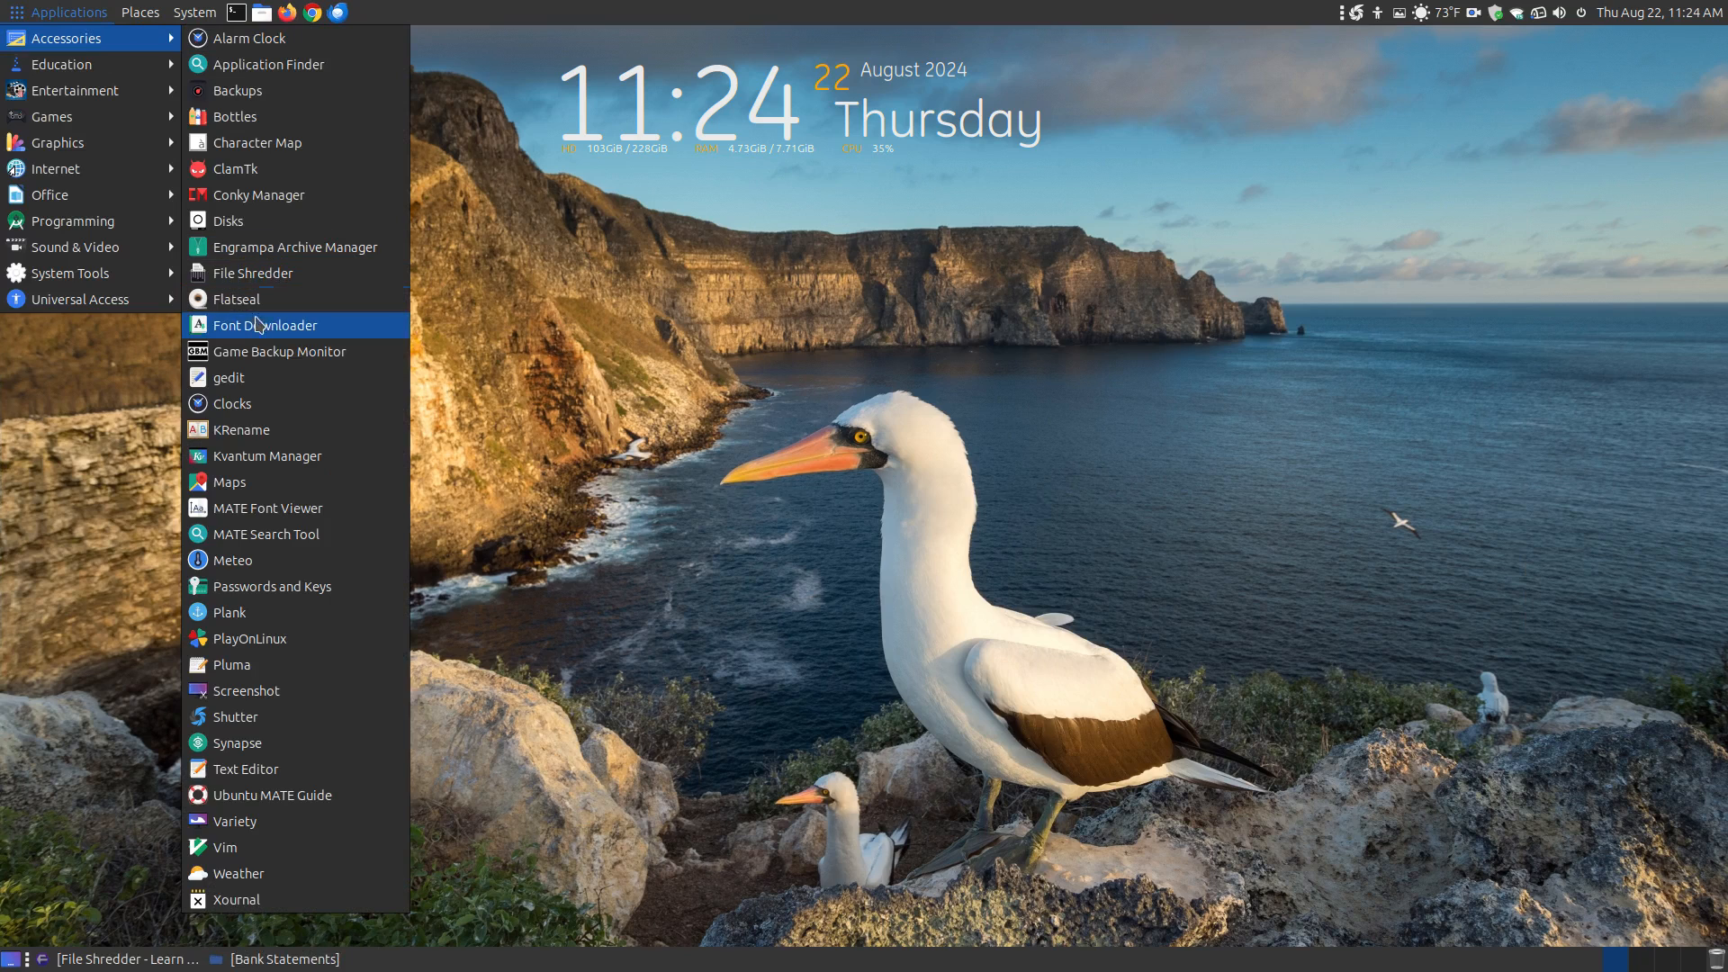
pyautogui.click(254, 272)
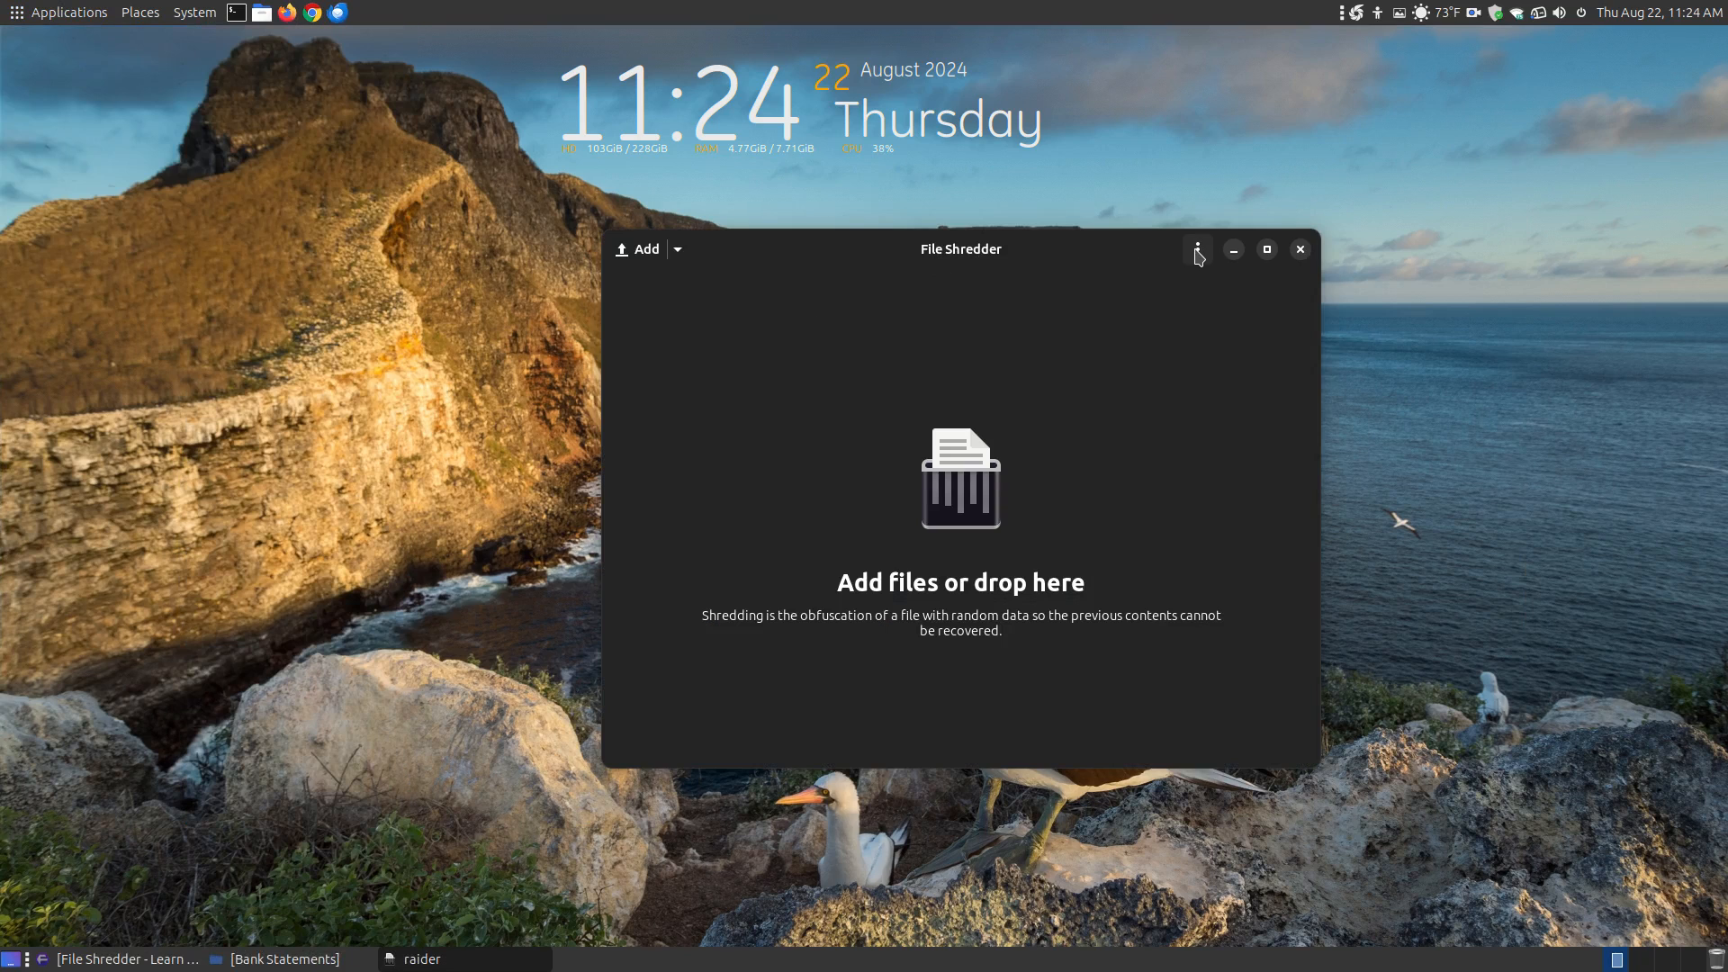
pyautogui.click(1197, 249)
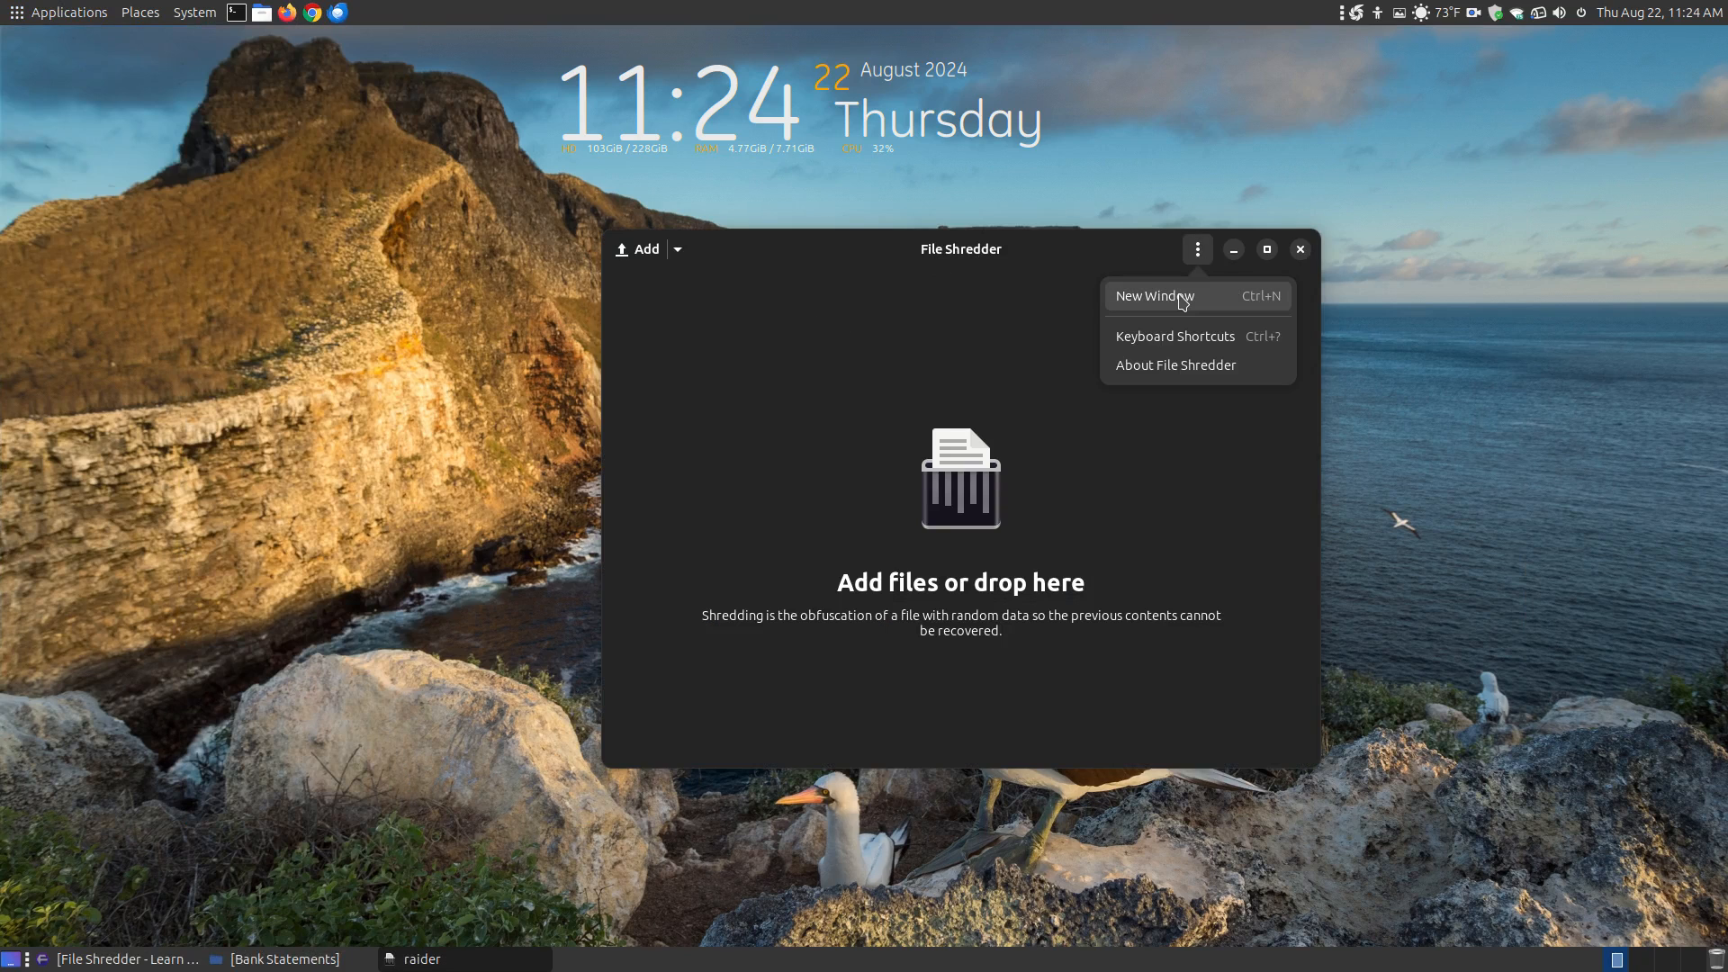
pyautogui.click(1221, 346)
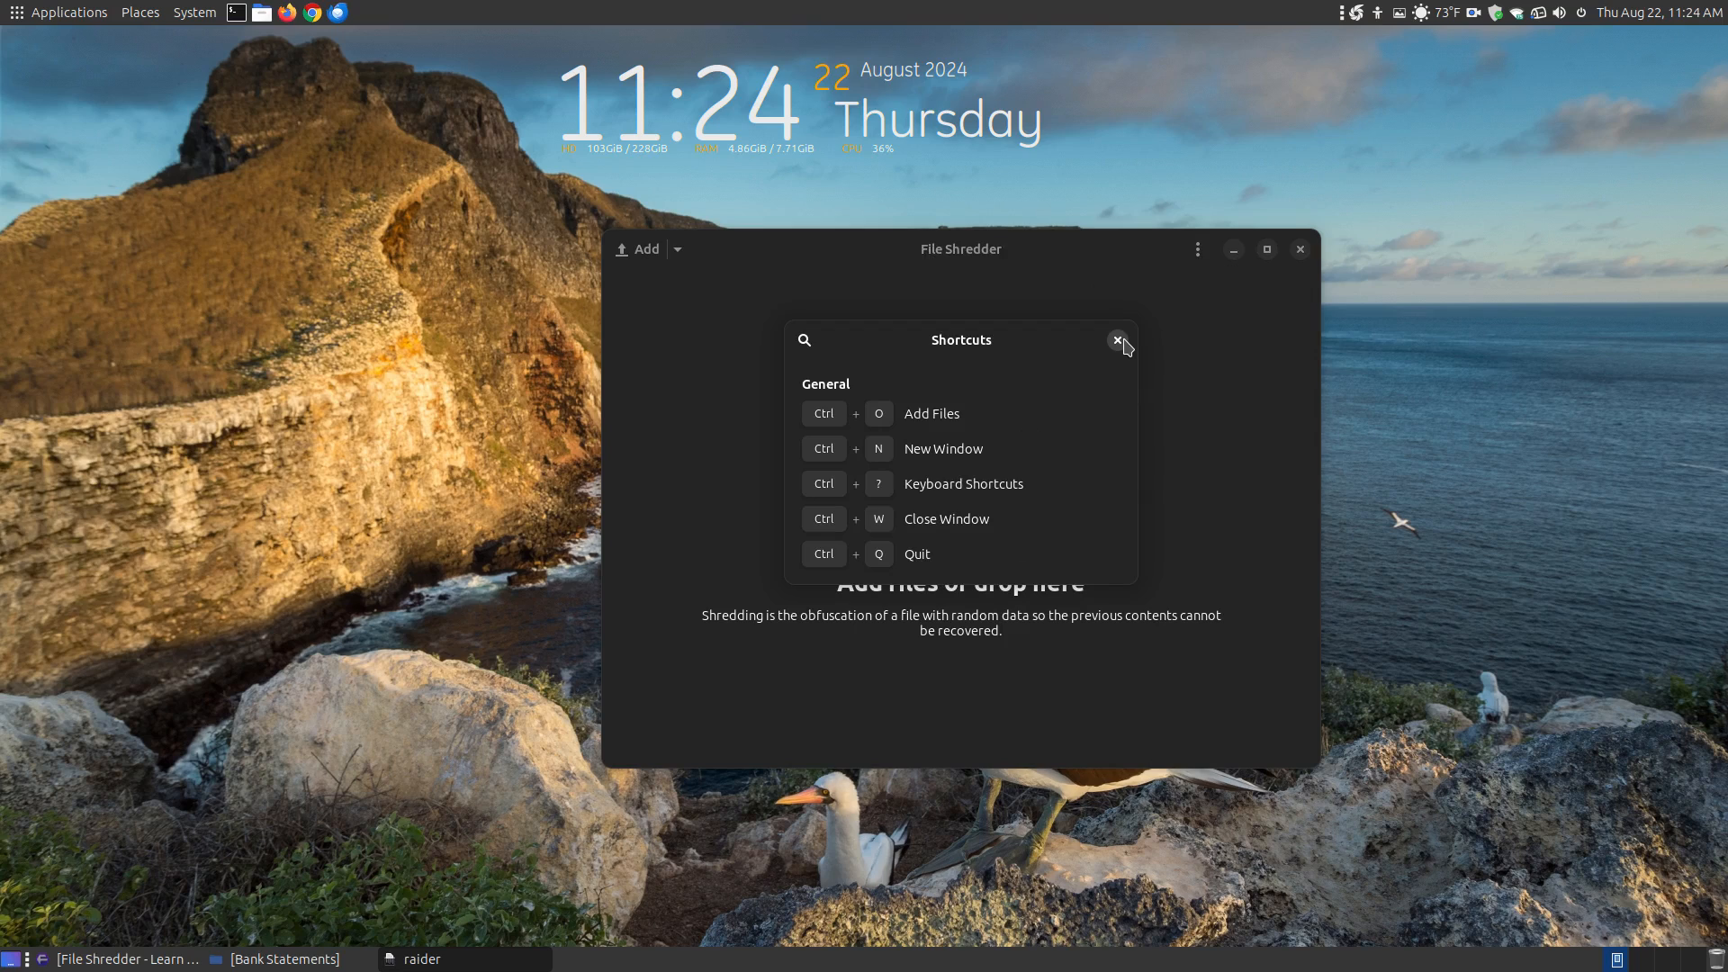
pyautogui.click(1118, 339)
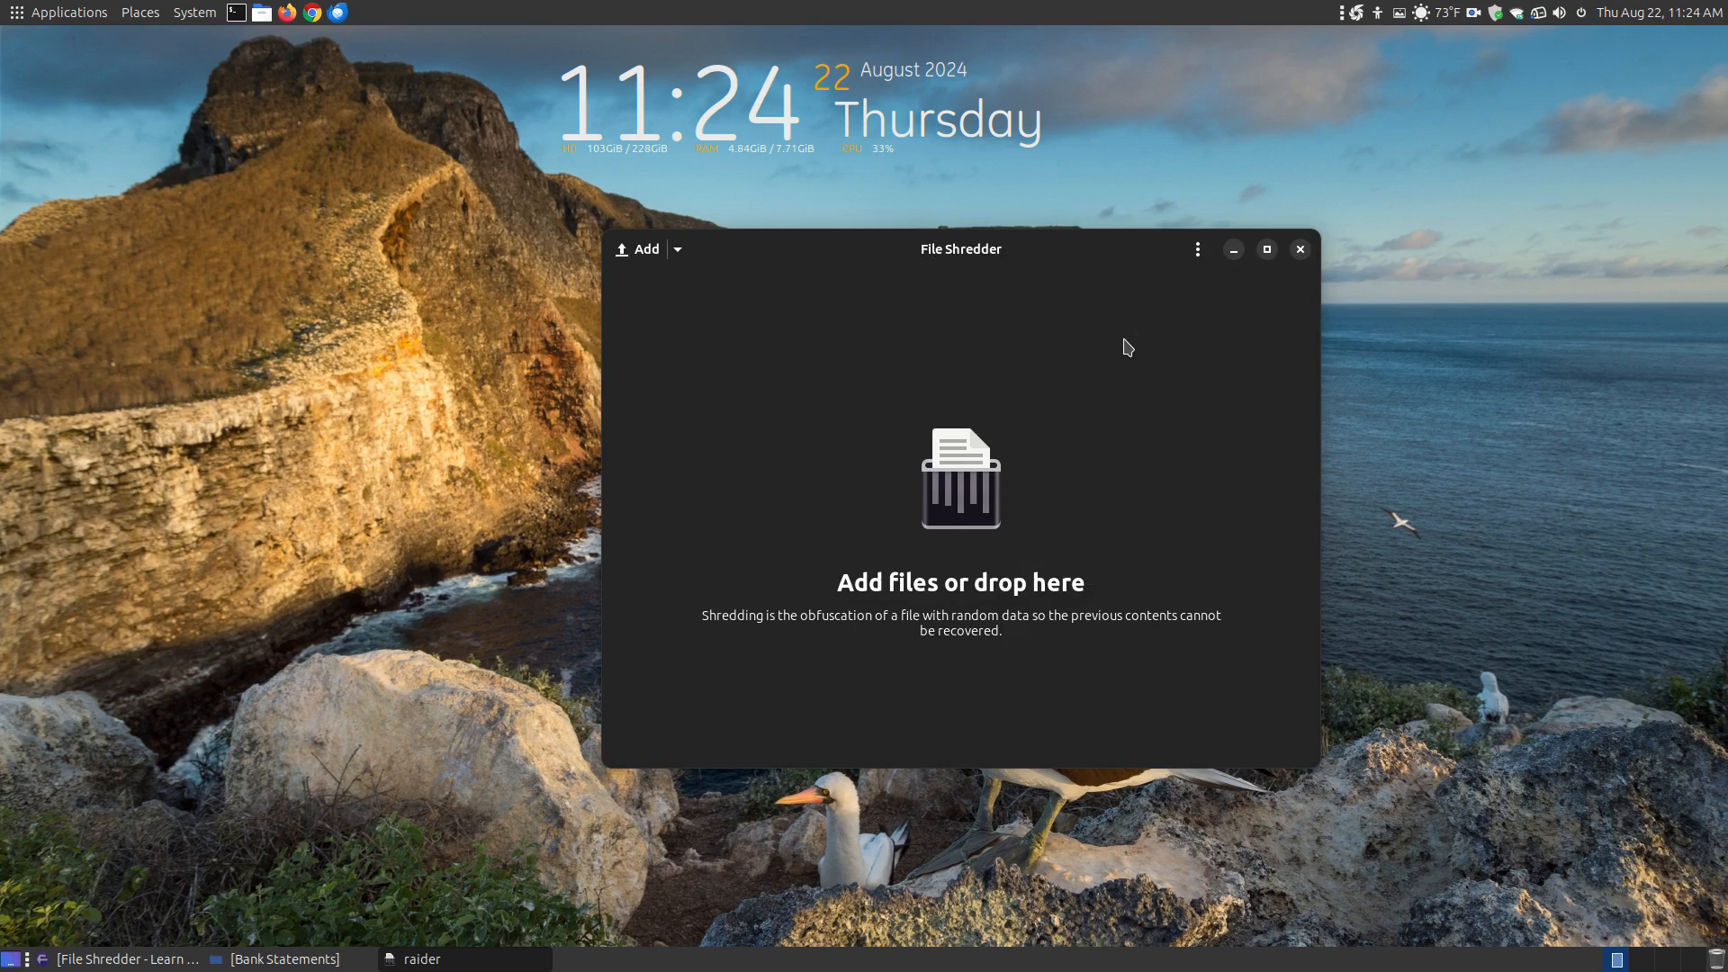
# View the About File Shredder dialog showing version 3.0.1, then close it.
pyautogui.click(1196, 249)
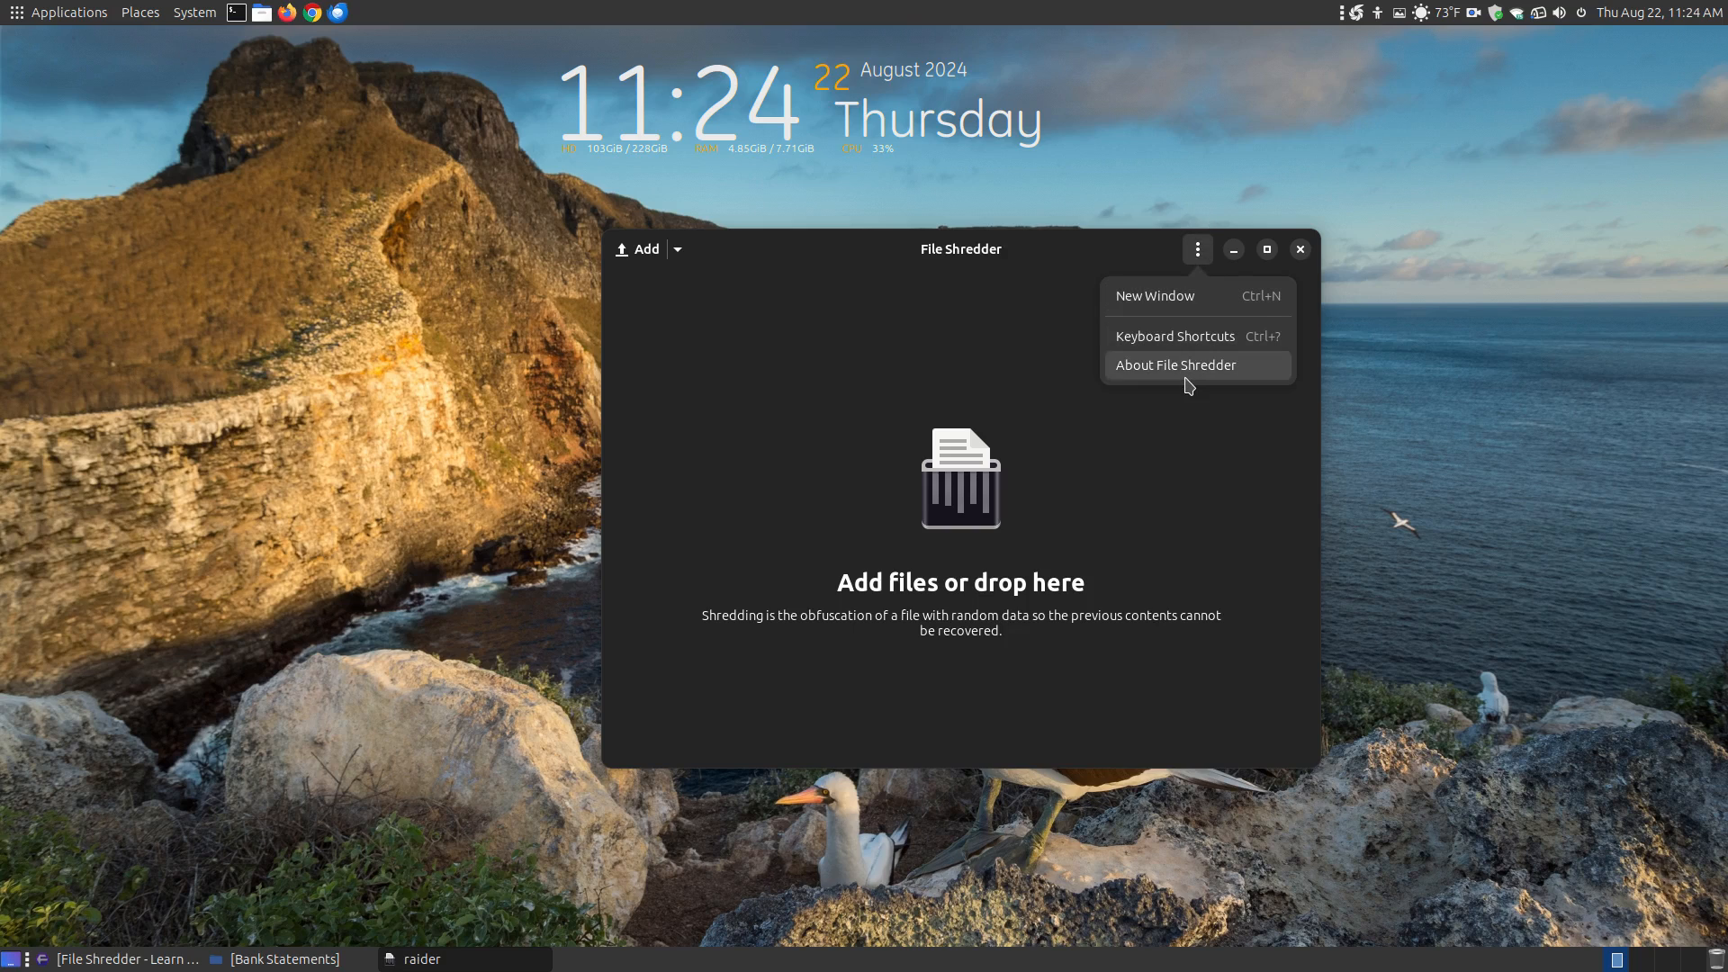
pyautogui.click(1175, 365)
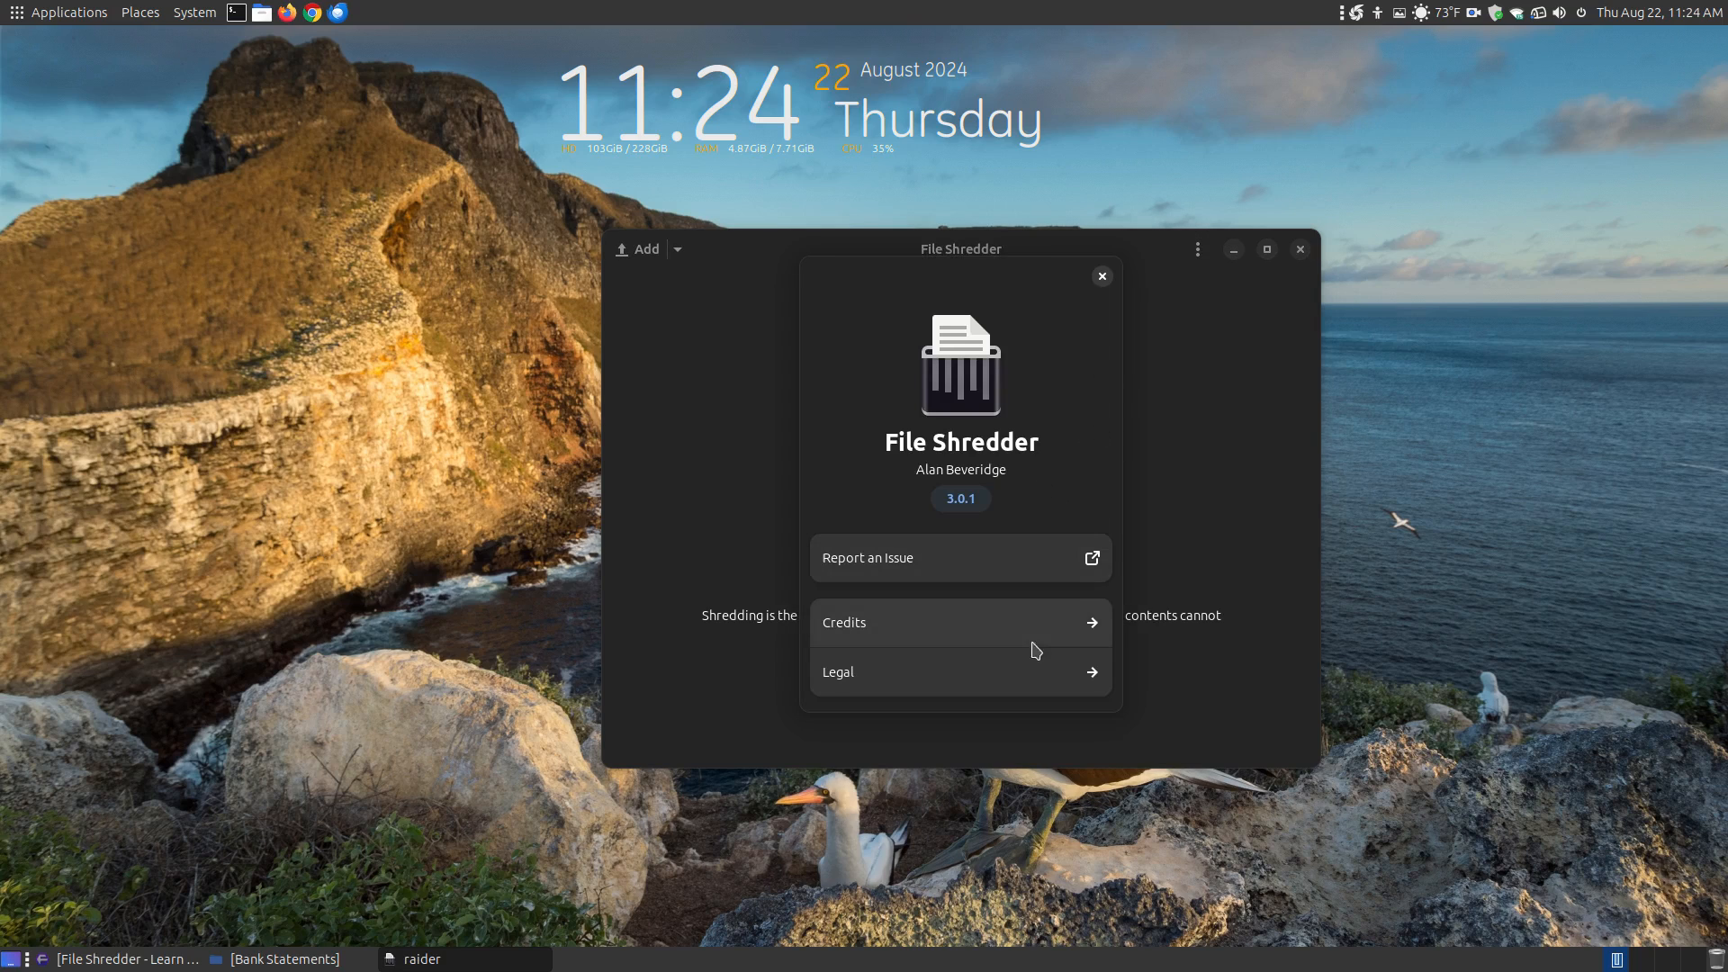
pyautogui.moveTo(1088, 642)
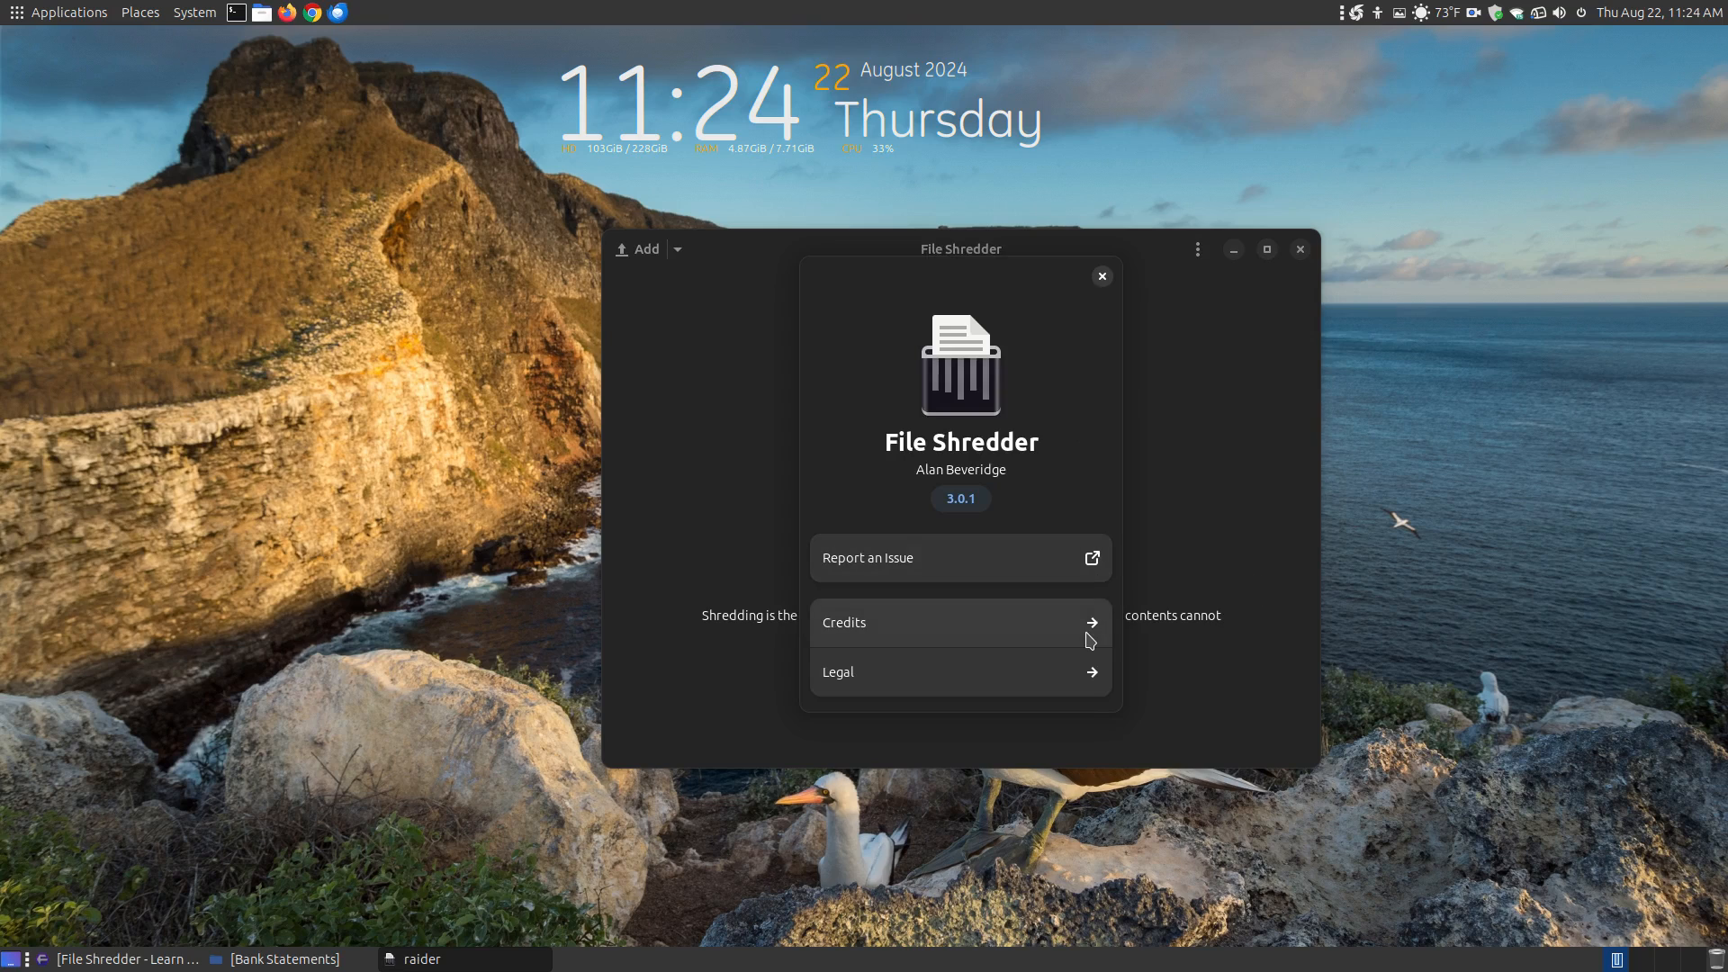
pyautogui.moveTo(1108, 275)
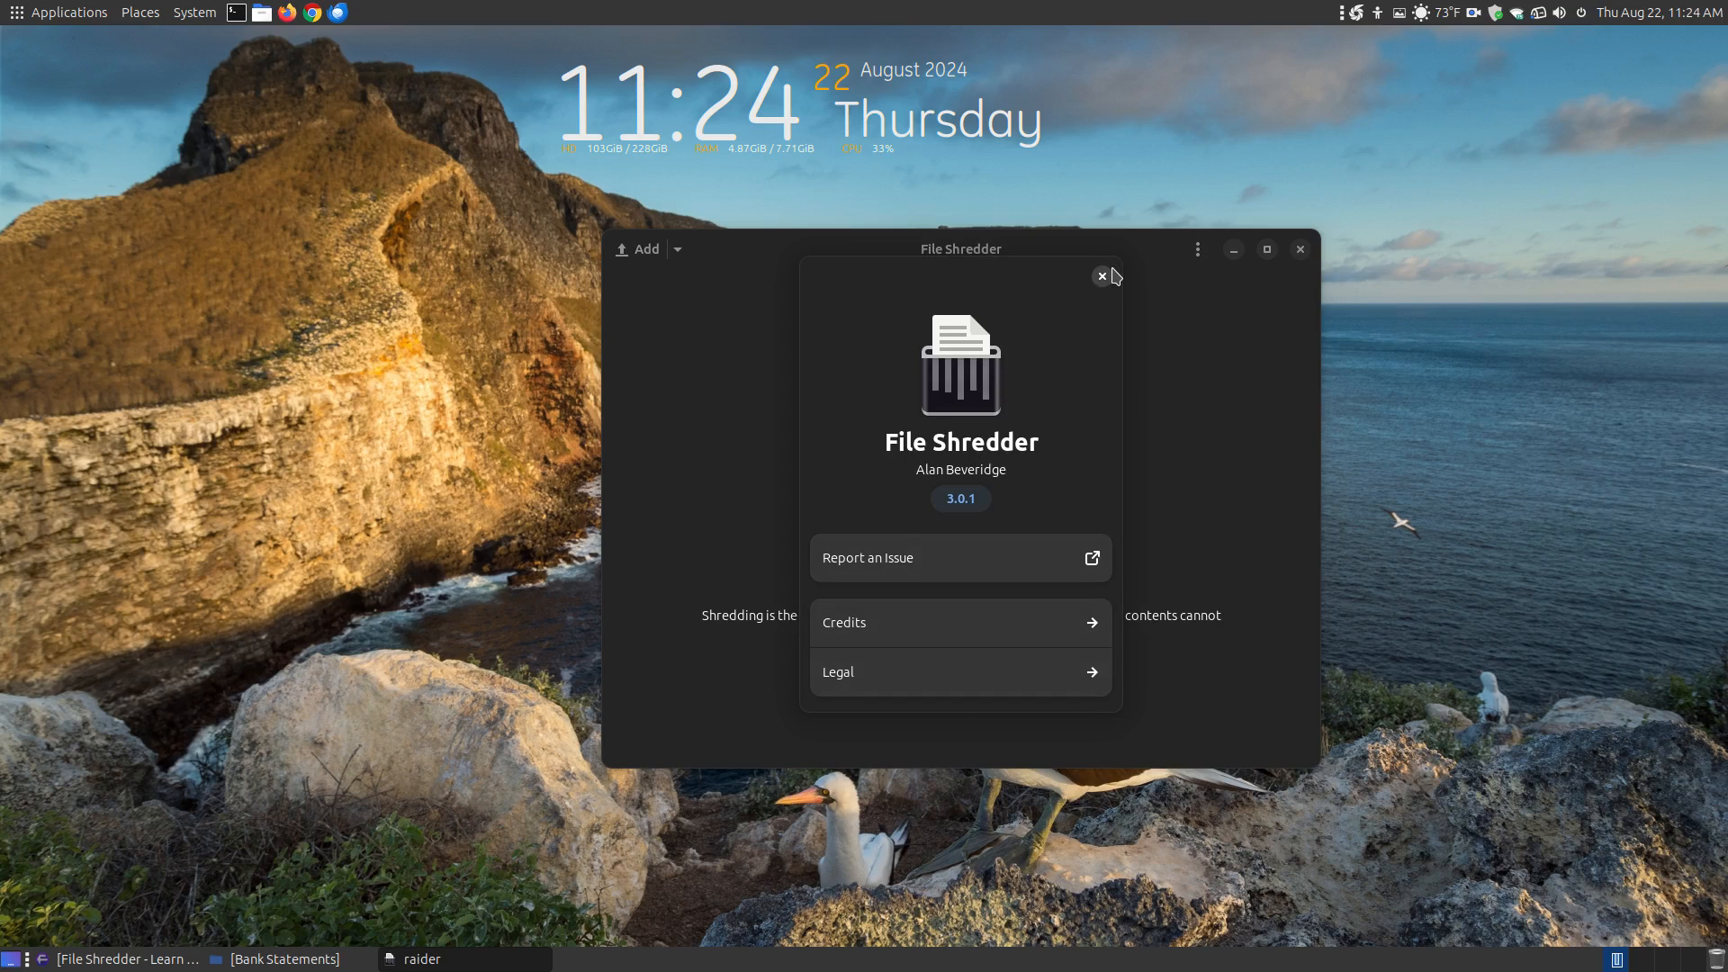
pyautogui.click(1100, 276)
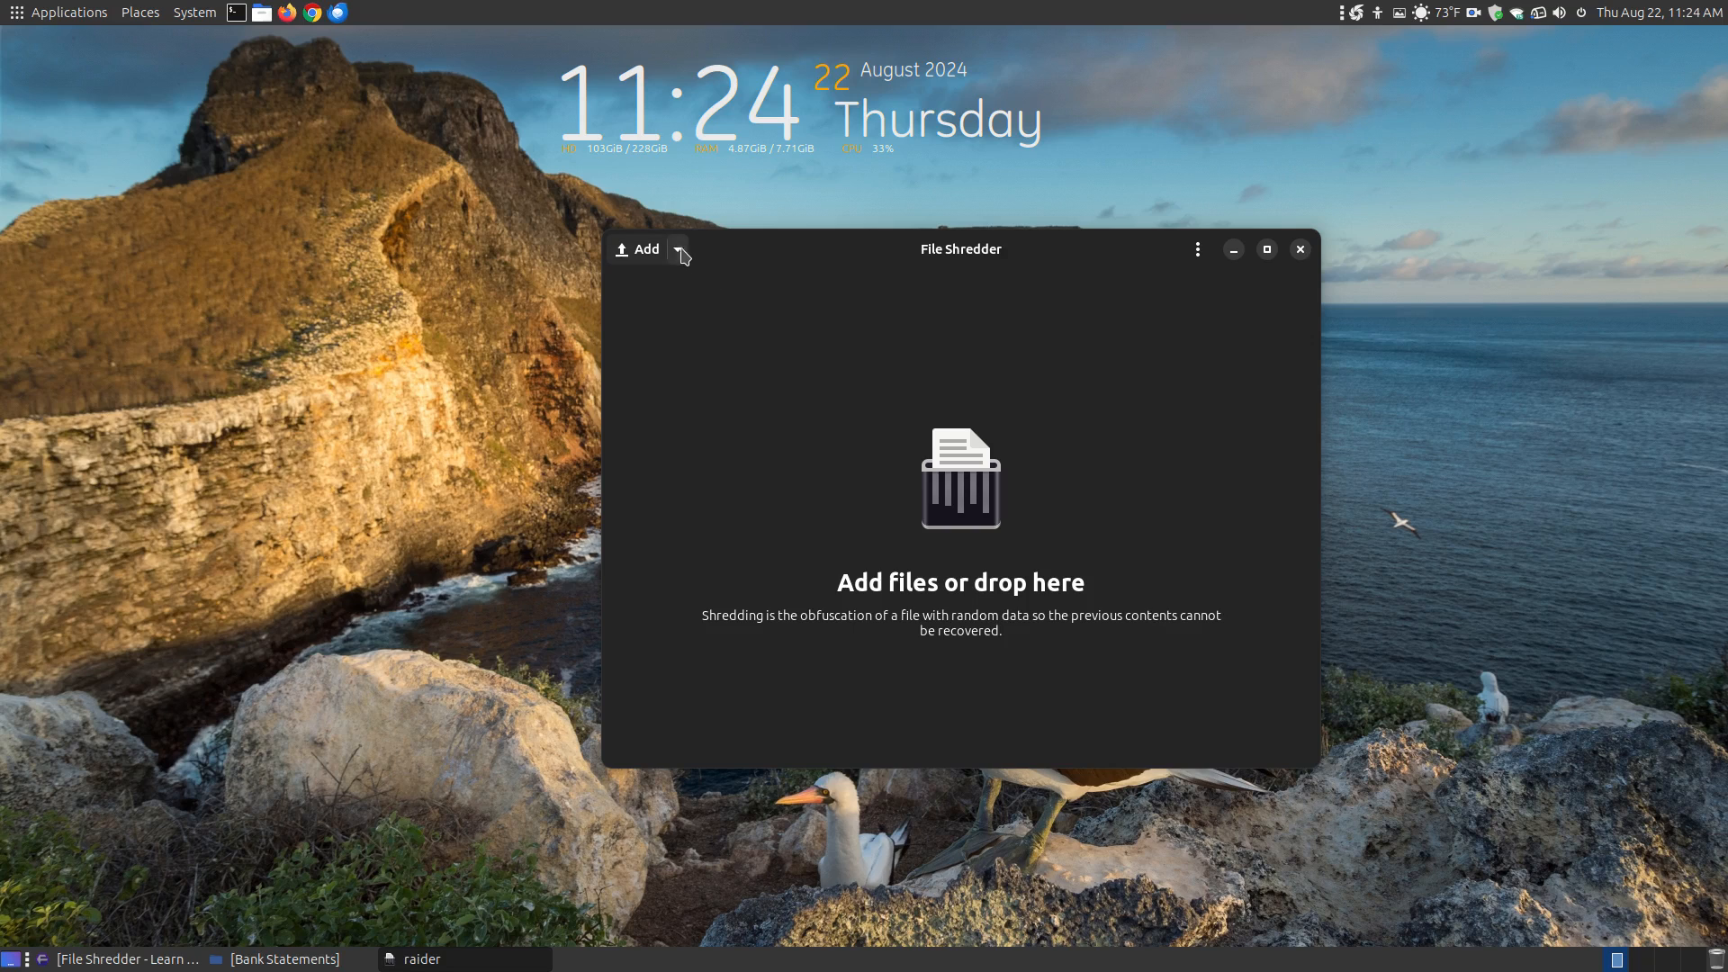
pyautogui.moveTo(643, 256)
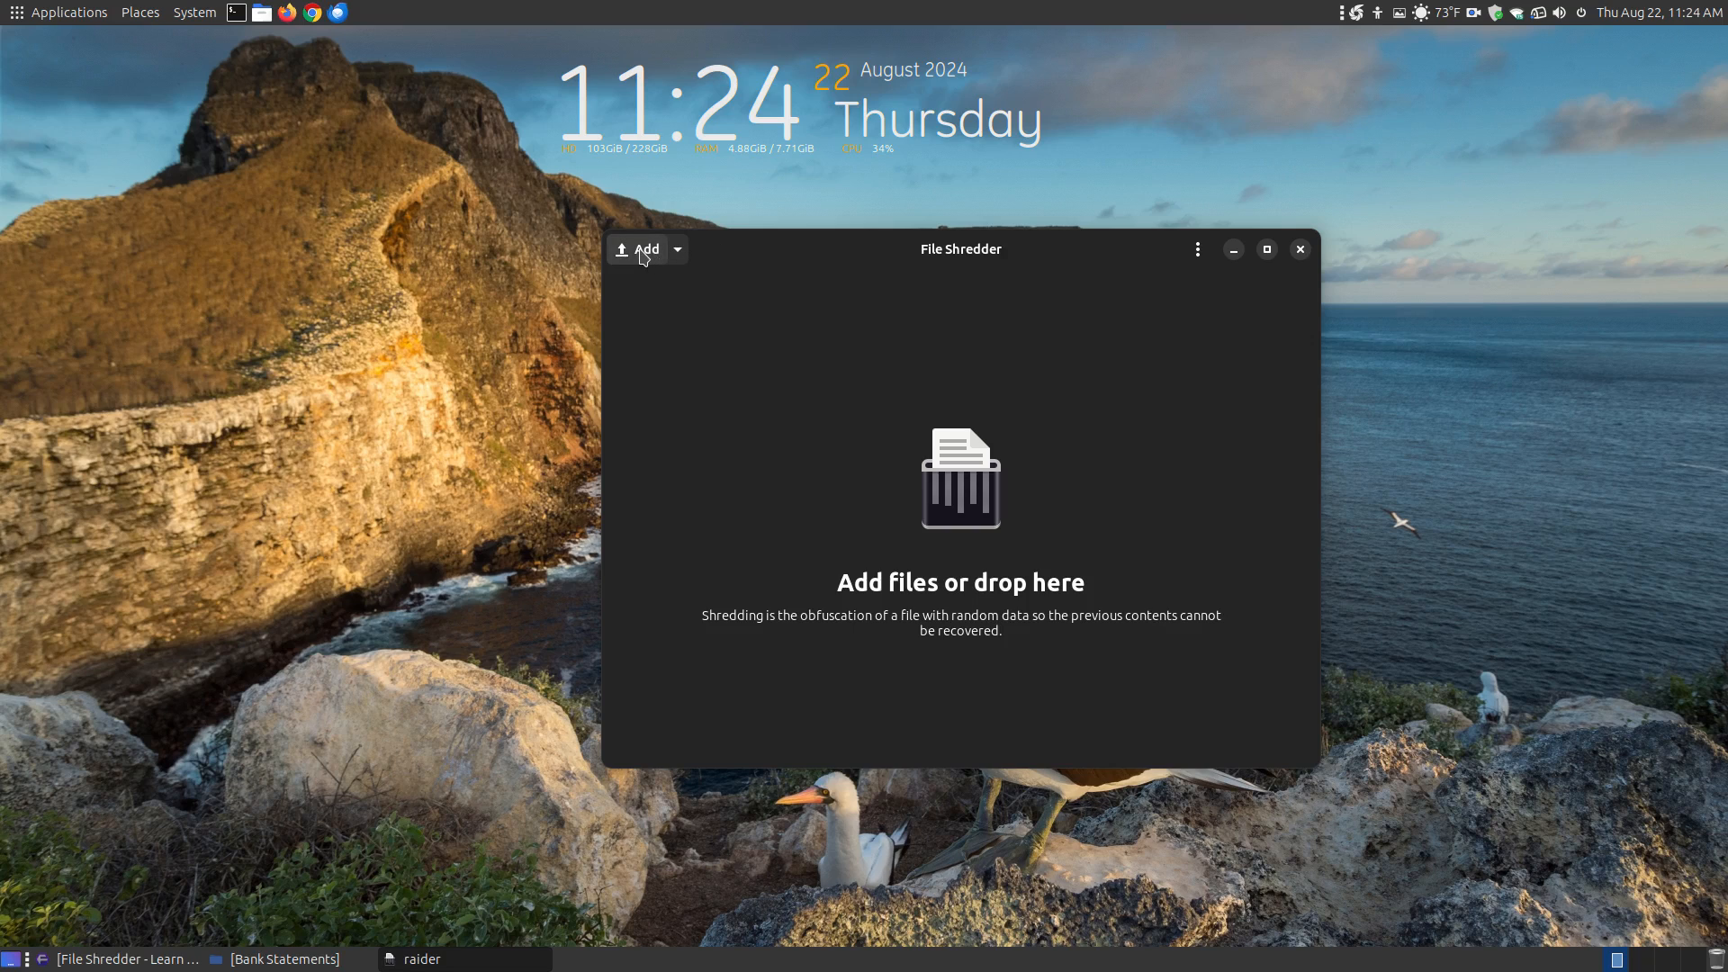
# Add July-August-2024.txt and June-July-2024.txt from Documents > Bank Statements to the shred list.
pyautogui.click(642, 249)
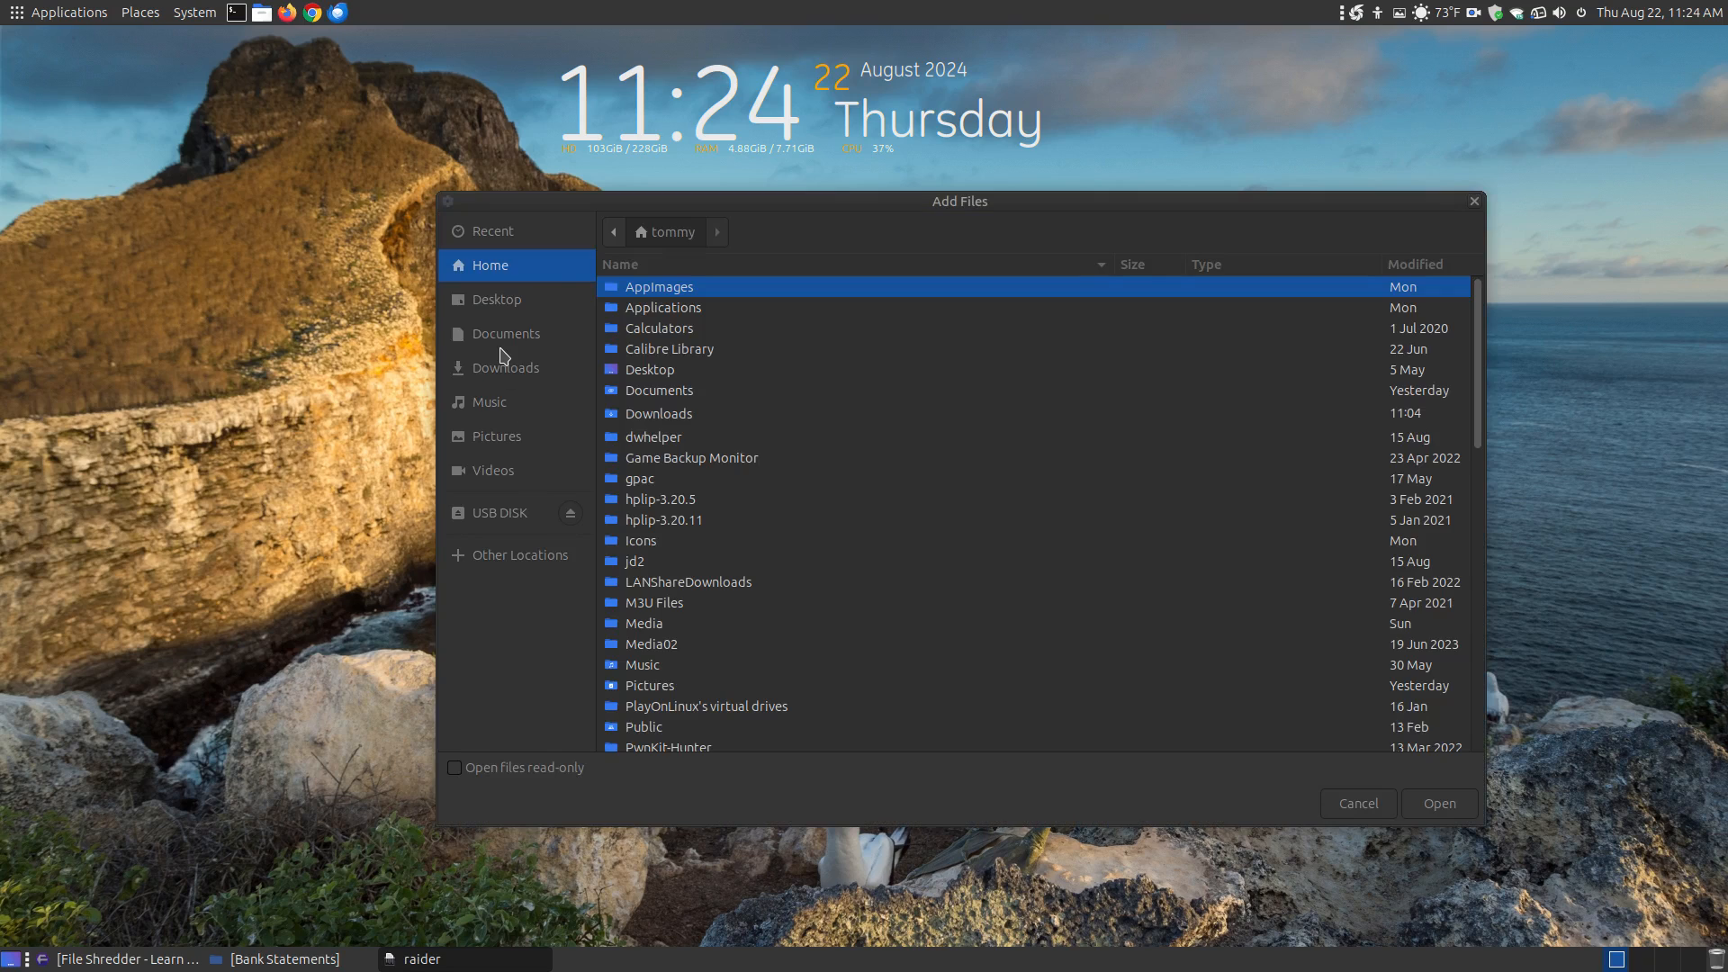
pyautogui.click(506, 333)
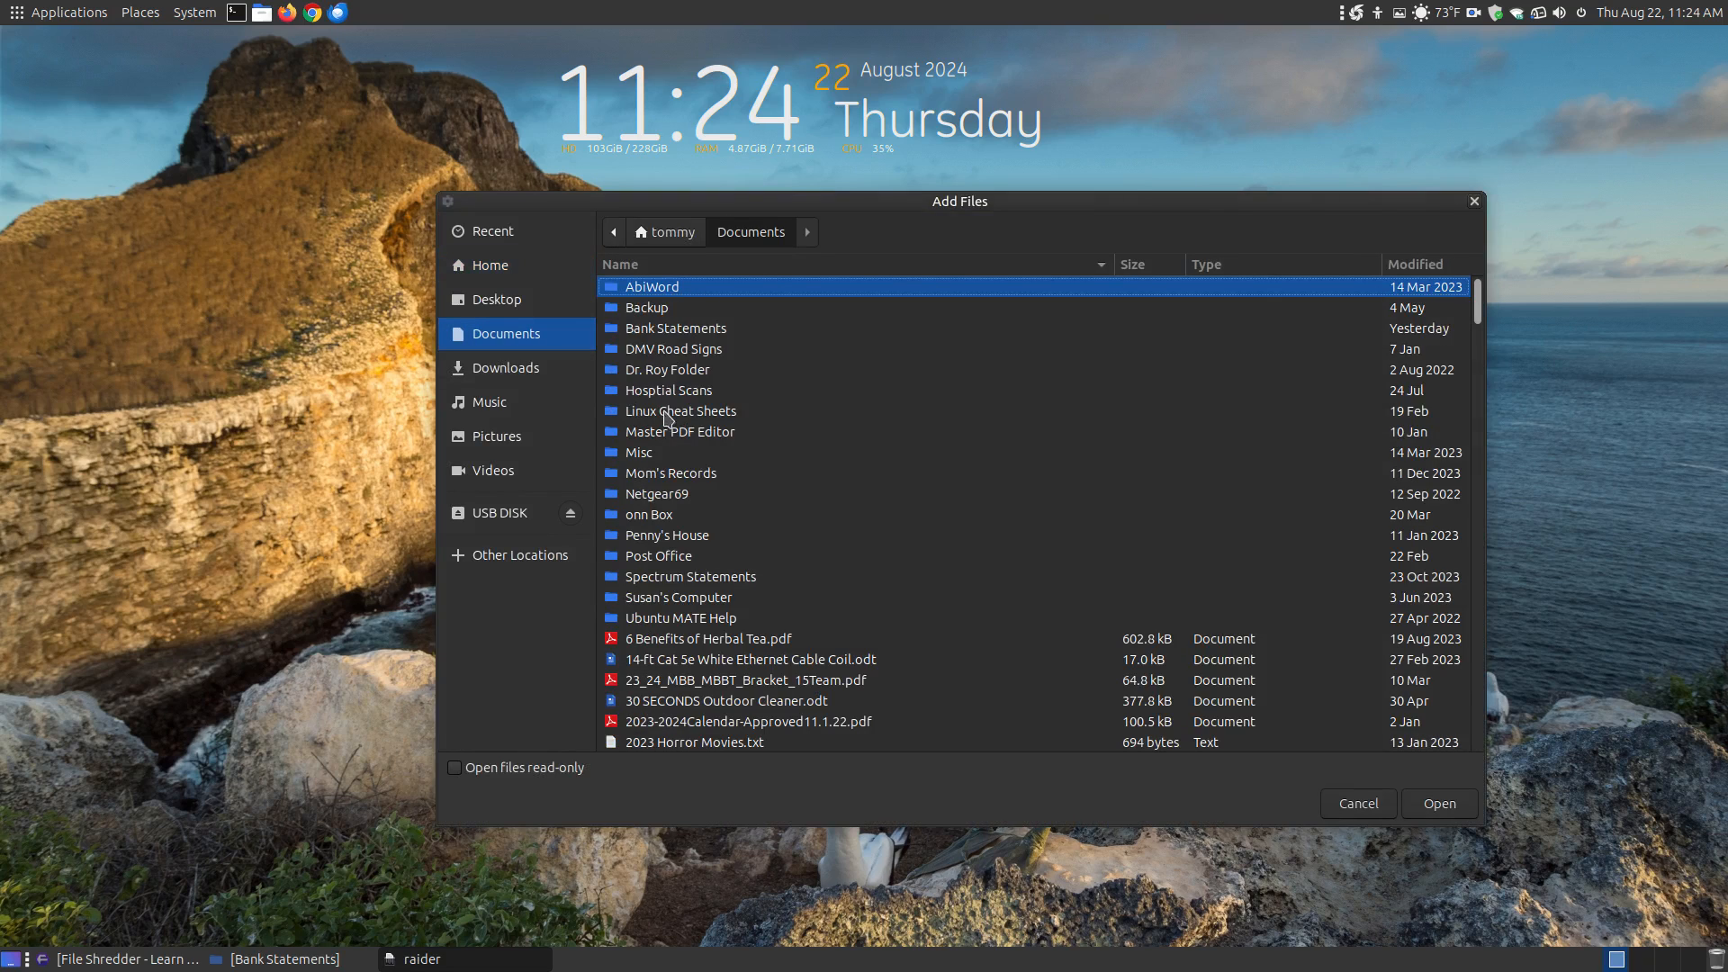
pyautogui.doubleClick(676, 328)
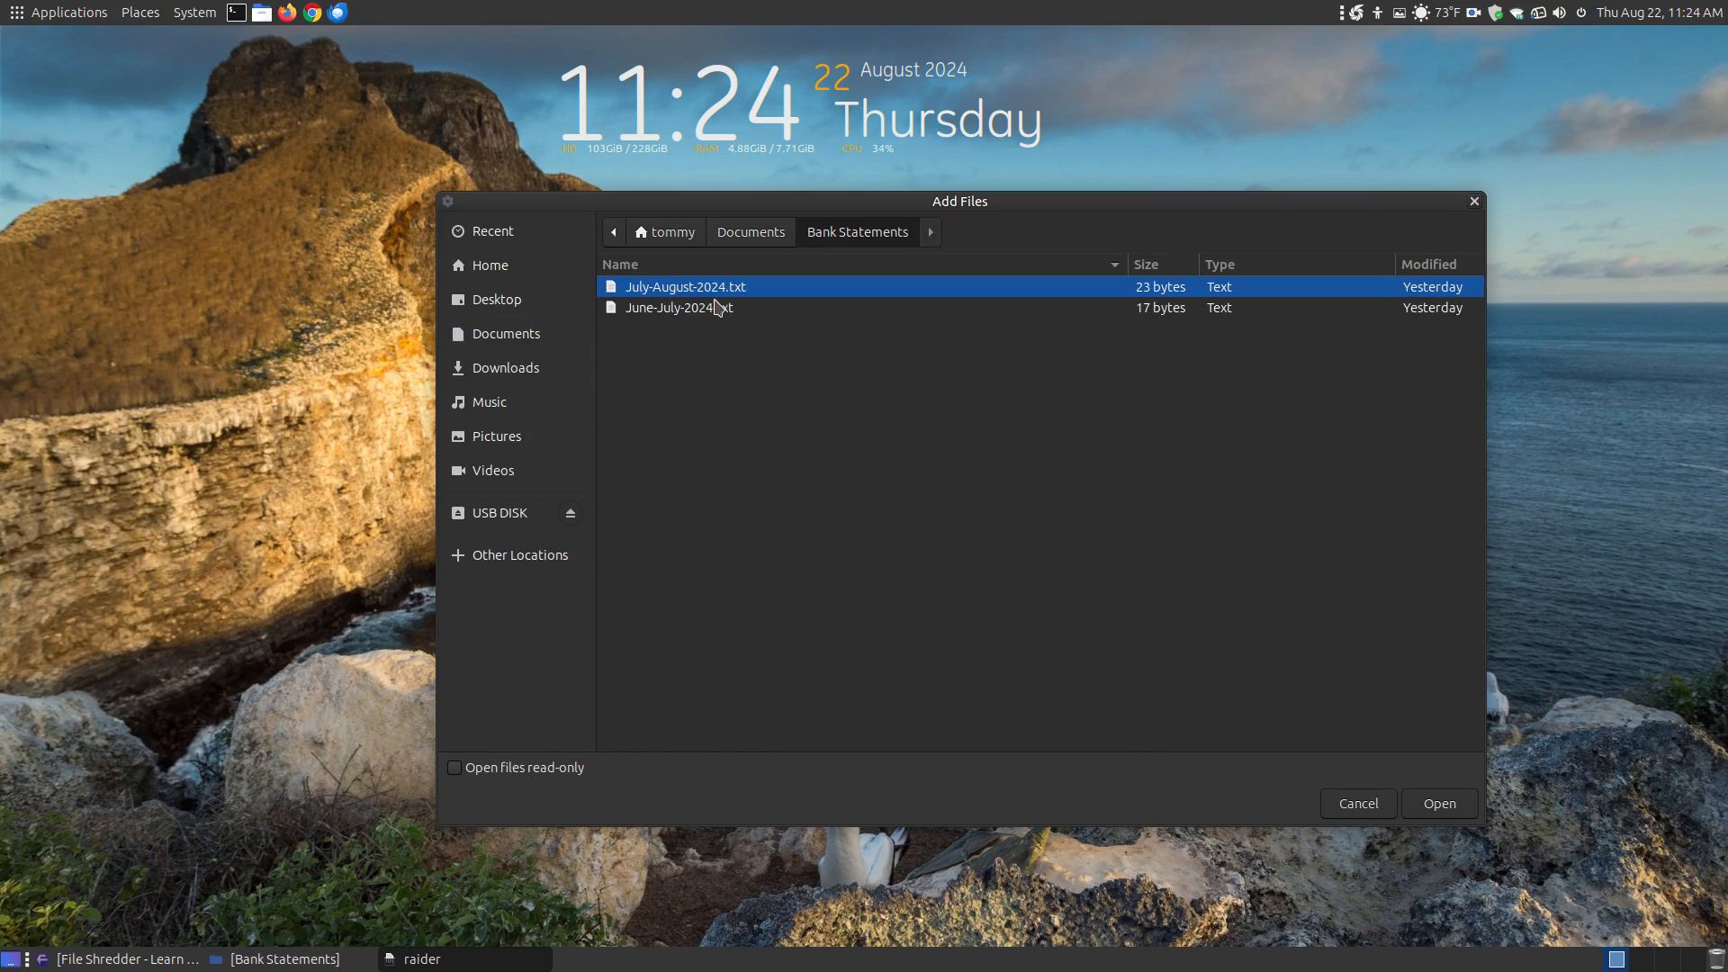
pyautogui.moveTo(736, 274)
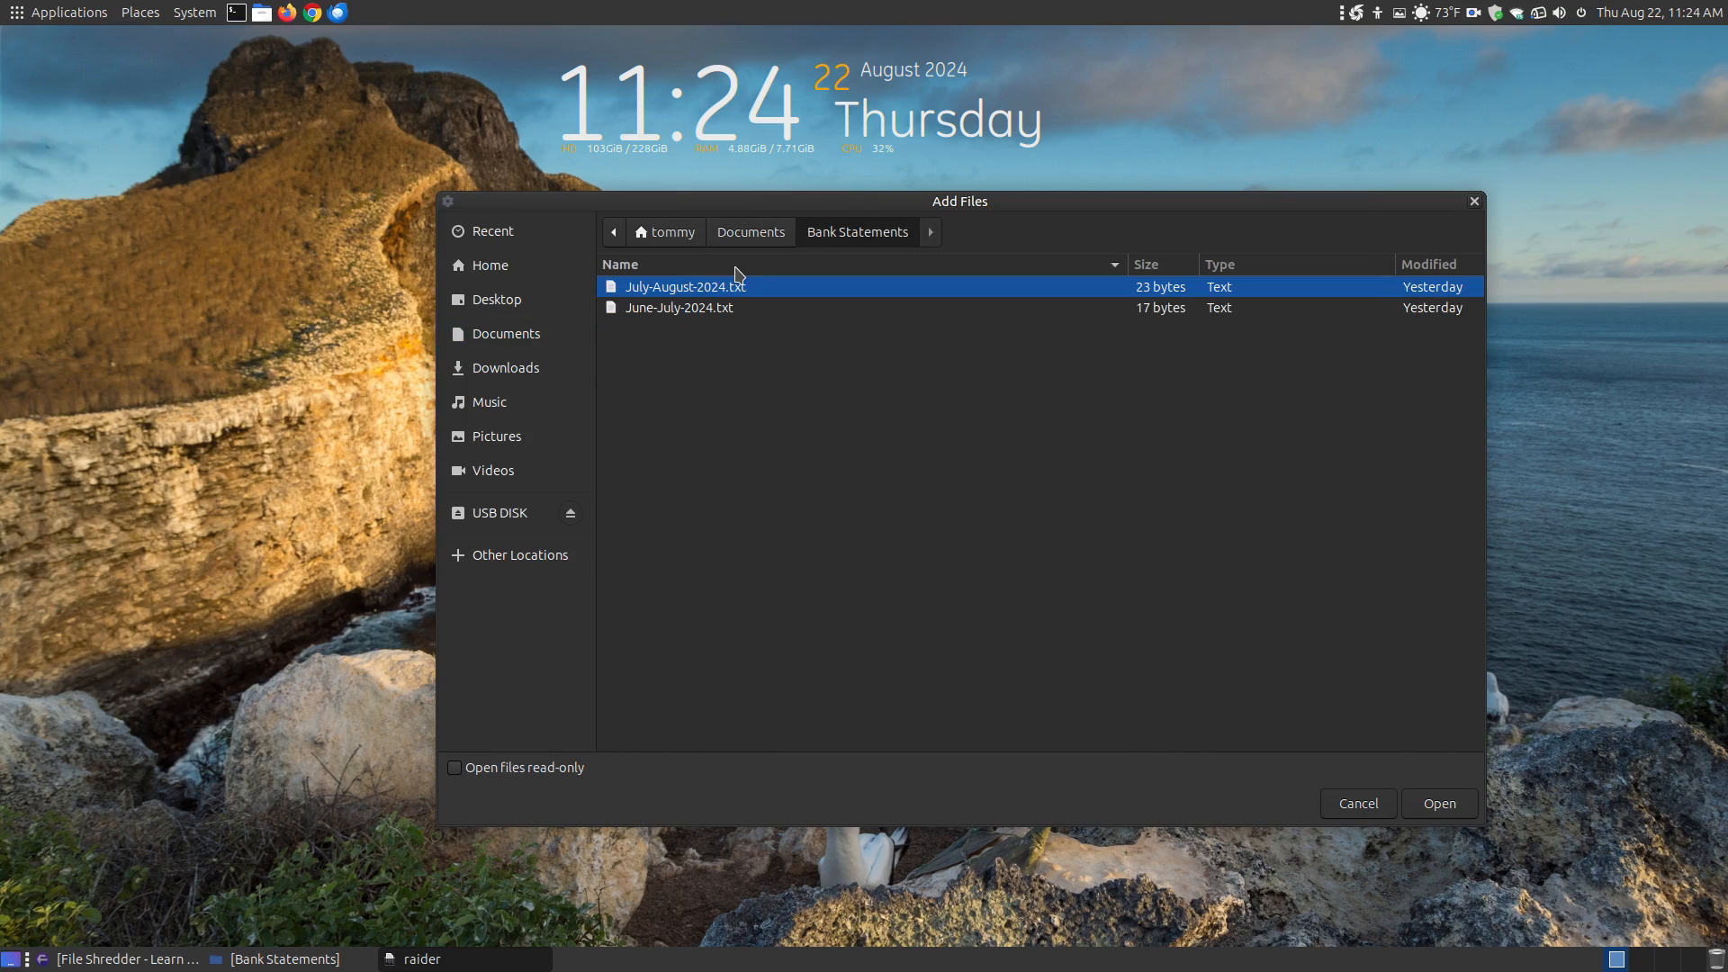
pyautogui.click(679, 307)
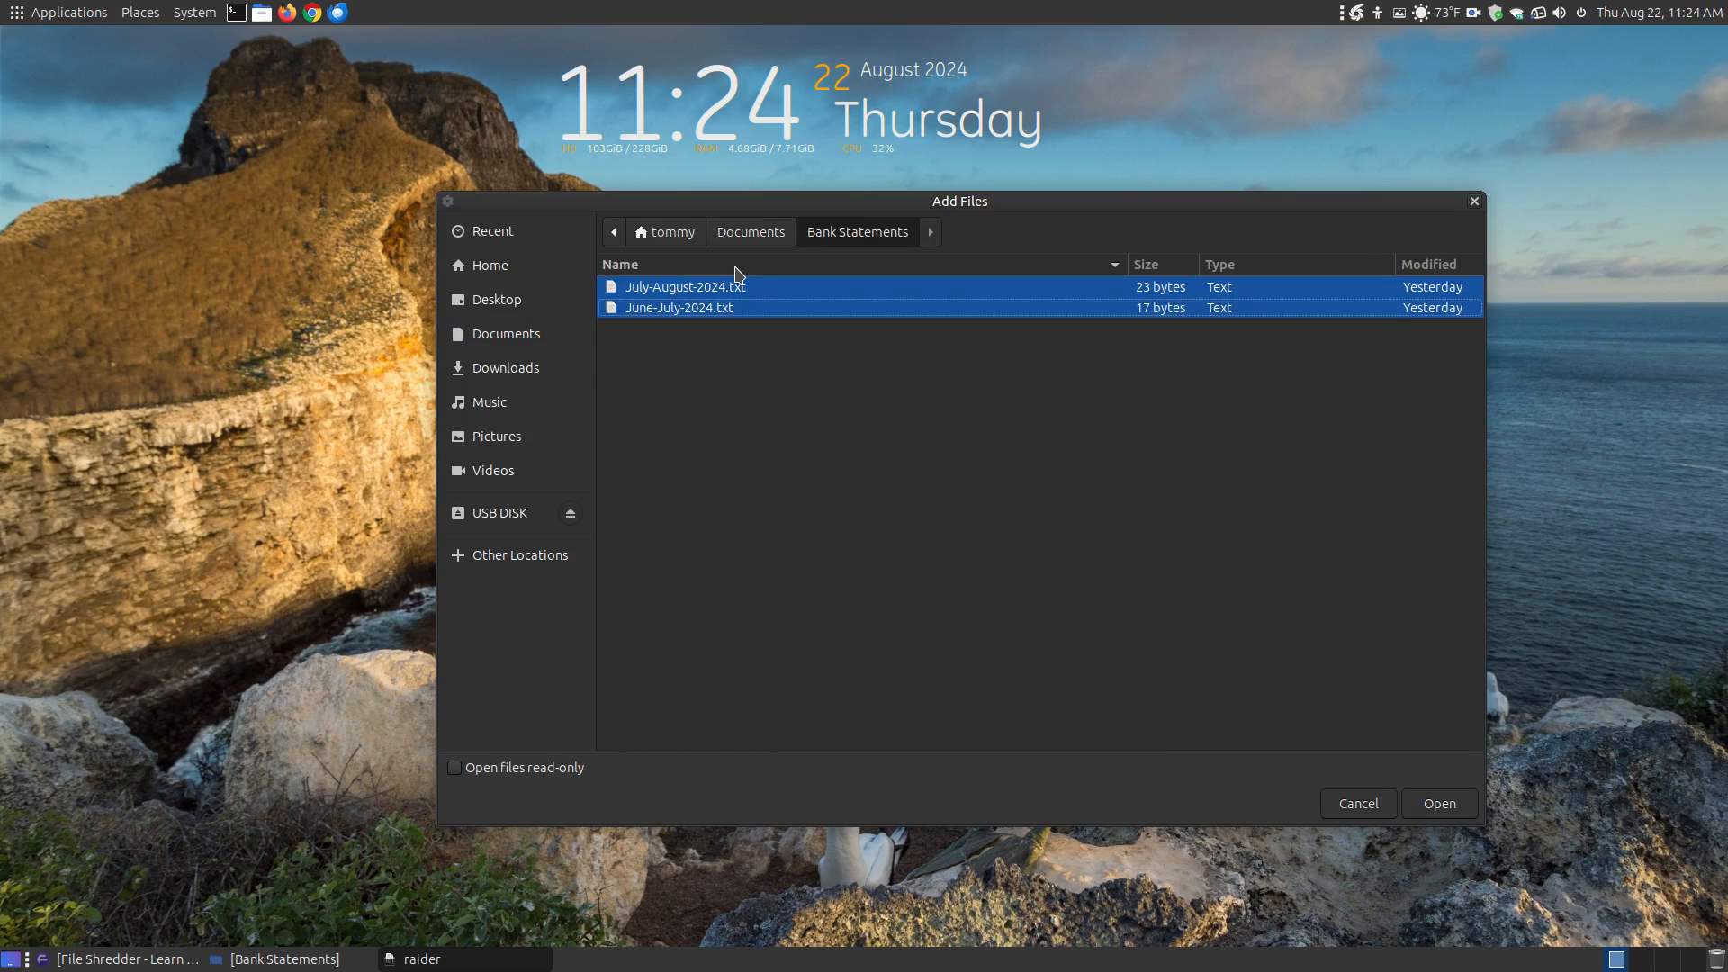
pyautogui.moveTo(1439, 804)
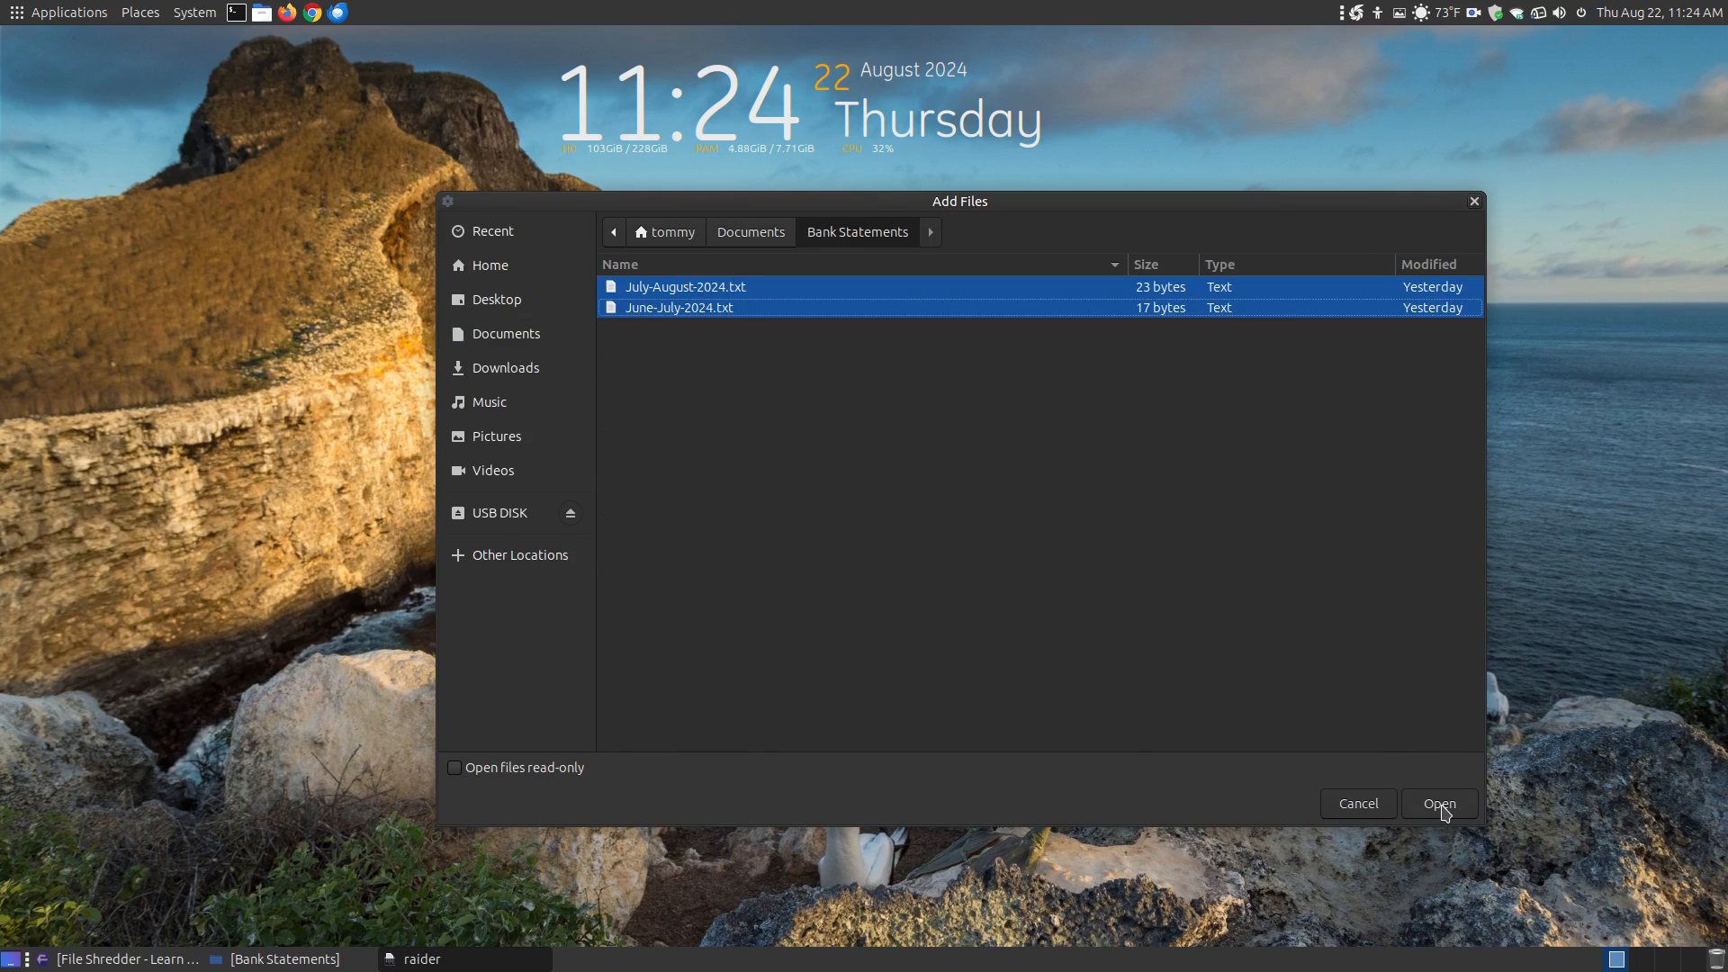
pyautogui.click(1439, 804)
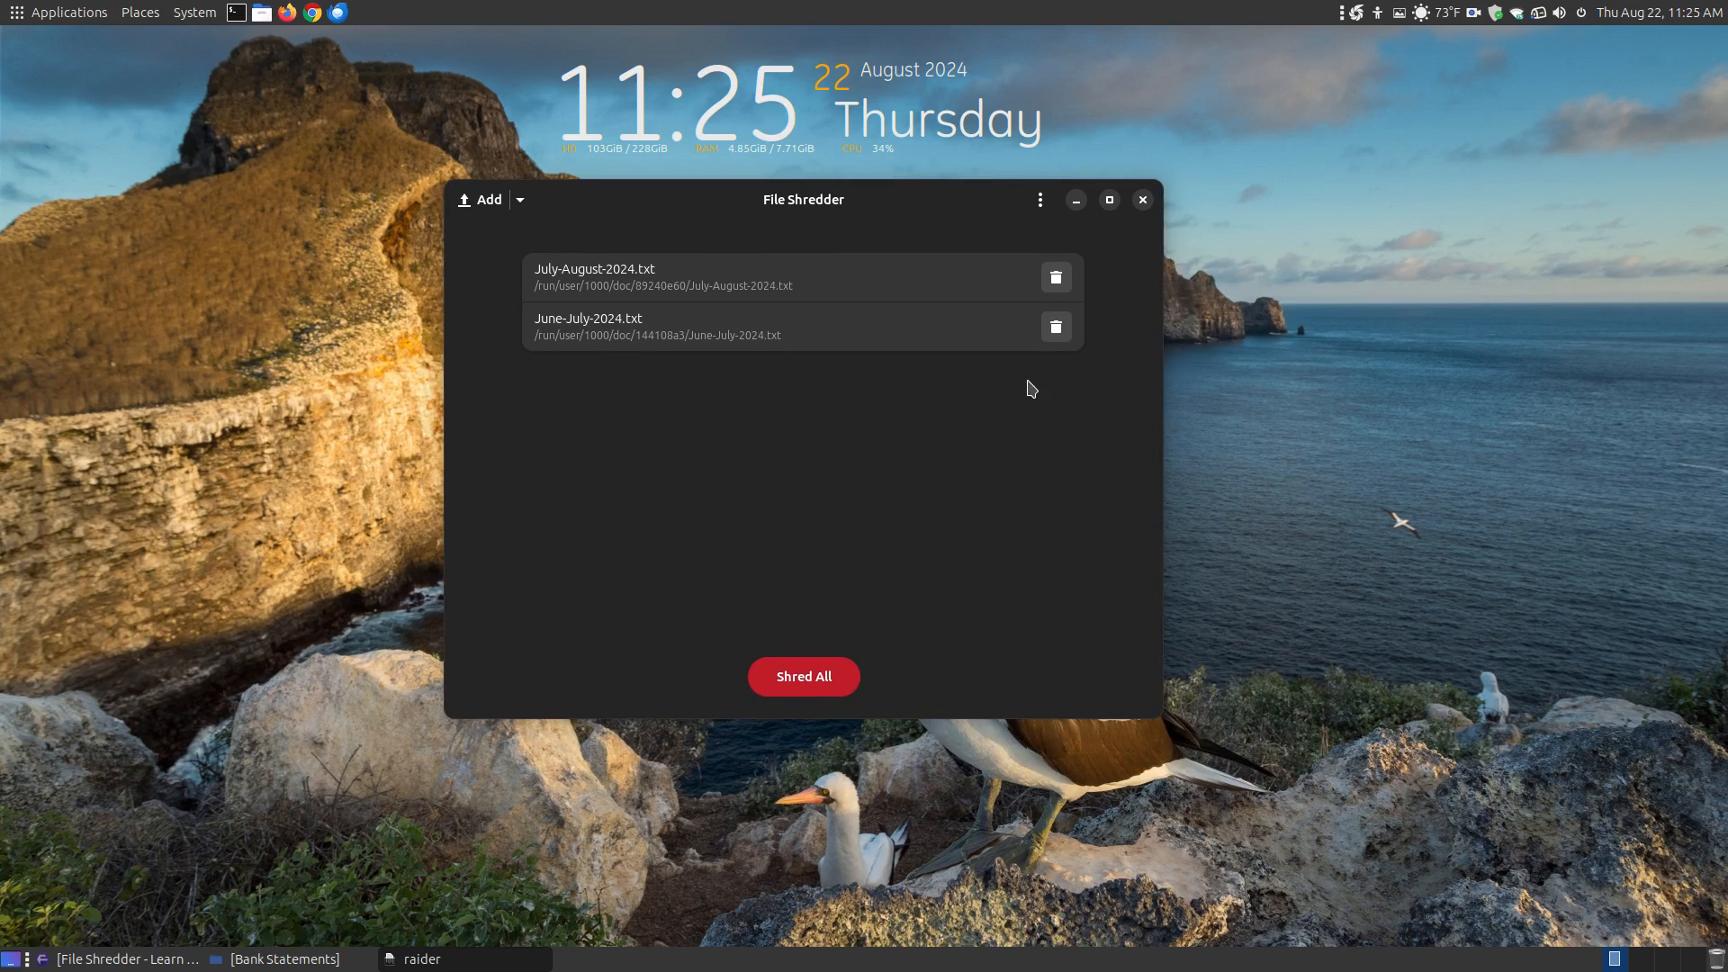
pyautogui.moveTo(932, 380)
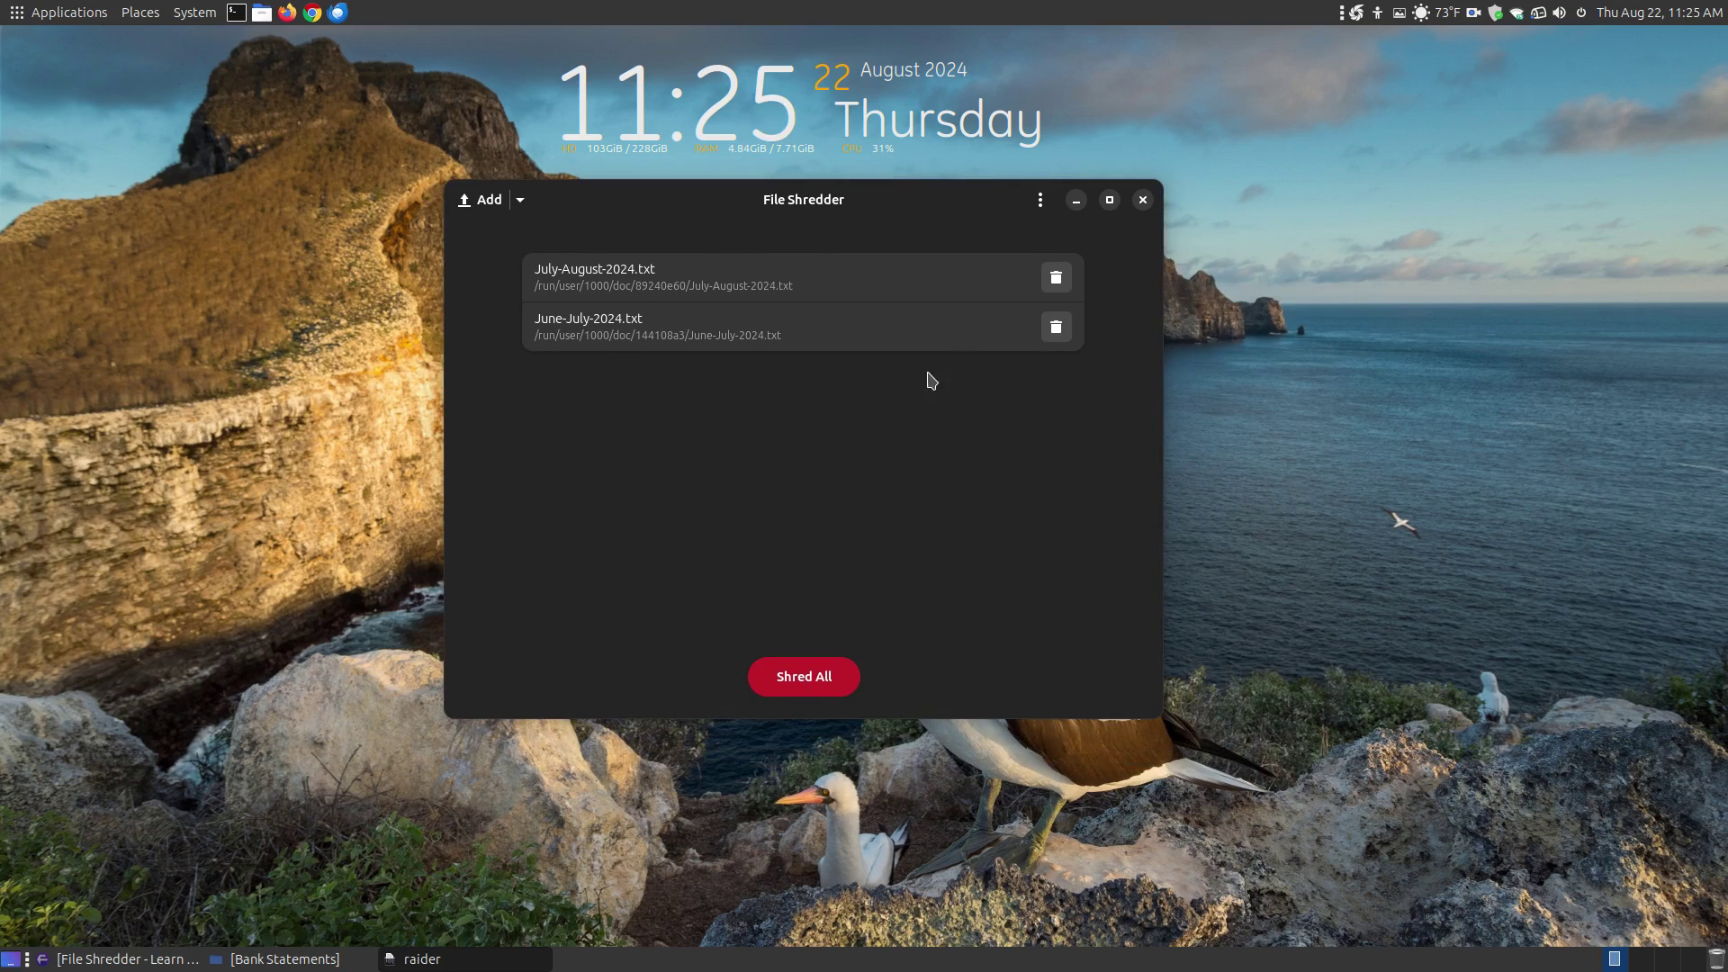
pyautogui.moveTo(899, 537)
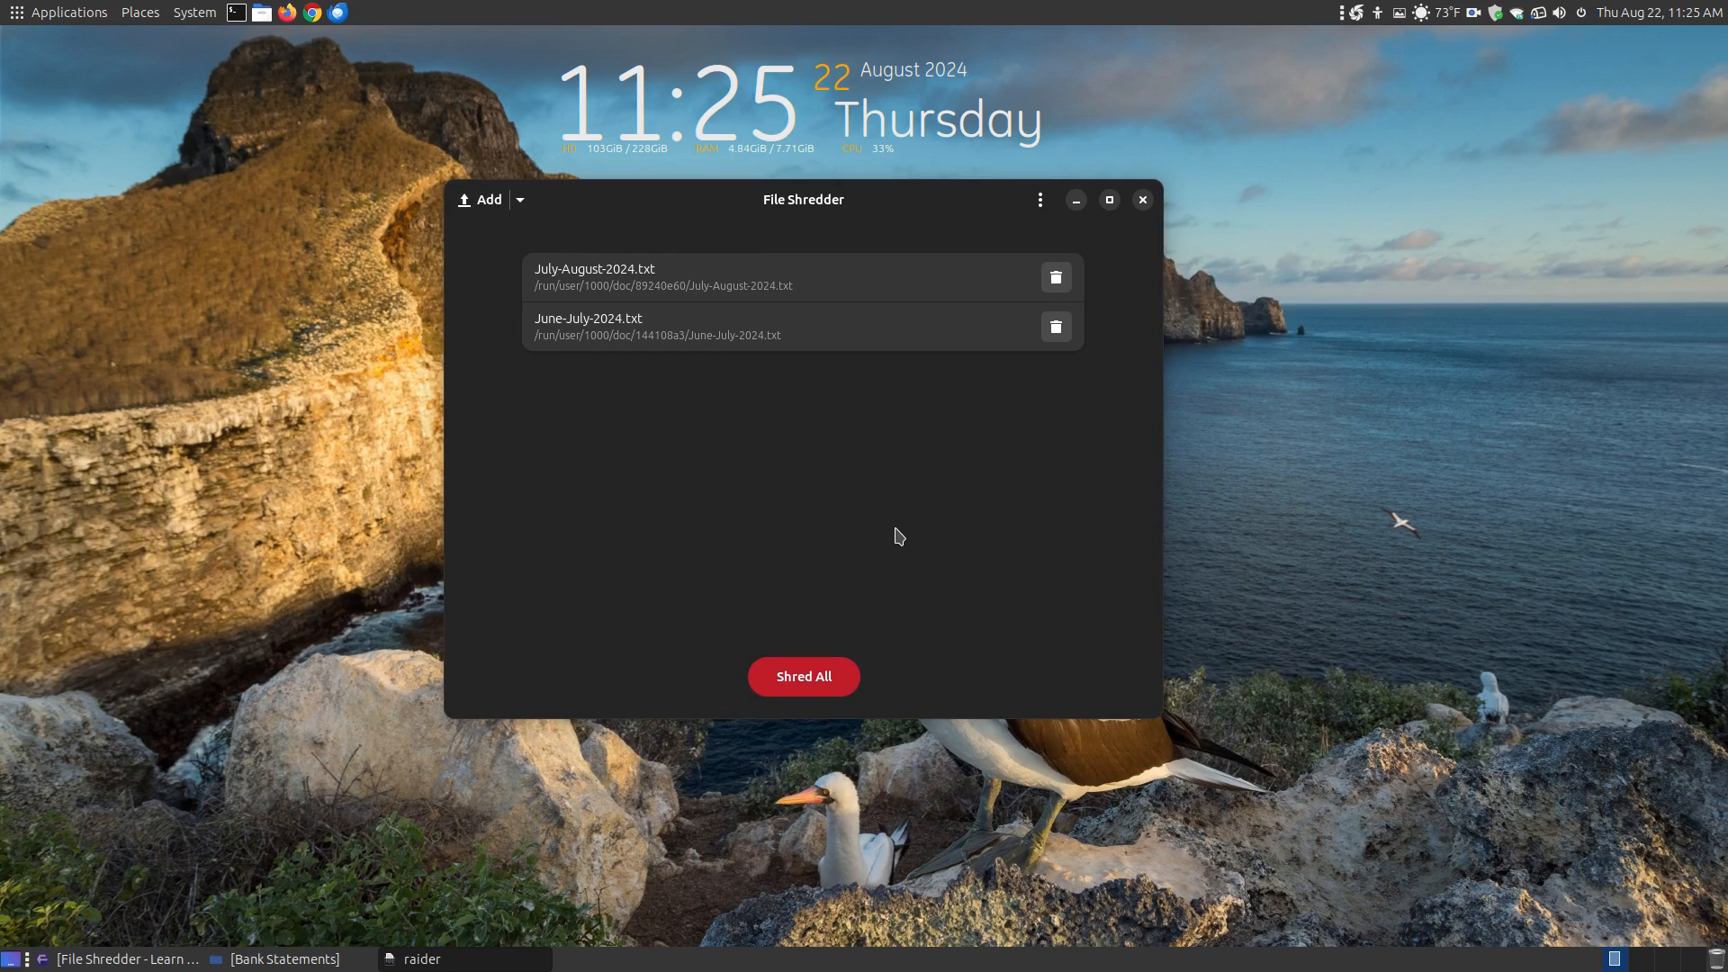
pyautogui.moveTo(841, 495)
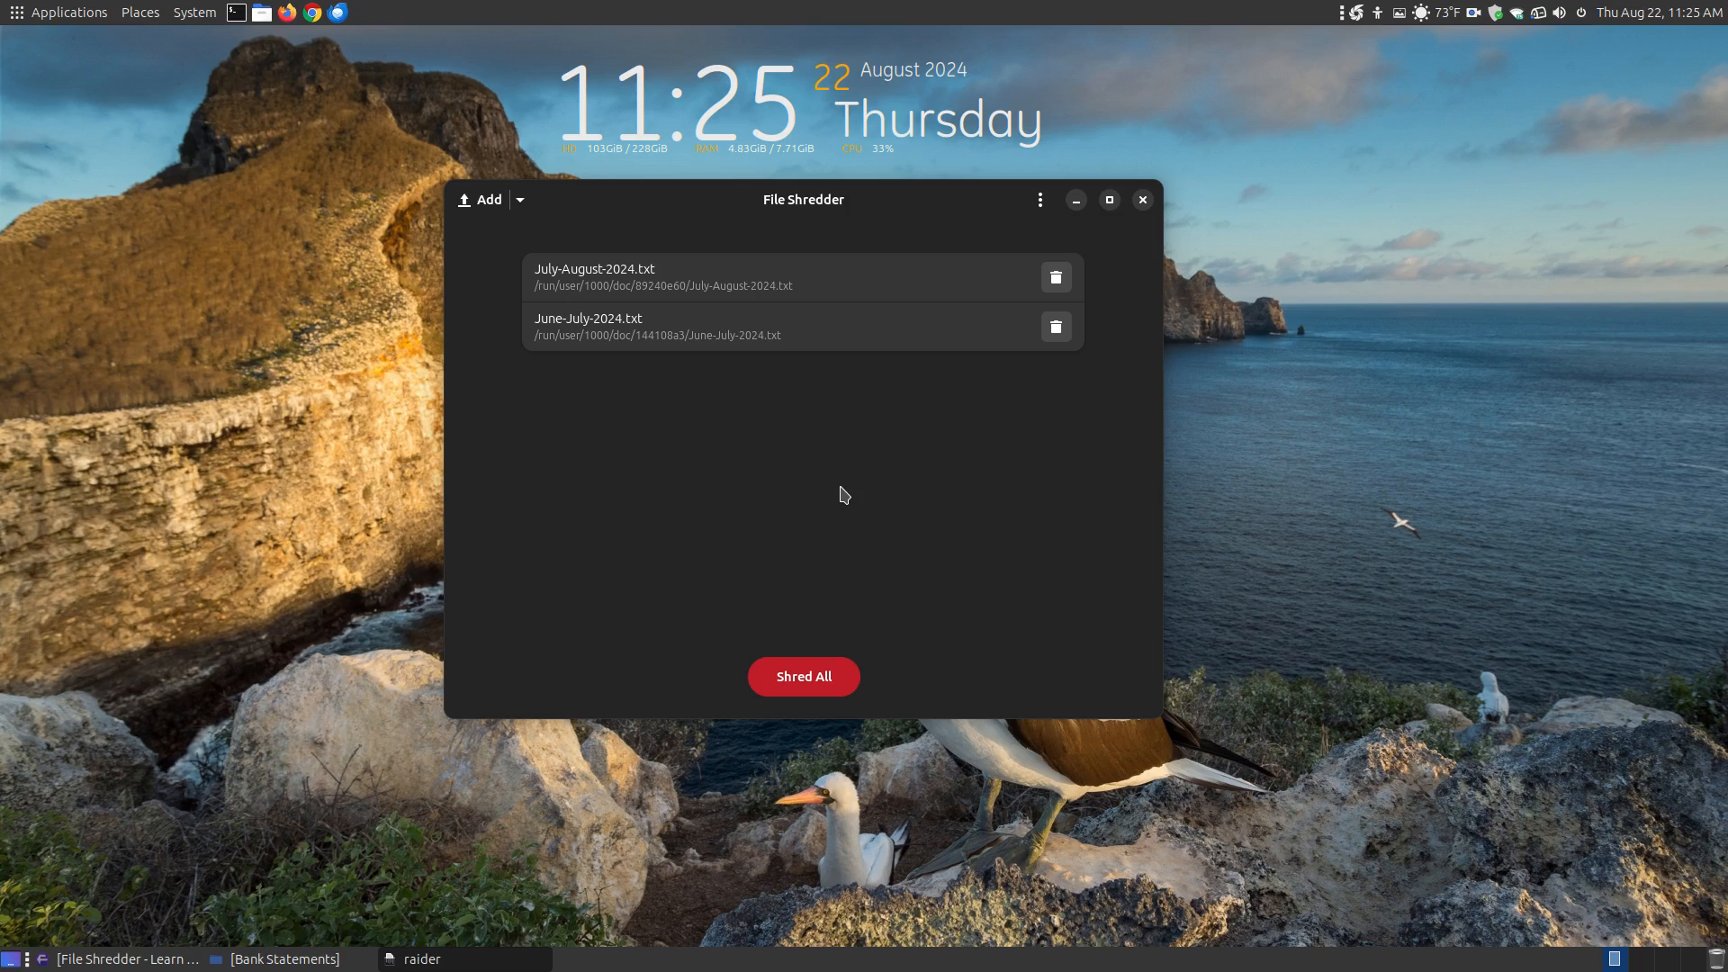
pyautogui.moveTo(809, 622)
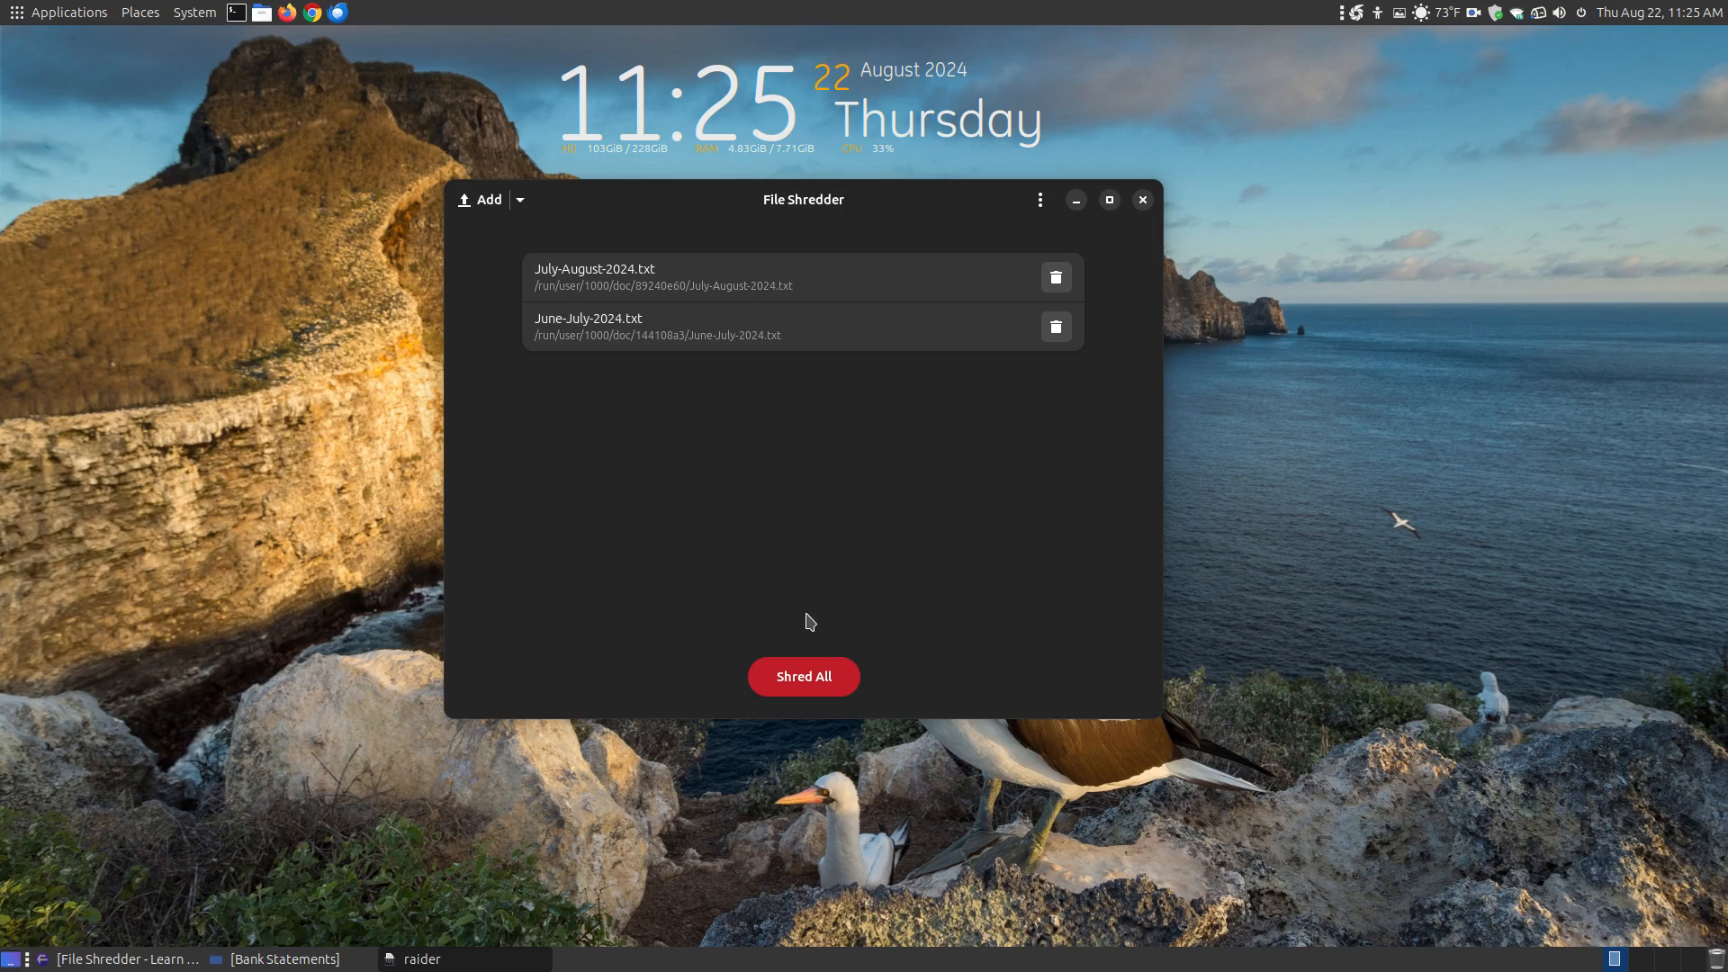
pyautogui.moveTo(804, 676)
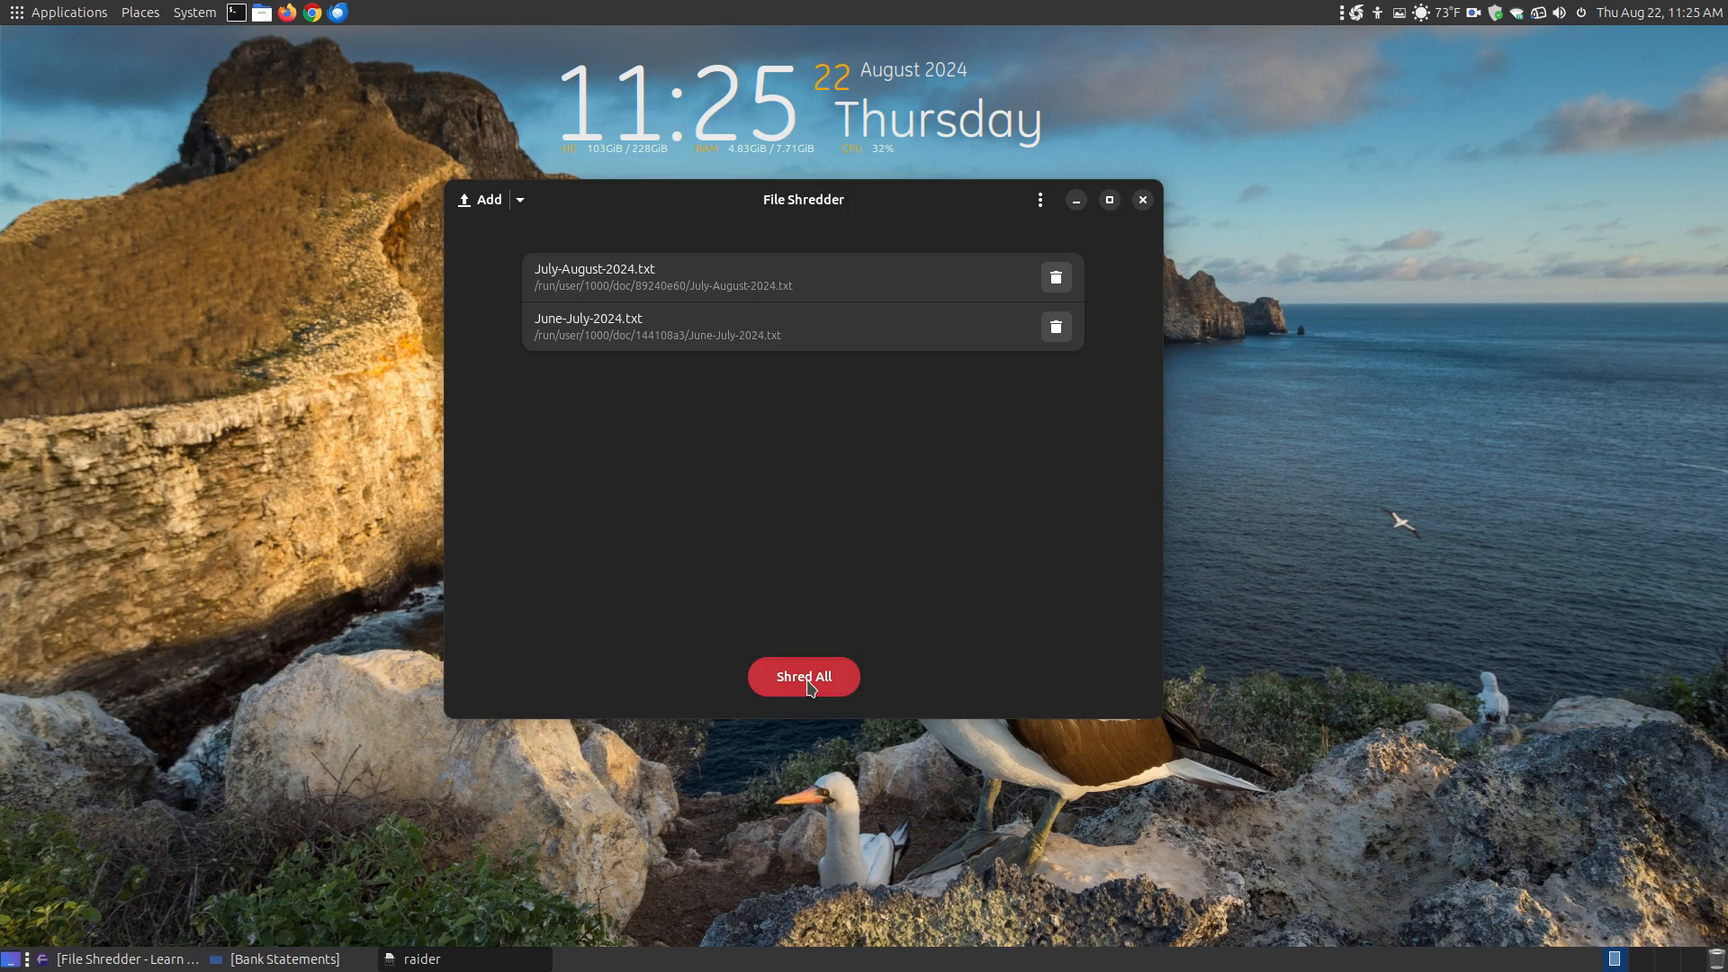
# Shred both statements, then confirm the Bank Statements folder shows 0 items.
pyautogui.click(802, 676)
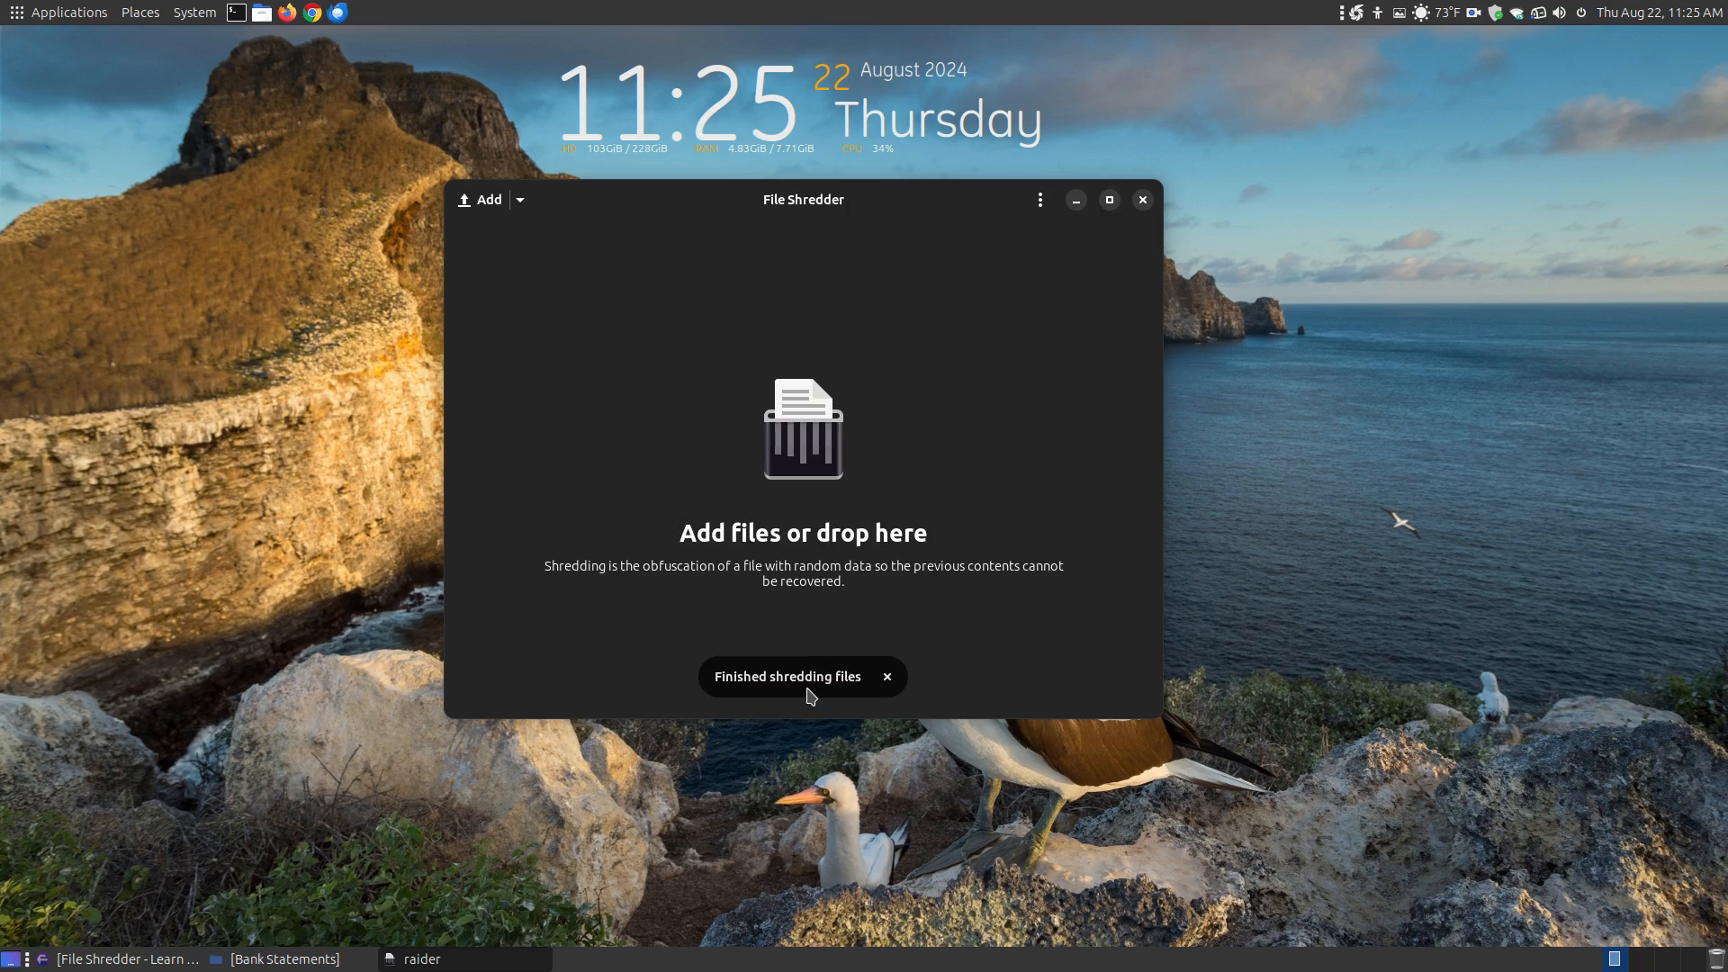
pyautogui.click(273, 959)
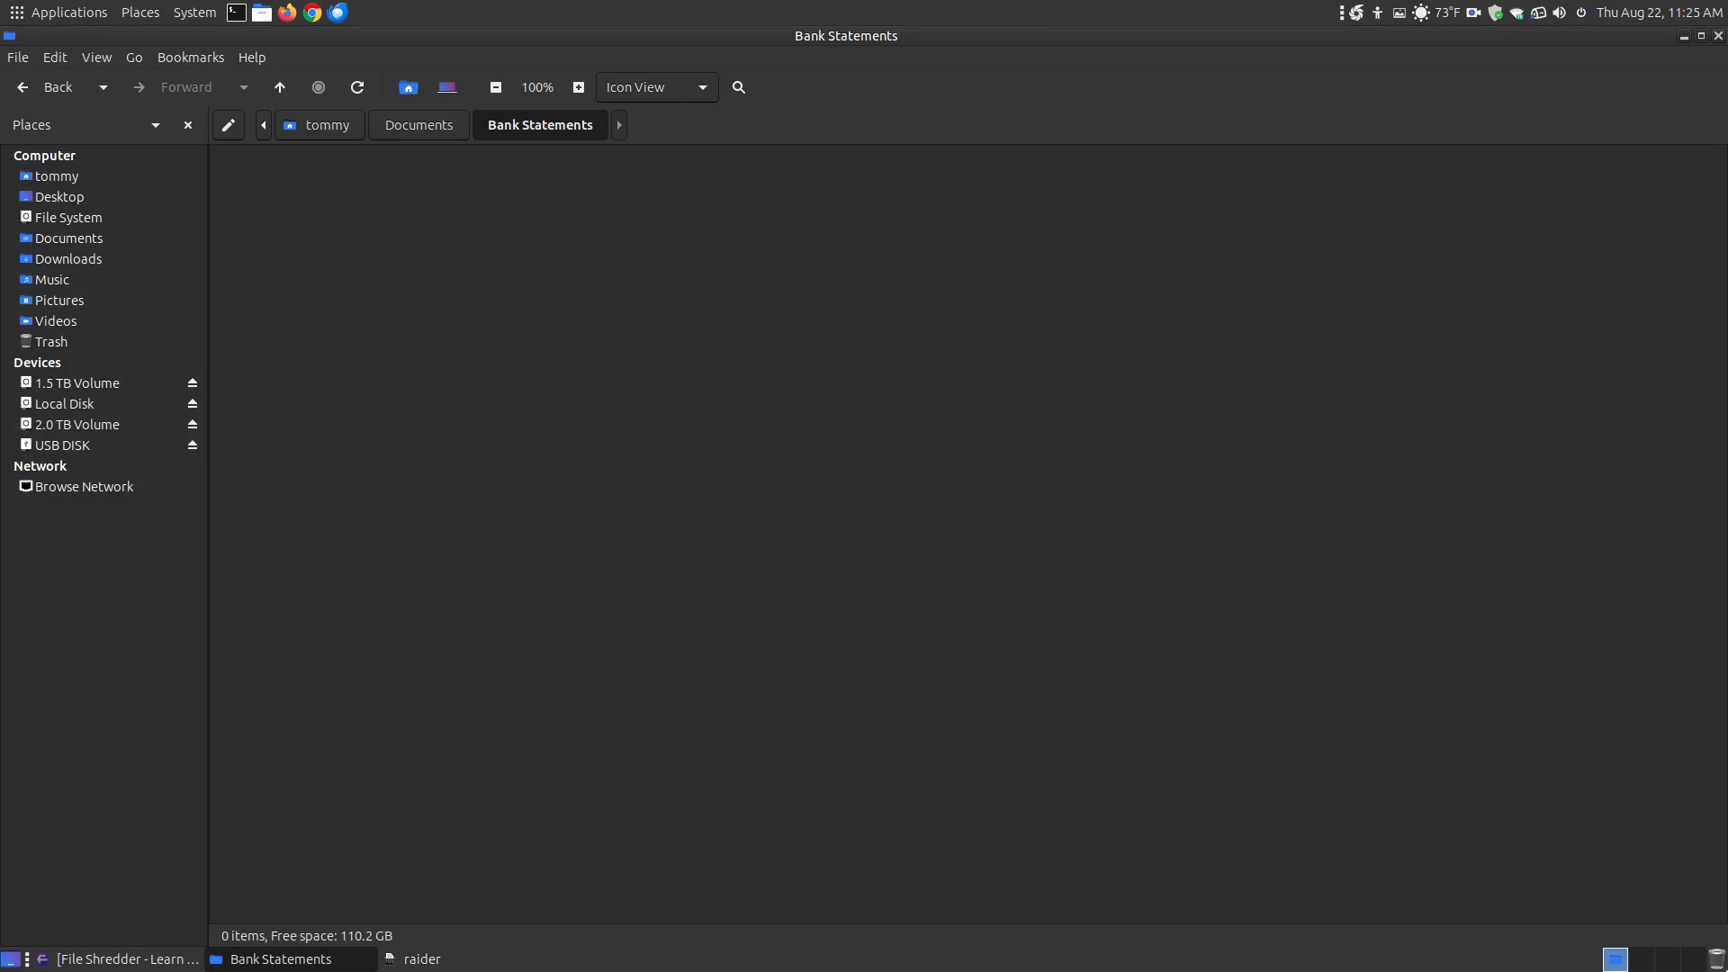
pyautogui.click(50, 342)
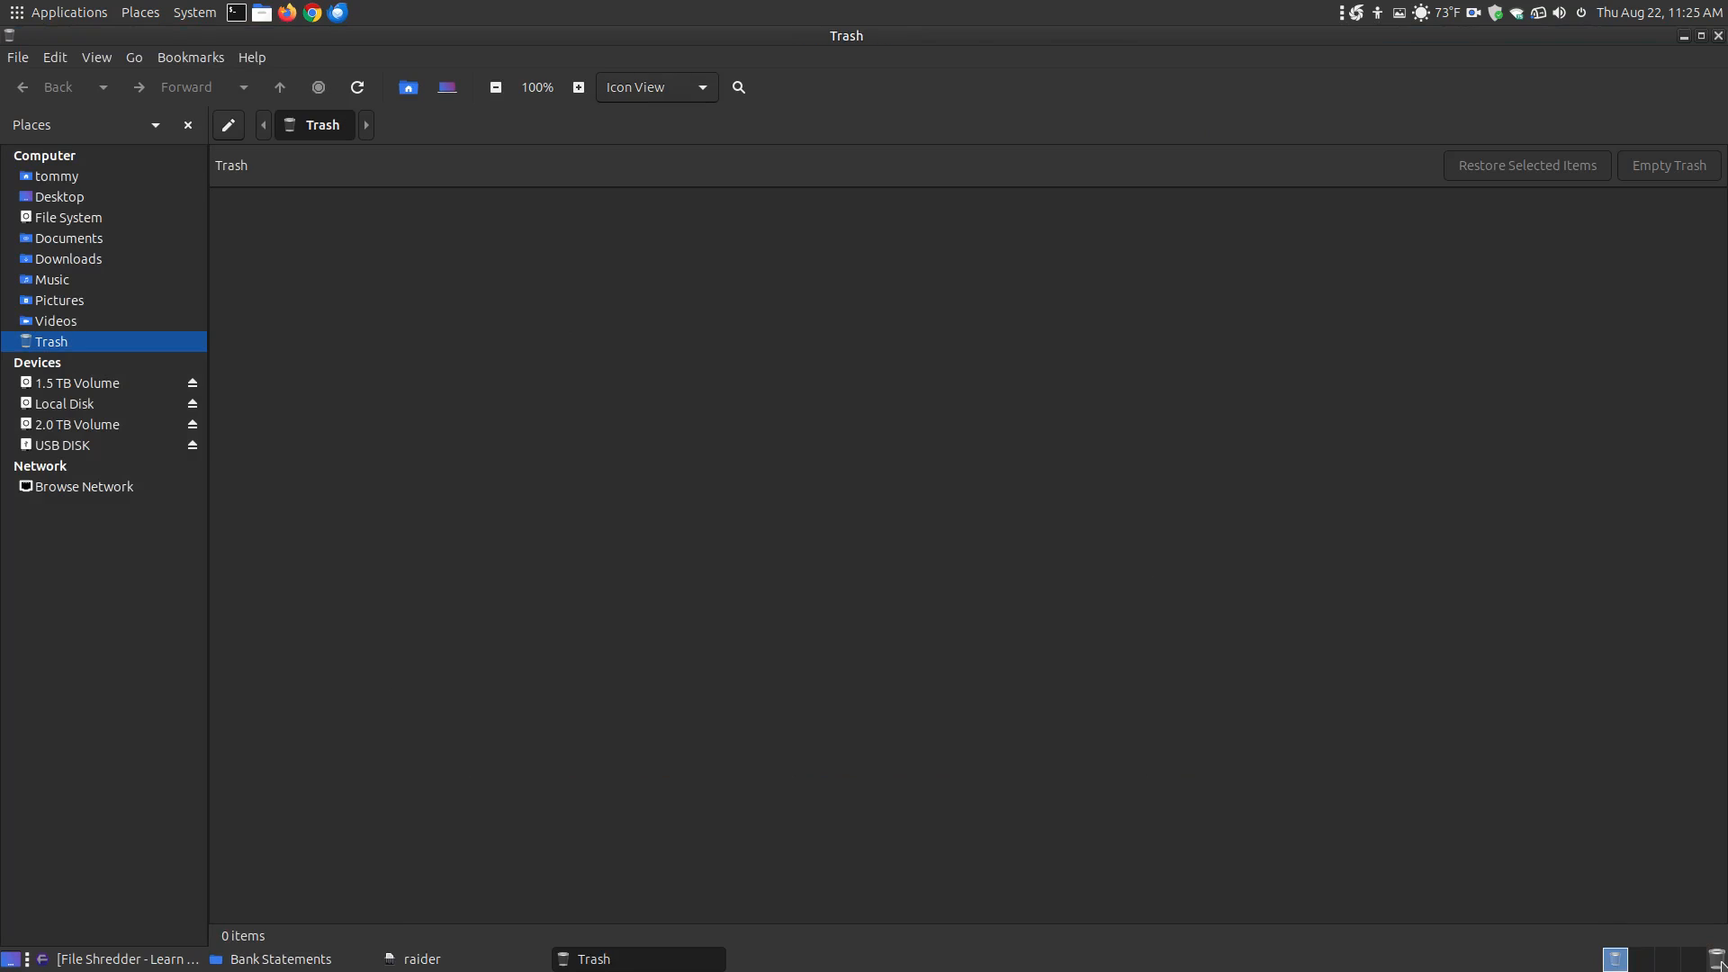
pyautogui.moveTo(1718, 52)
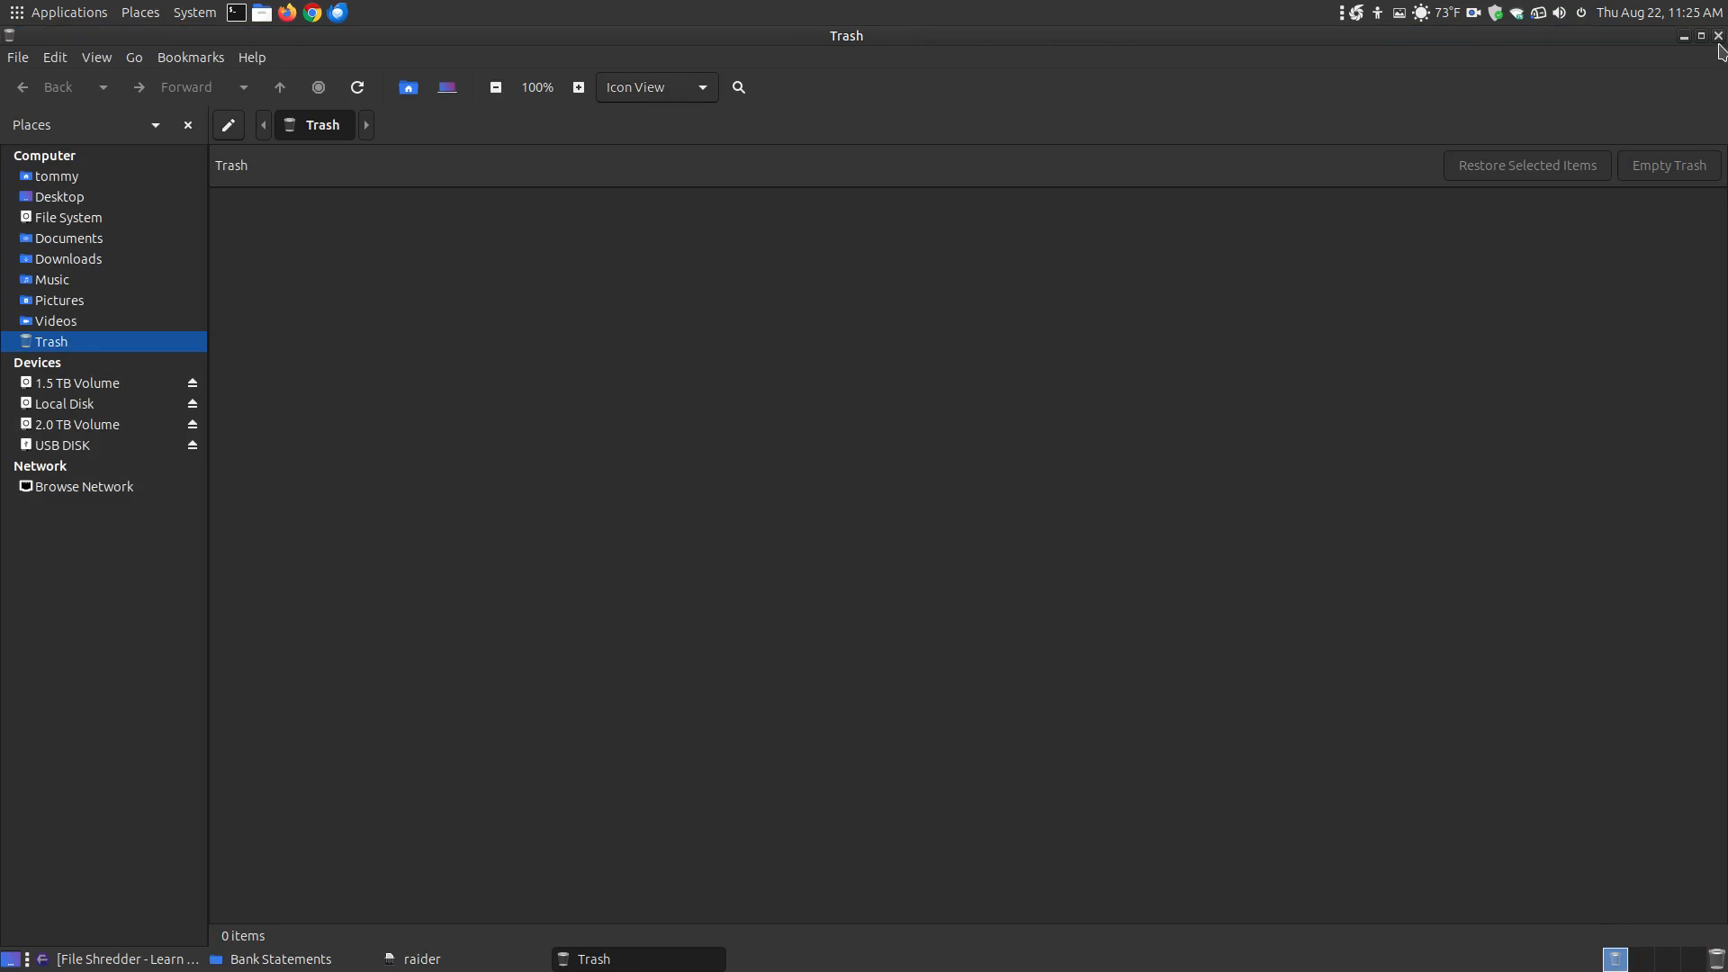
pyautogui.click(280, 958)
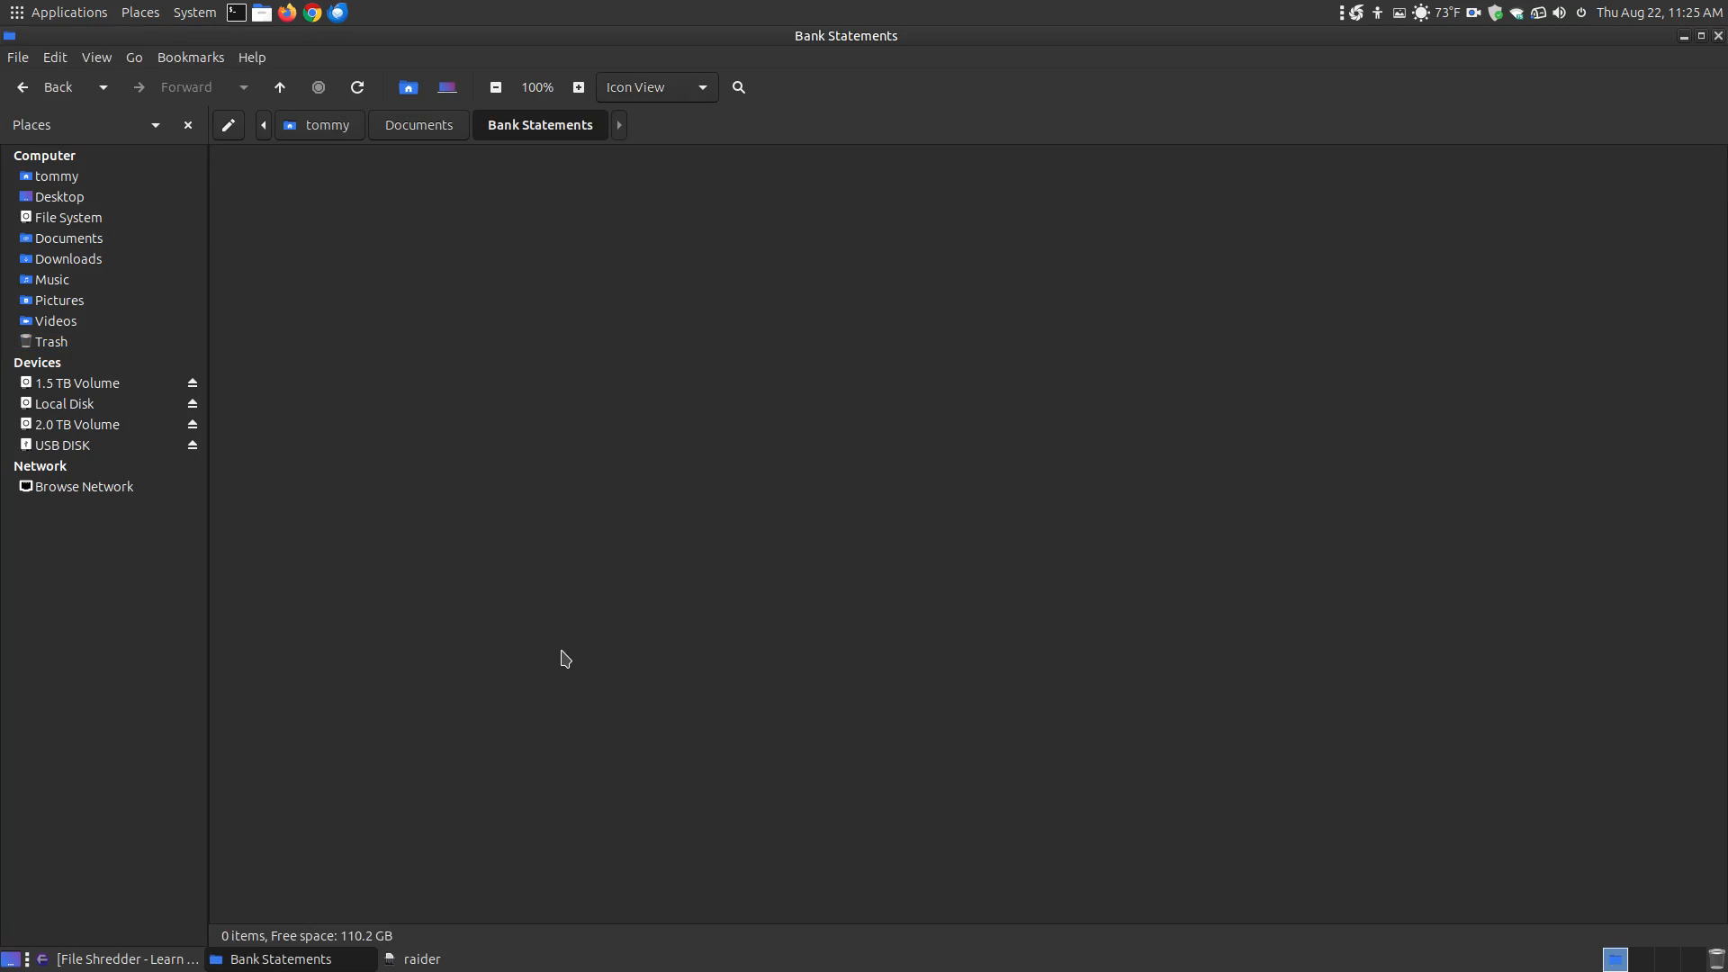
pyautogui.moveTo(669, 389)
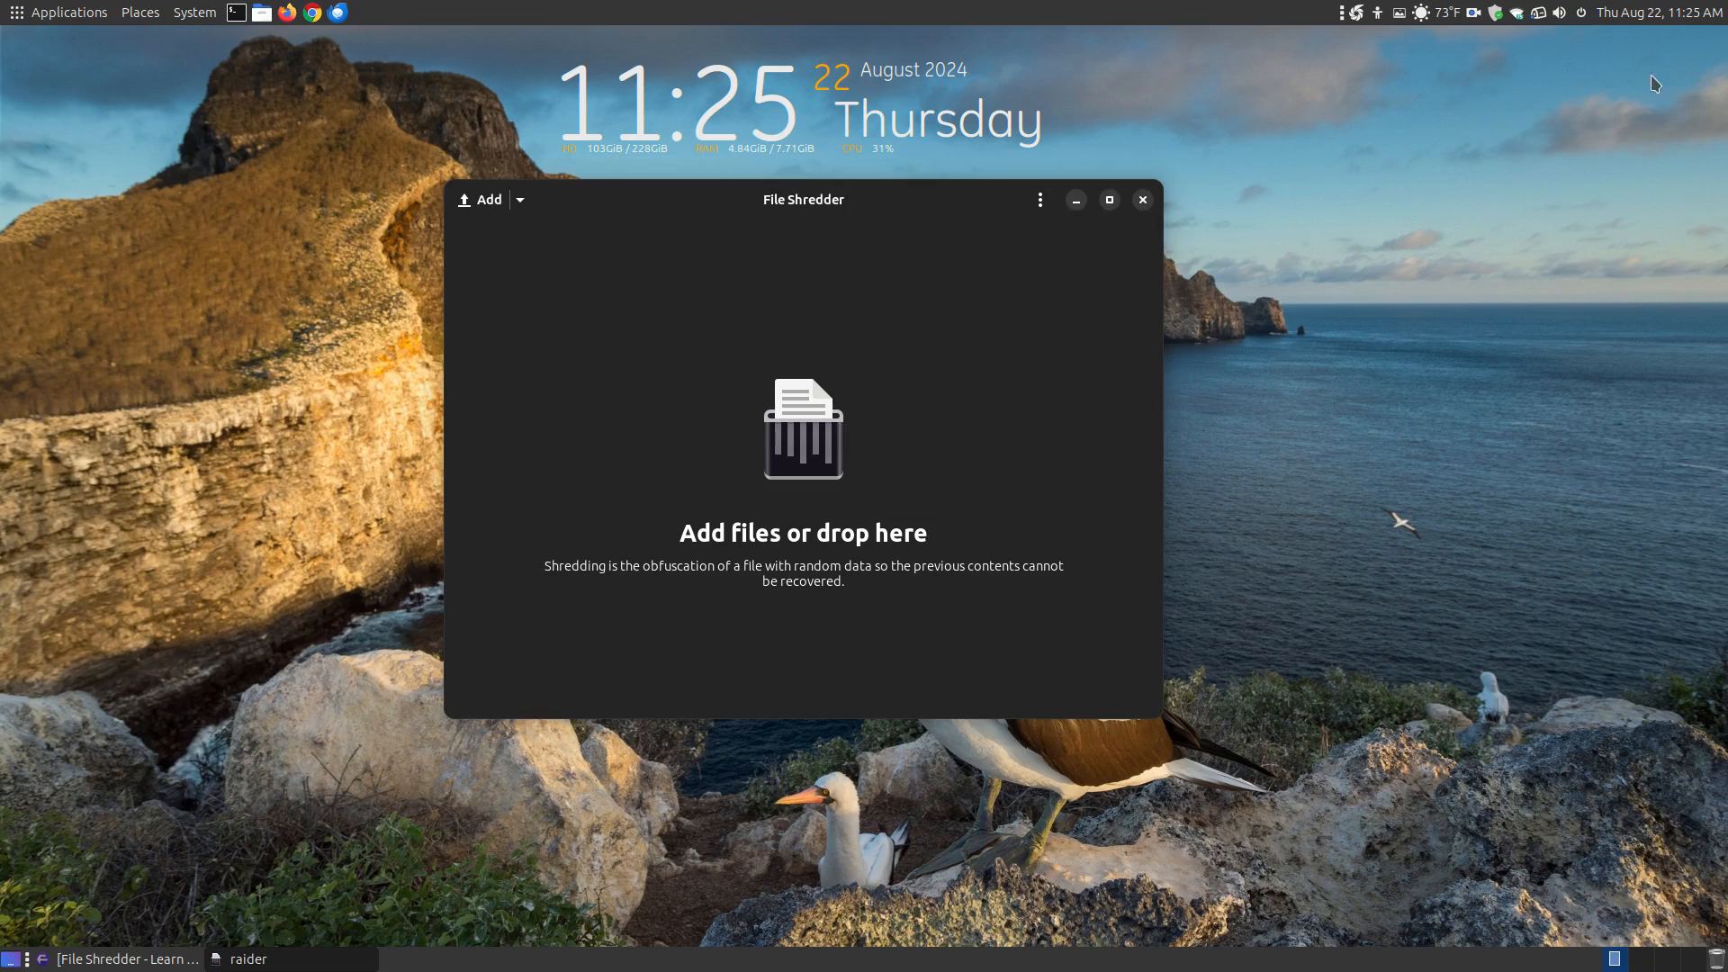
pyautogui.moveTo(919, 670)
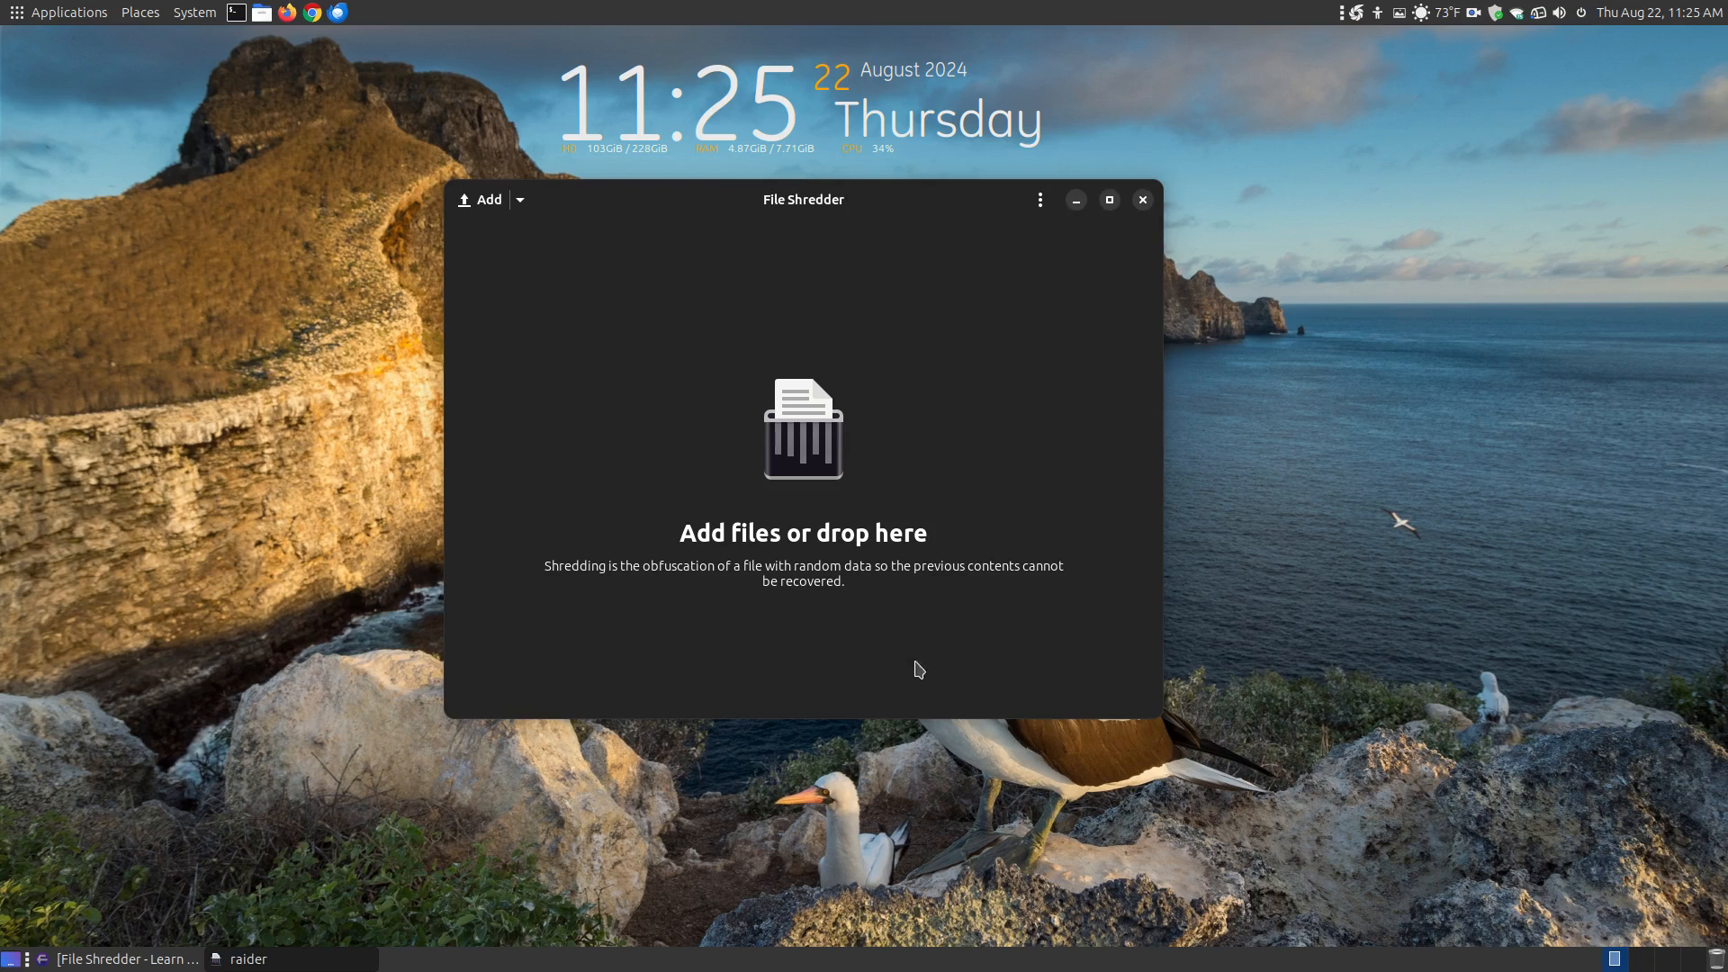
pyautogui.moveTo(1036, 448)
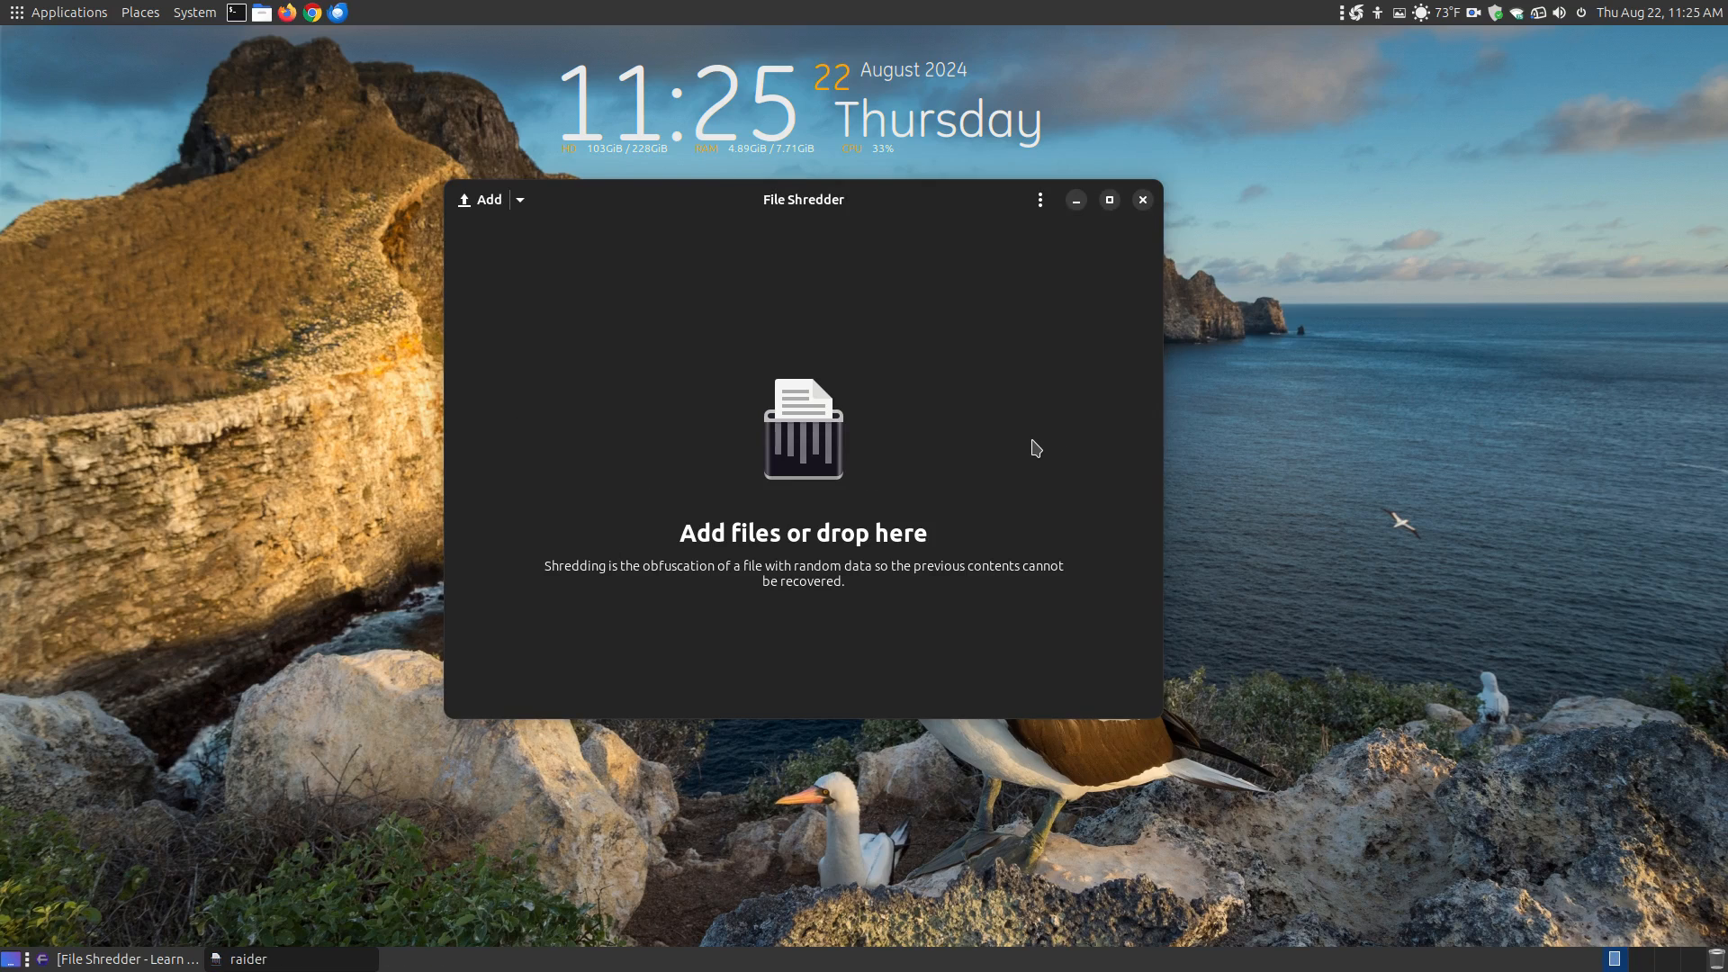
pyautogui.moveTo(741, 413)
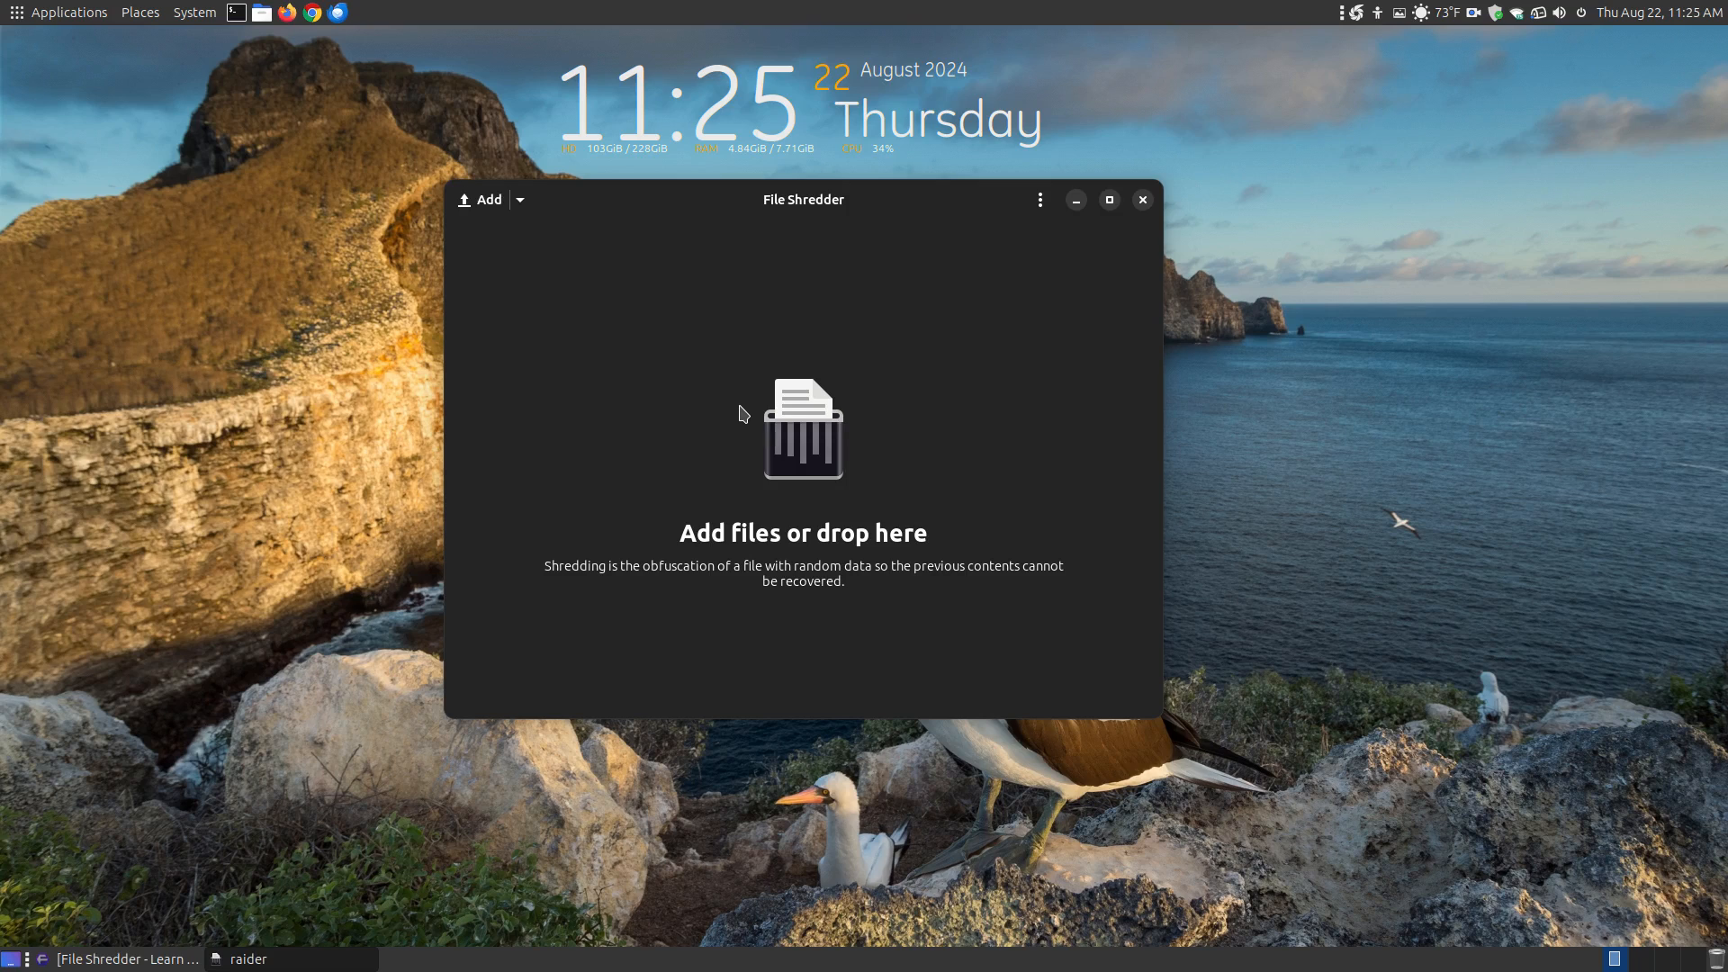
pyautogui.moveTo(834, 323)
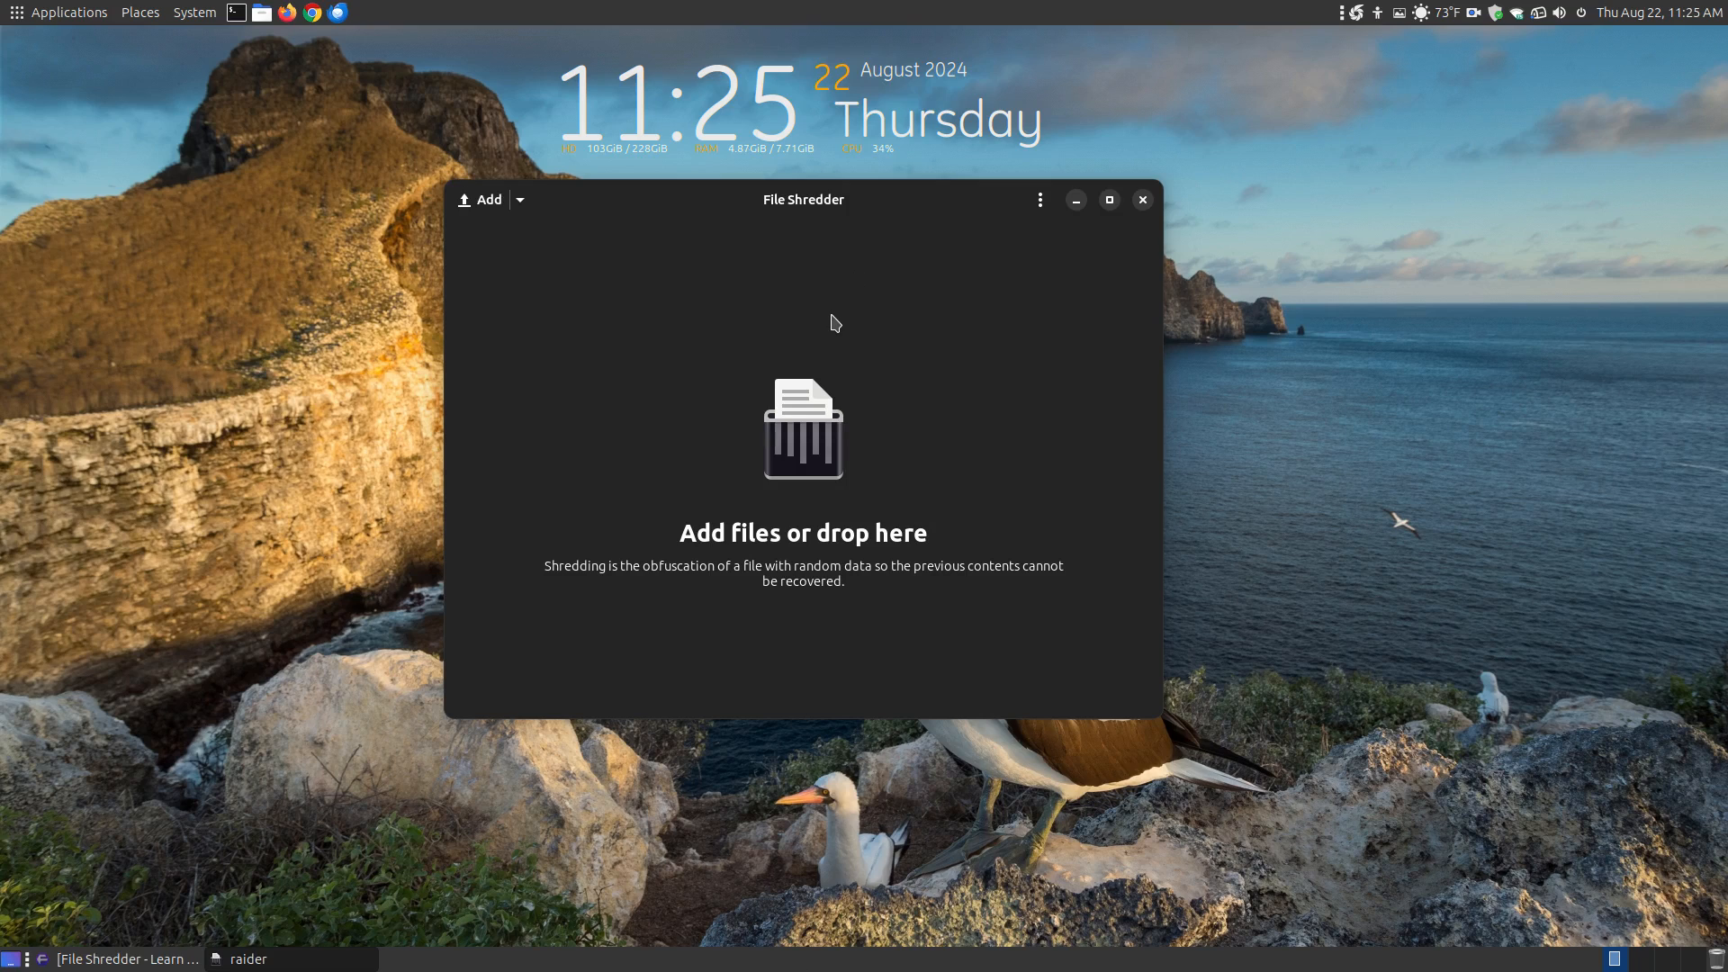
pyautogui.moveTo(997, 426)
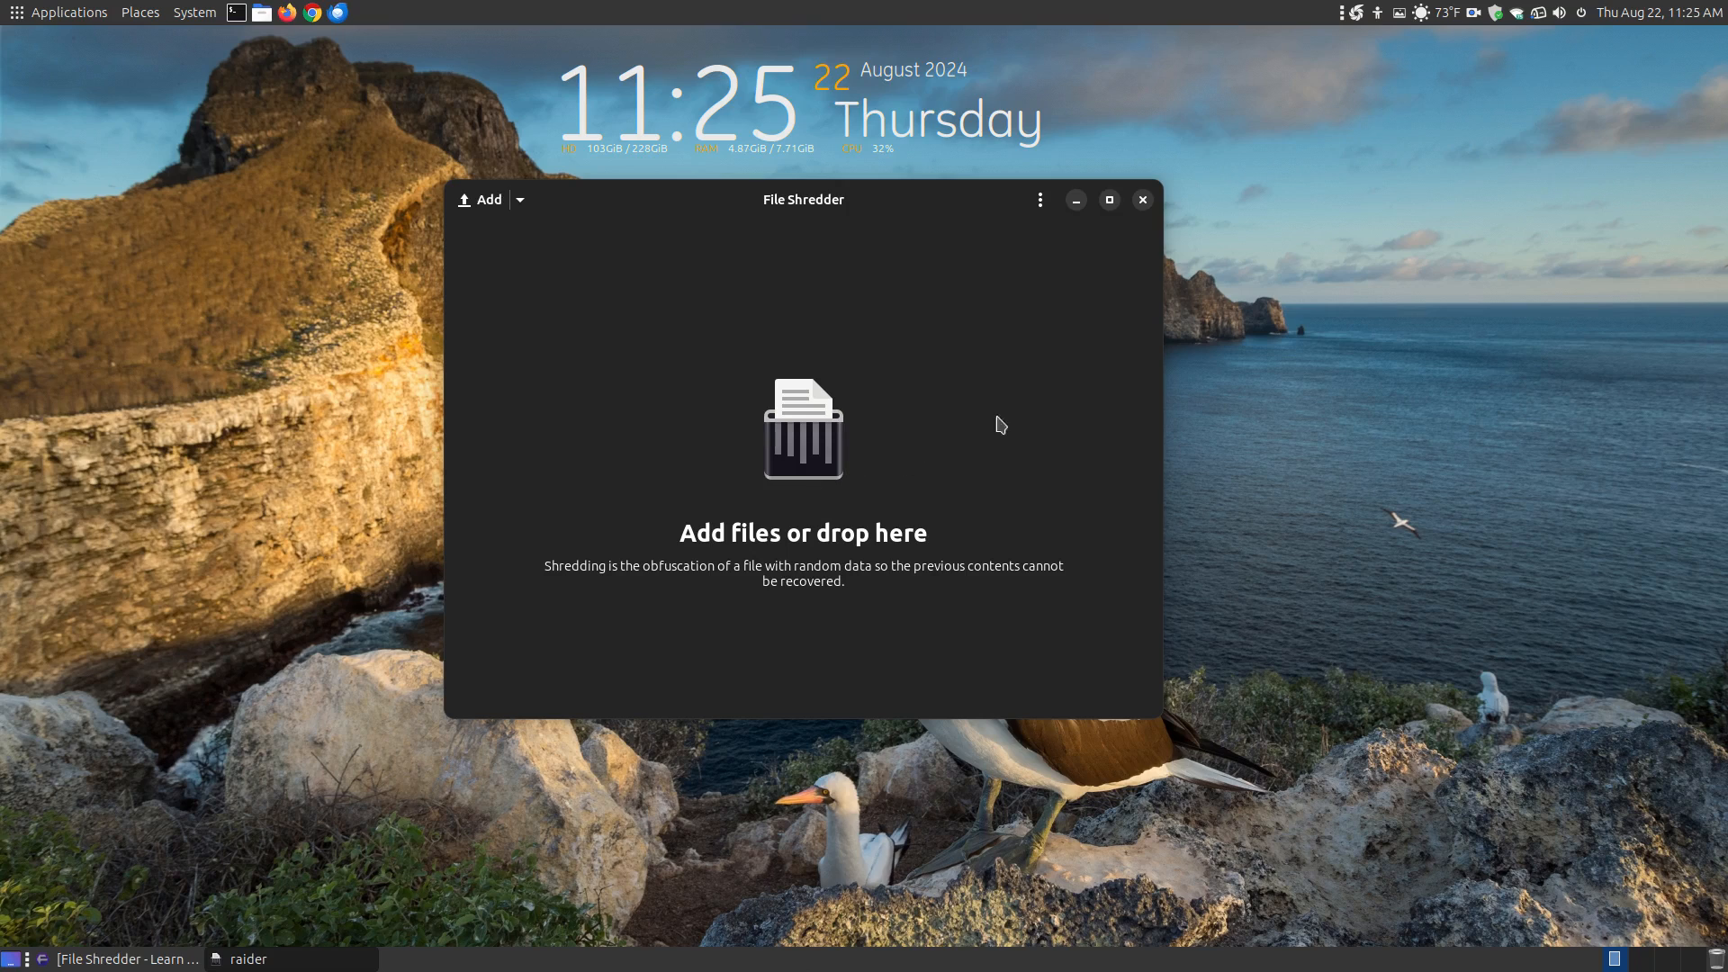
pyautogui.moveTo(1143, 200)
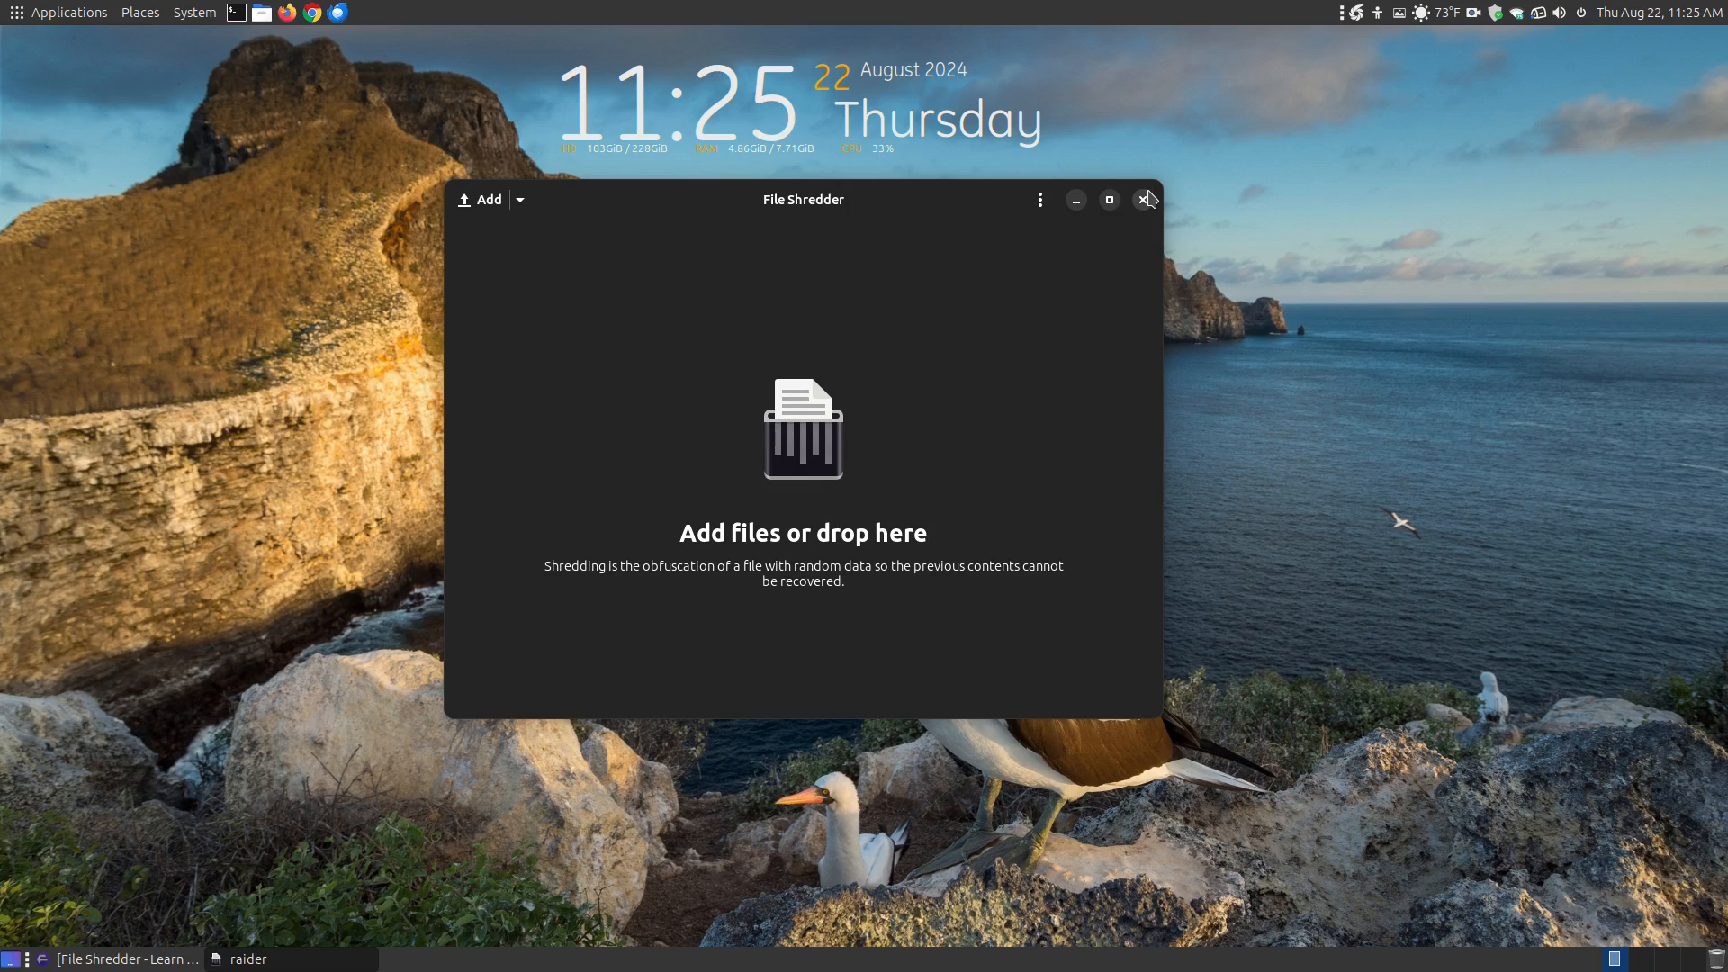
# Close the File Shredder window with its title-bar X button.
pyautogui.click(1145, 200)
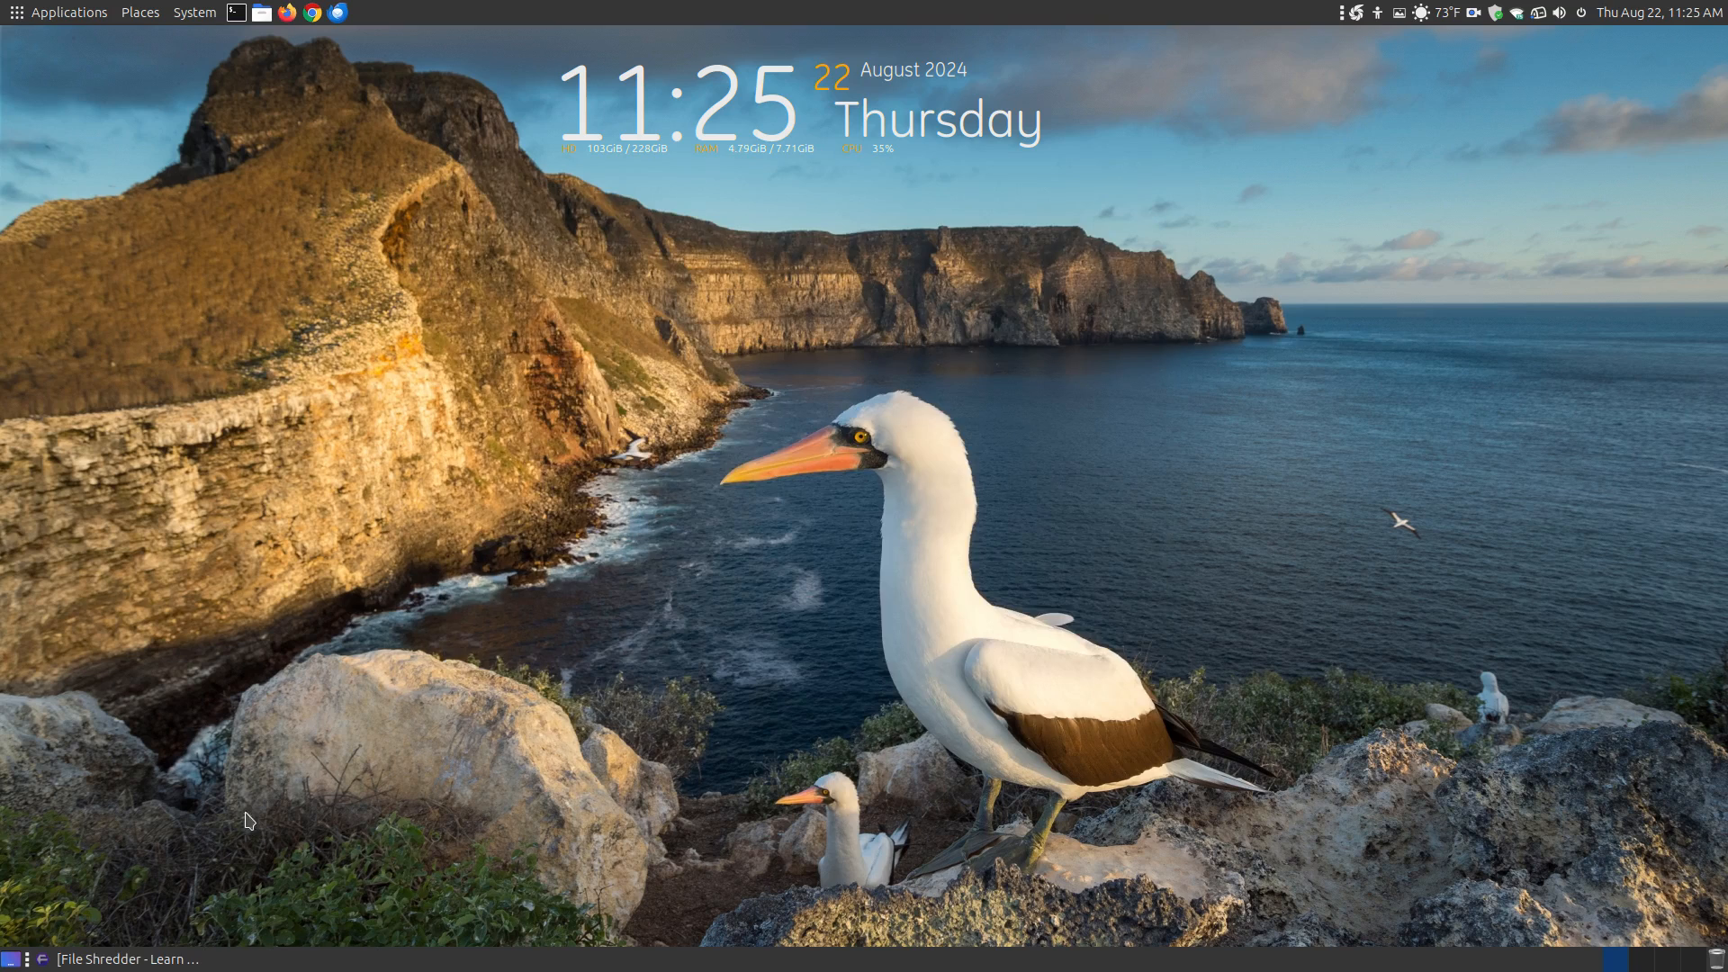
pyautogui.moveTo(379, 800)
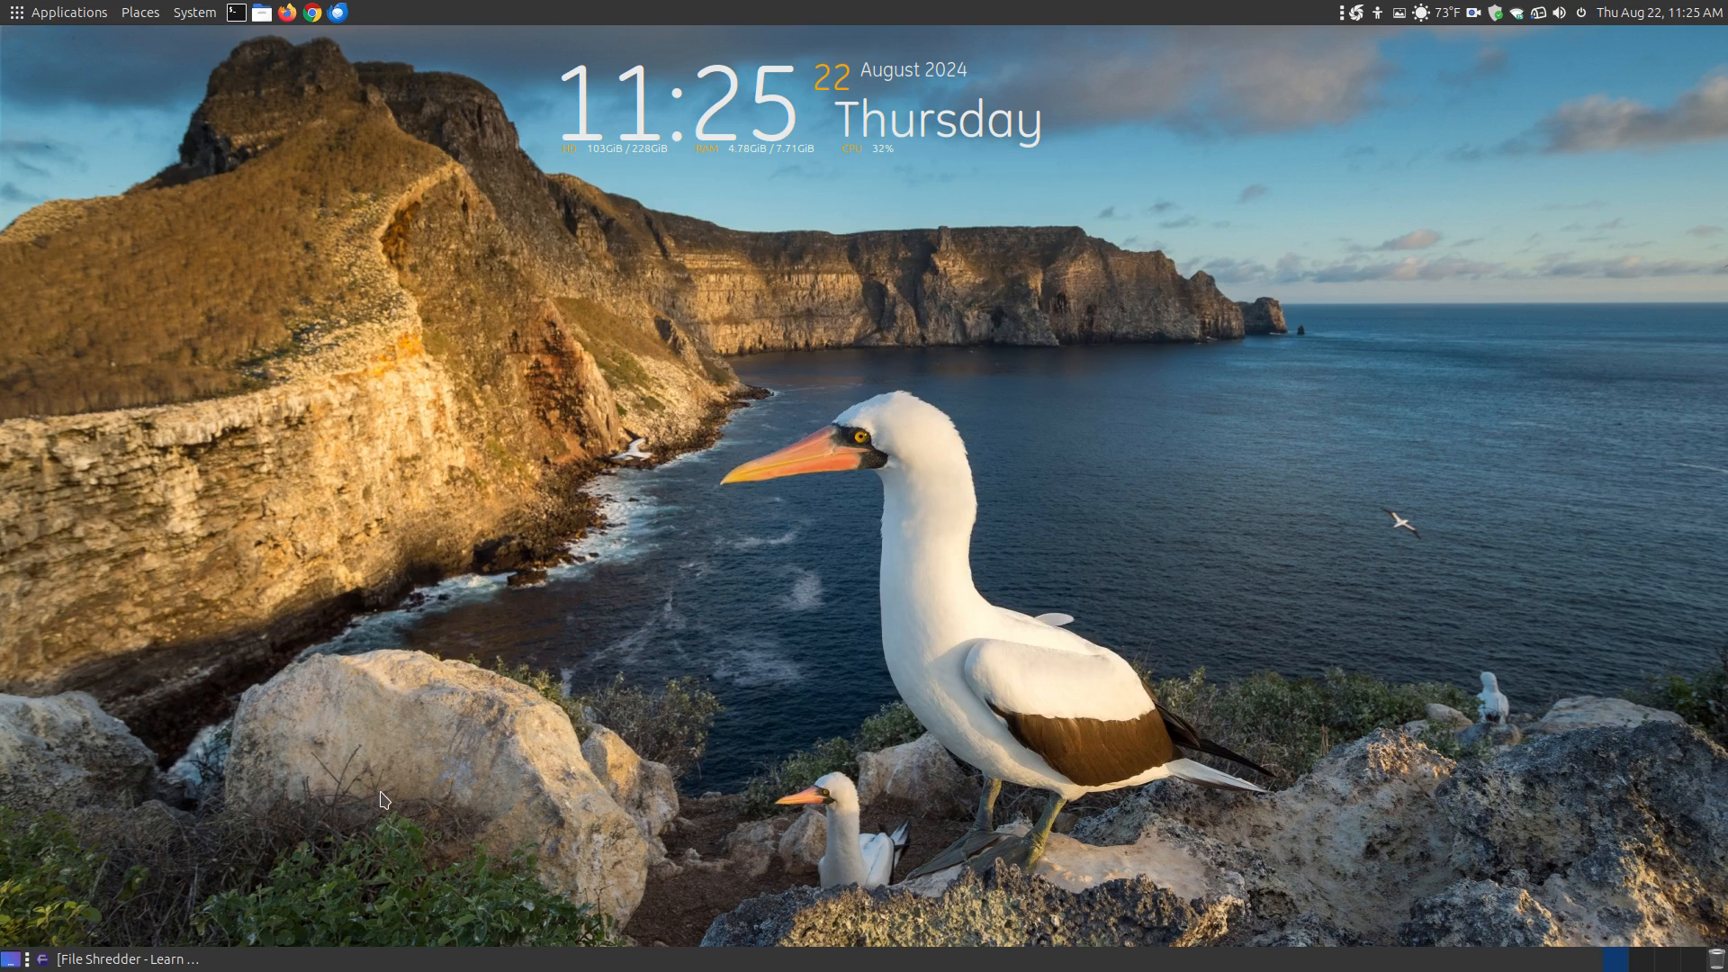